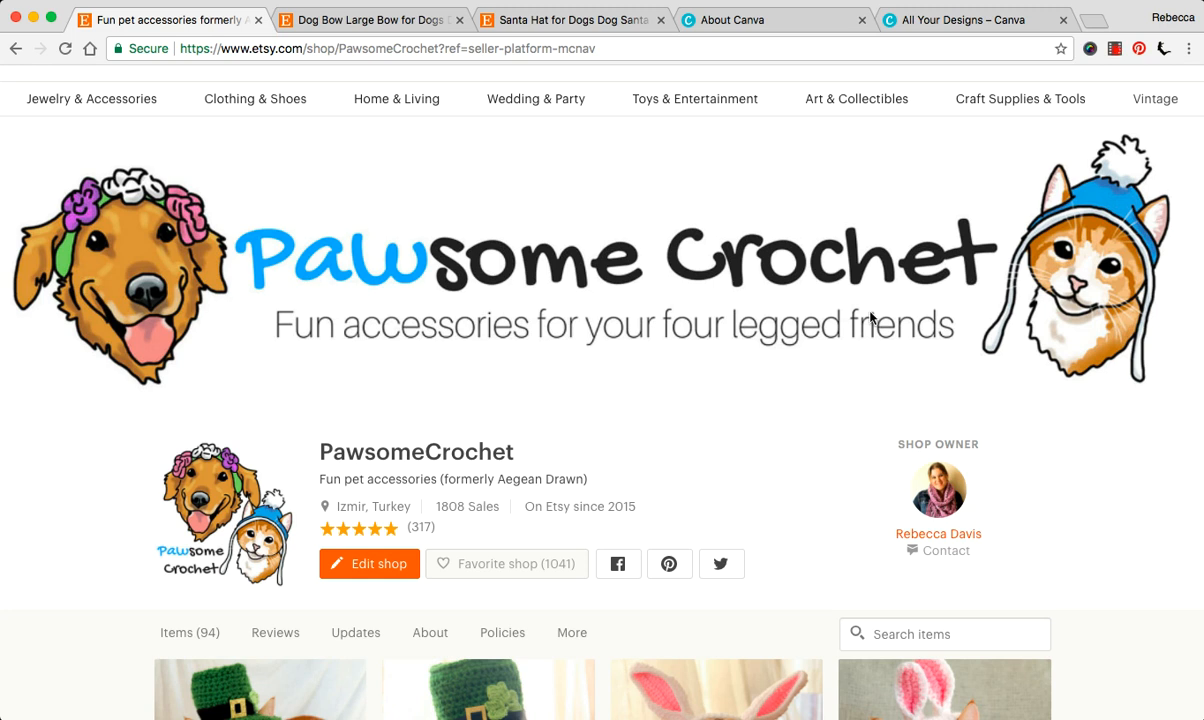
mouse_move(670, 152)
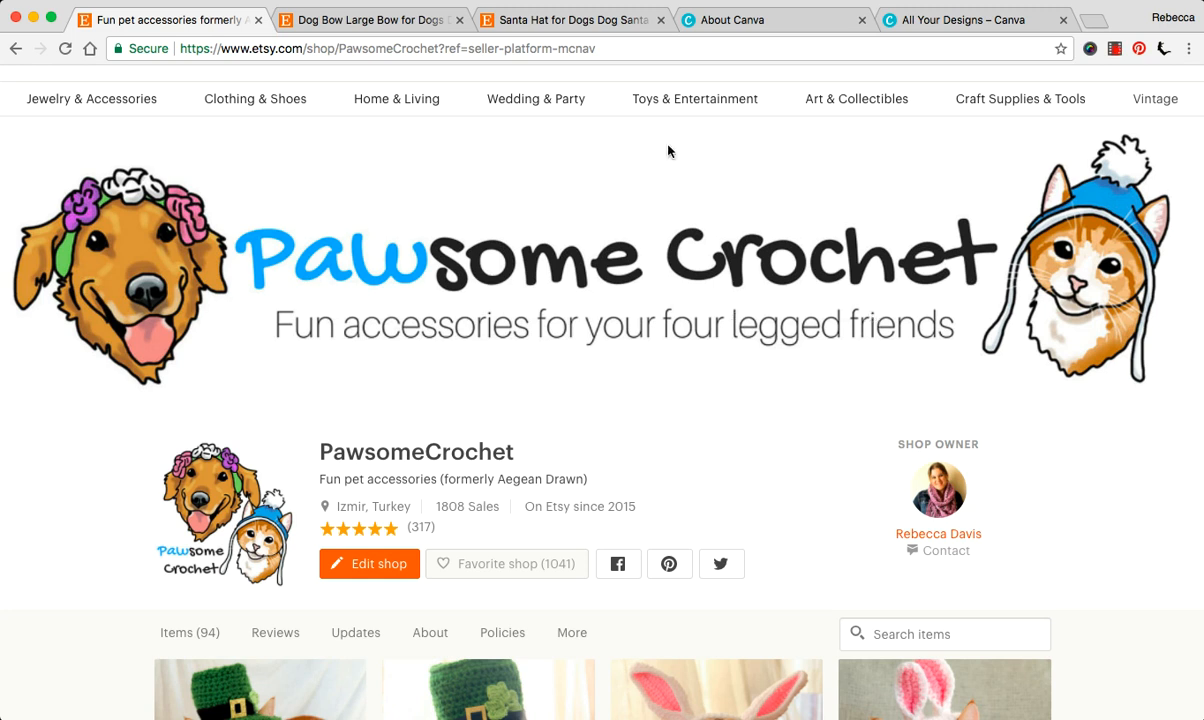
mouse_move(588, 312)
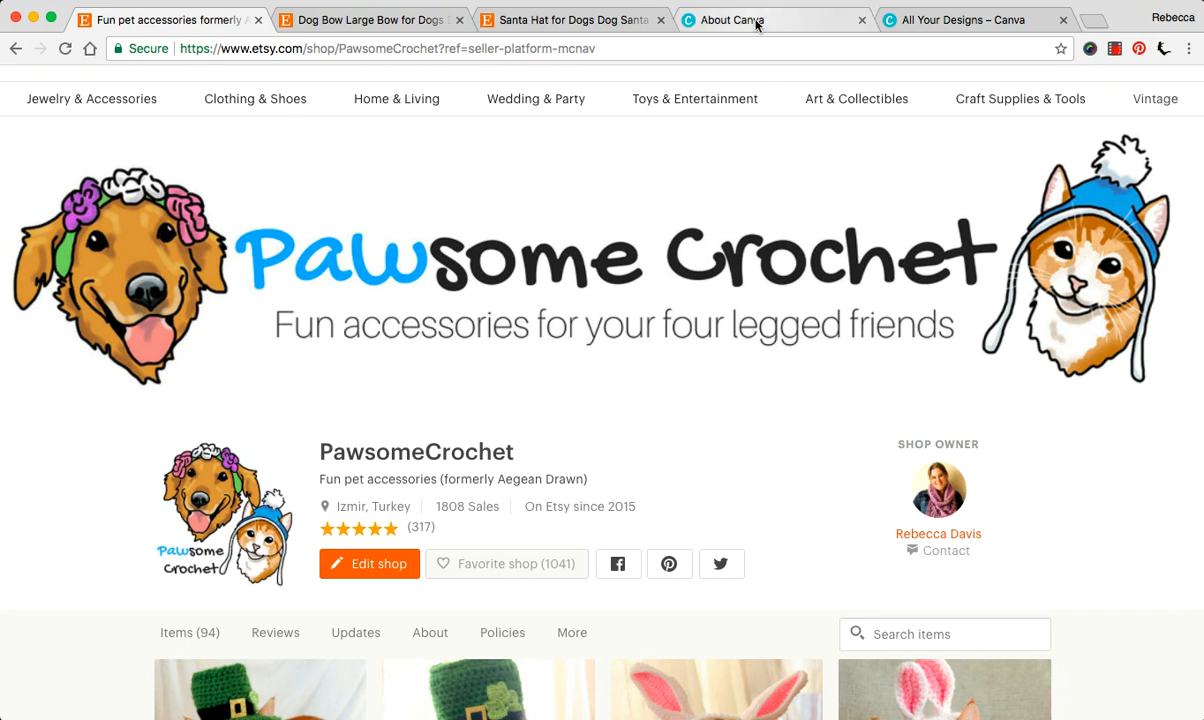
- Browse the About Canva page down to its gallery of design layouts and back to the top banner
click(776, 20)
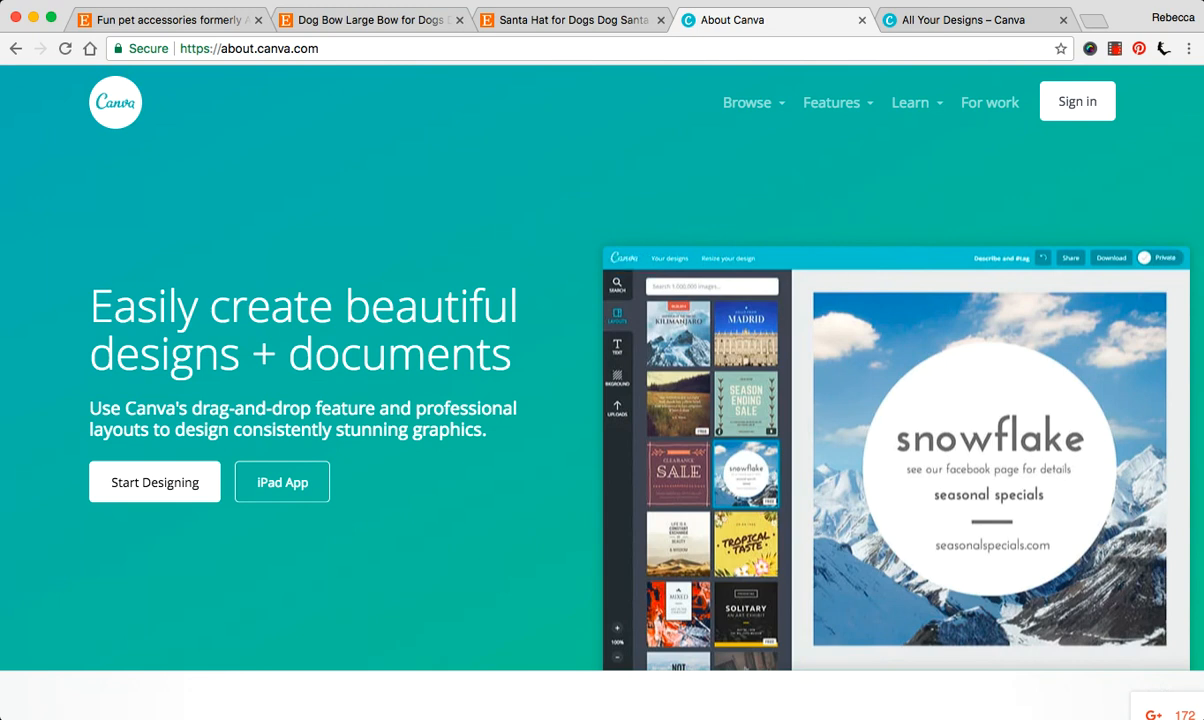
mouse_move(352, 496)
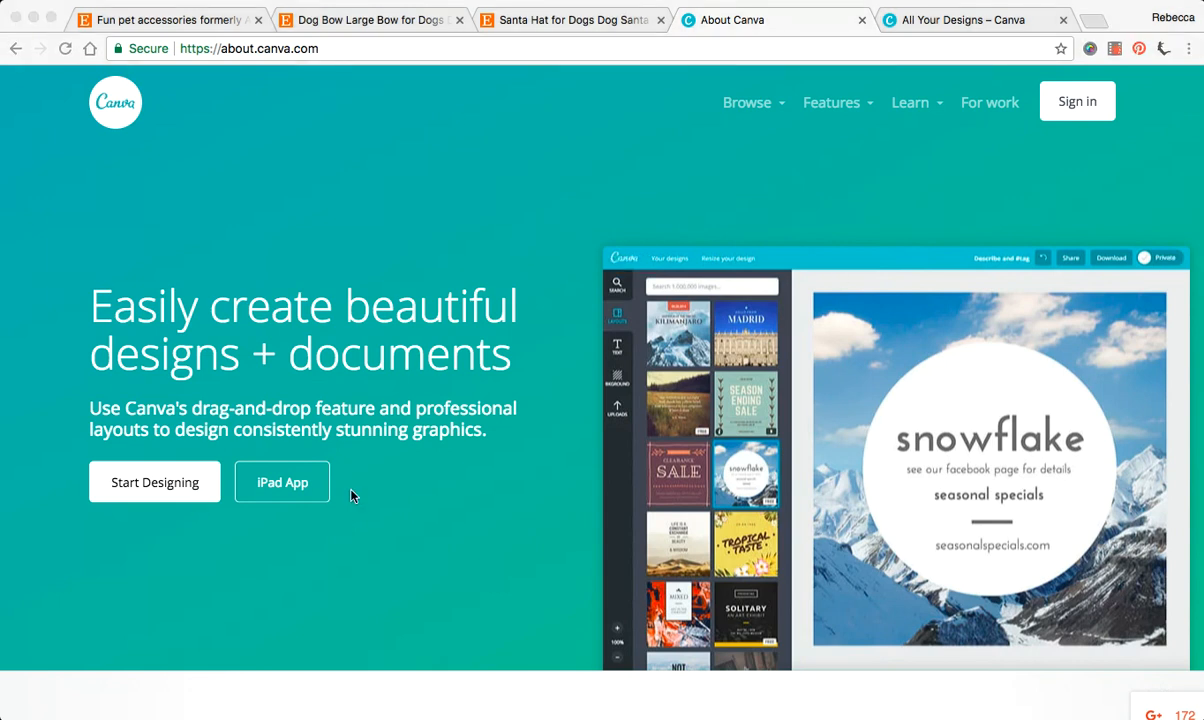
mouse_move(698, 440)
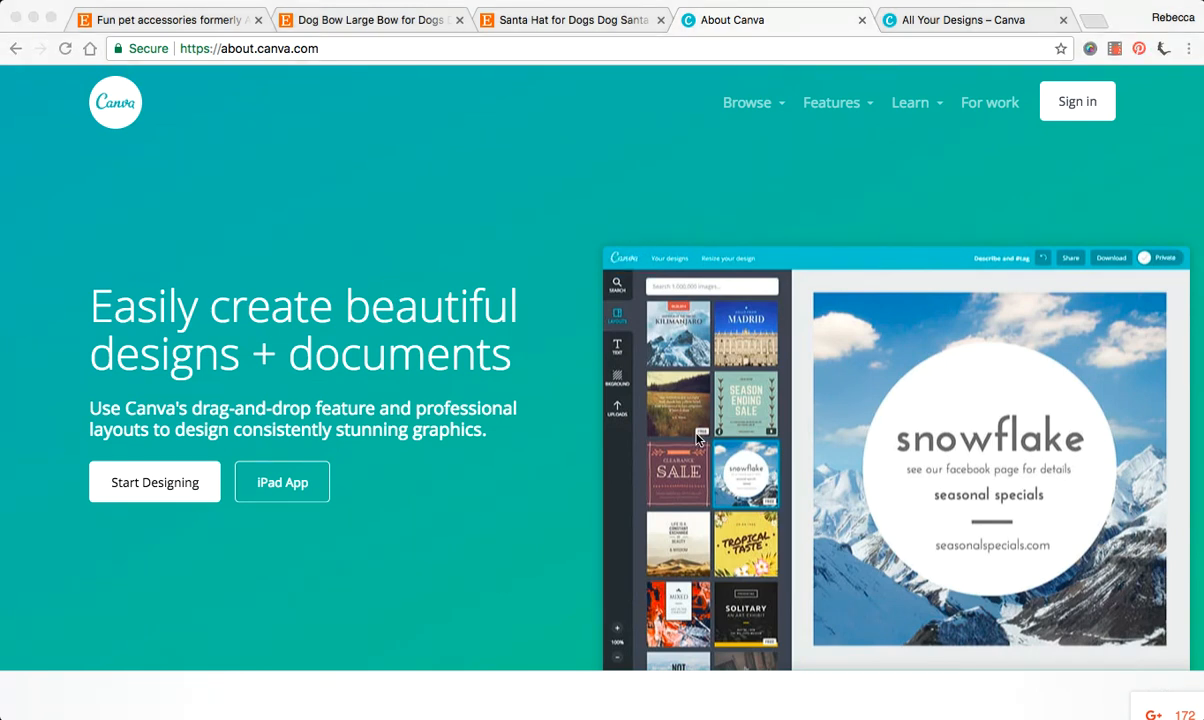
mouse_move(490, 274)
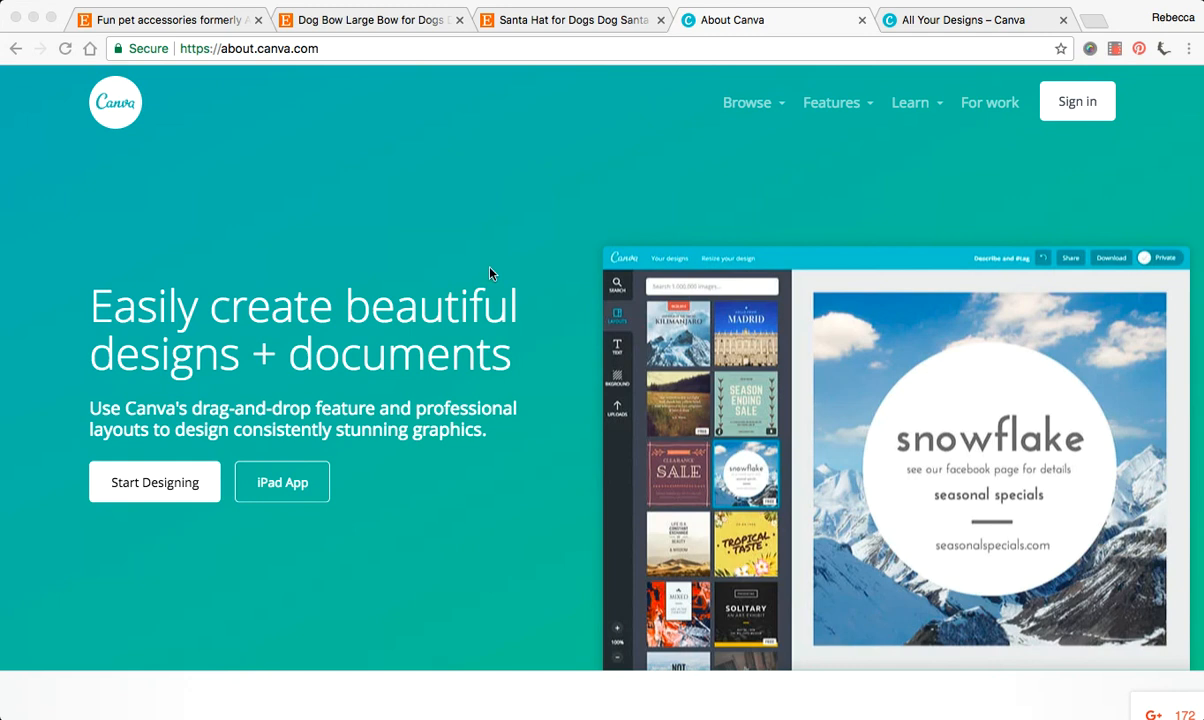
mouse_move(516, 316)
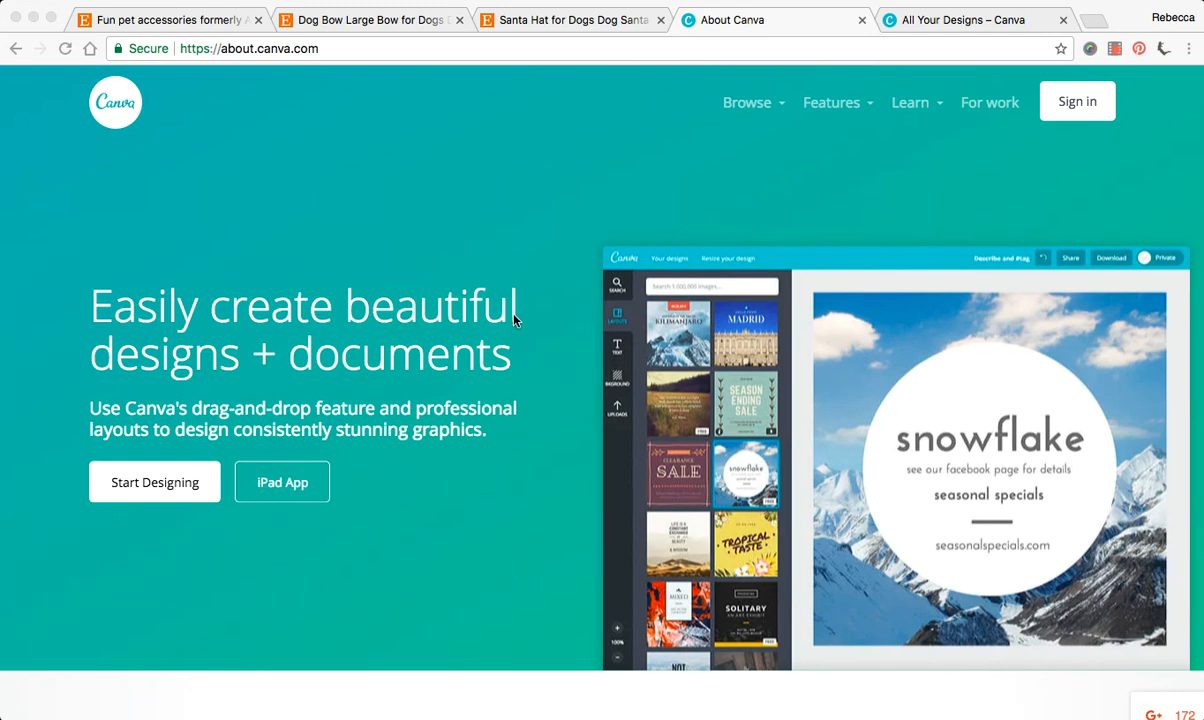
mouse_move(484, 396)
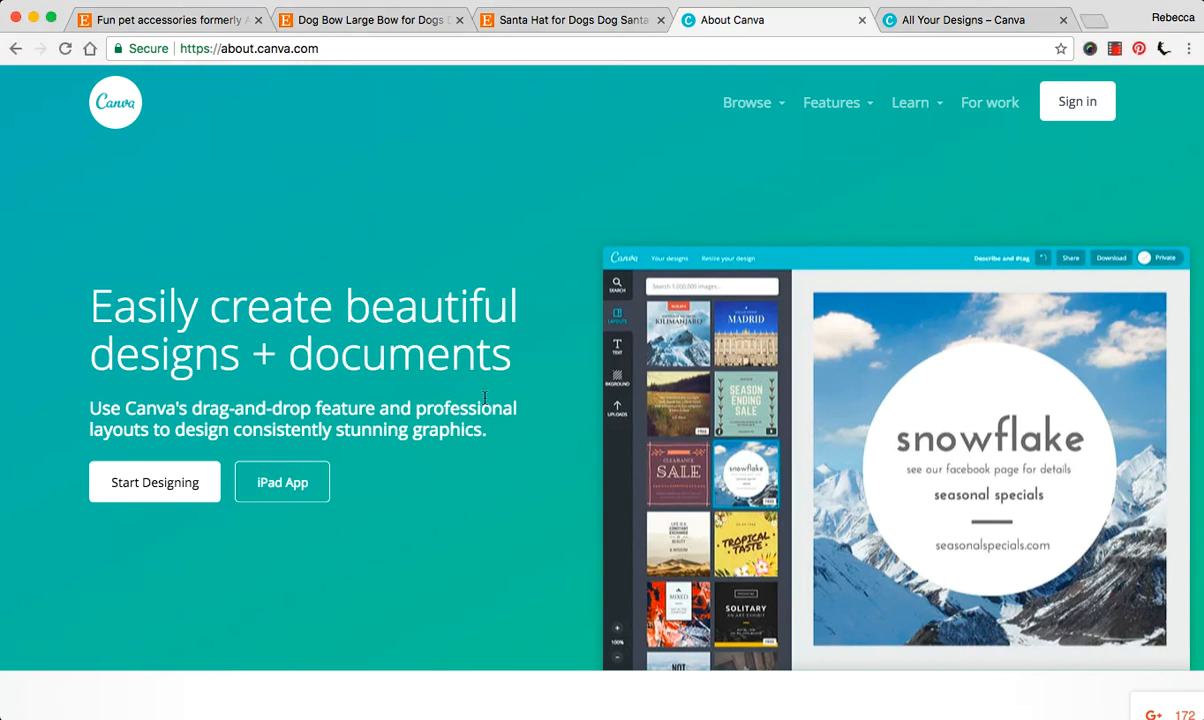
scroll(down, 3)
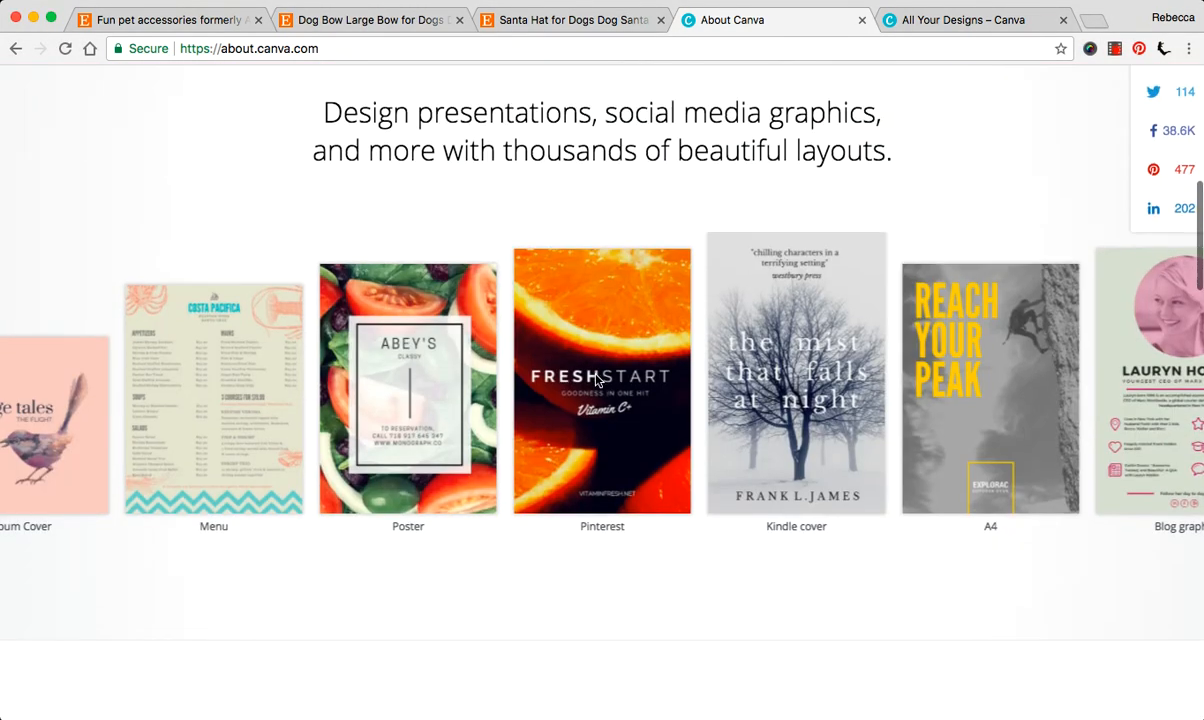
scroll(down, 3)
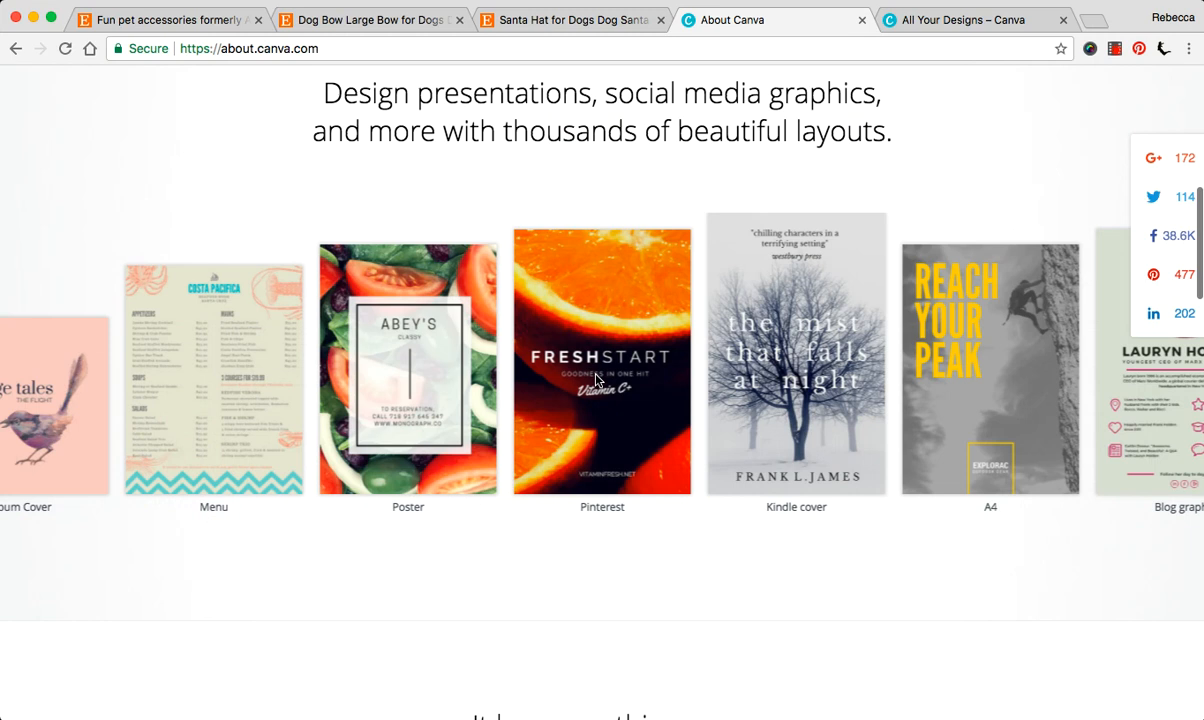
scroll(up, 3)
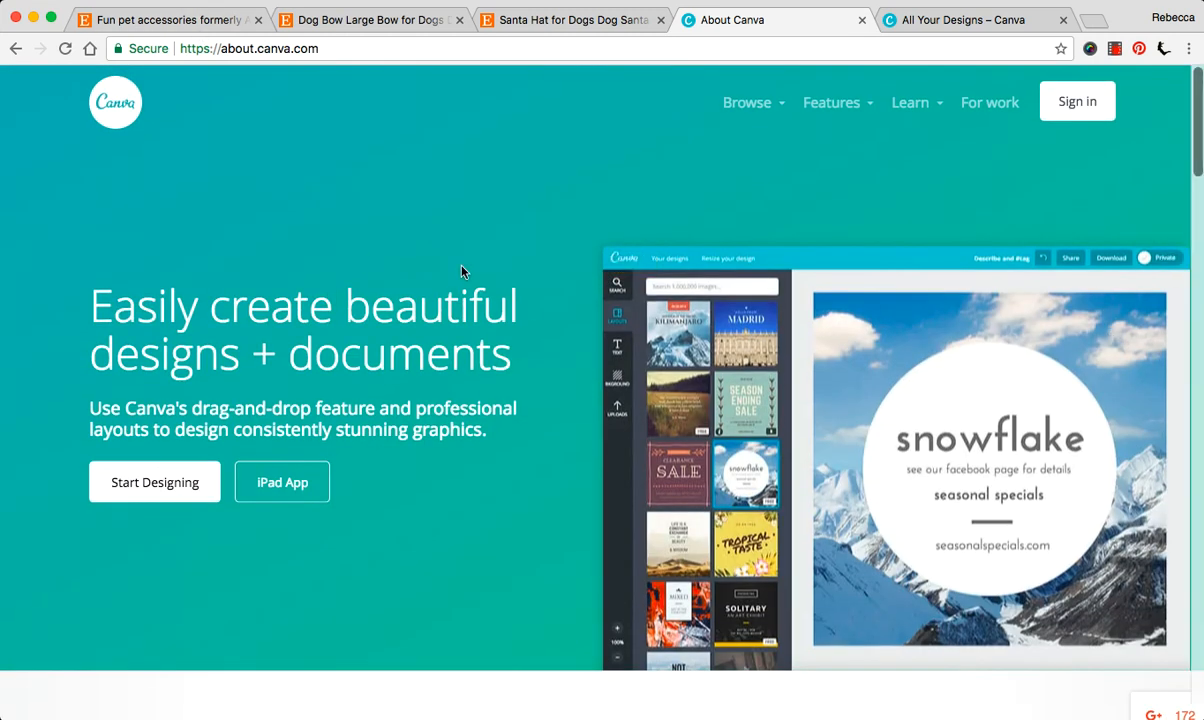
mouse_move(710, 368)
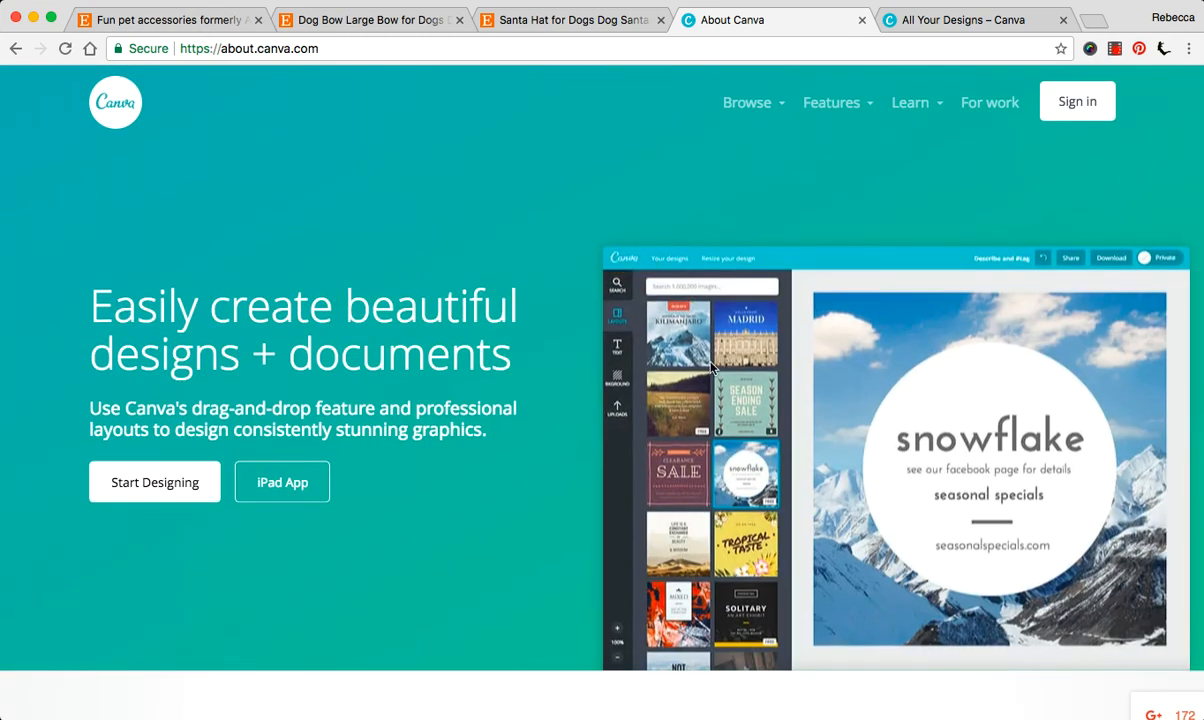
mouse_move(1028, 268)
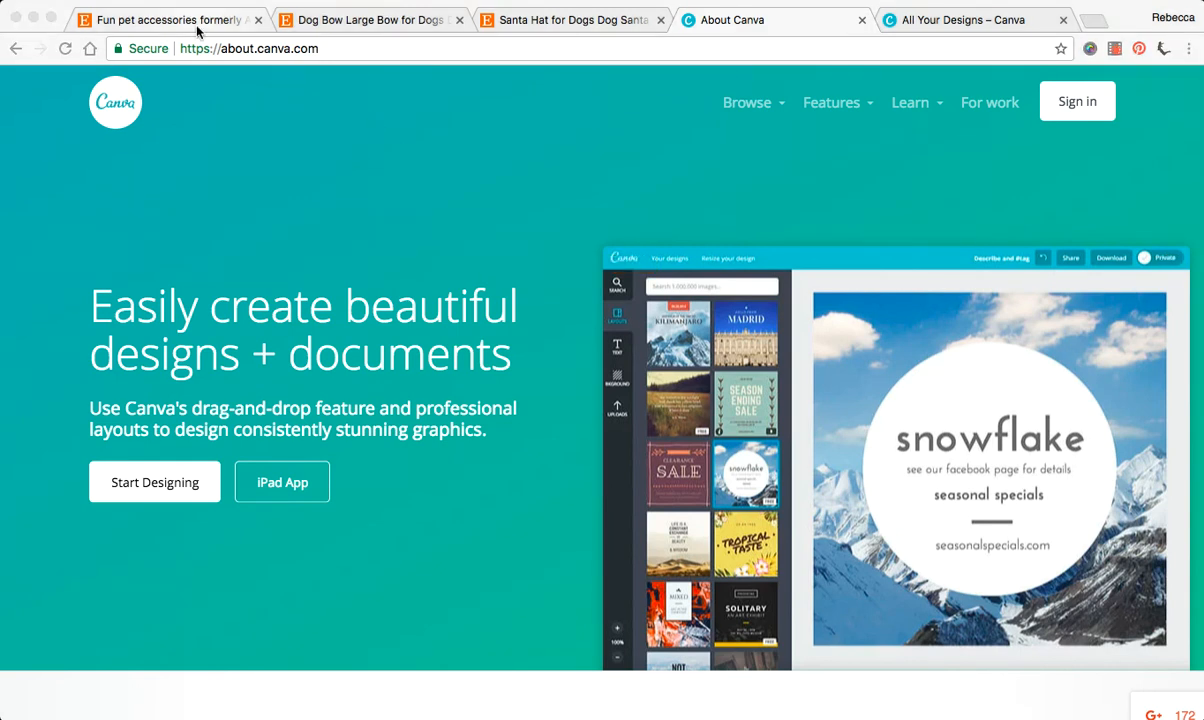
- Return to the Pawsome Crochet Etsy shop and scroll through its pet hat and collar listings
click(160, 20)
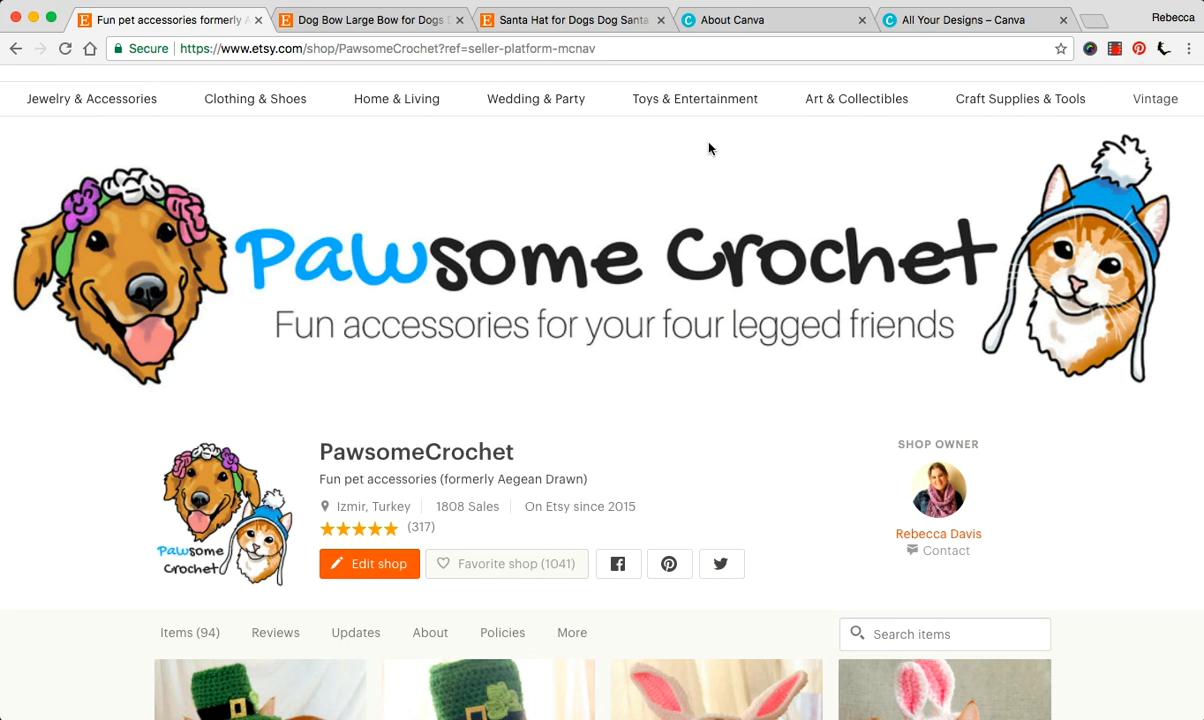
mouse_move(716, 288)
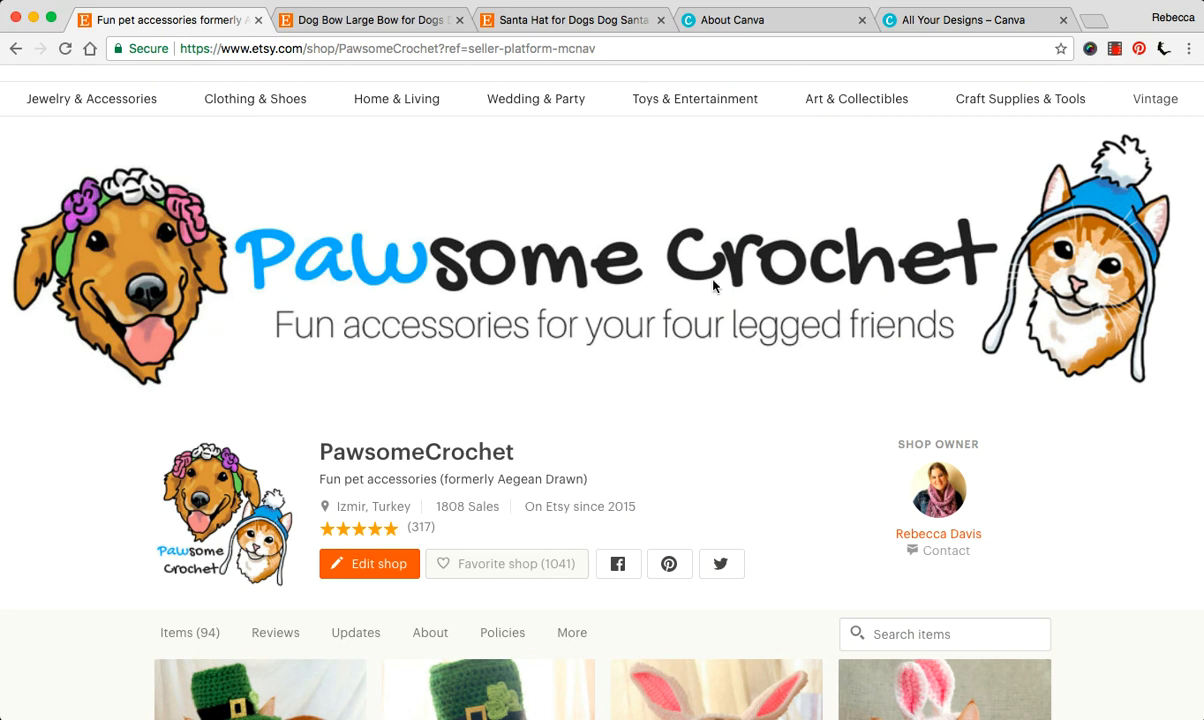
mouse_move(128, 492)
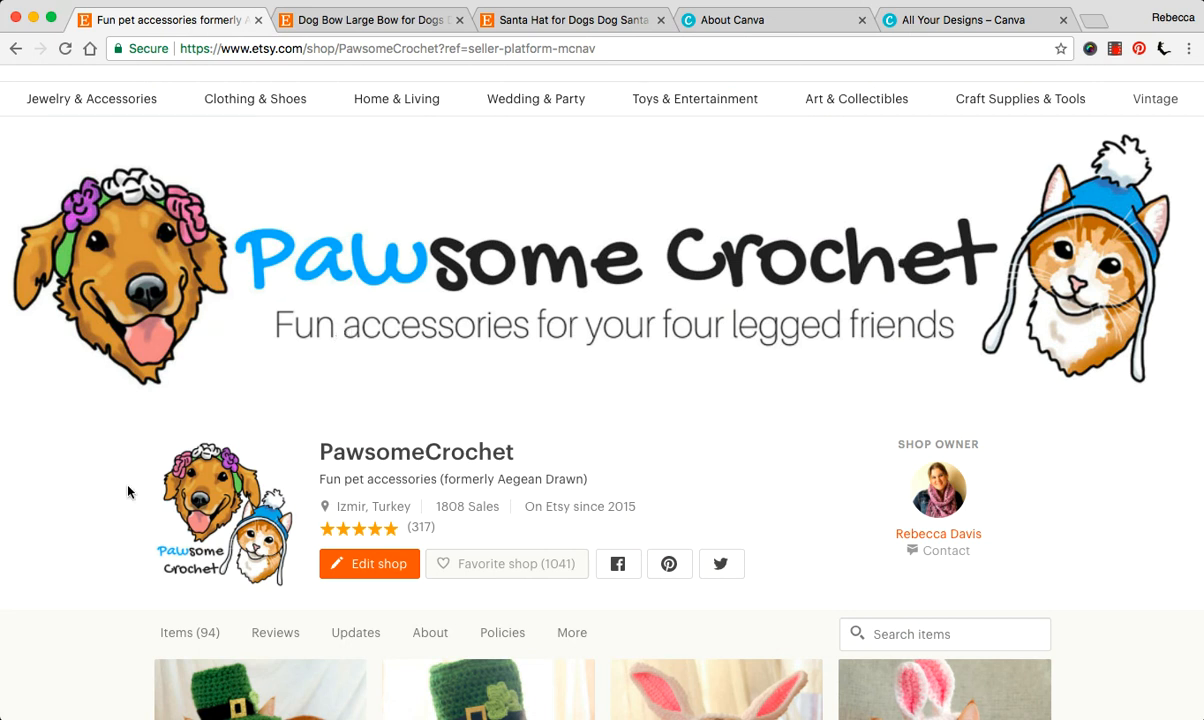
scroll(down, 3)
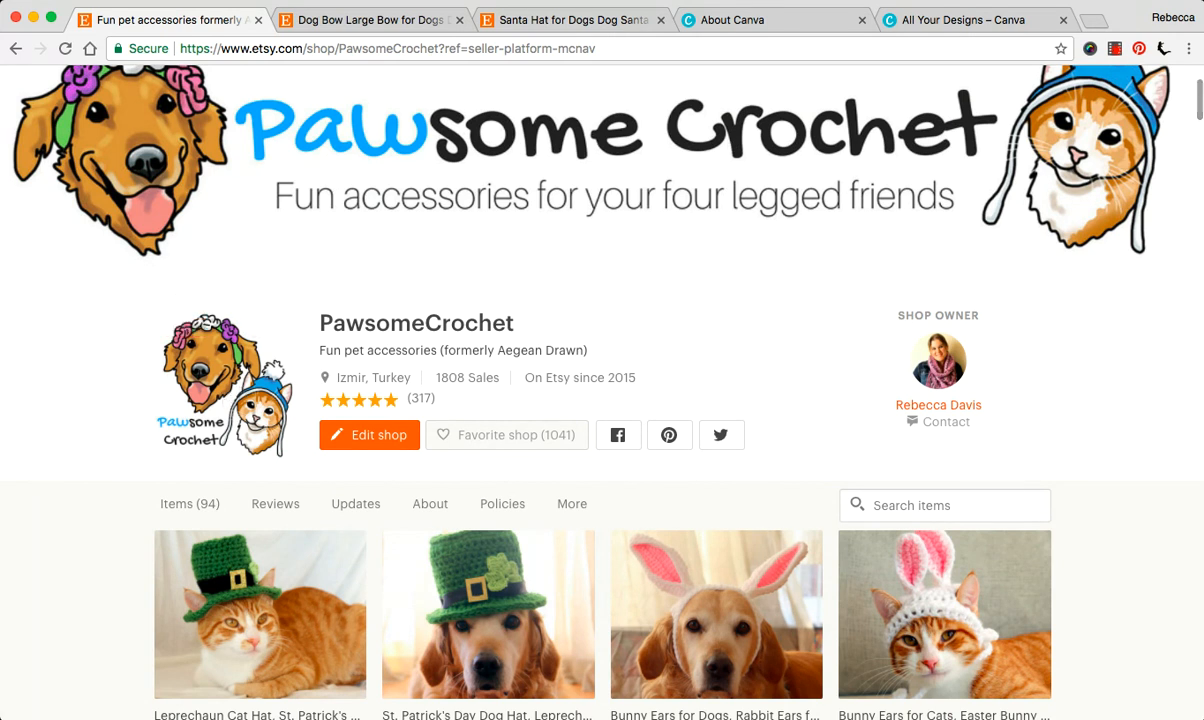
scroll(down, 3)
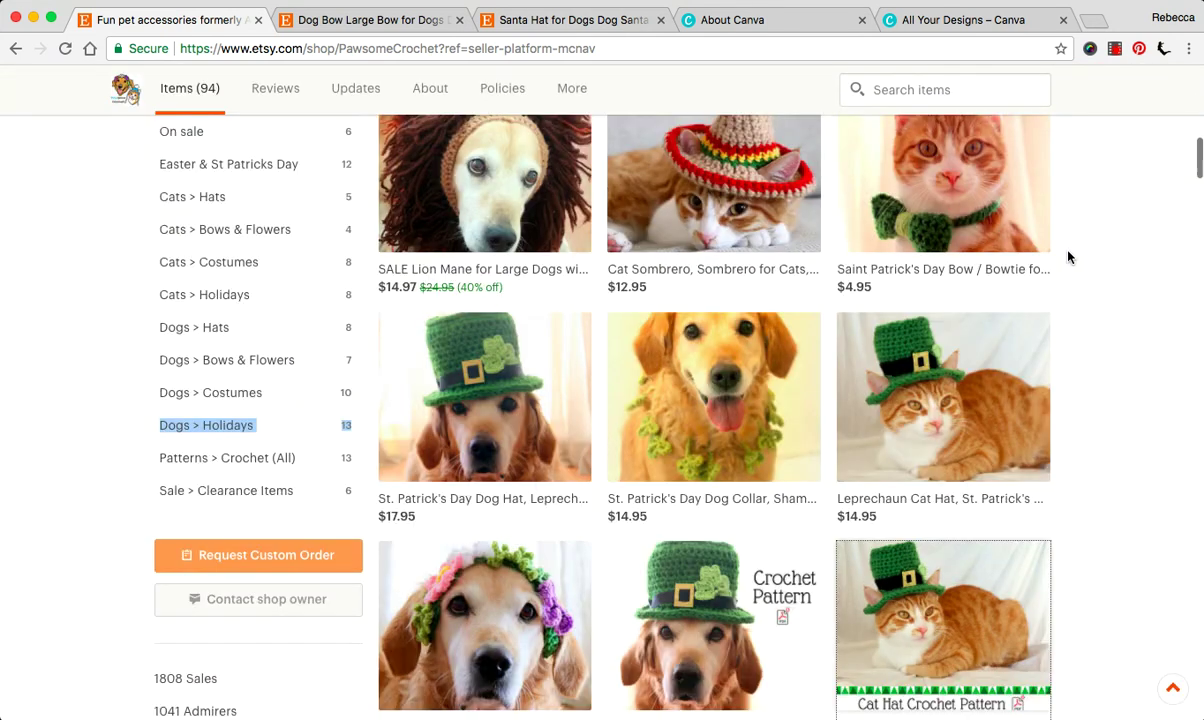
scroll(down, 3)
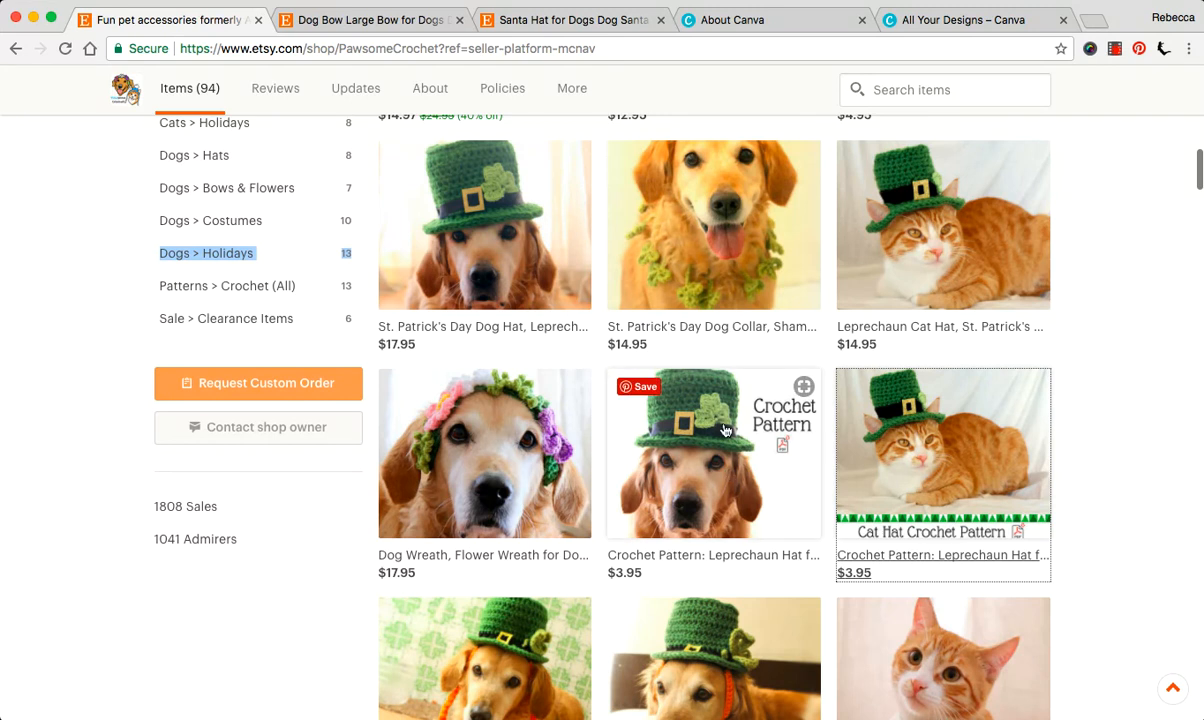
mouse_move(782, 422)
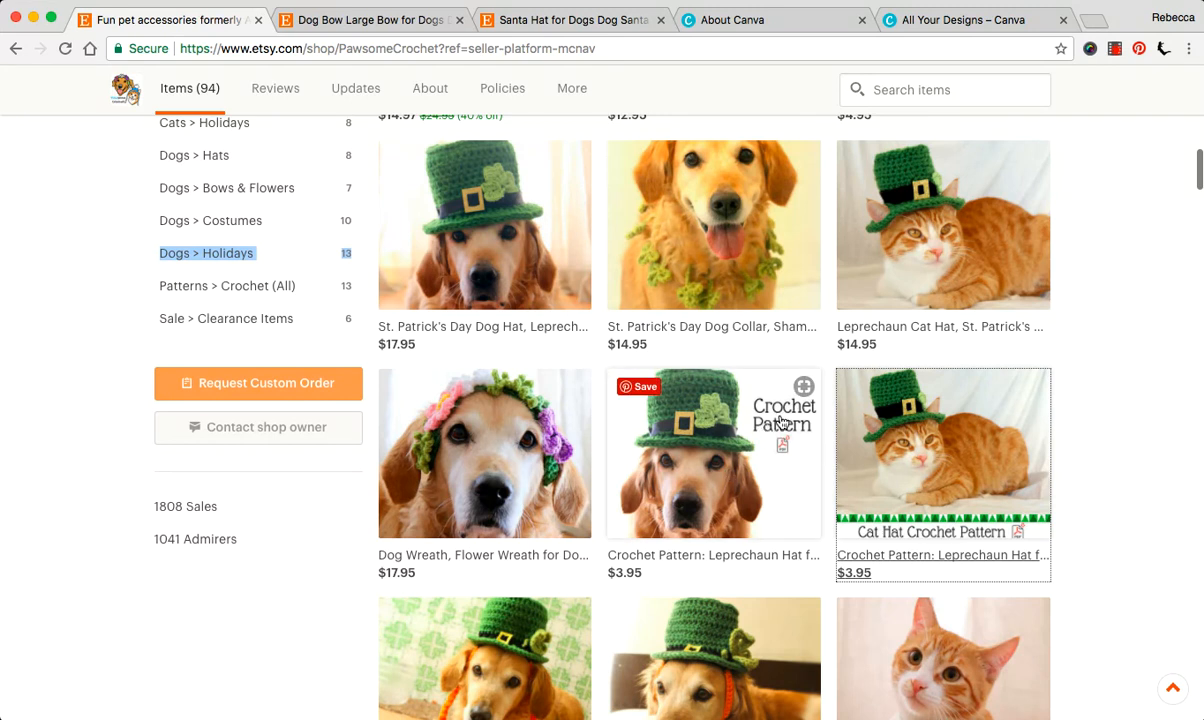
mouse_move(688, 428)
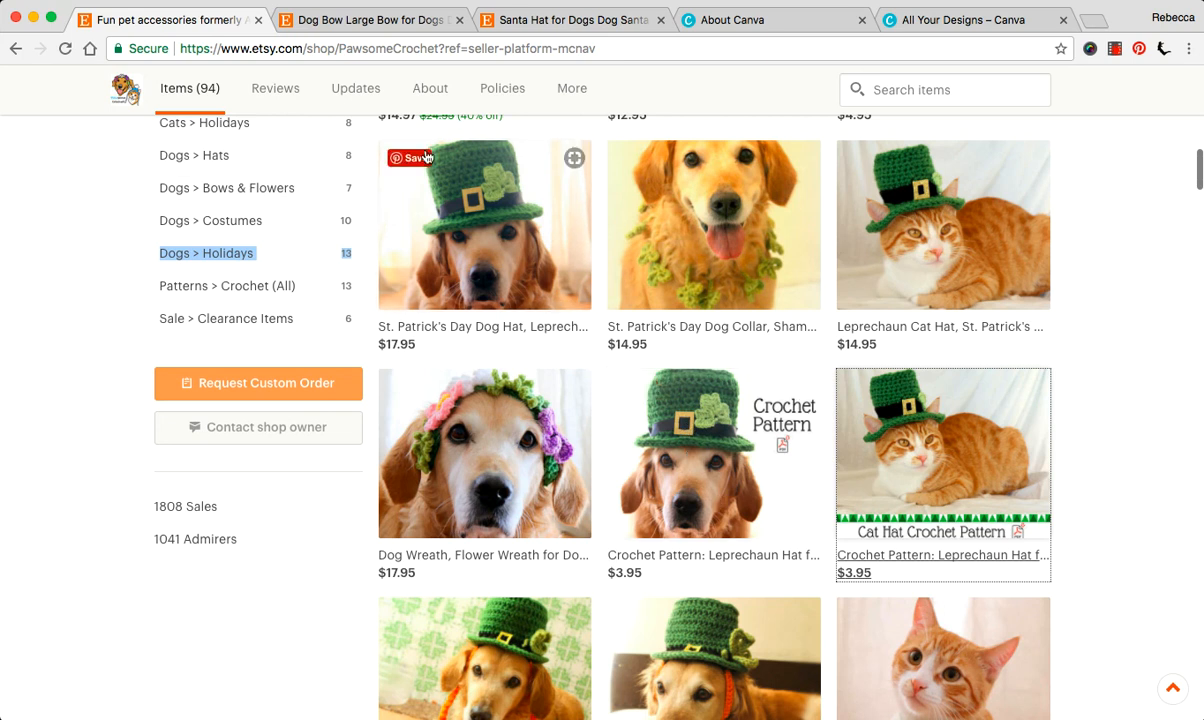
mouse_move(744, 376)
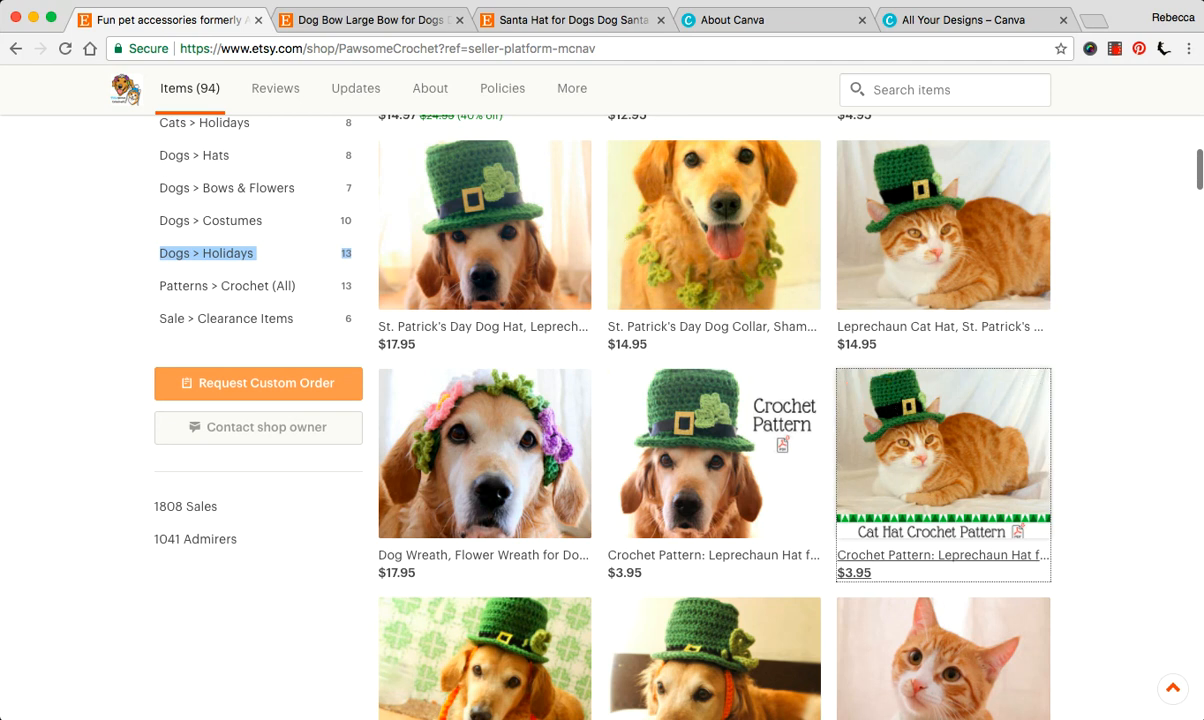
- View the large dog bow listing and its next photo showing the bow colour chart
click(370, 20)
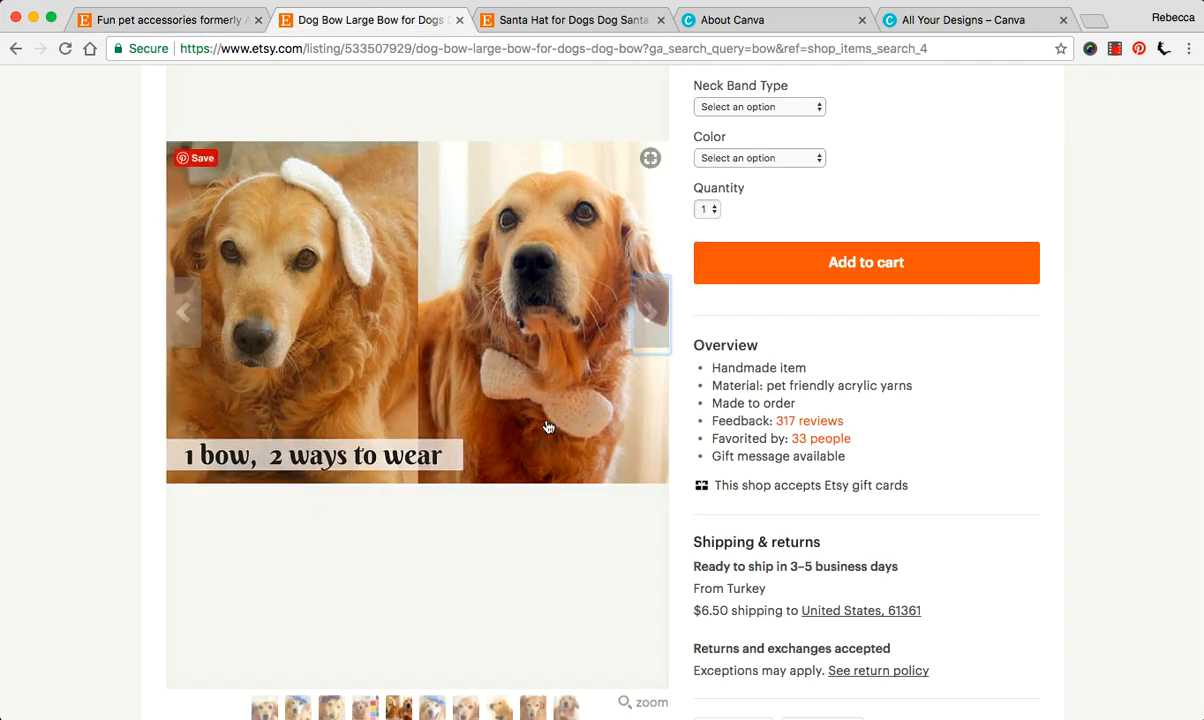
mouse_move(304, 276)
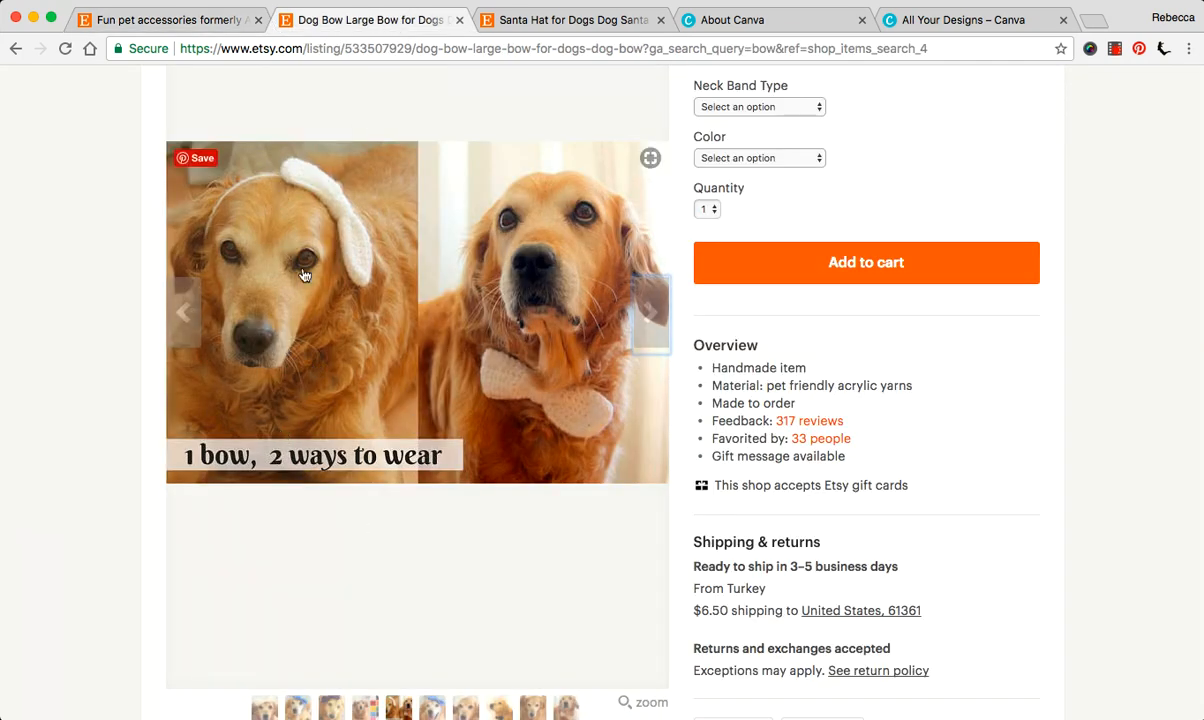
mouse_move(192, 304)
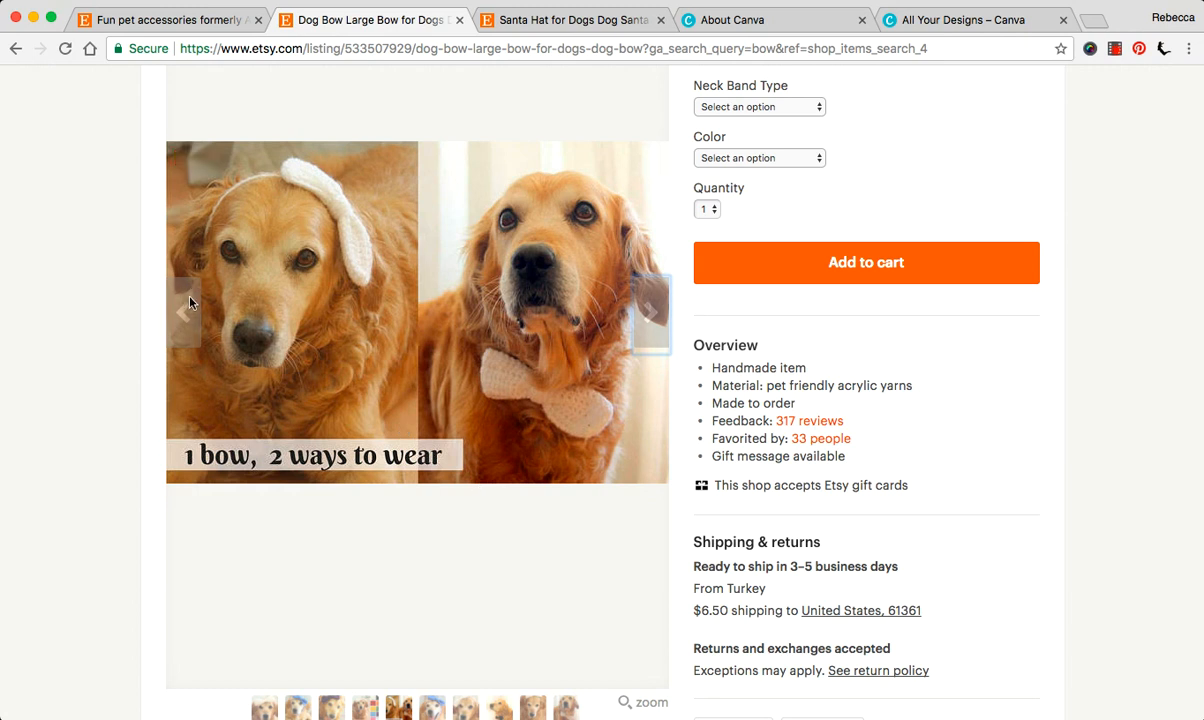
click(648, 312)
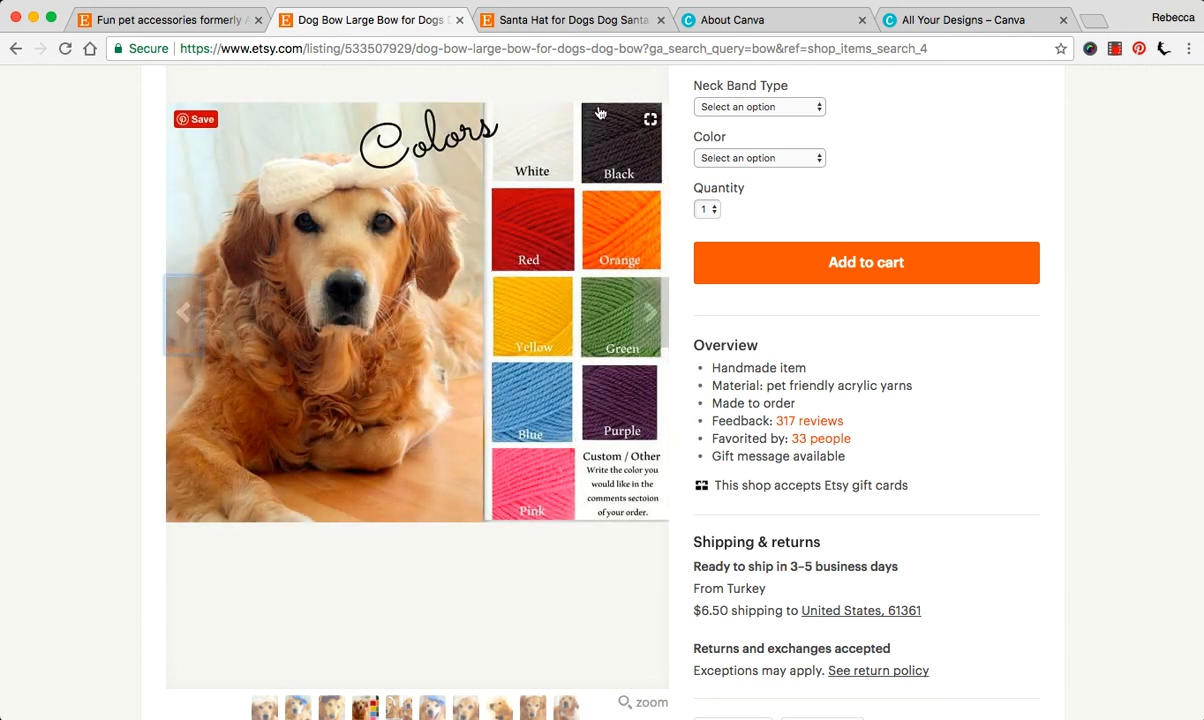
mouse_move(358, 232)
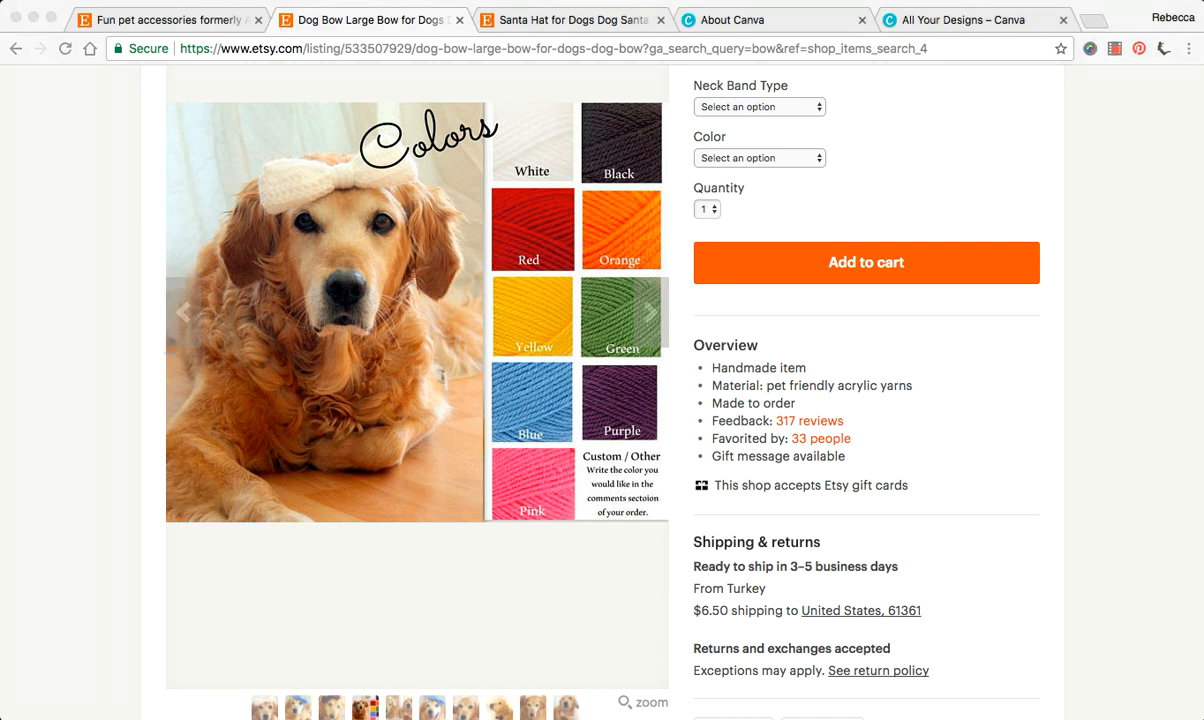
mouse_move(586, 132)
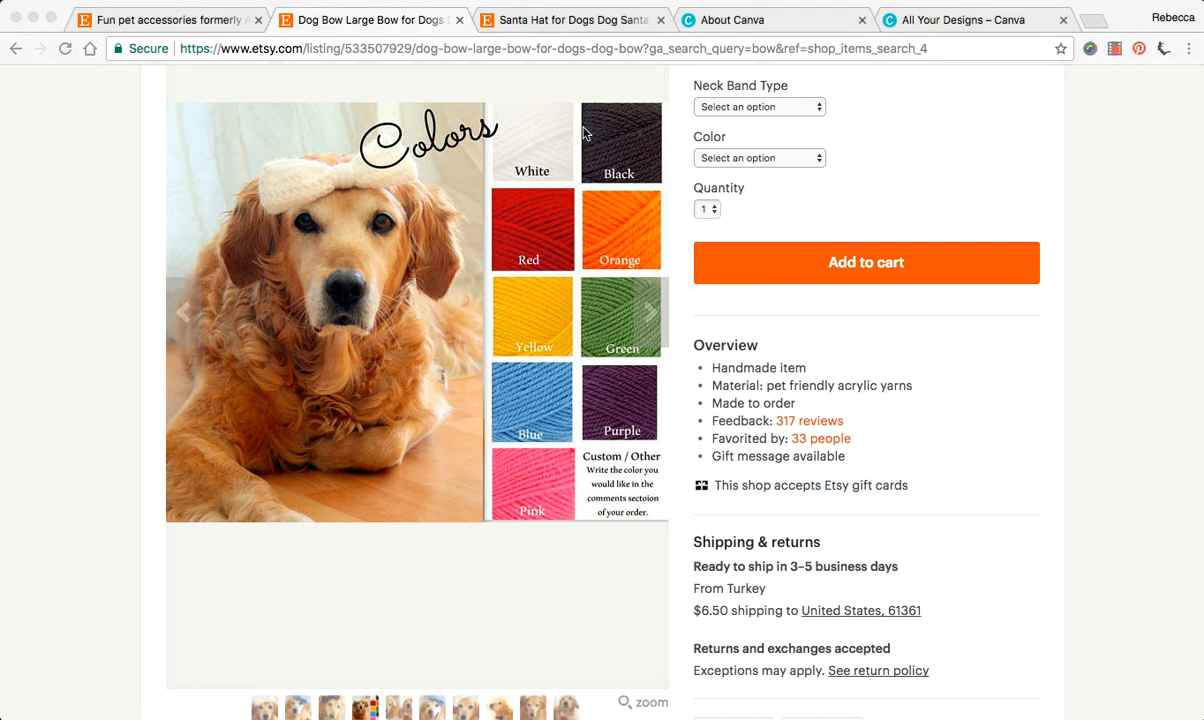
- View the Santa Hat for Dogs listing, scrolling down its page and back to the top
click(570, 20)
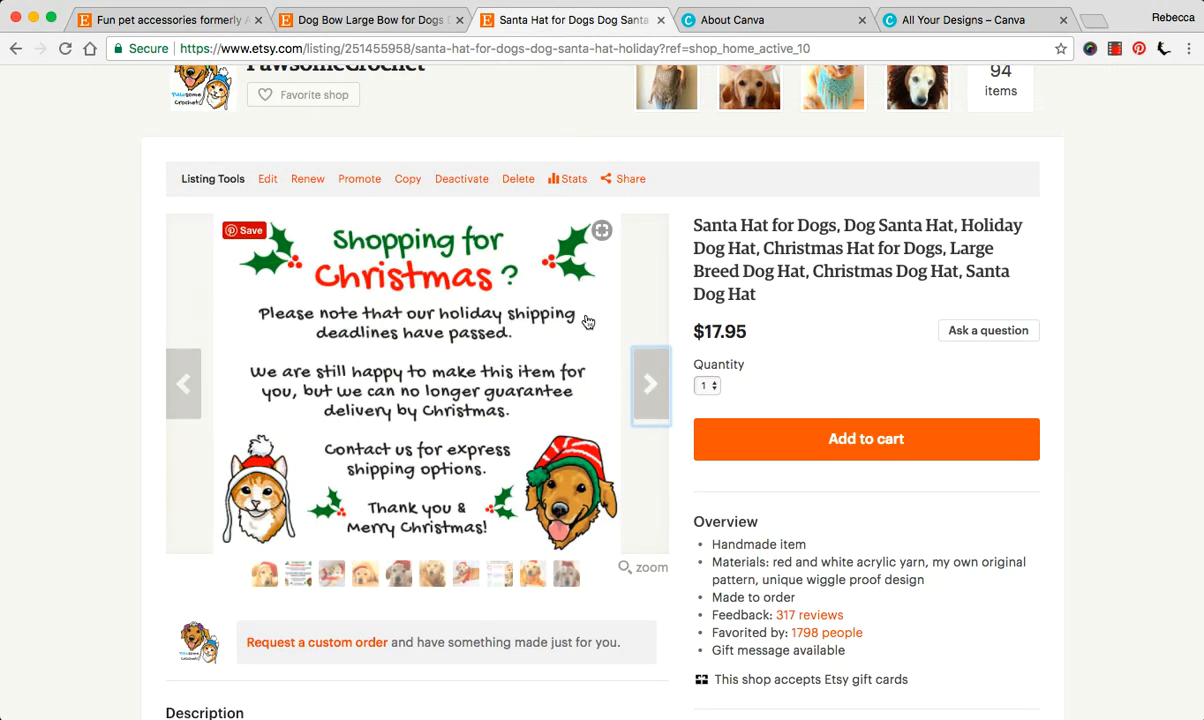
mouse_move(358, 292)
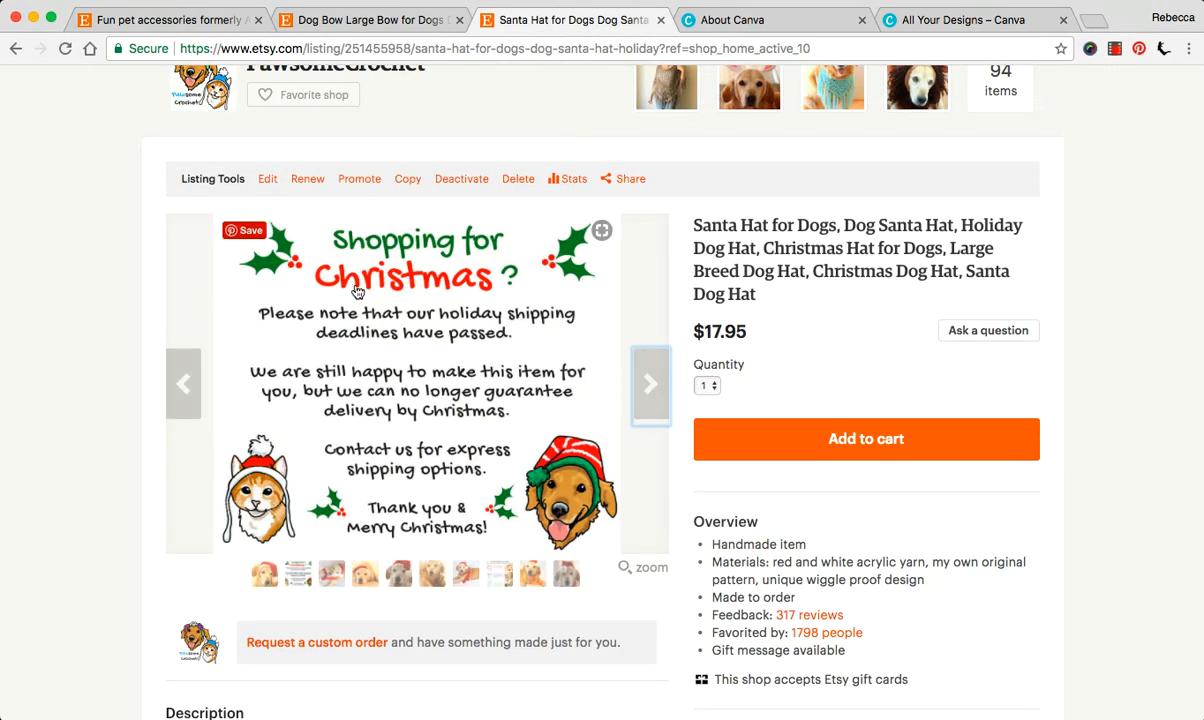
mouse_move(500, 472)
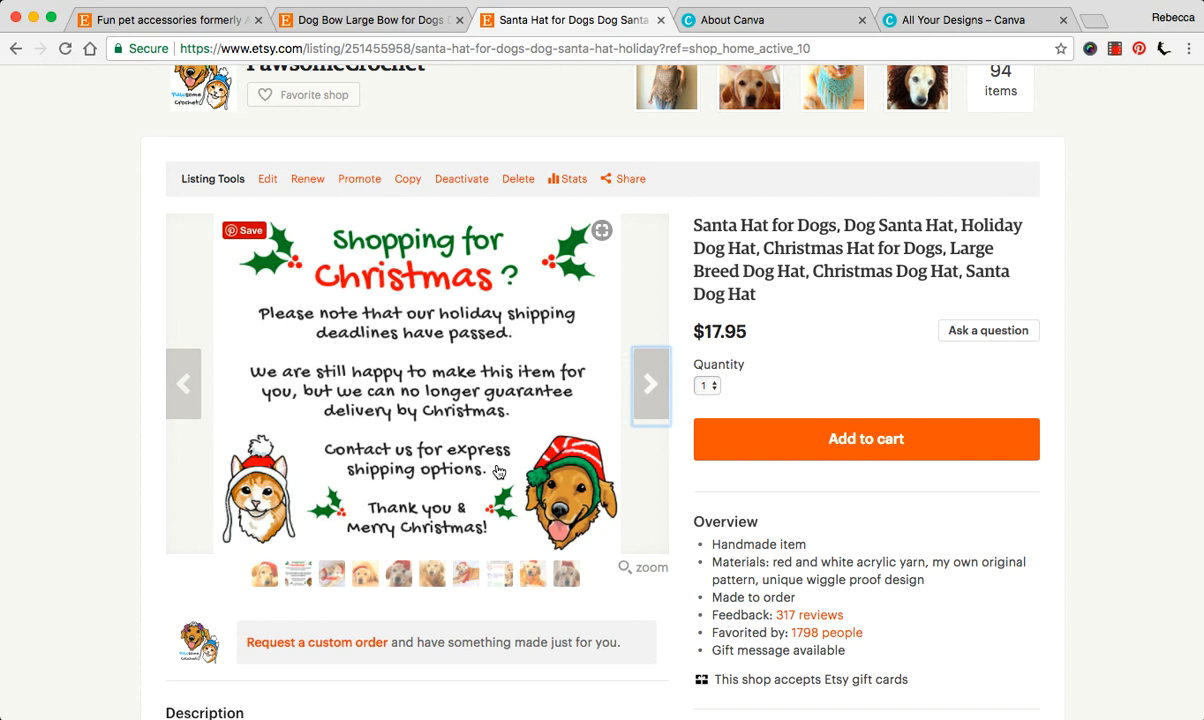
scroll(down, 3)
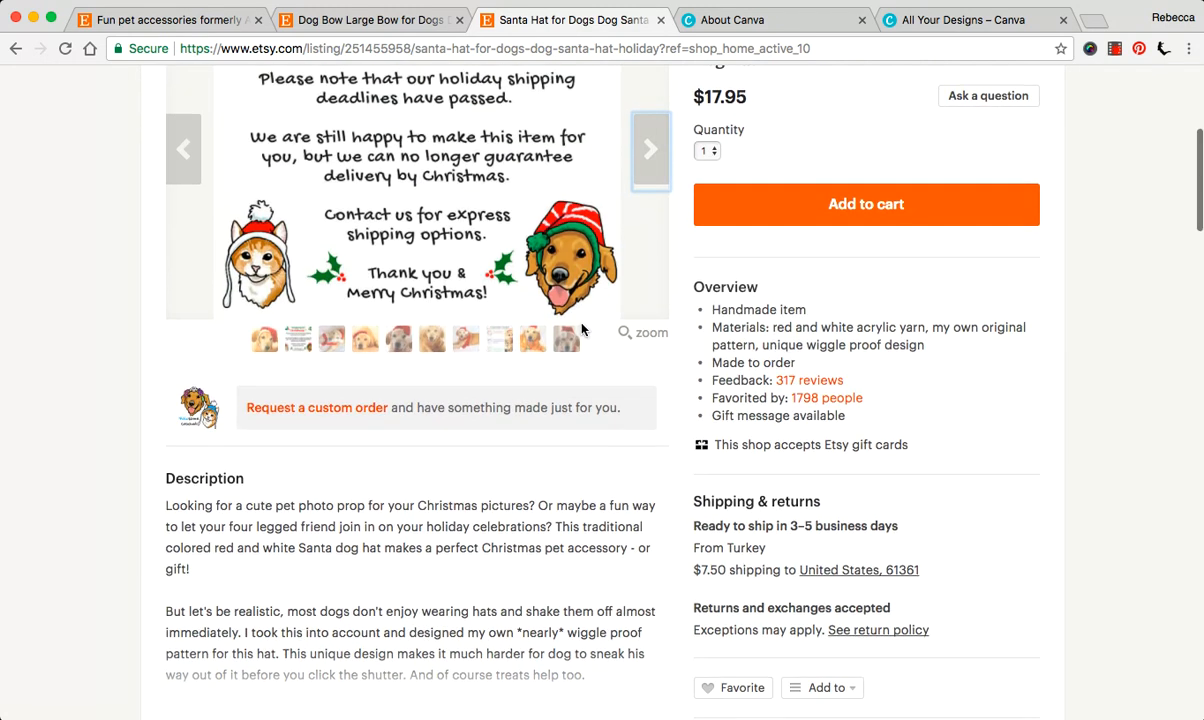
scroll(up, 3)
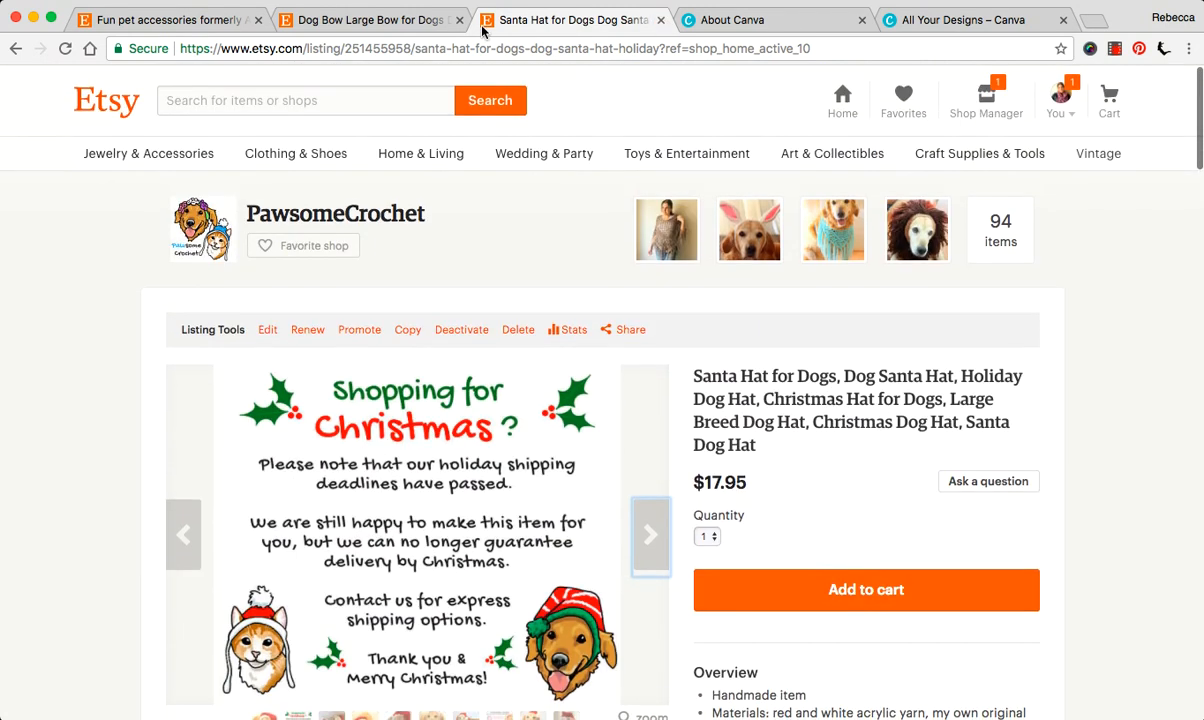
- Revisit the Pawsome Crochet shop's full listings, then return to the About Canva page
click(370, 20)
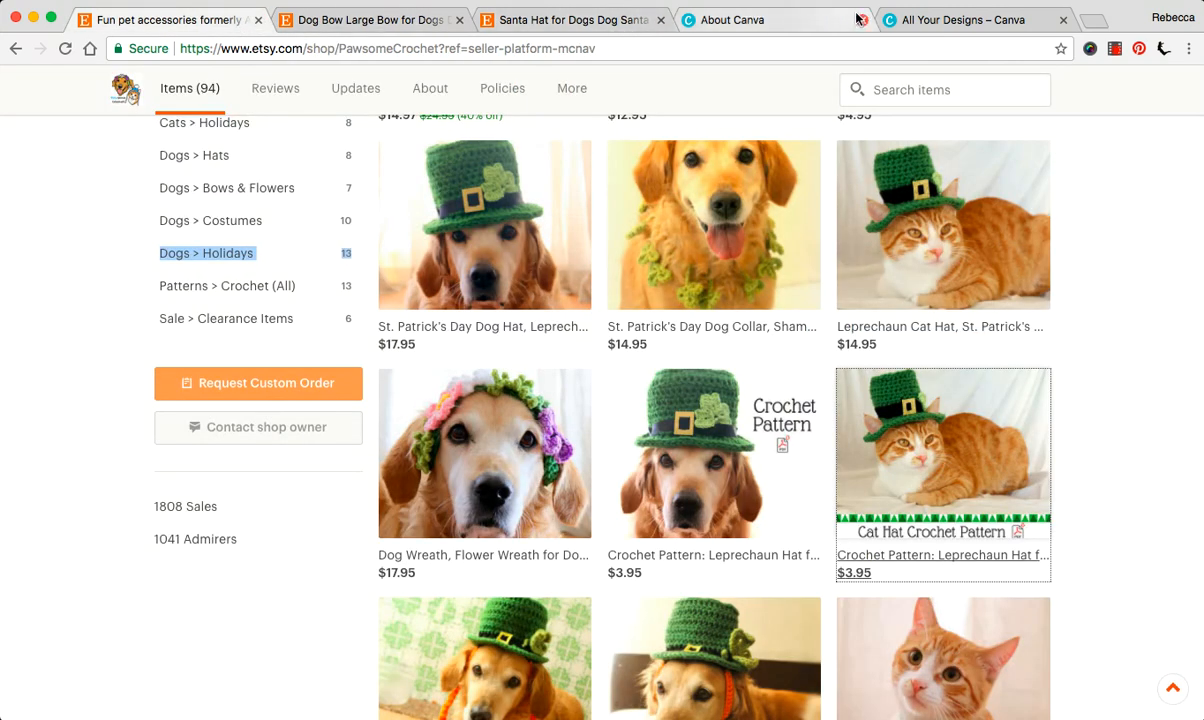
mouse_move(624, 432)
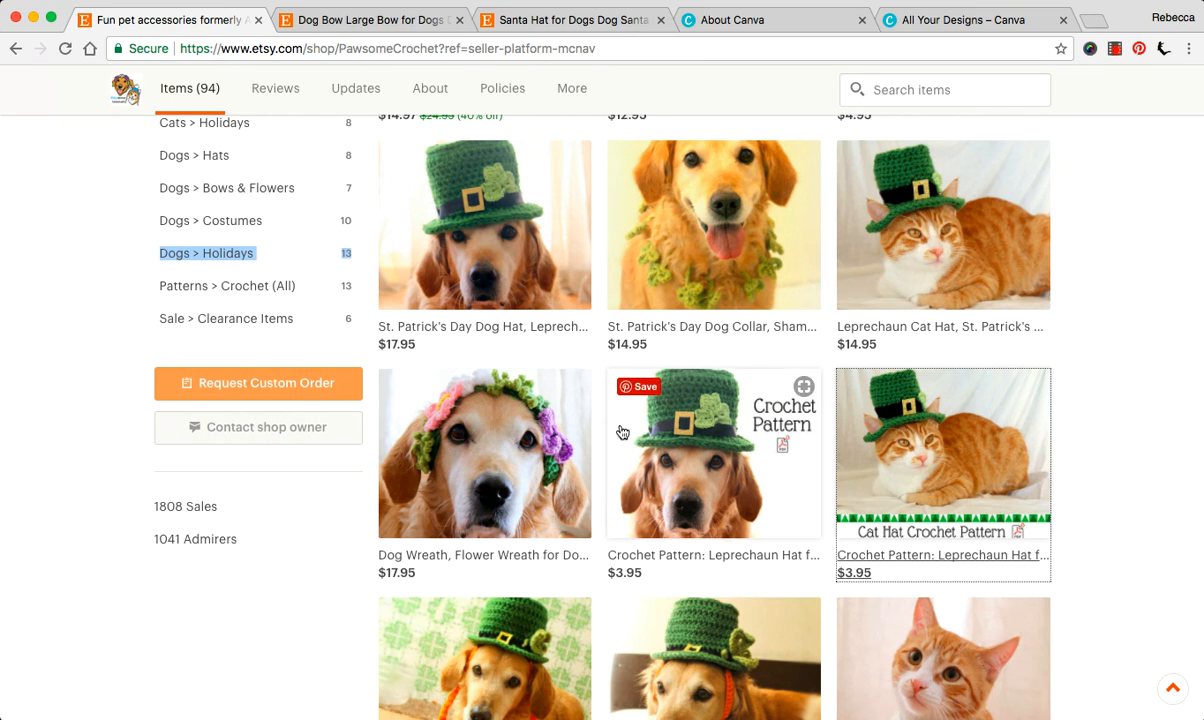
mouse_move(764, 398)
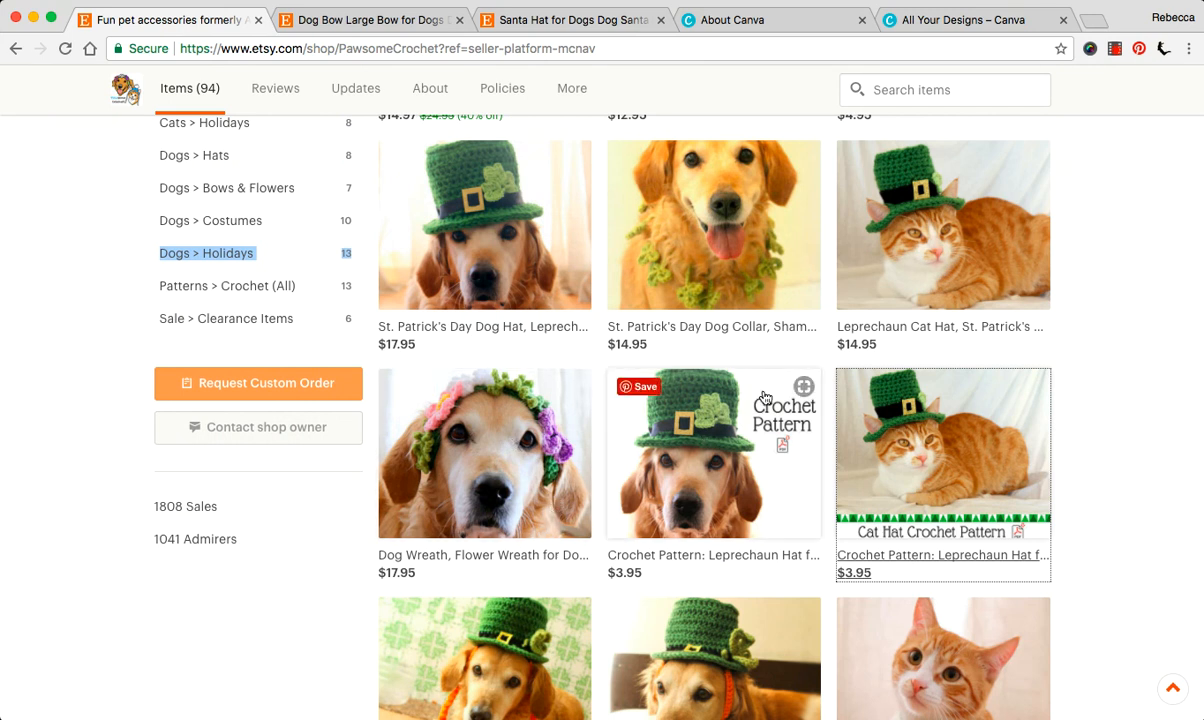
mouse_move(868, 164)
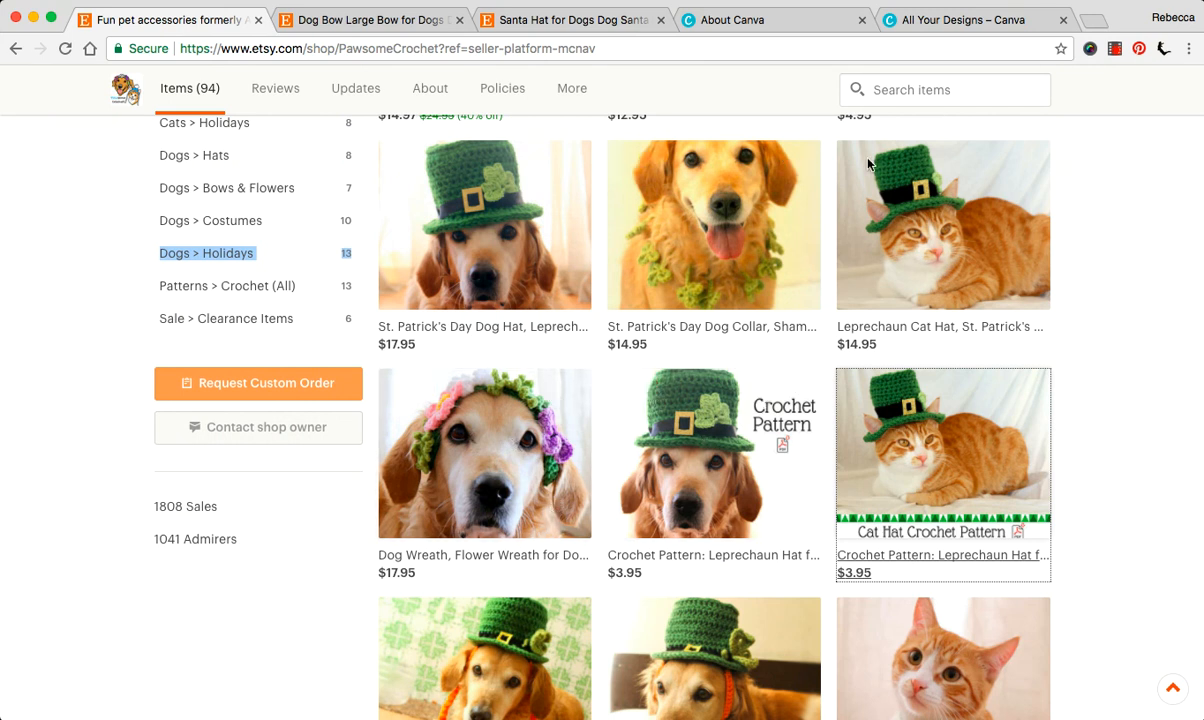
mouse_move(504, 462)
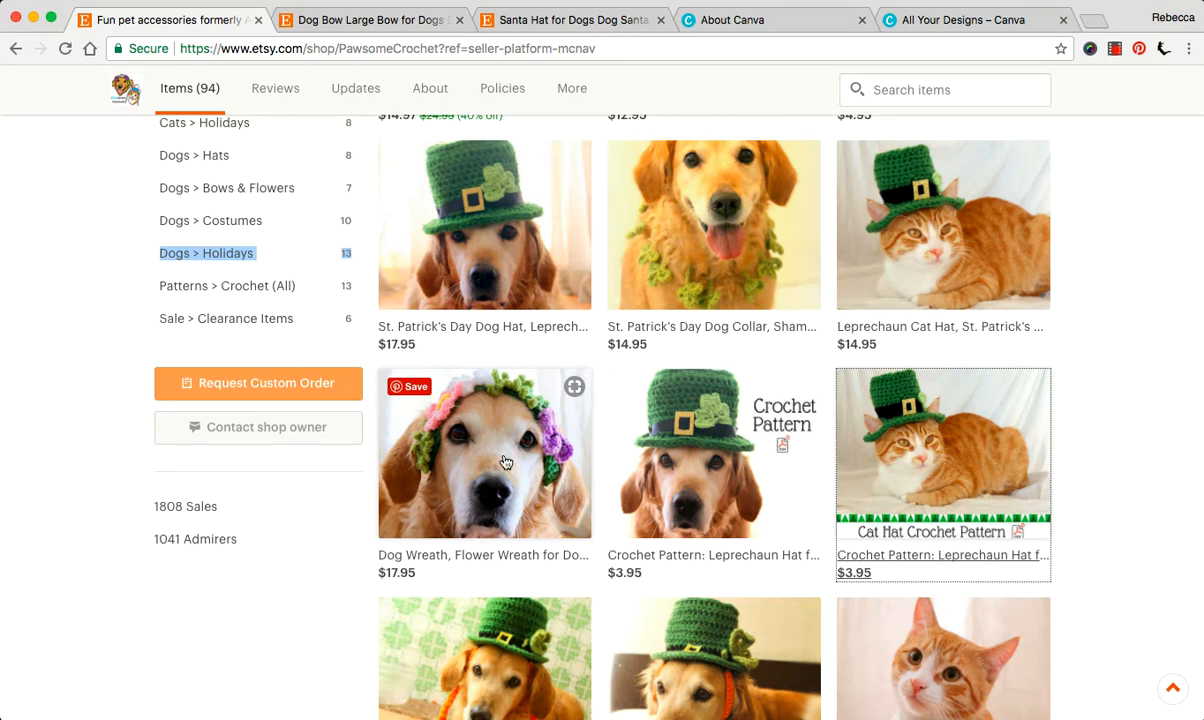
mouse_move(492, 472)
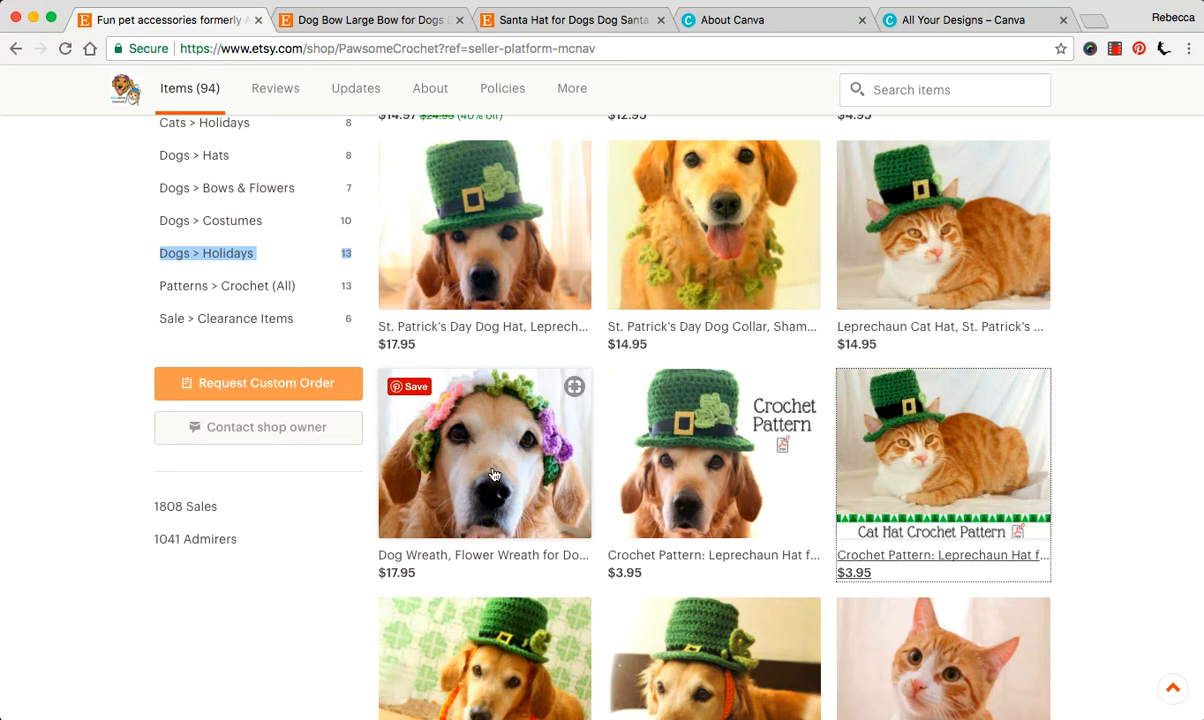
mouse_move(532, 424)
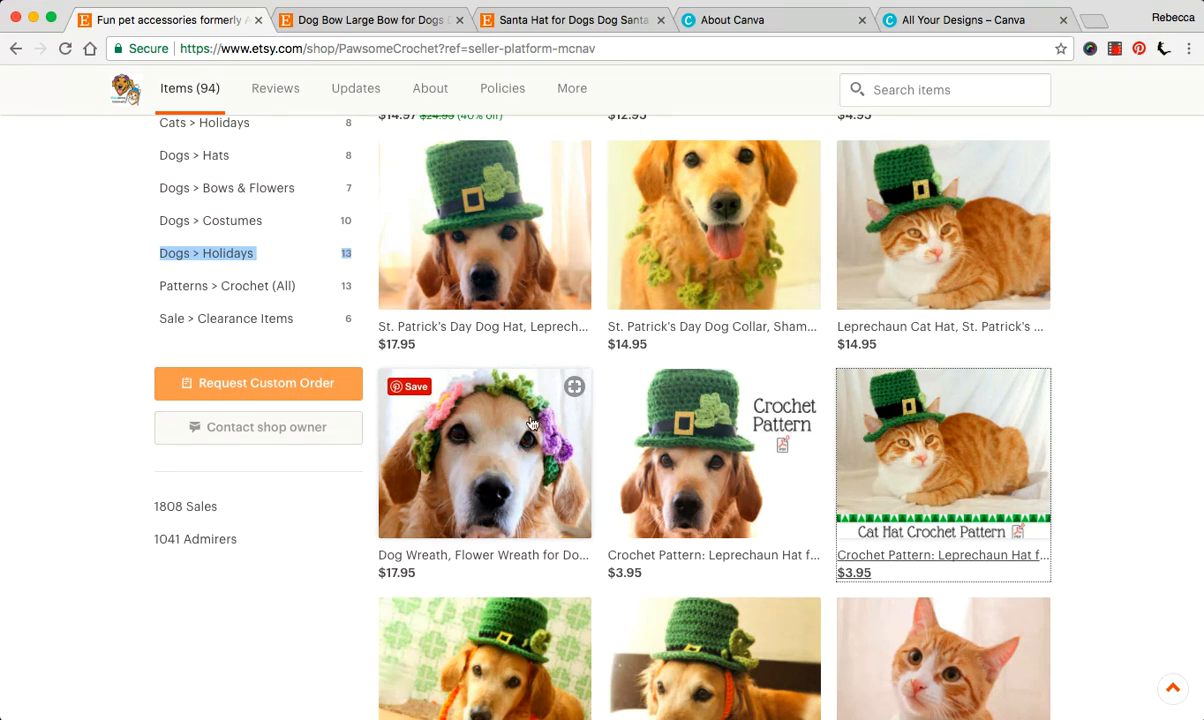
mouse_move(520, 506)
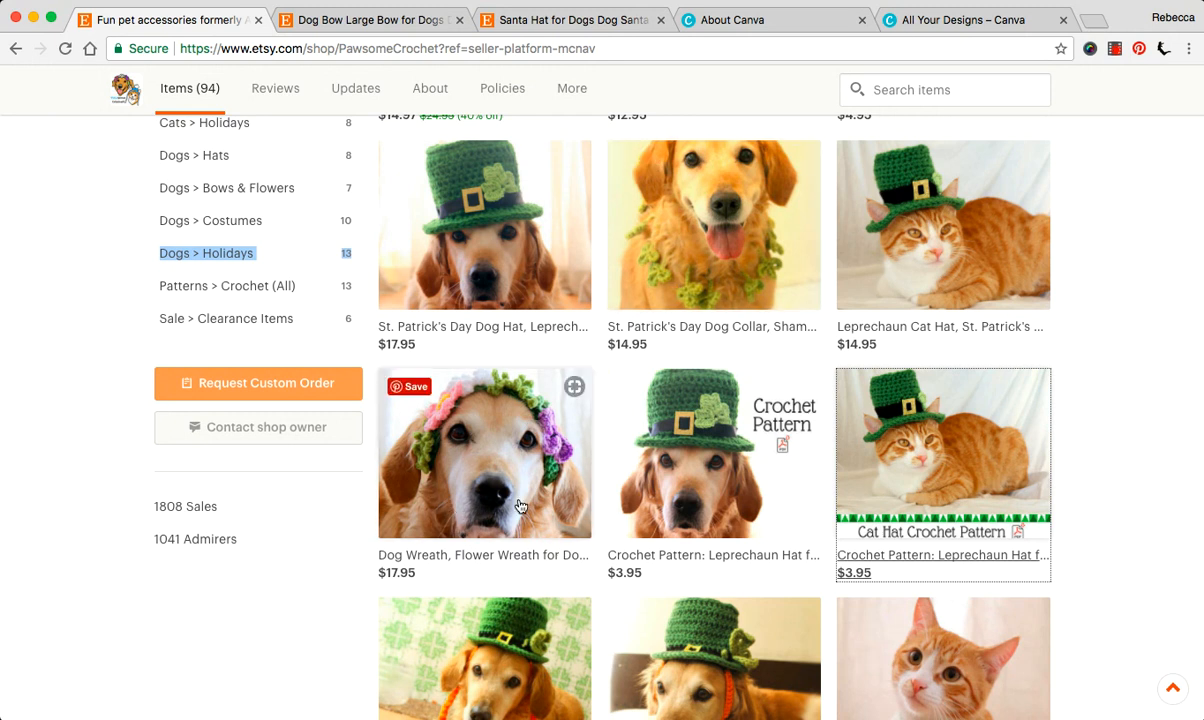
mouse_move(964, 516)
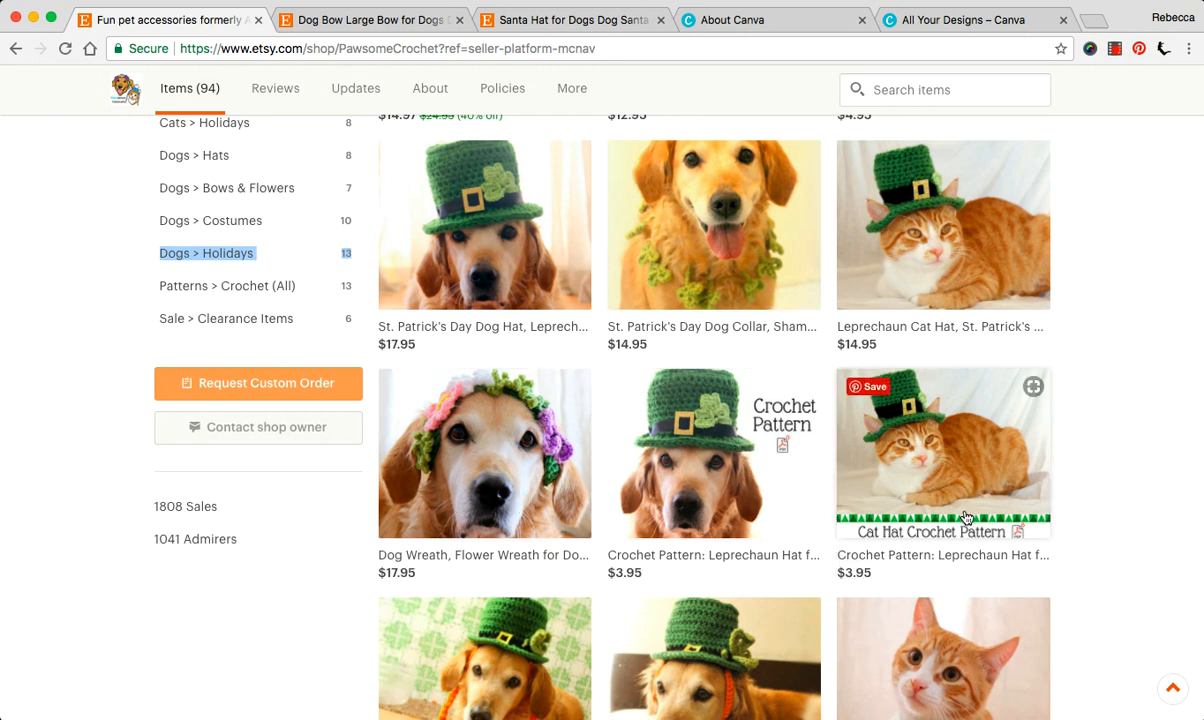
mouse_move(876, 548)
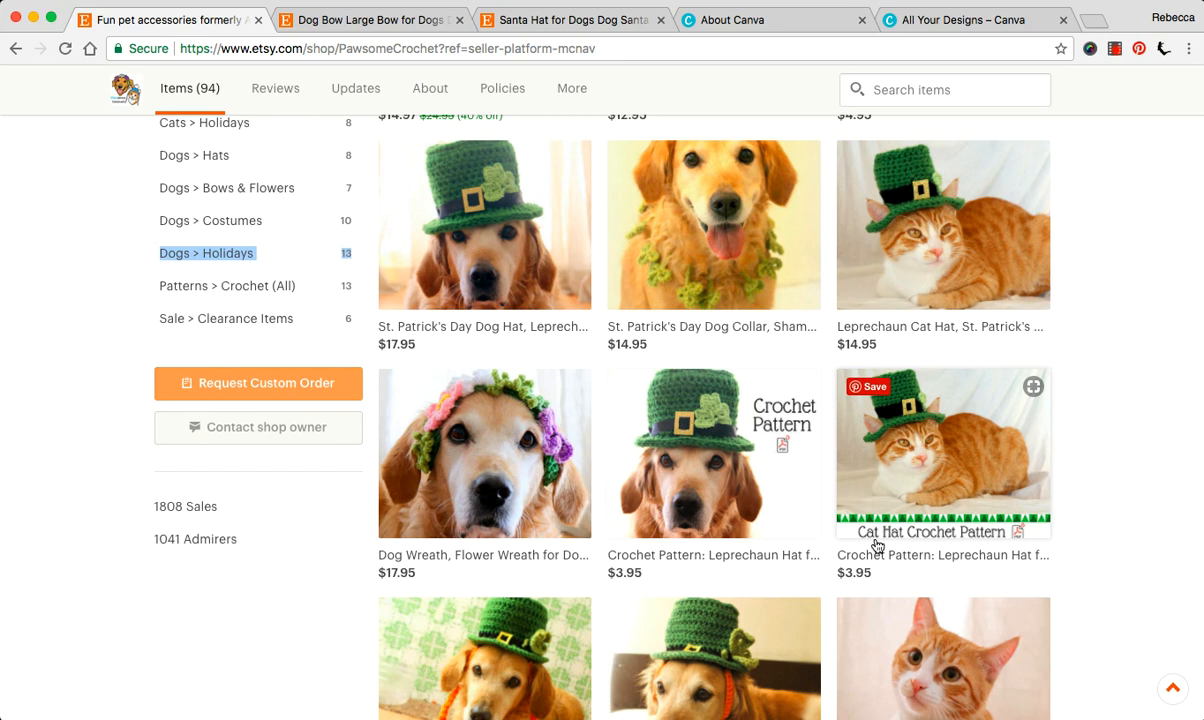
mouse_move(942, 376)
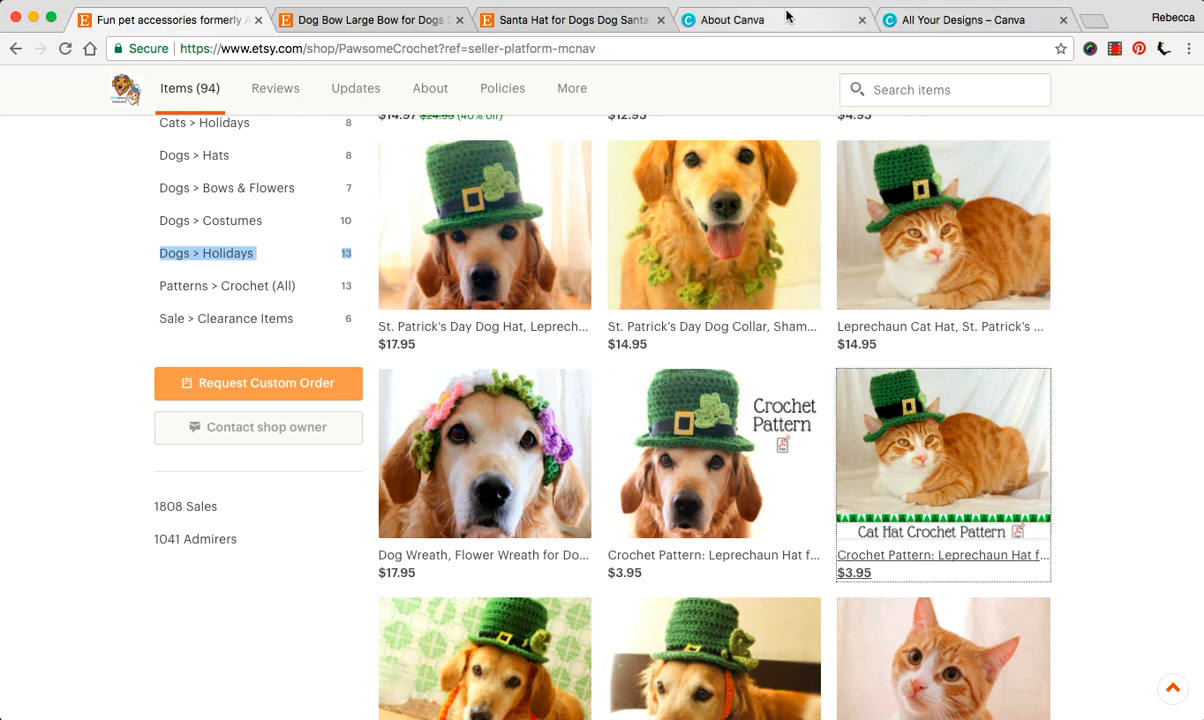
click(734, 20)
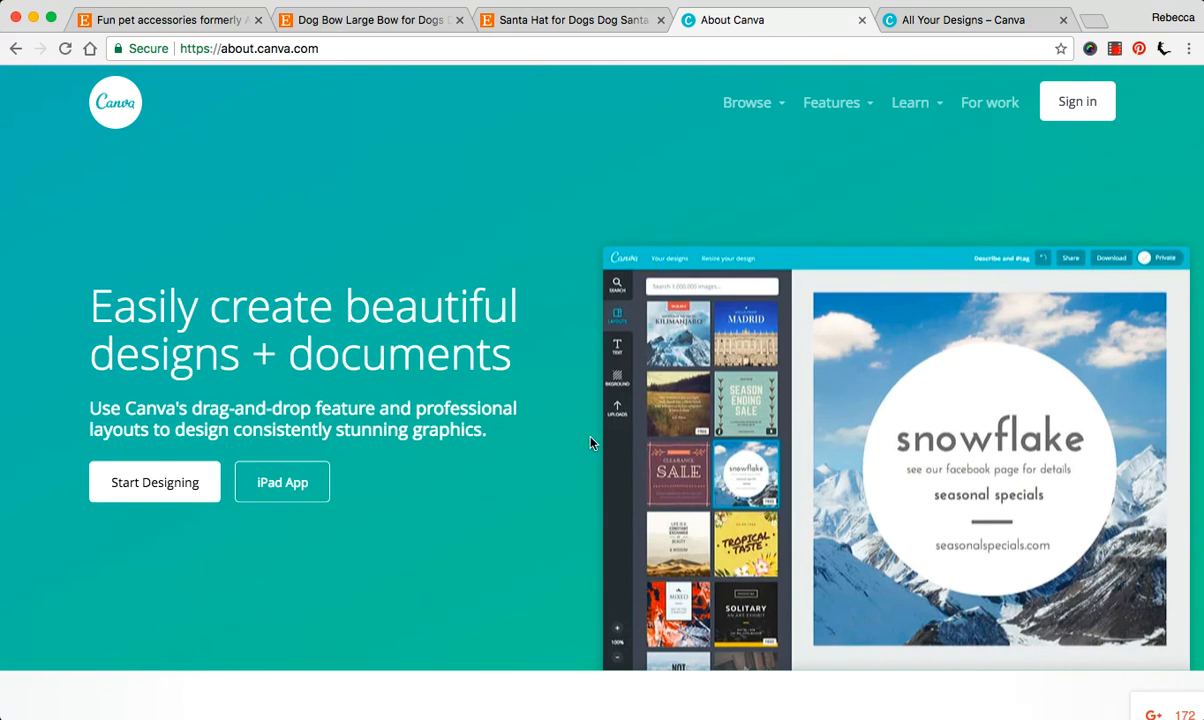
mouse_move(638, 420)
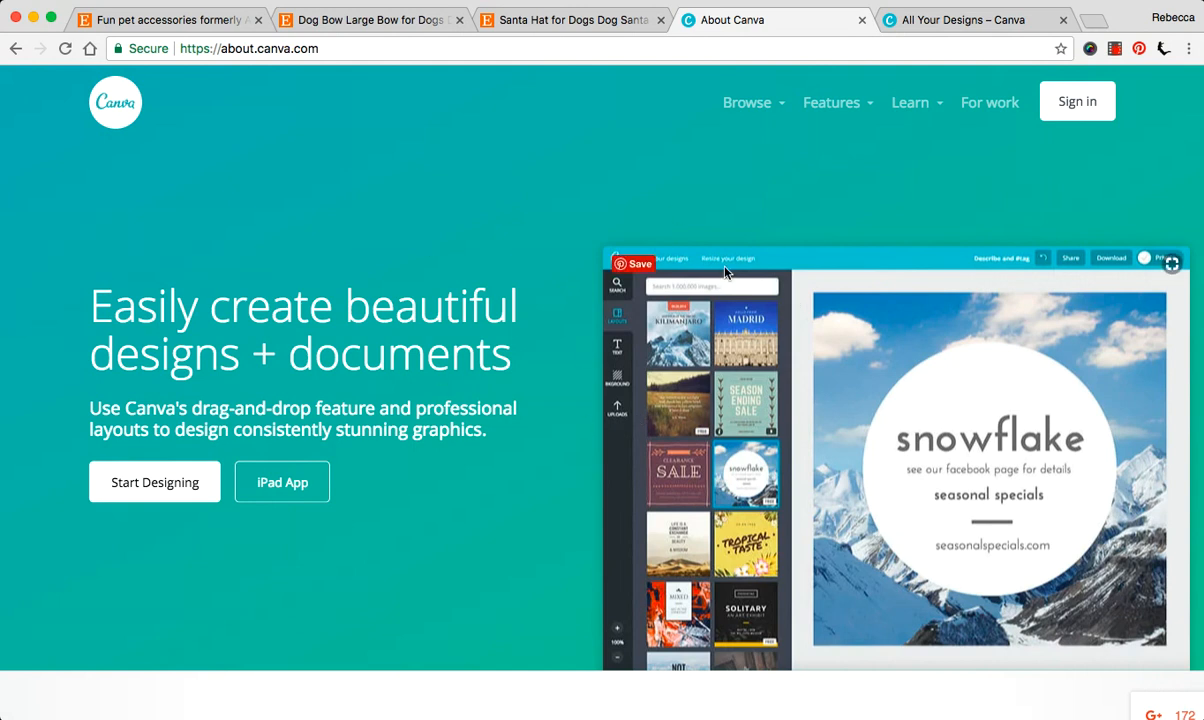
mouse_move(1064, 130)
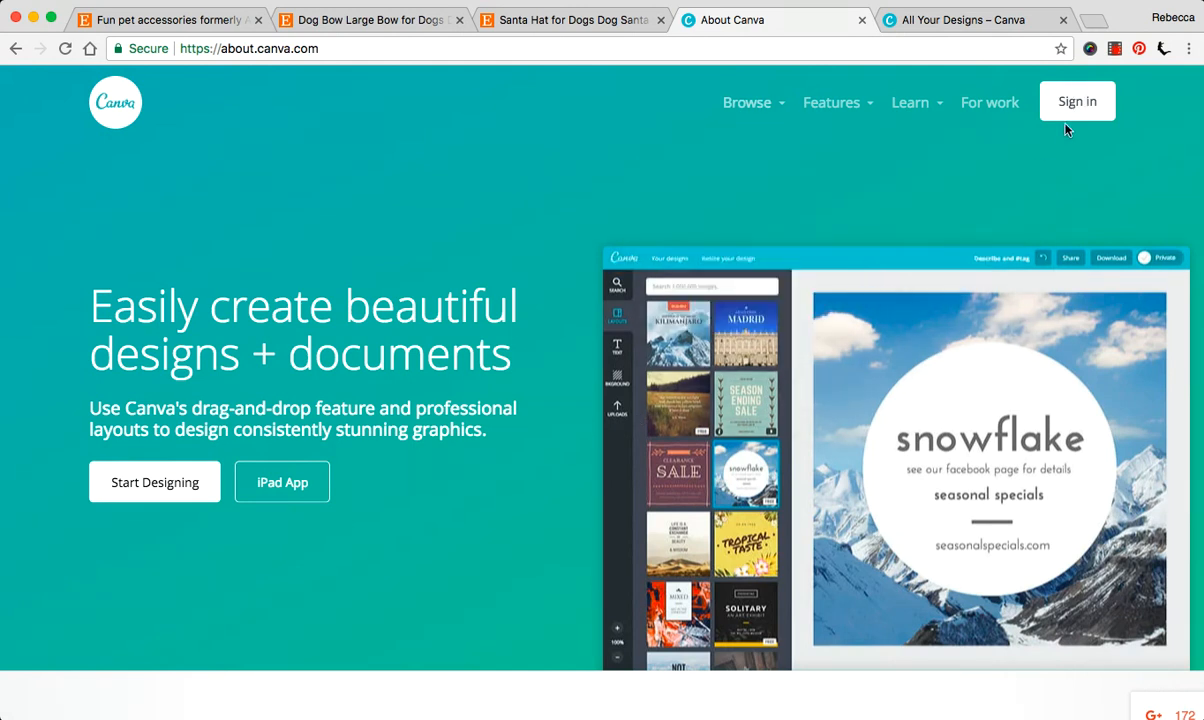
mouse_move(904, 172)
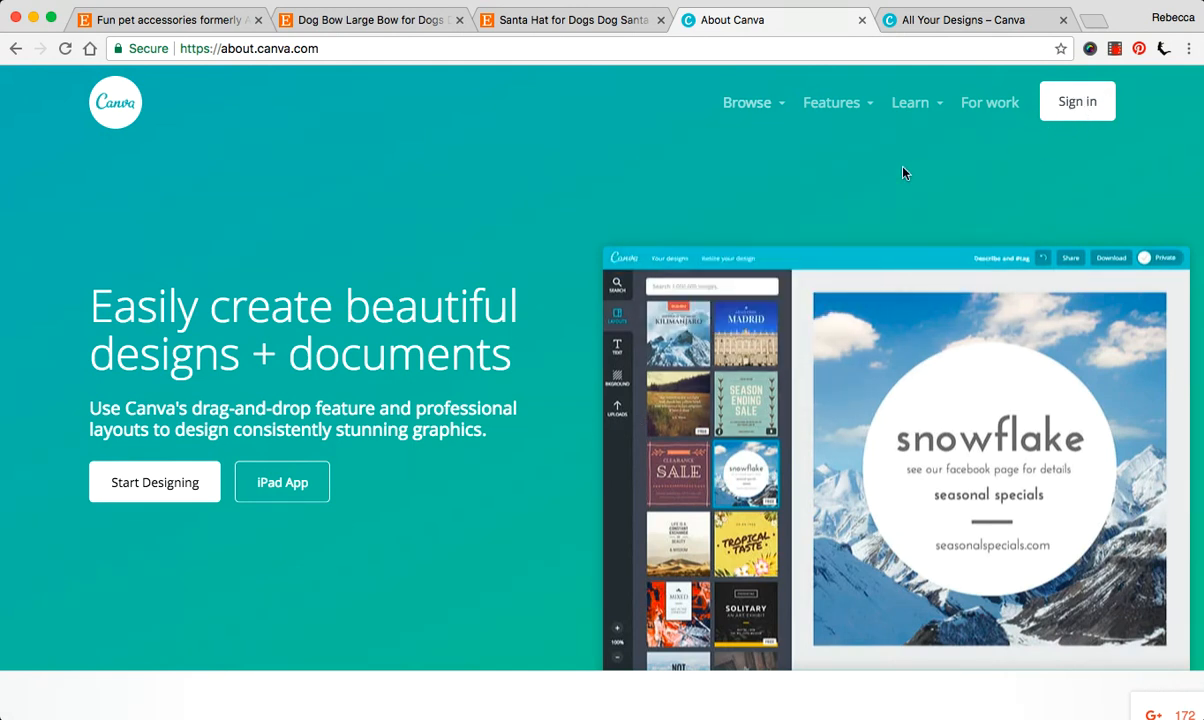
mouse_move(748, 486)
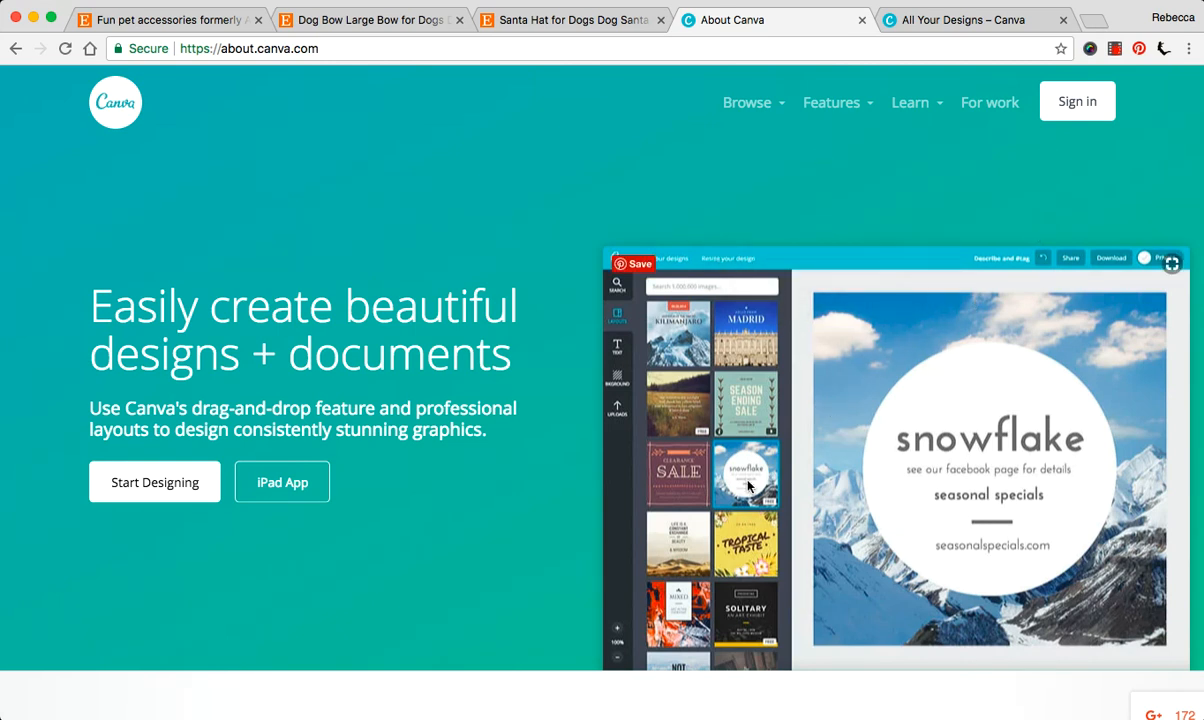
mouse_move(504, 276)
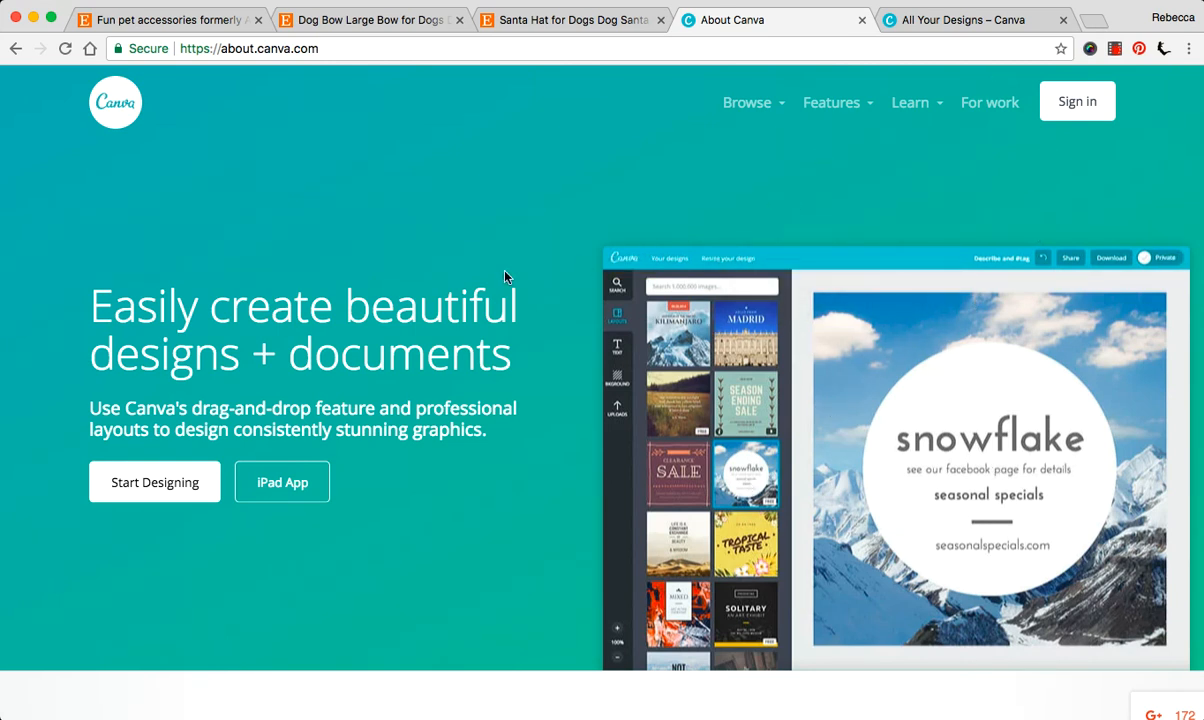
- Show Canva's All Your Designs page and skim the first rows of saved designs
click(964, 20)
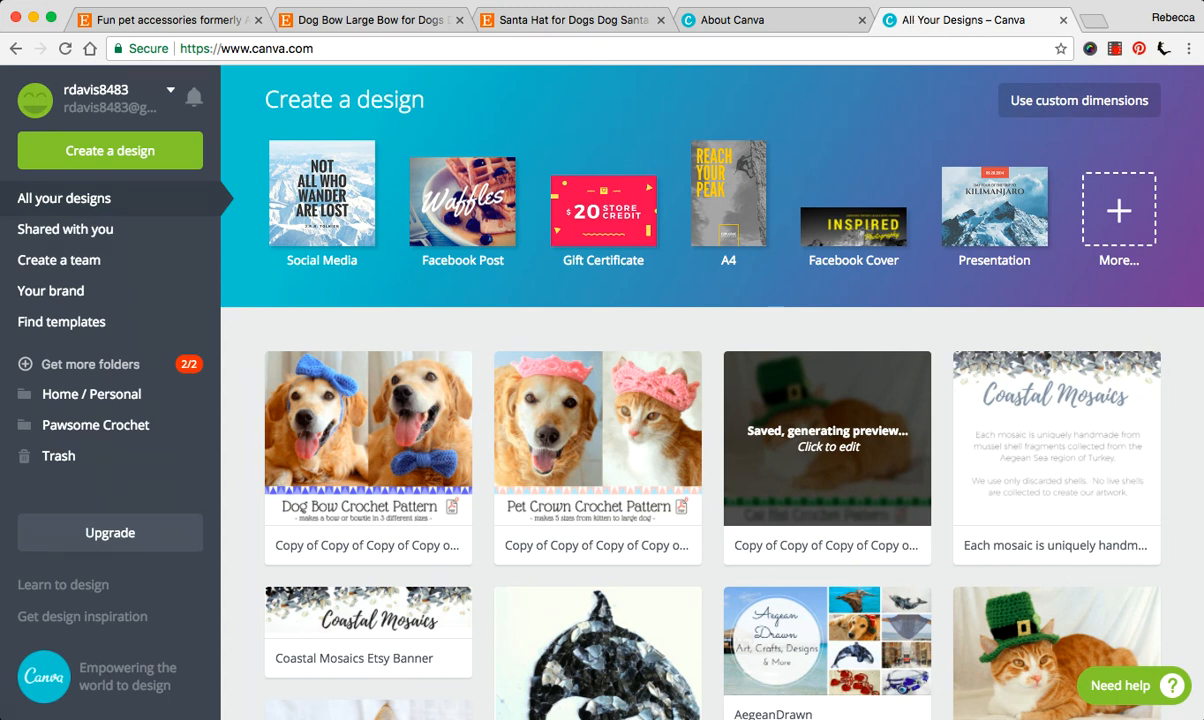
scroll(down, 3)
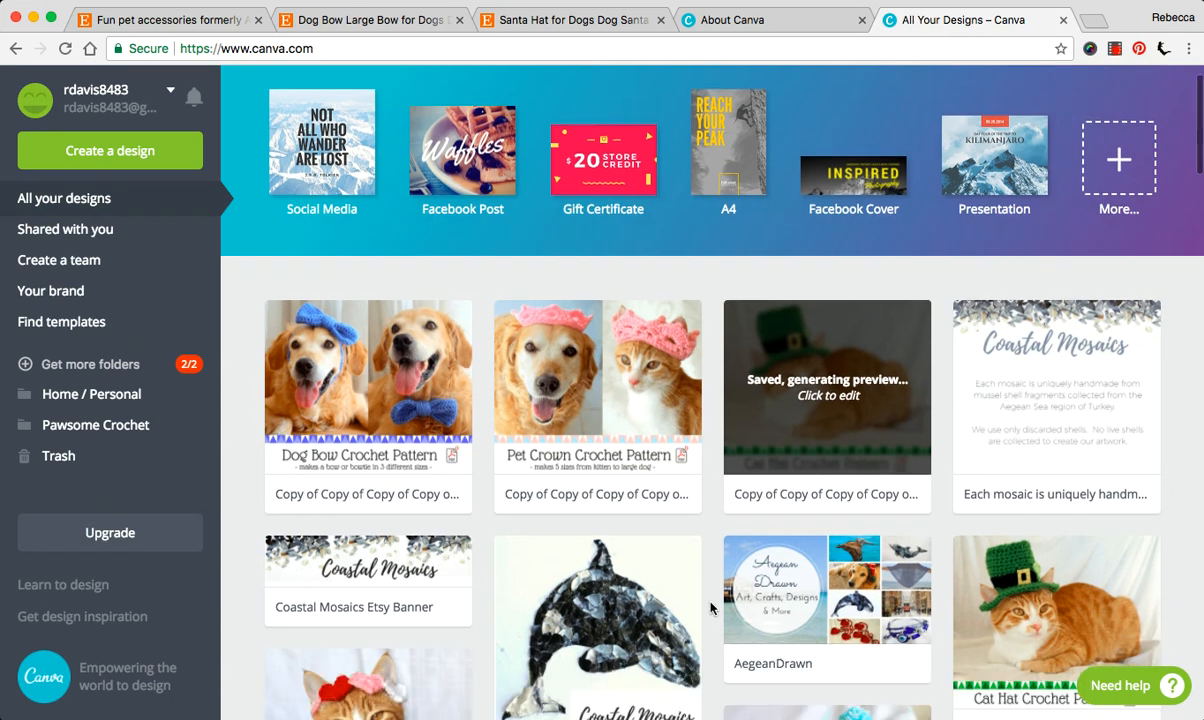
scroll(down, 3)
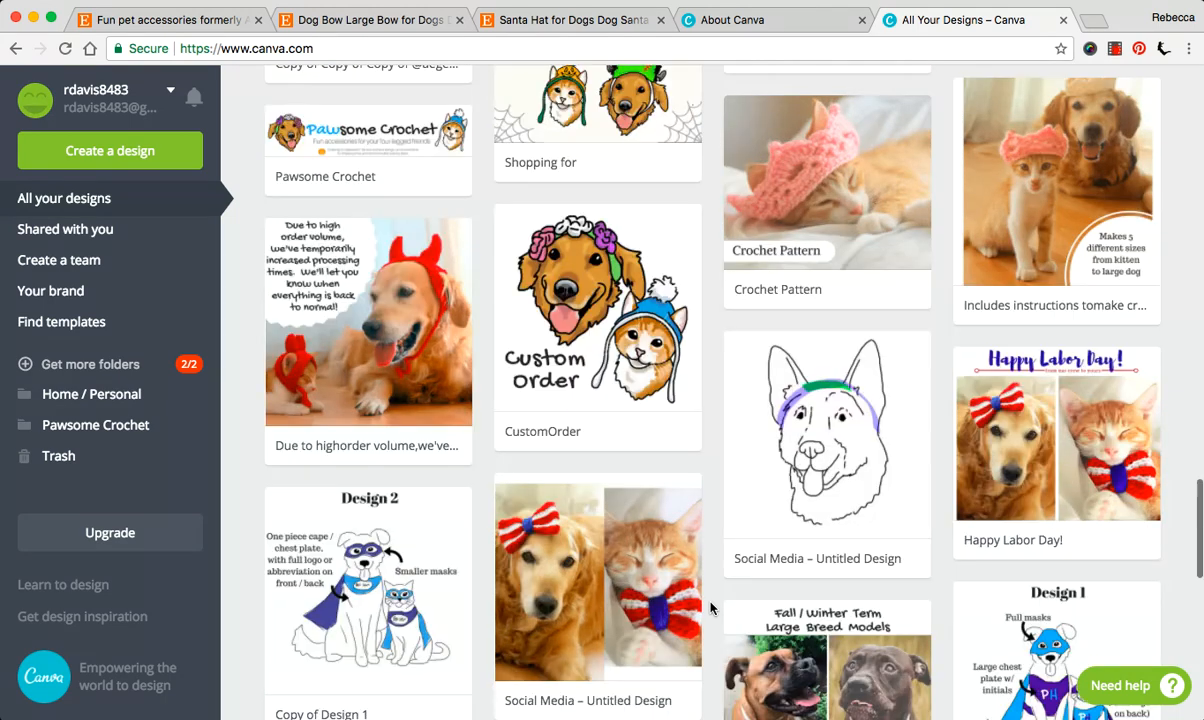
scroll(up, 3)
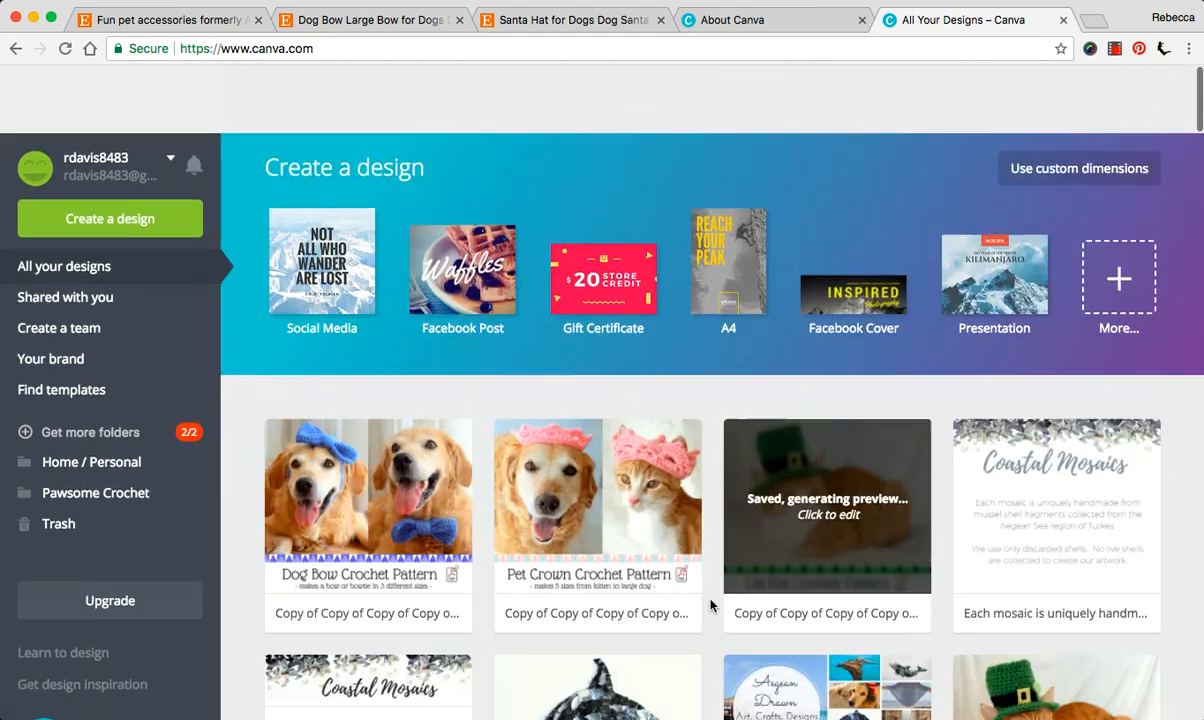
scroll(up, 3)
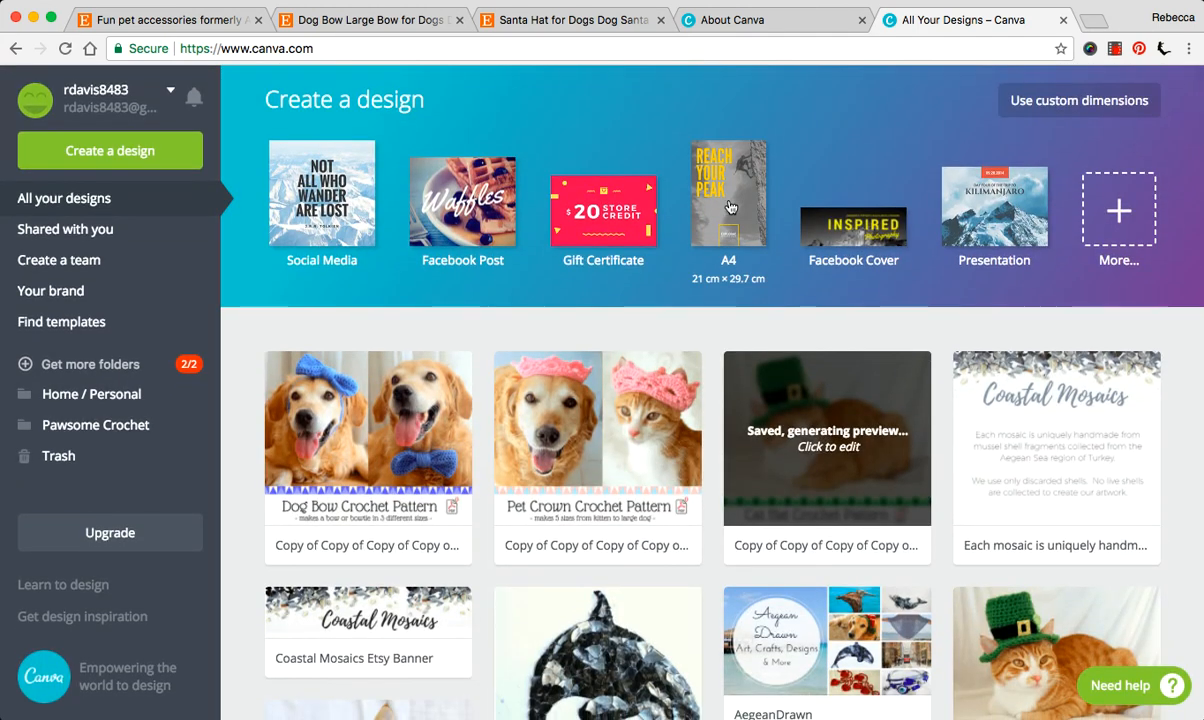
mouse_move(204, 162)
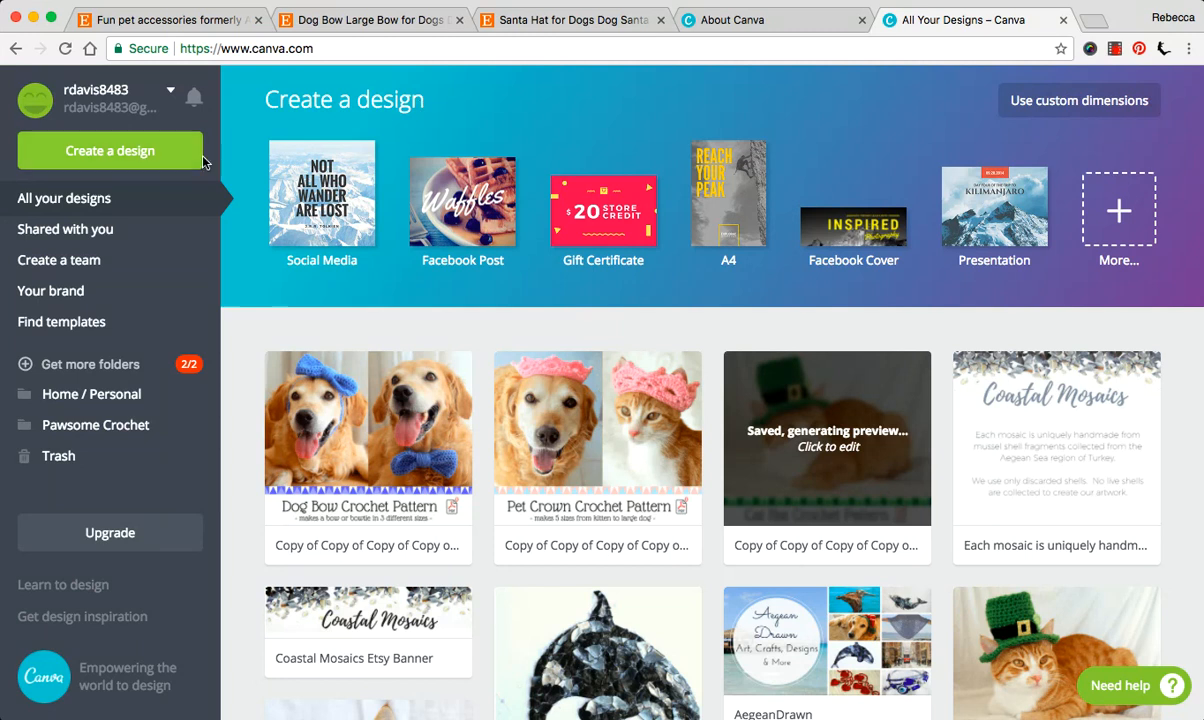
mouse_move(316, 108)
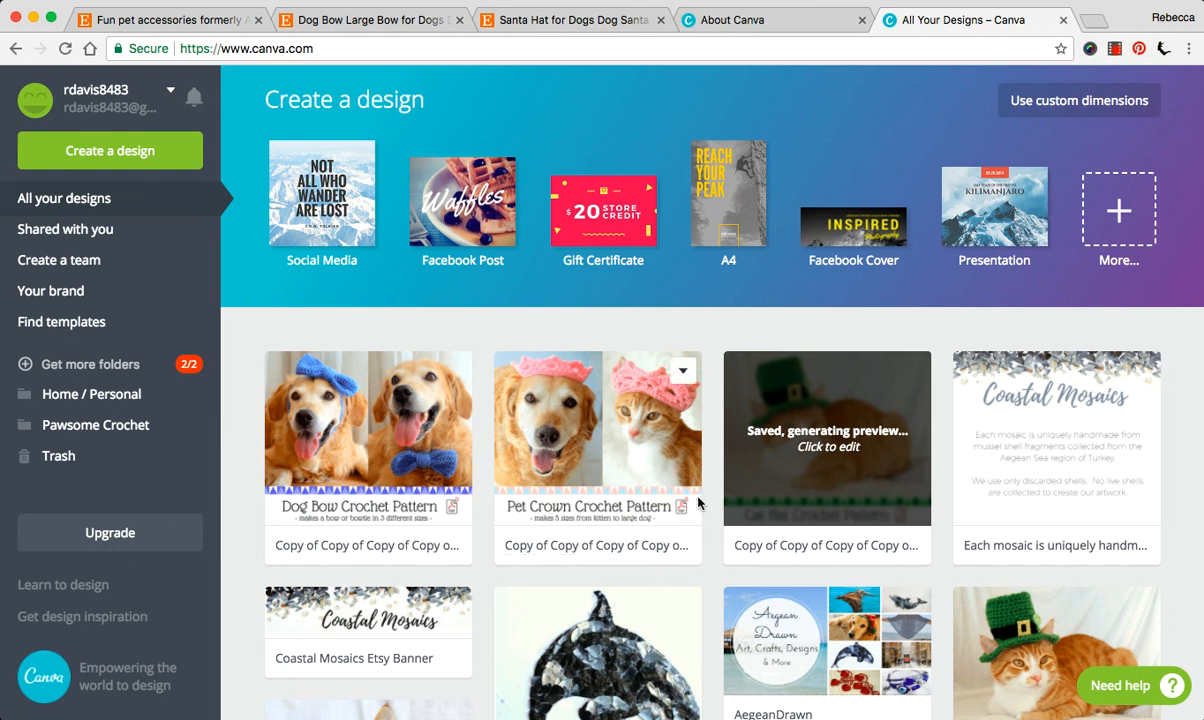
- Browse further down through the stationery and cat designs, then head back toward the top
scroll(down, 3)
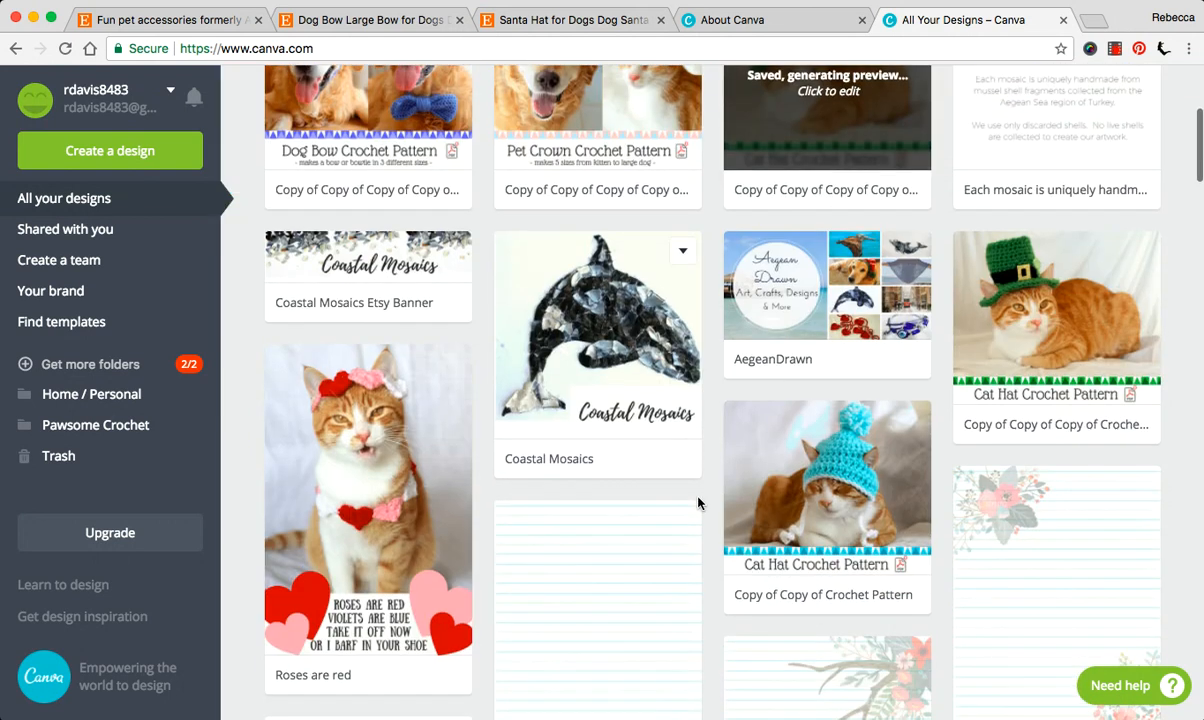
scroll(down, 3)
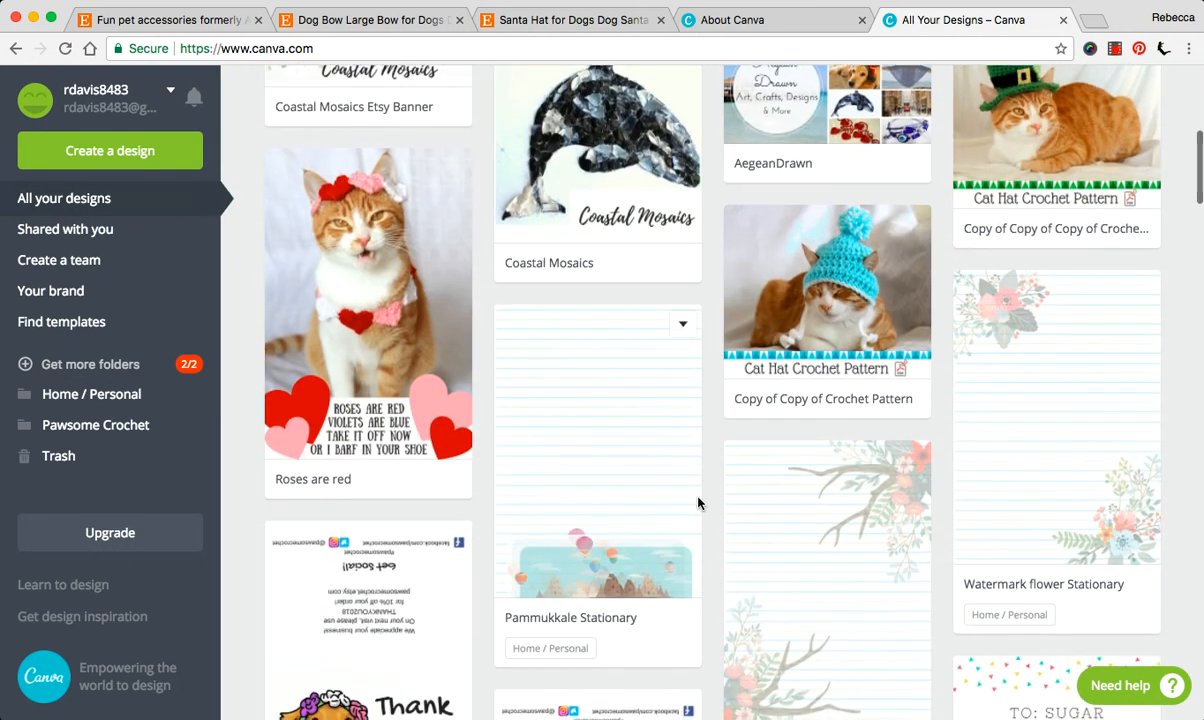
scroll(down, 3)
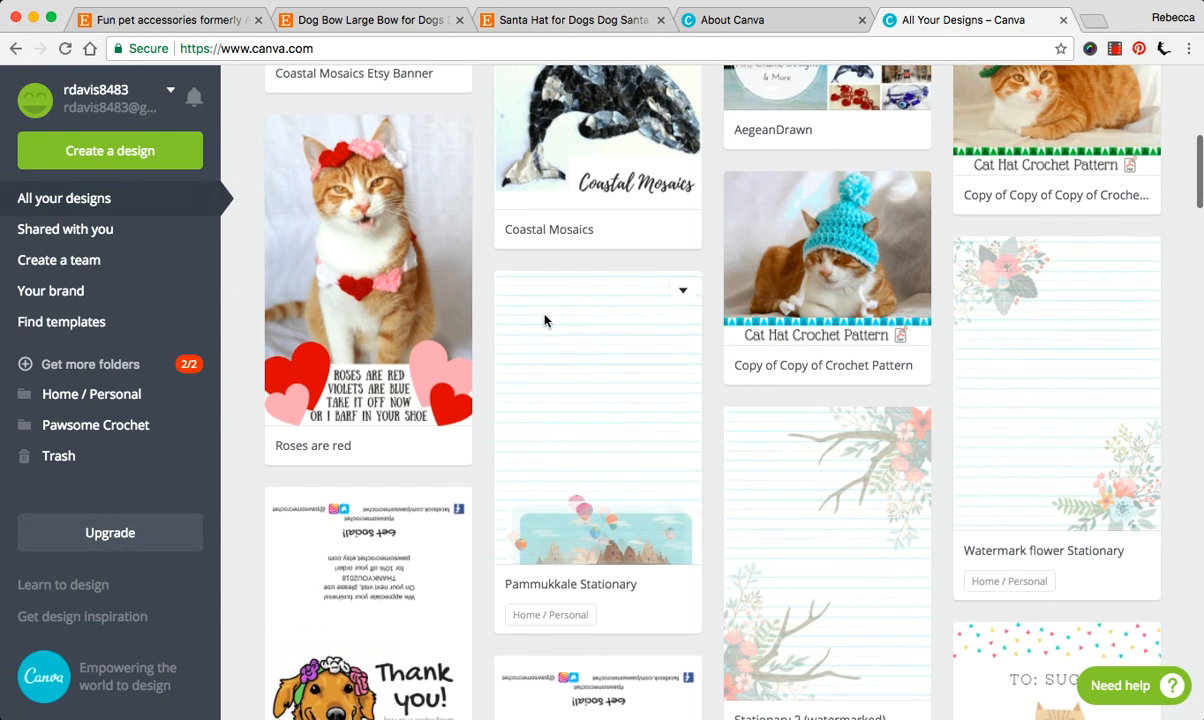
scroll(down, 3)
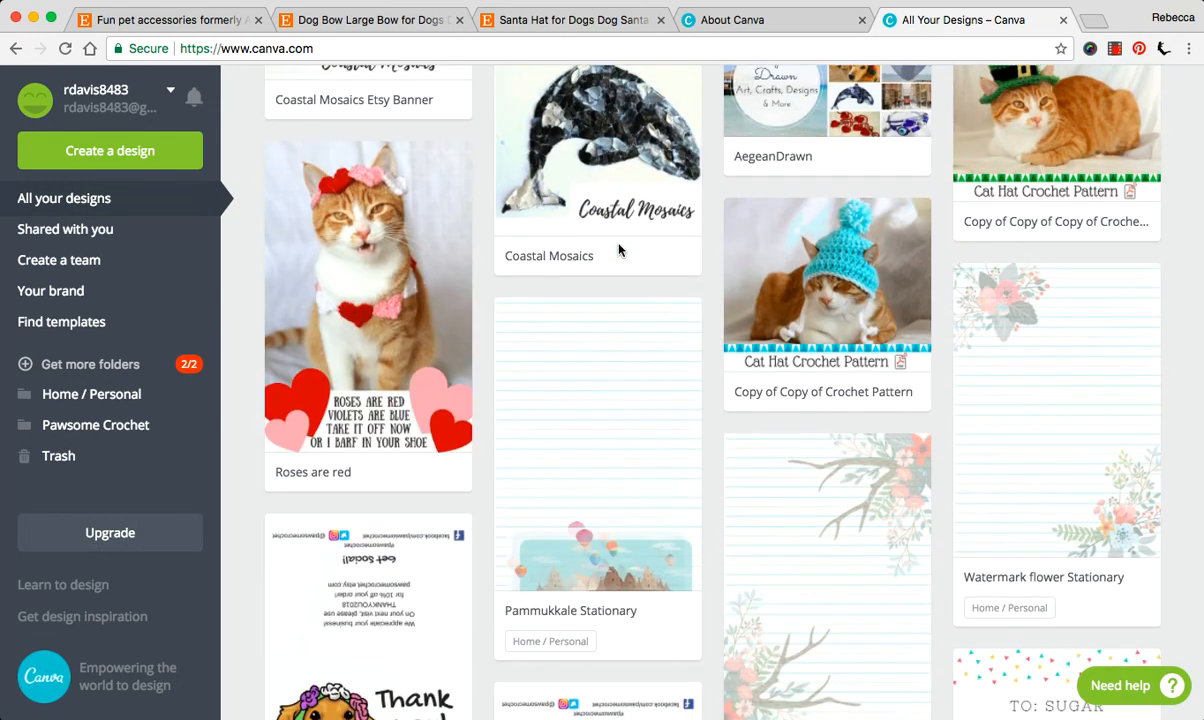
scroll(up, 3)
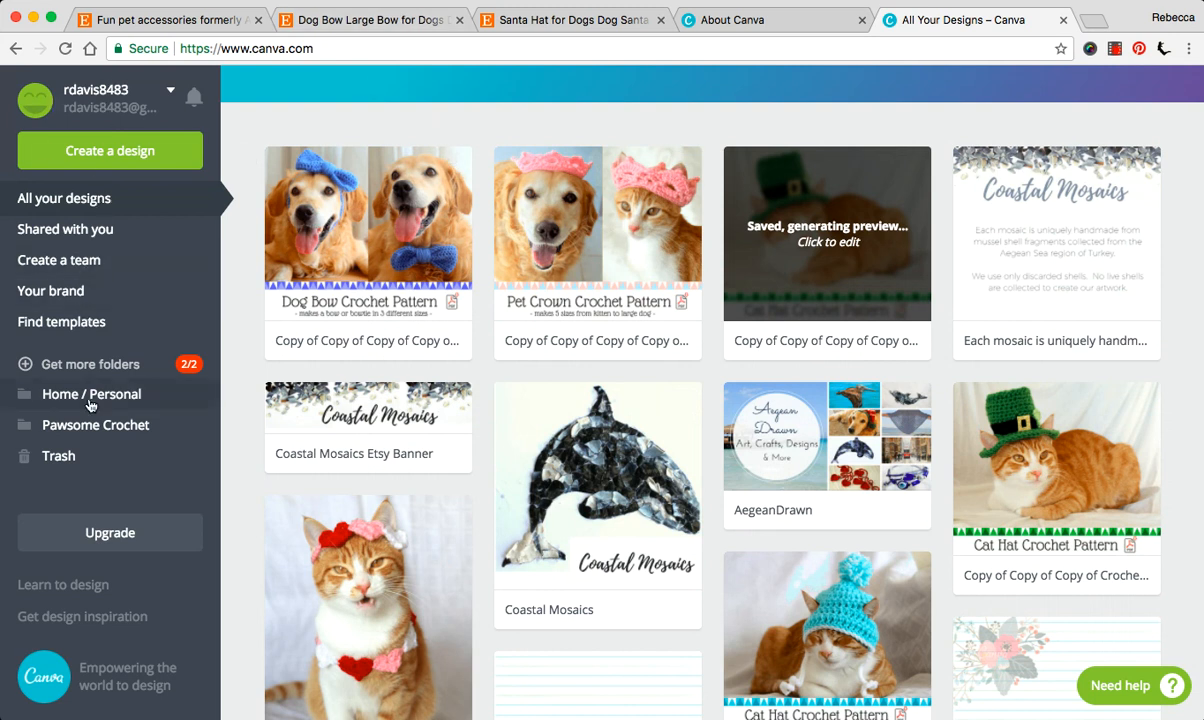
mouse_move(64, 556)
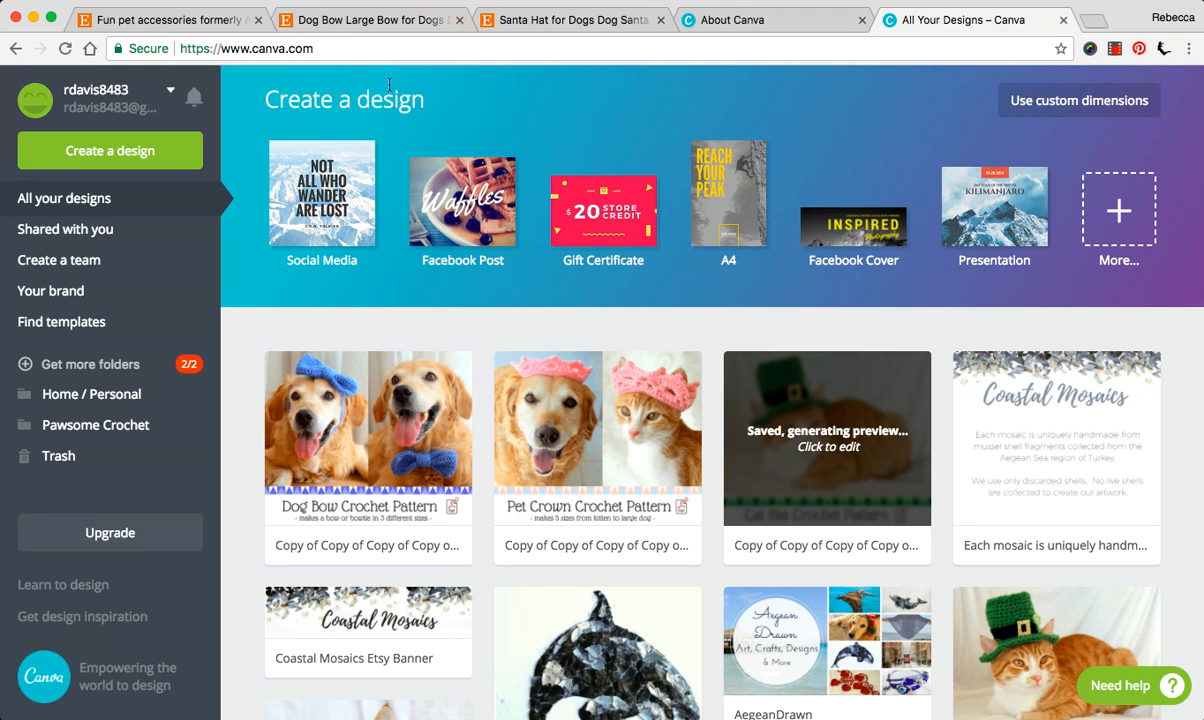
mouse_move(390, 84)
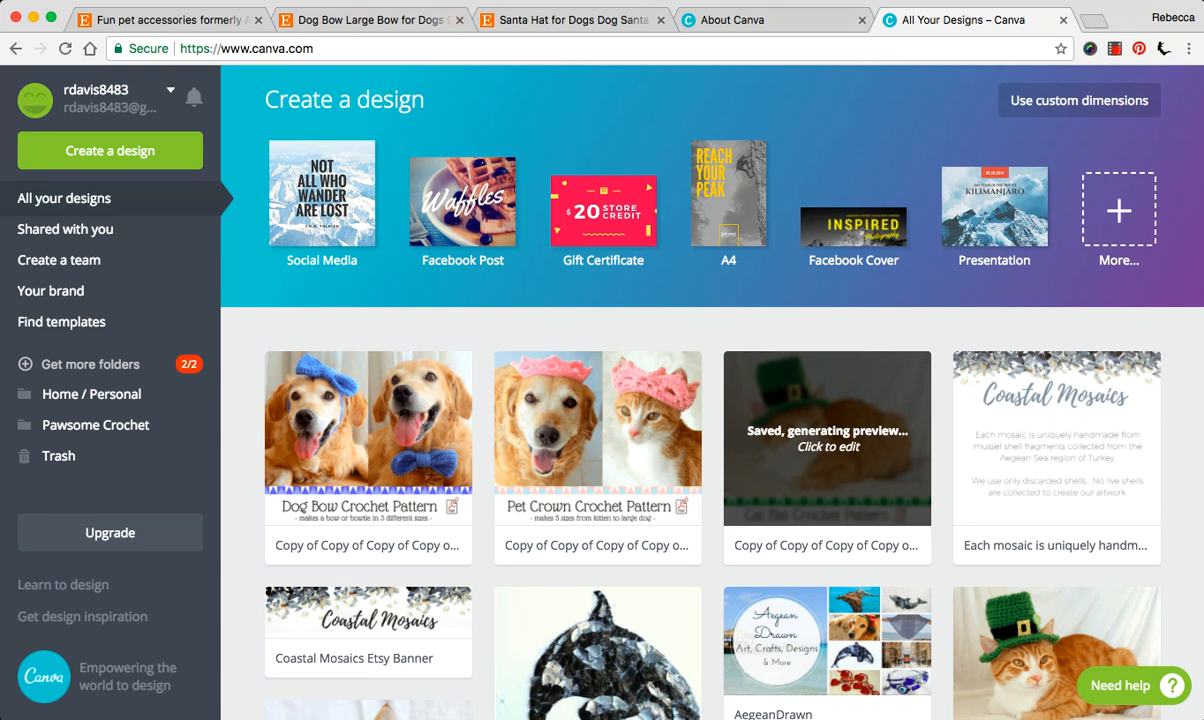
mouse_move(740, 152)
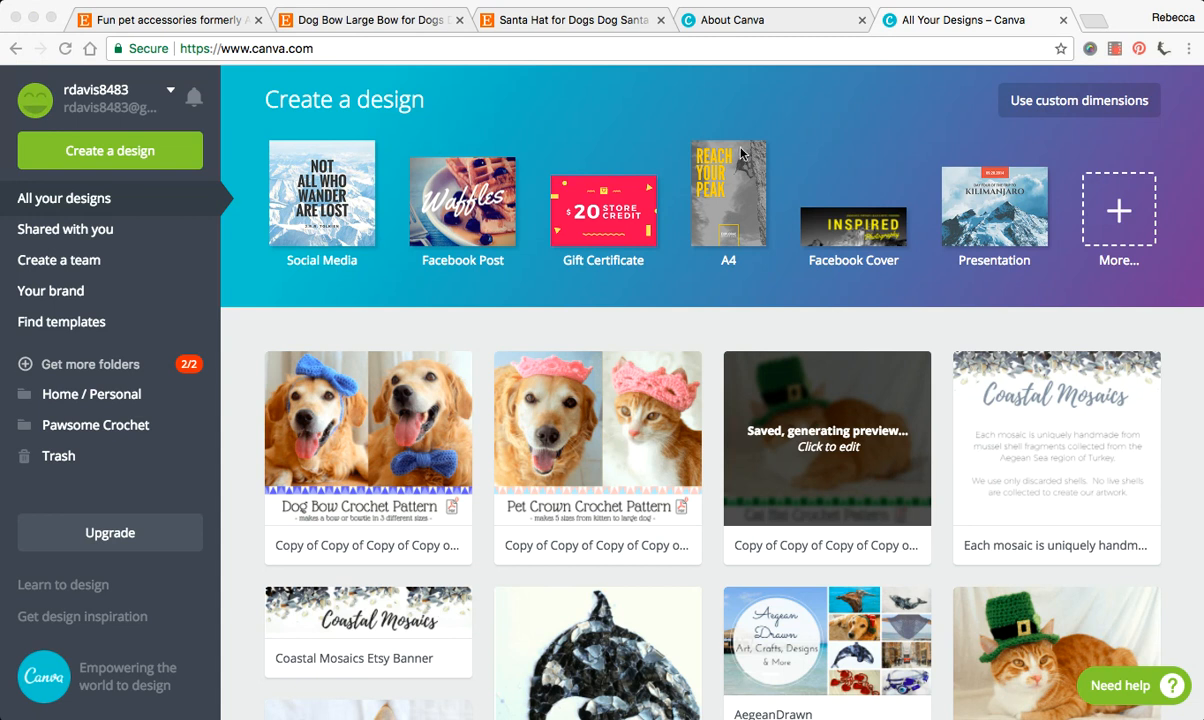
mouse_move(530, 170)
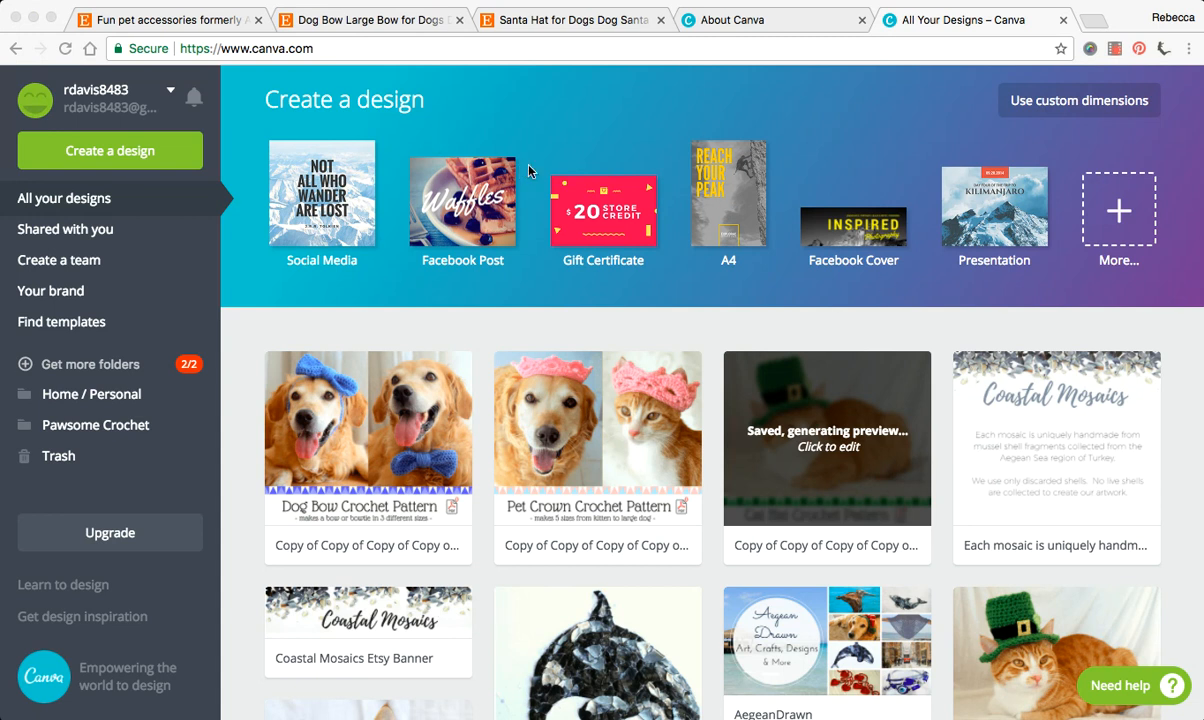
mouse_move(530, 168)
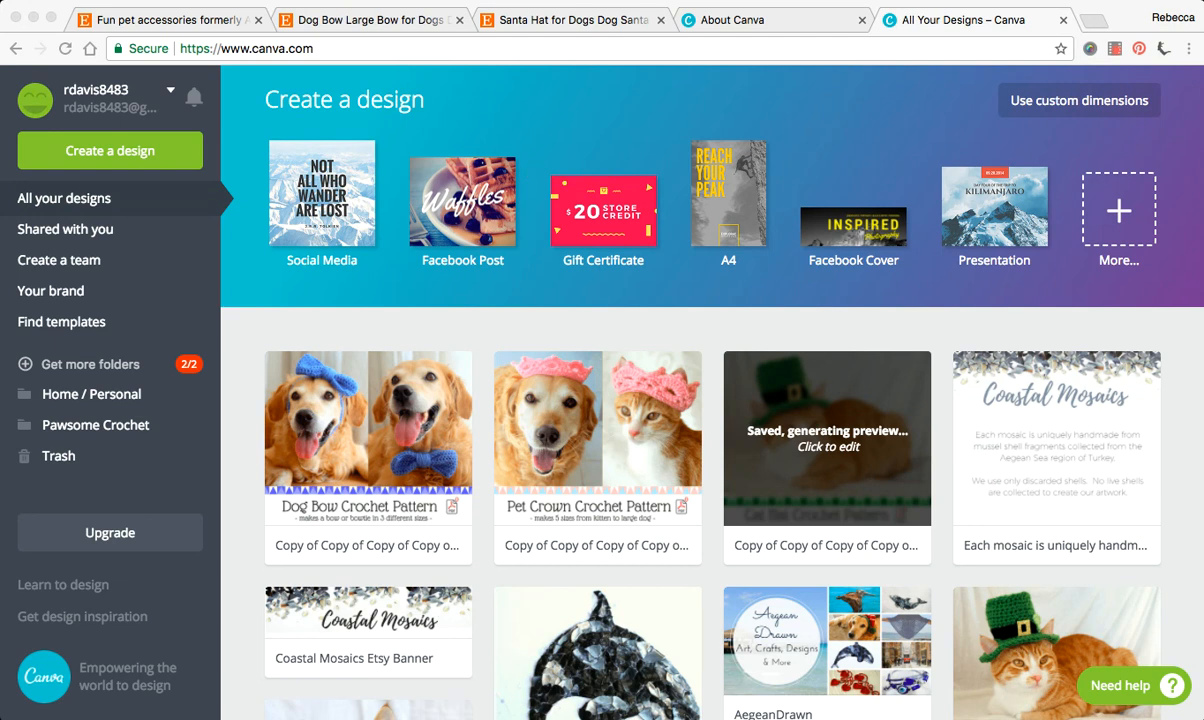
mouse_move(576, 108)
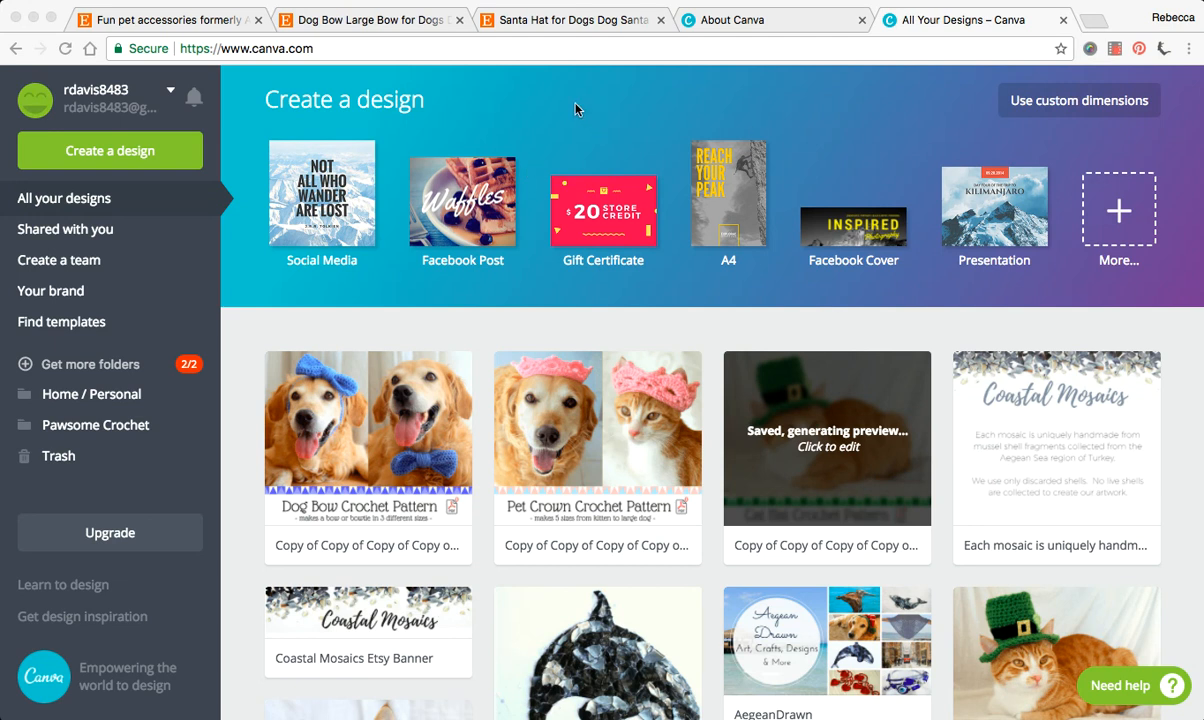
mouse_move(524, 140)
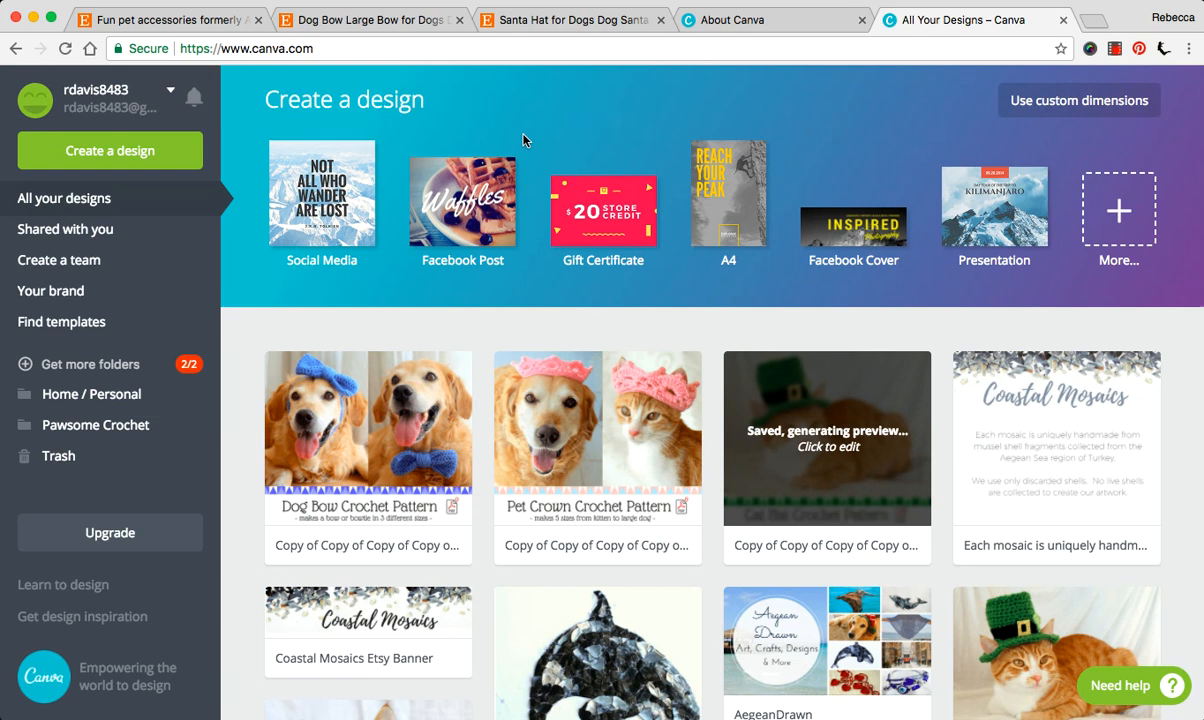
mouse_move(476, 210)
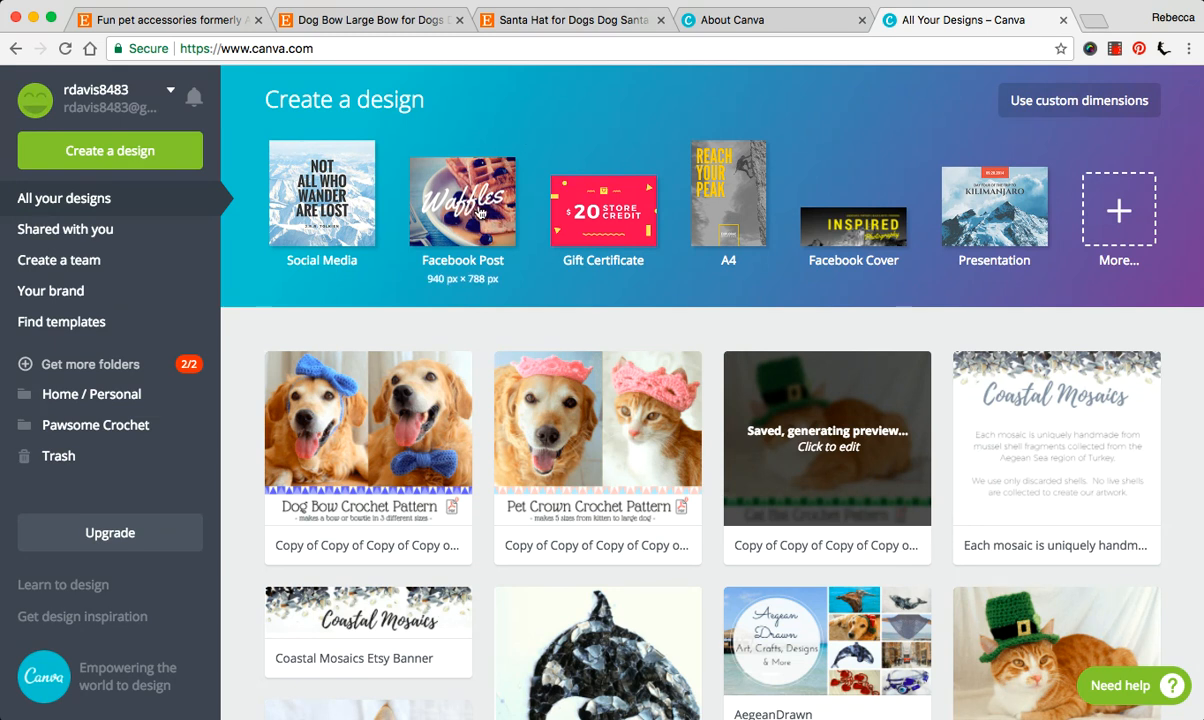
mouse_move(472, 284)
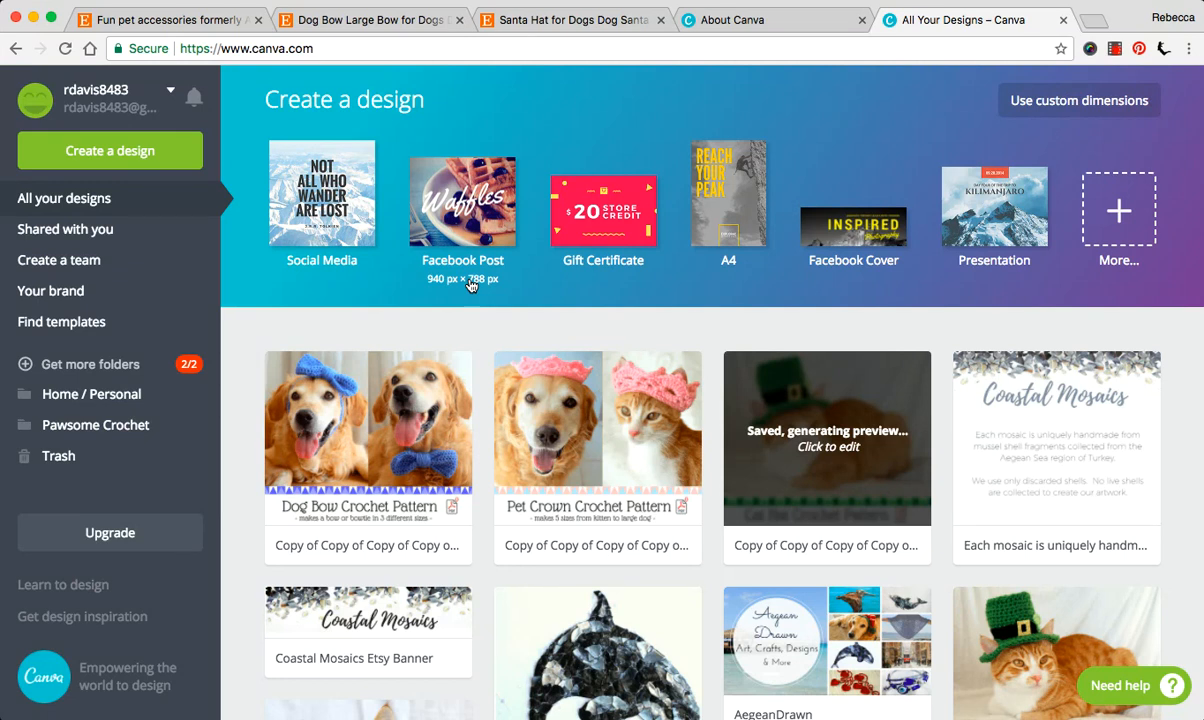
mouse_move(320, 192)
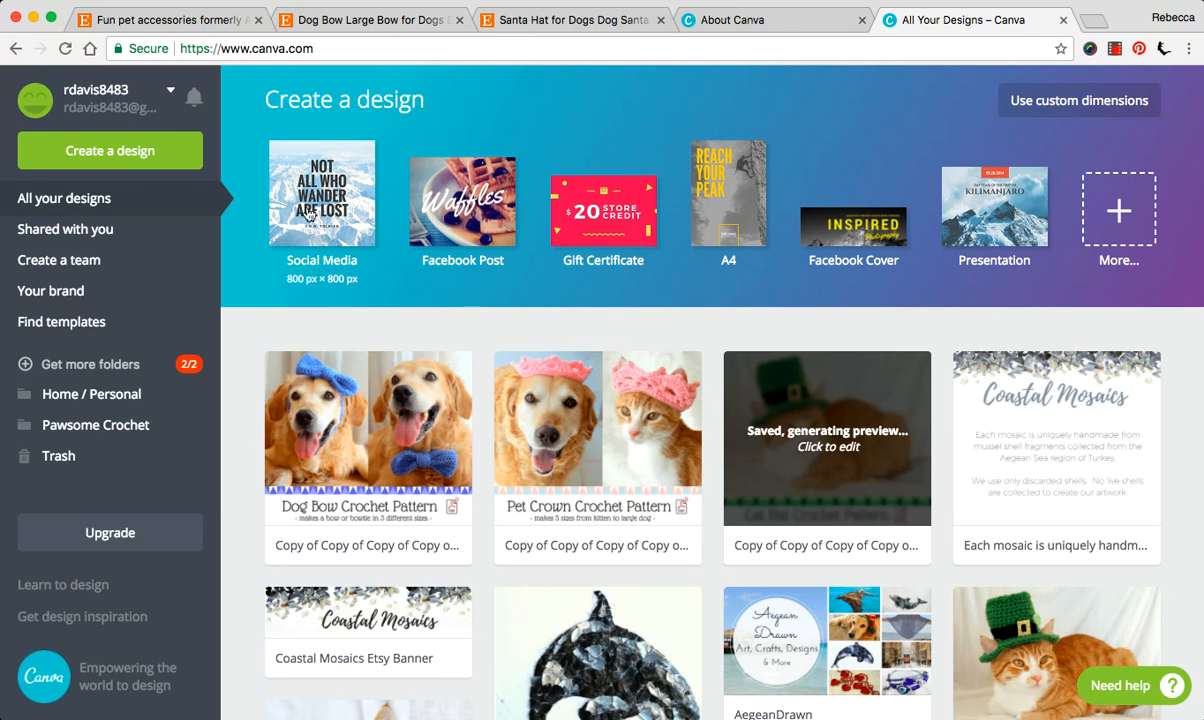
mouse_move(326, 252)
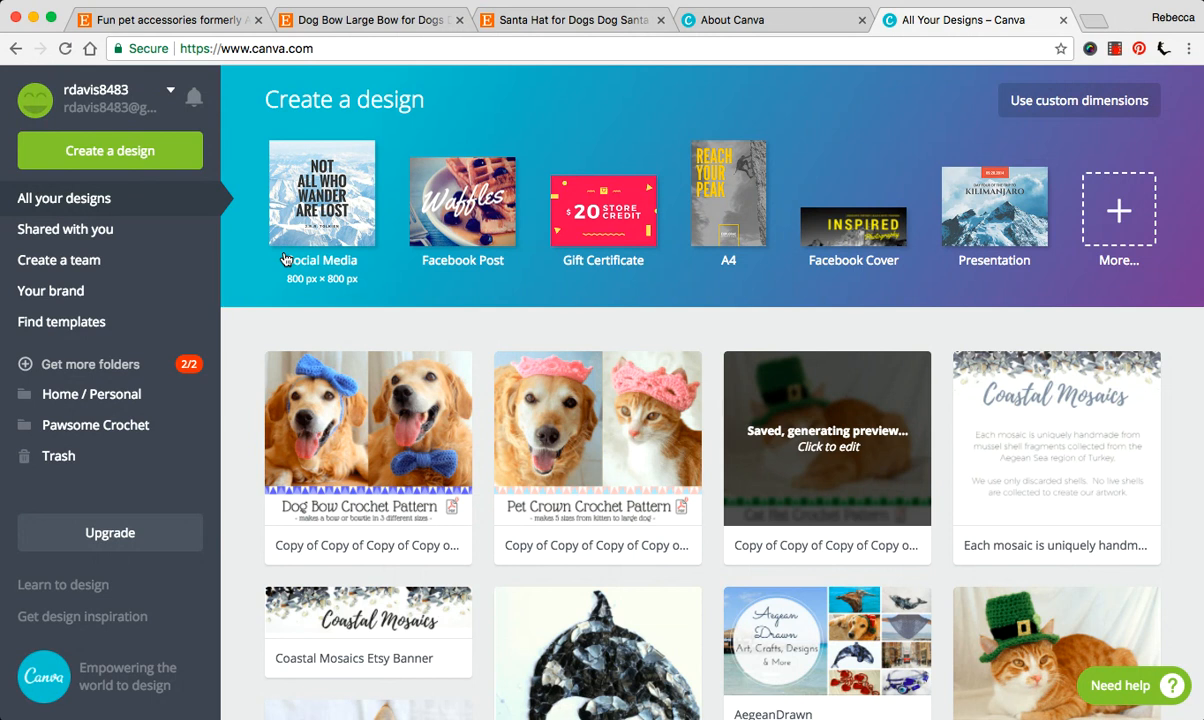
mouse_move(1120, 212)
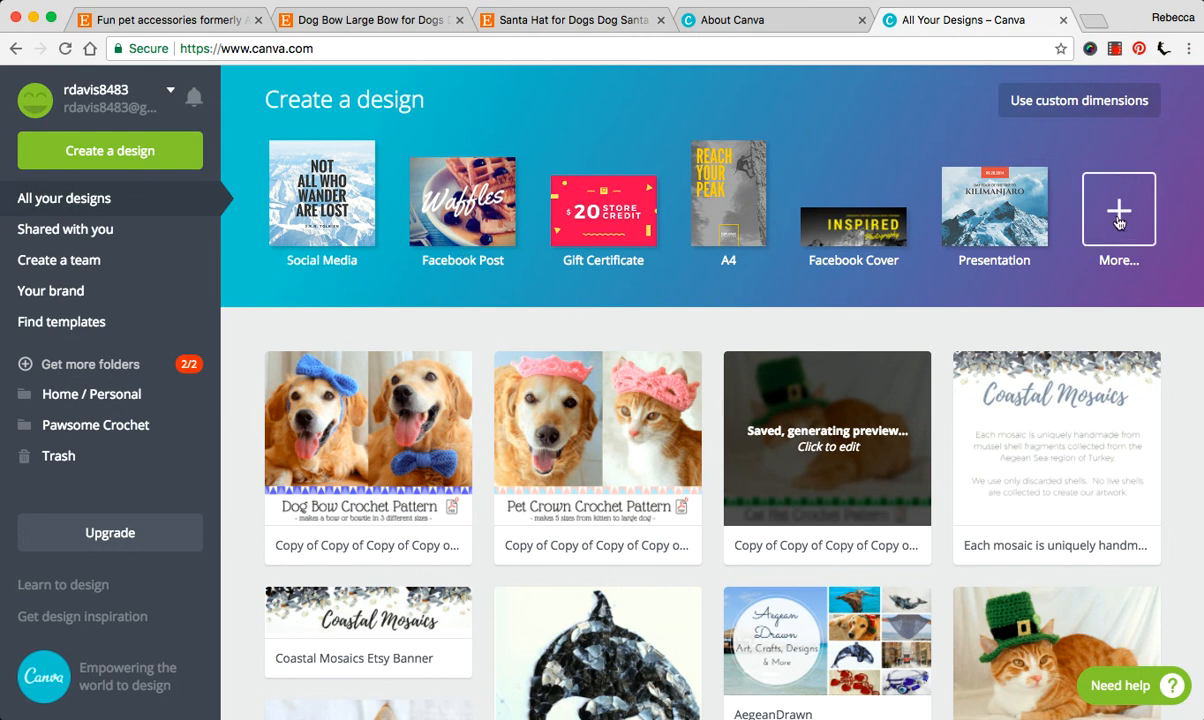
- Expand More… under Create a design and browse document, marketing, social header, event and ad formats
click(1118, 210)
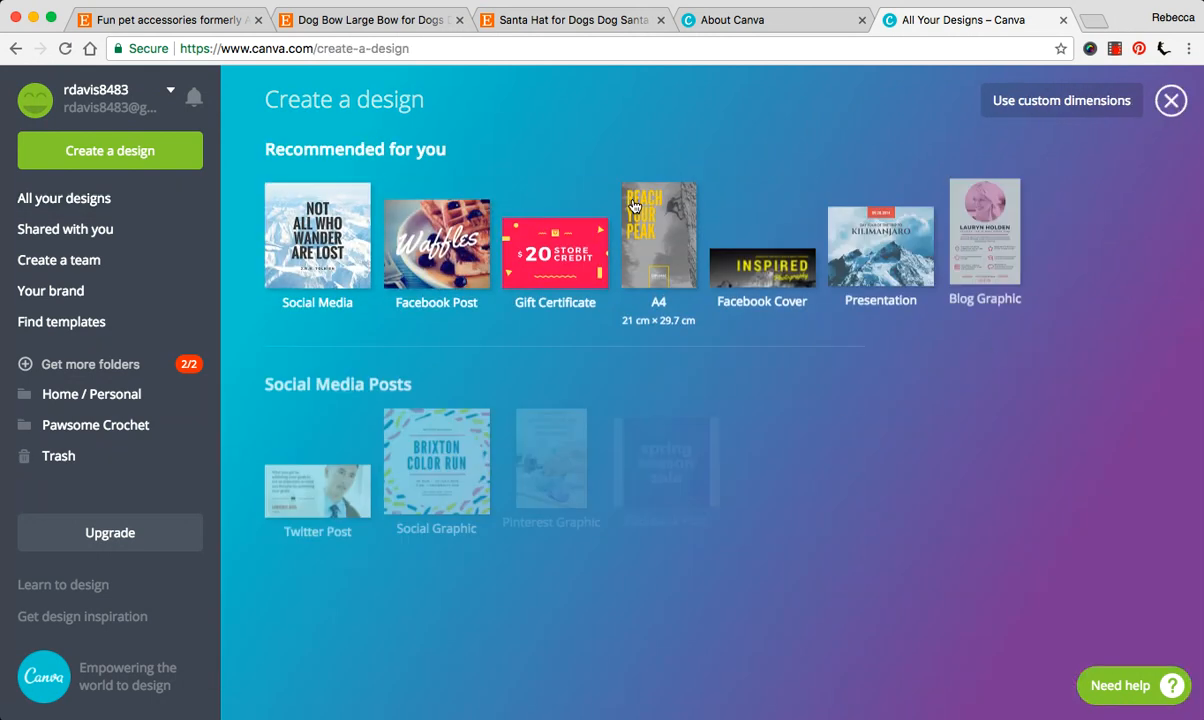
scroll(down, 3)
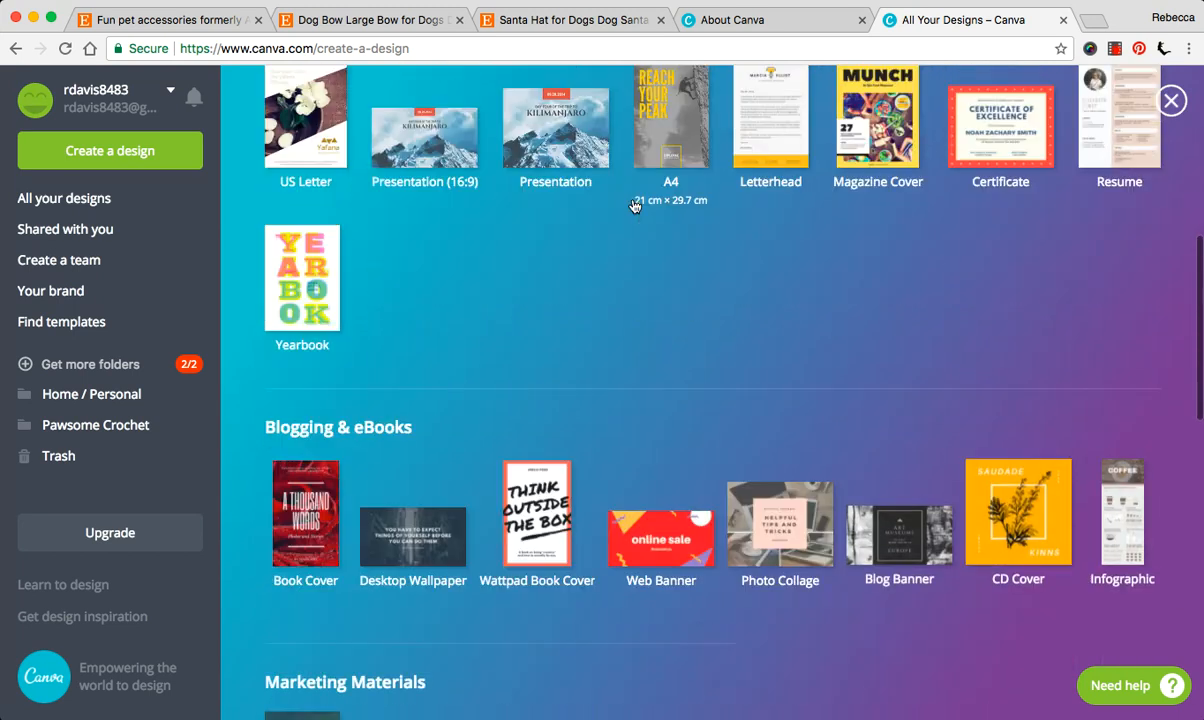
scroll(down, 3)
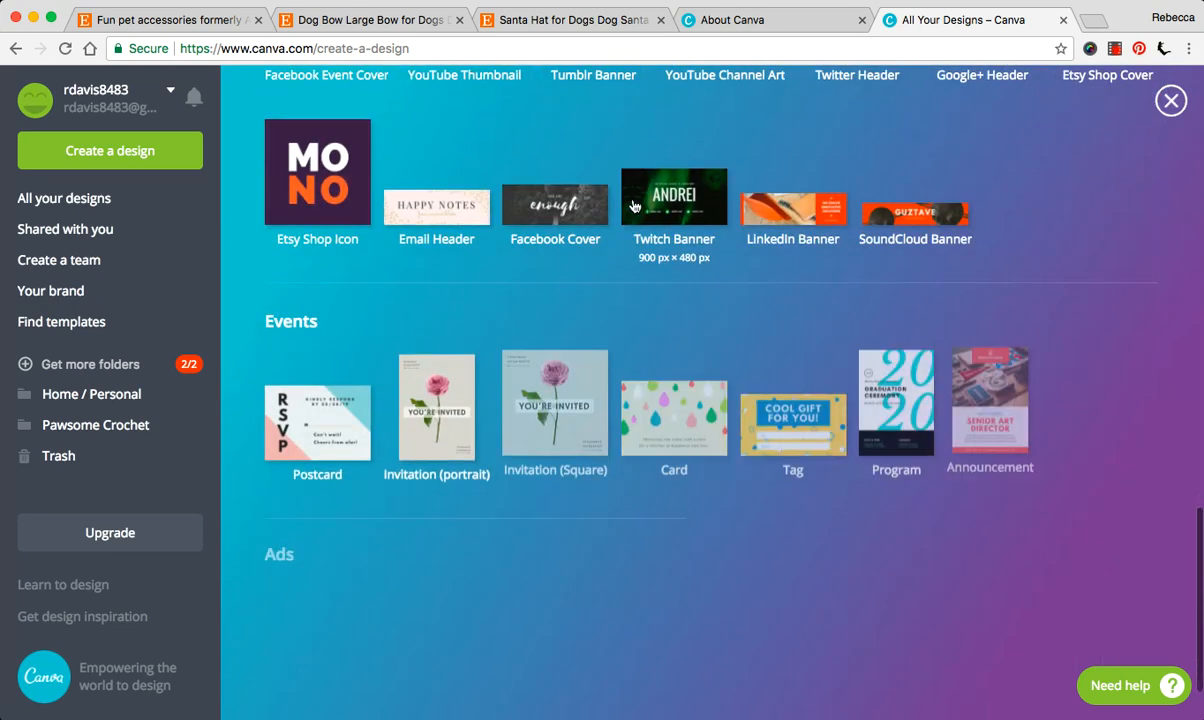
scroll(down, 3)
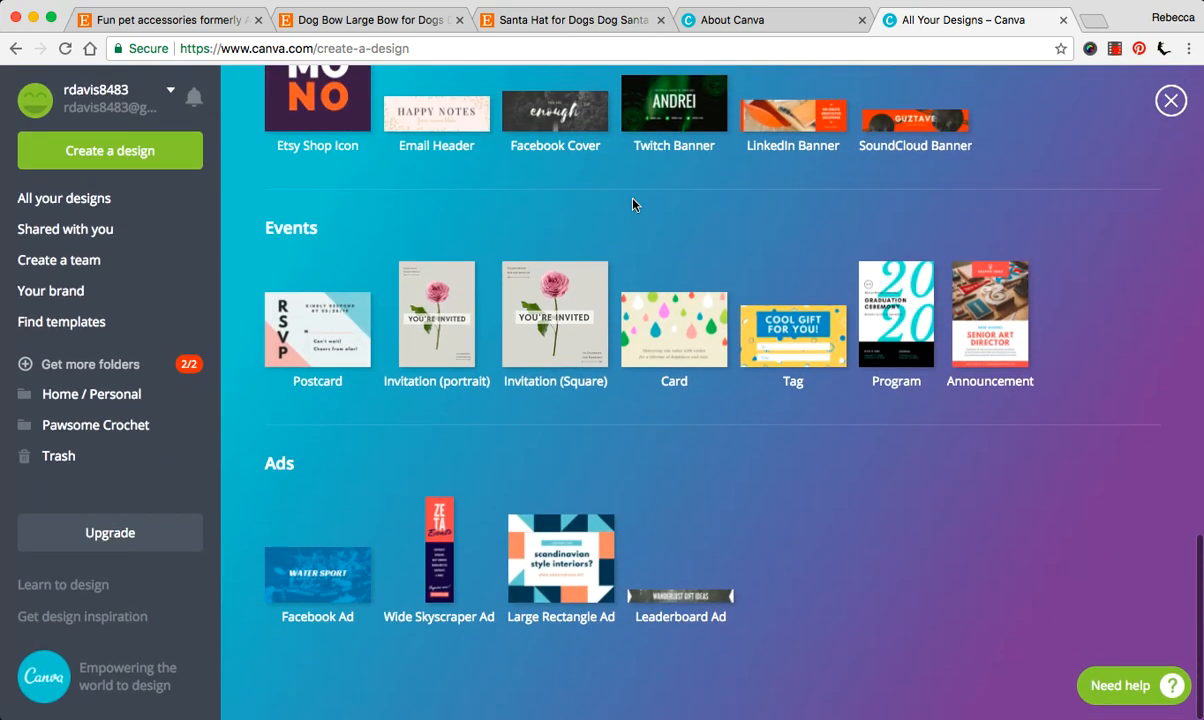
scroll(up, 3)
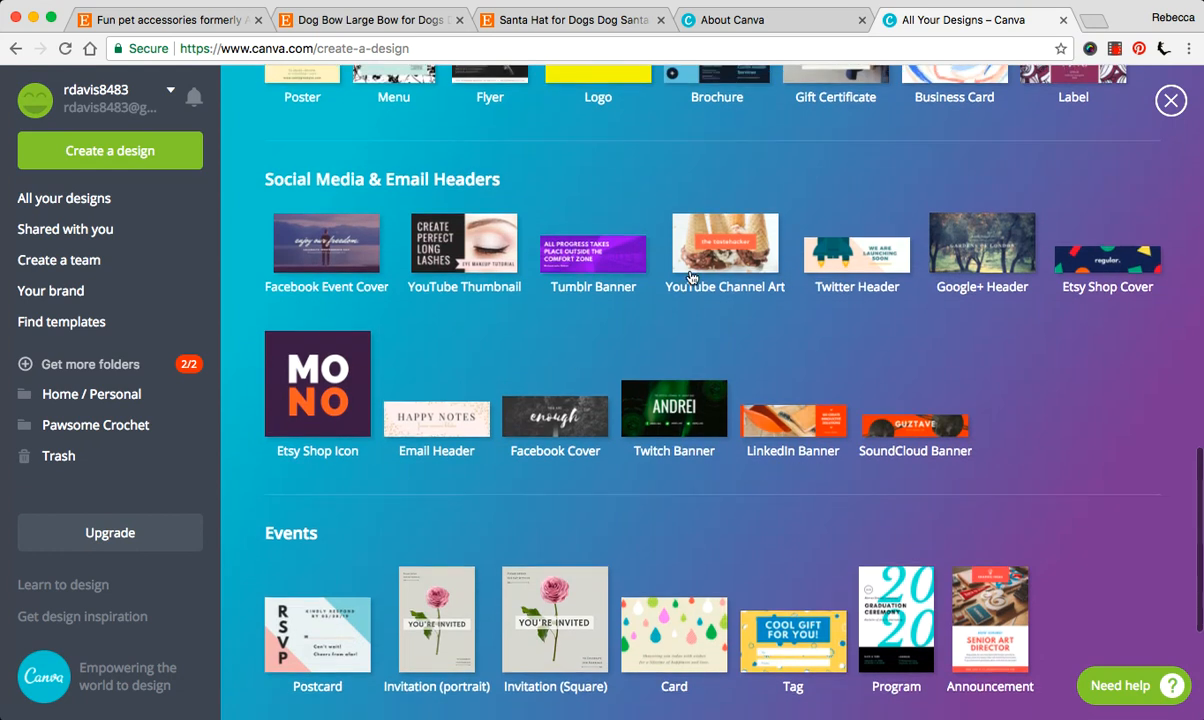
mouse_move(1080, 264)
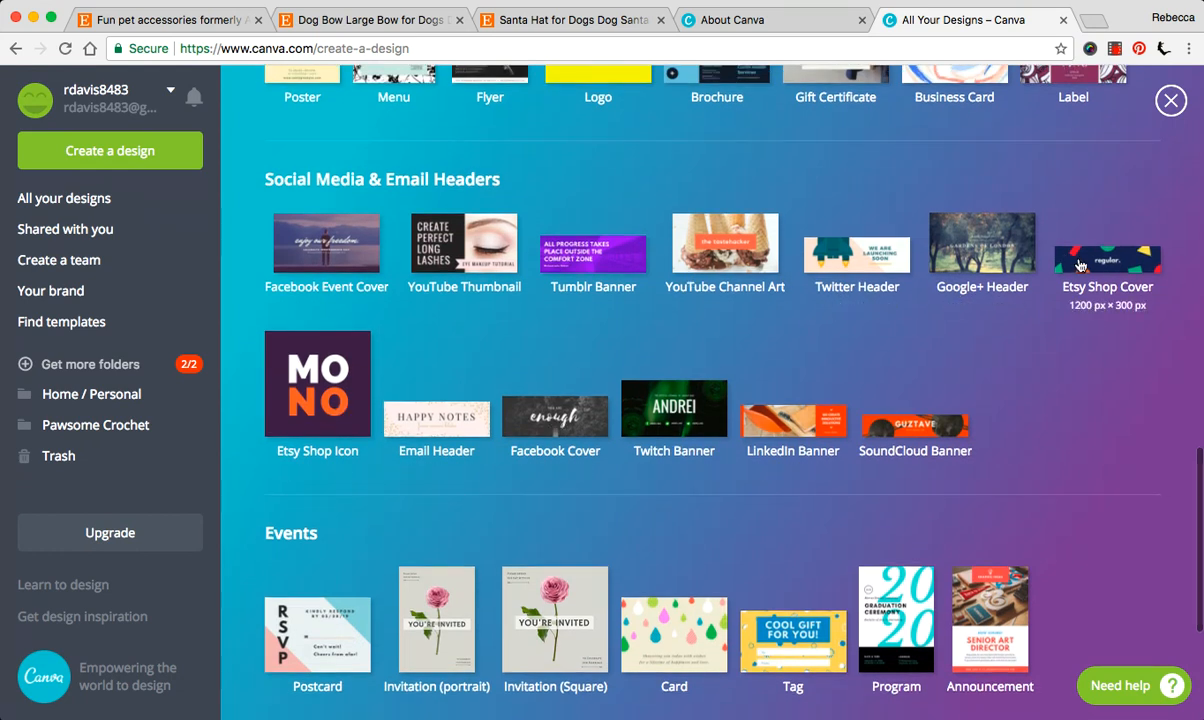
mouse_move(372, 358)
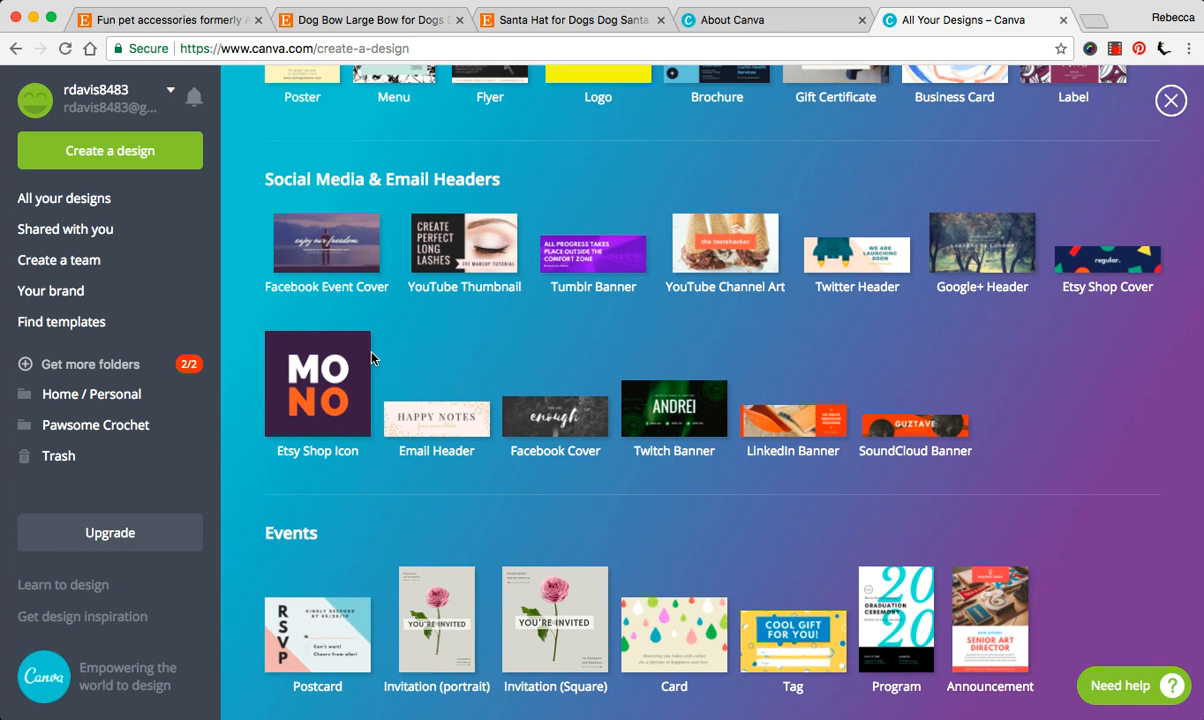
scroll(up, 3)
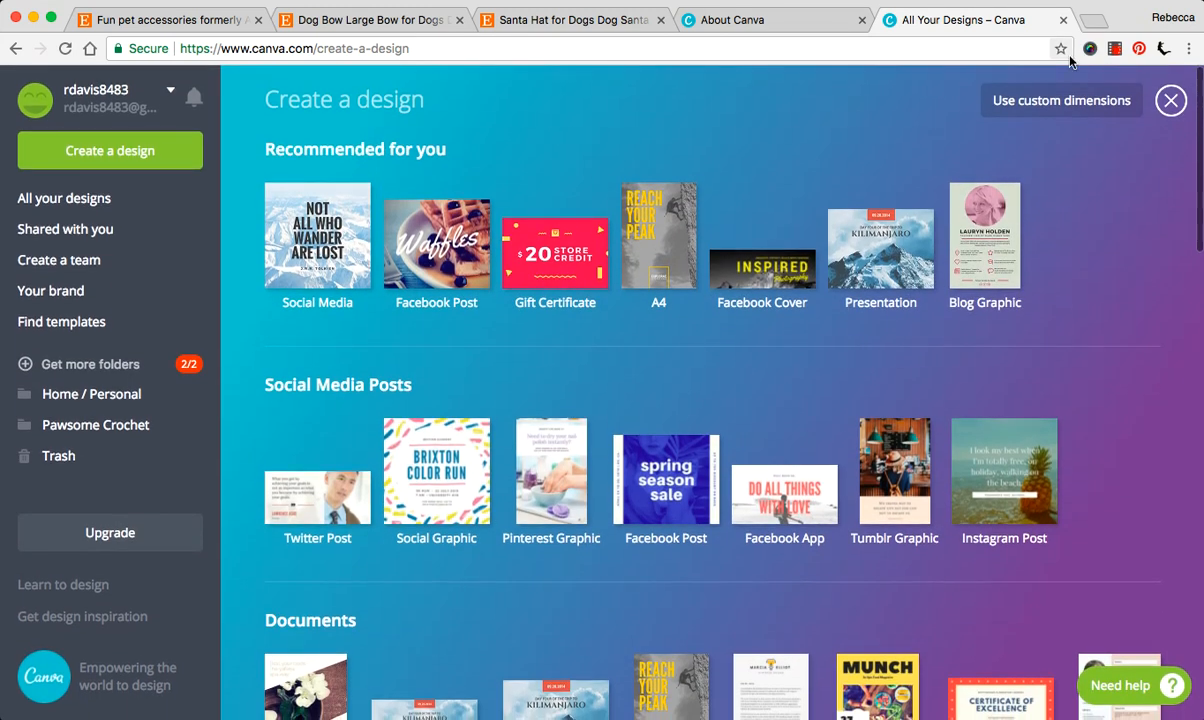
click(1060, 100)
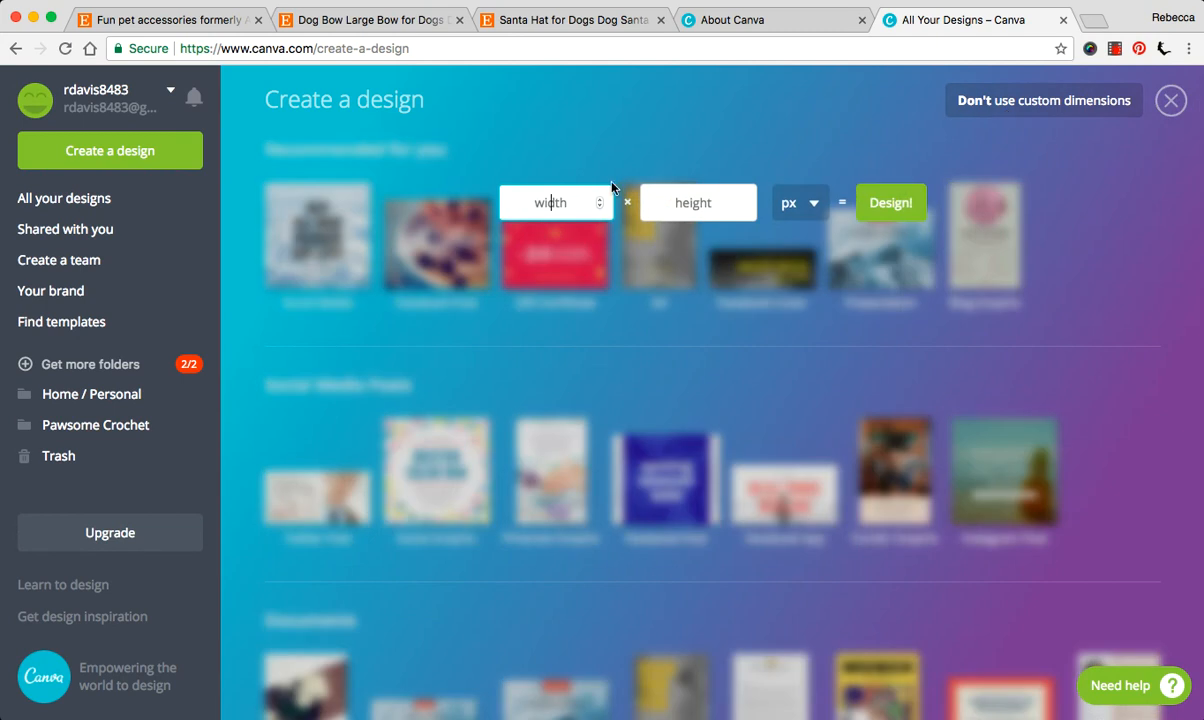
mouse_move(1156, 104)
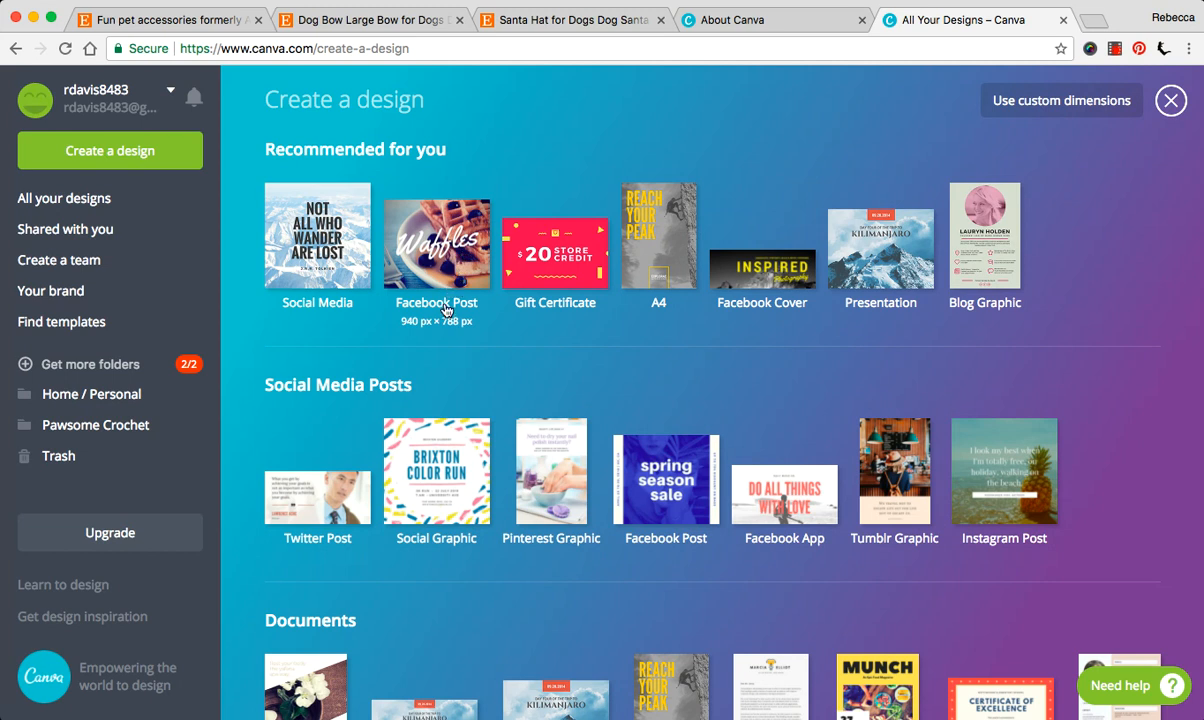
mouse_move(440, 258)
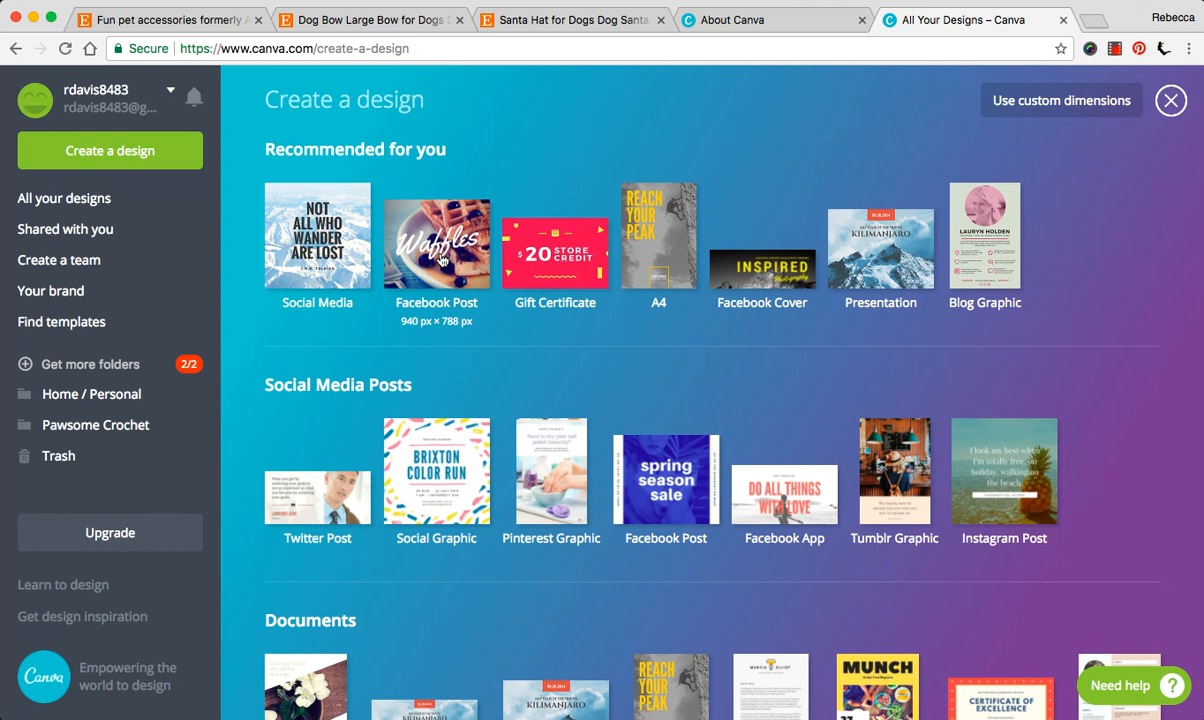
mouse_move(428, 308)
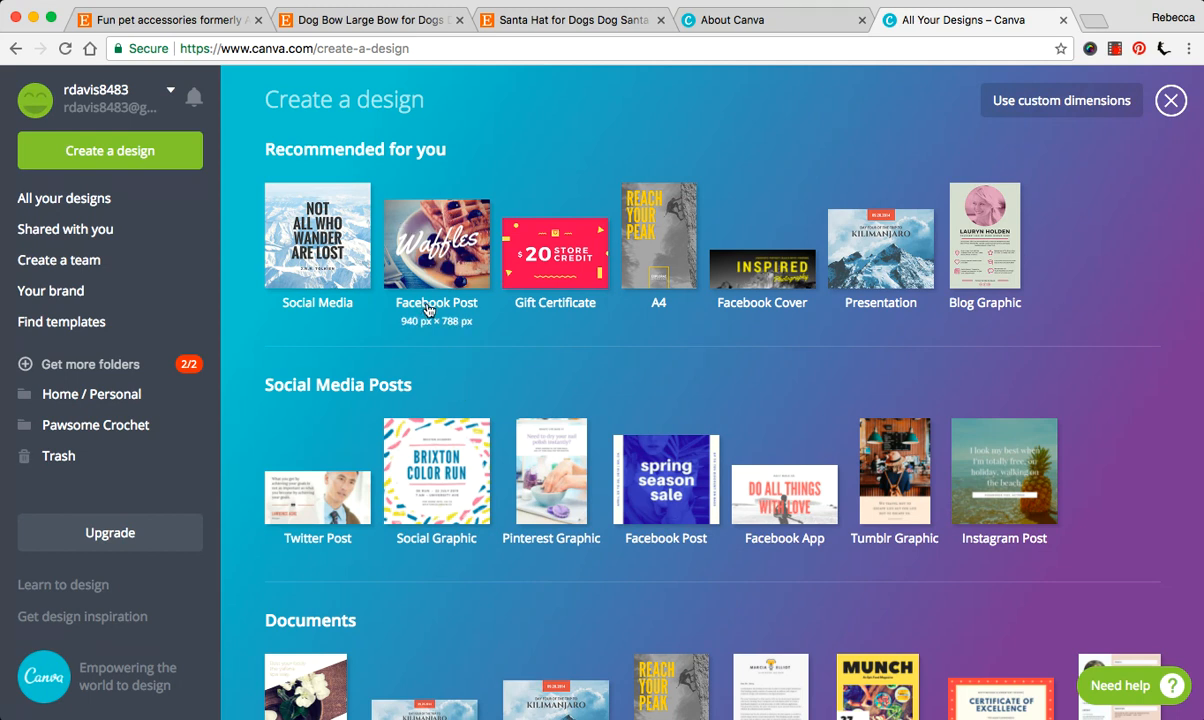
mouse_move(420, 324)
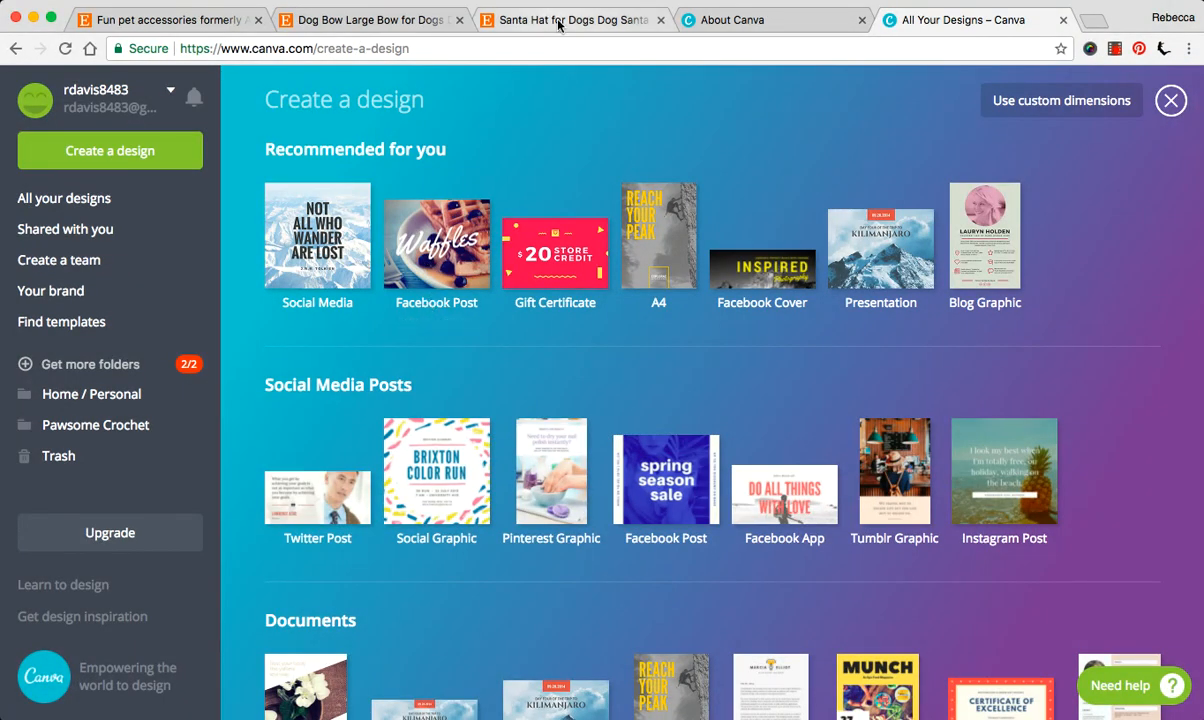
- Revisit the Santa hat listing, then the large dog bow listing with its yarn colour chart
click(570, 20)
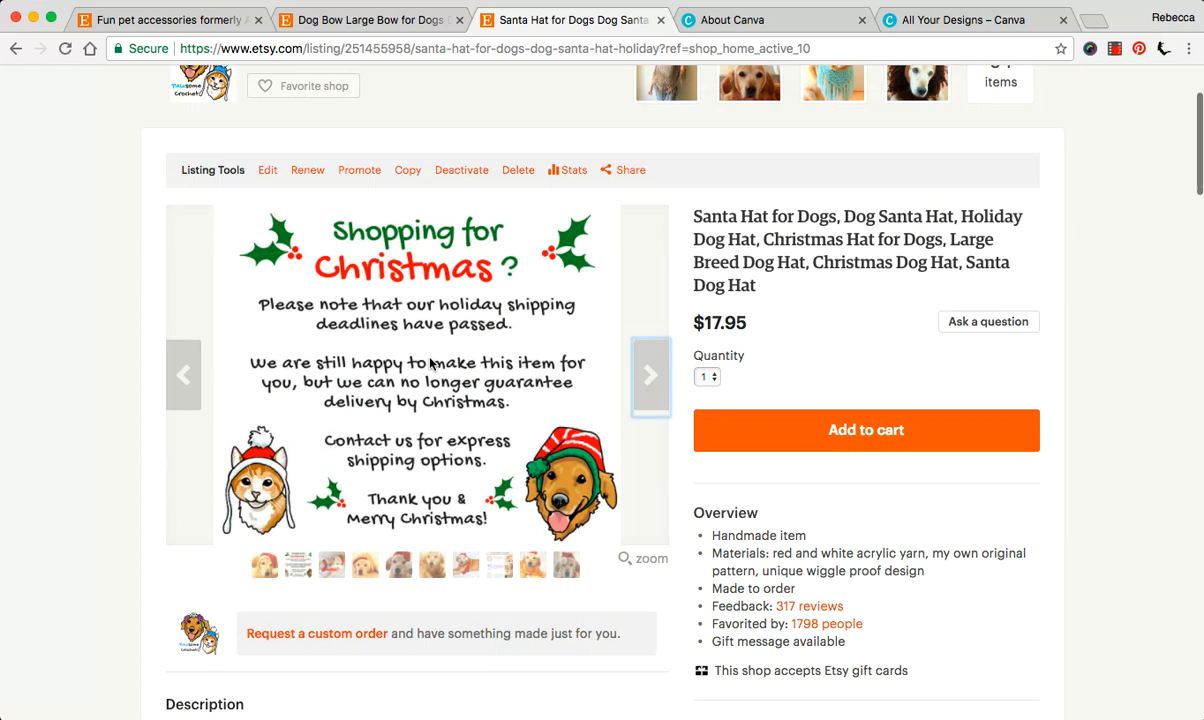
scroll(down, 3)
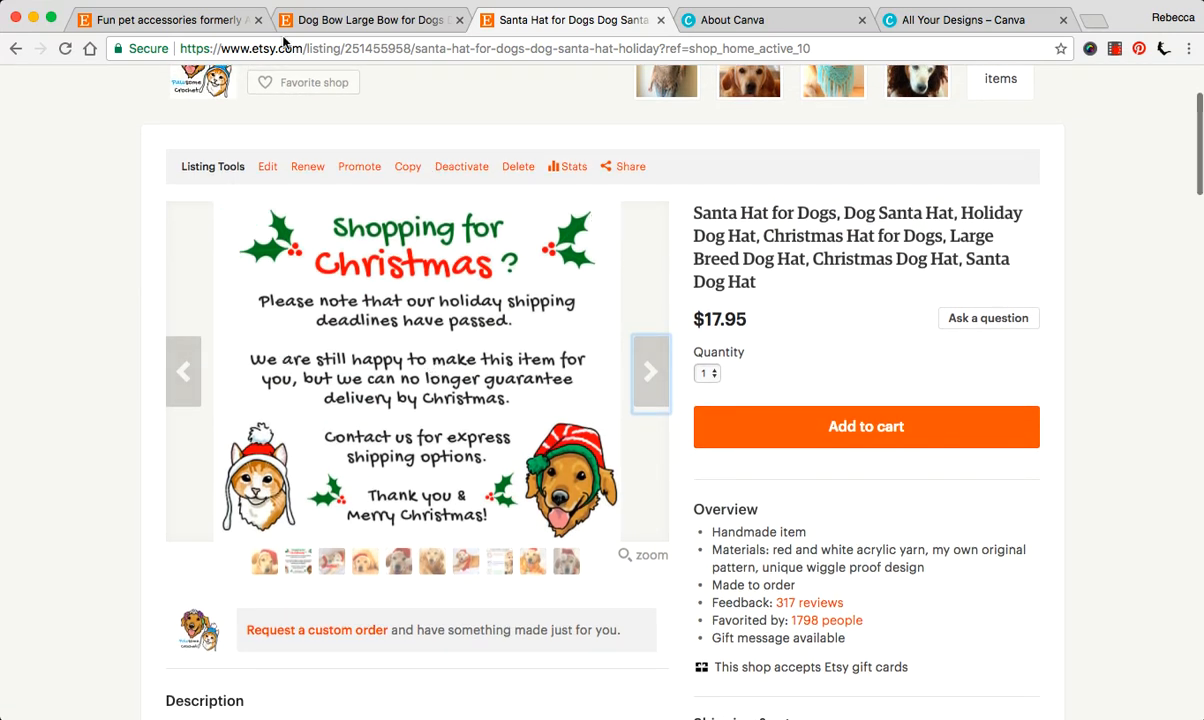
click(364, 20)
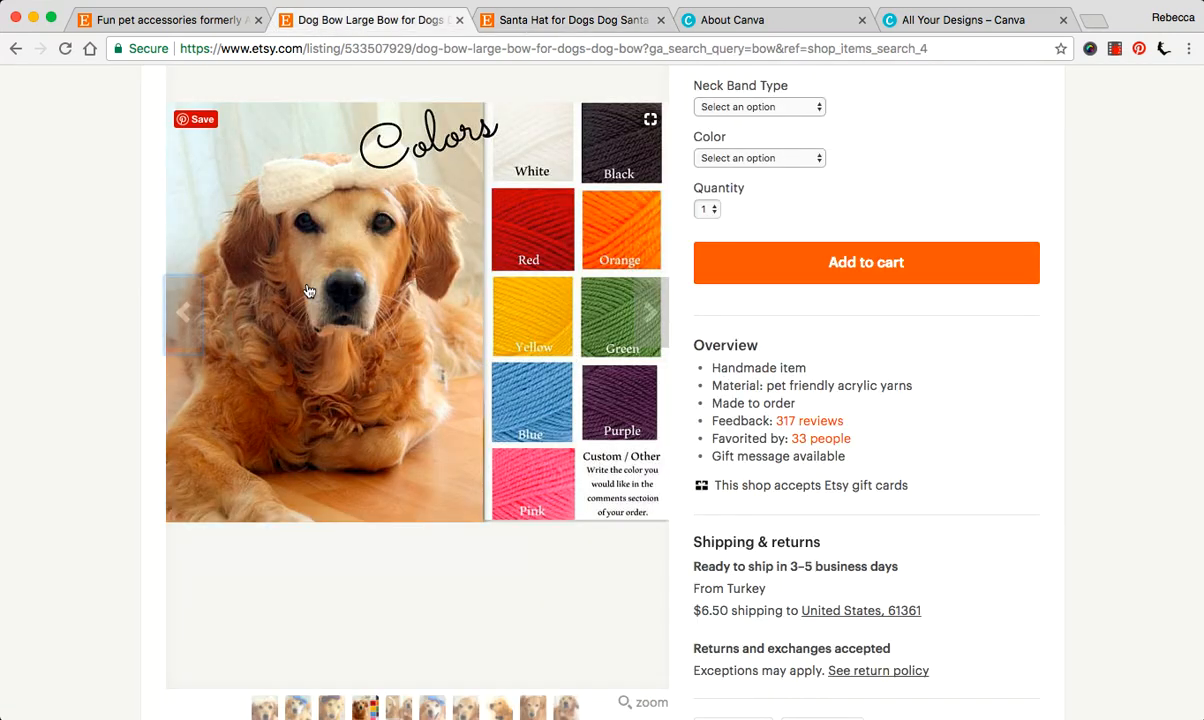
scroll(down, 3)
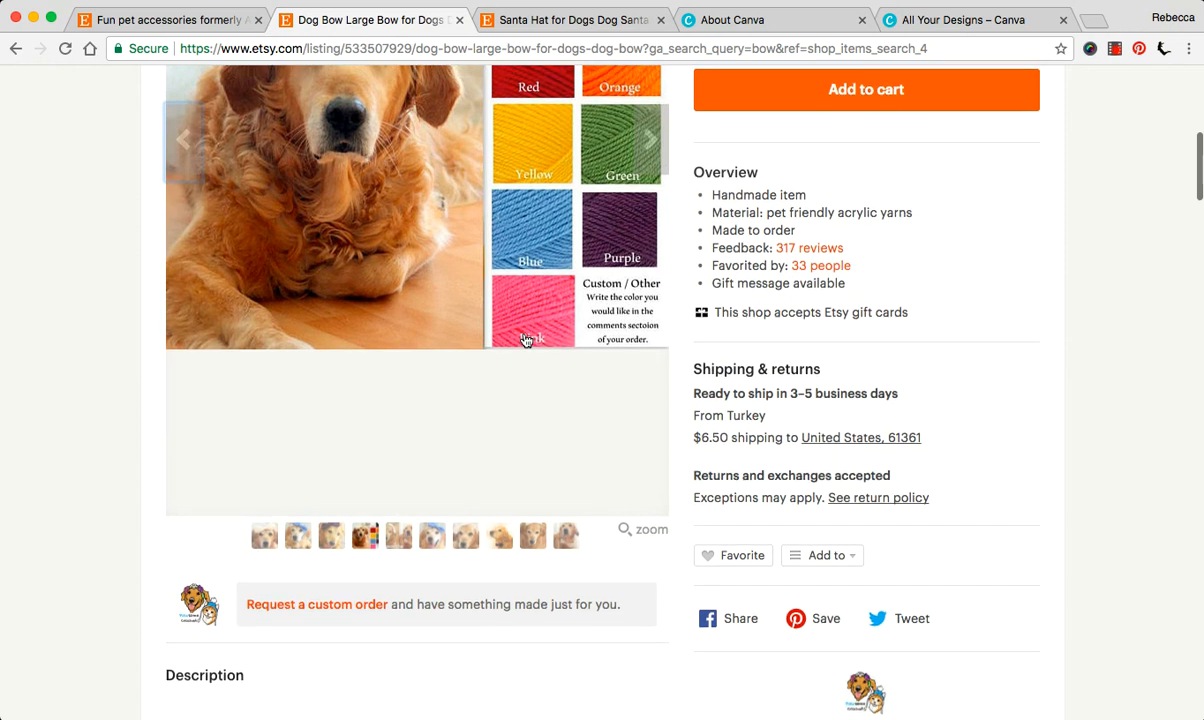
scroll(up, 3)
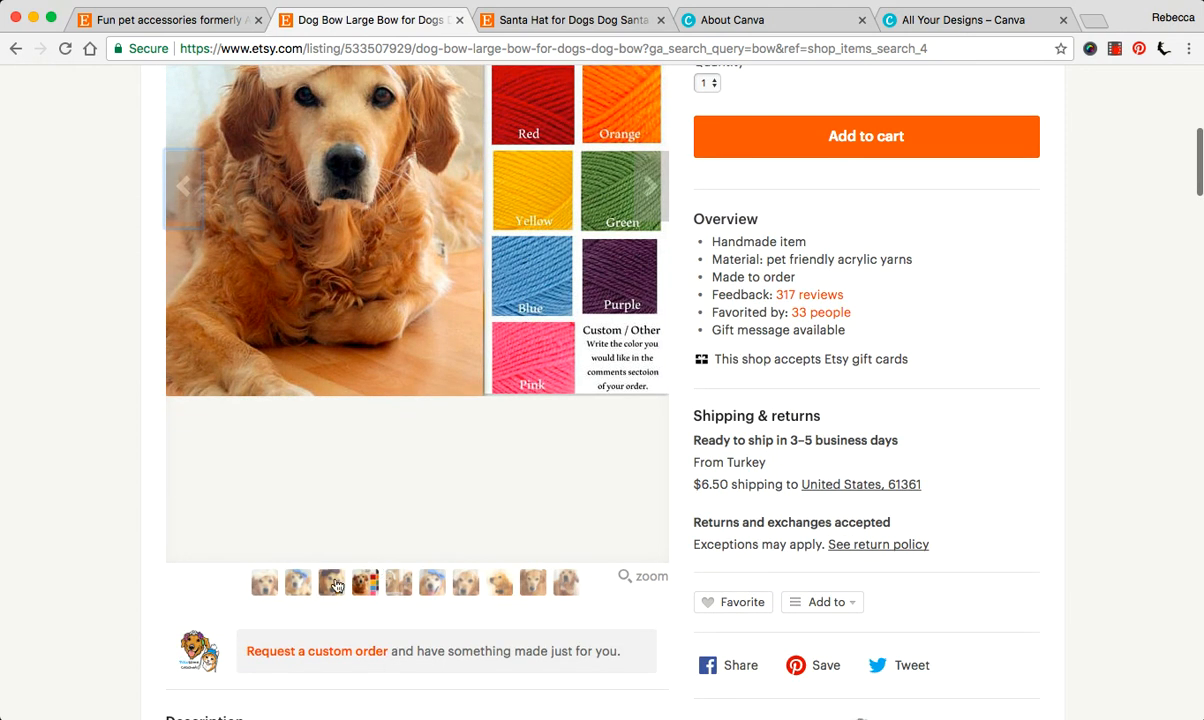
scroll(up, 3)
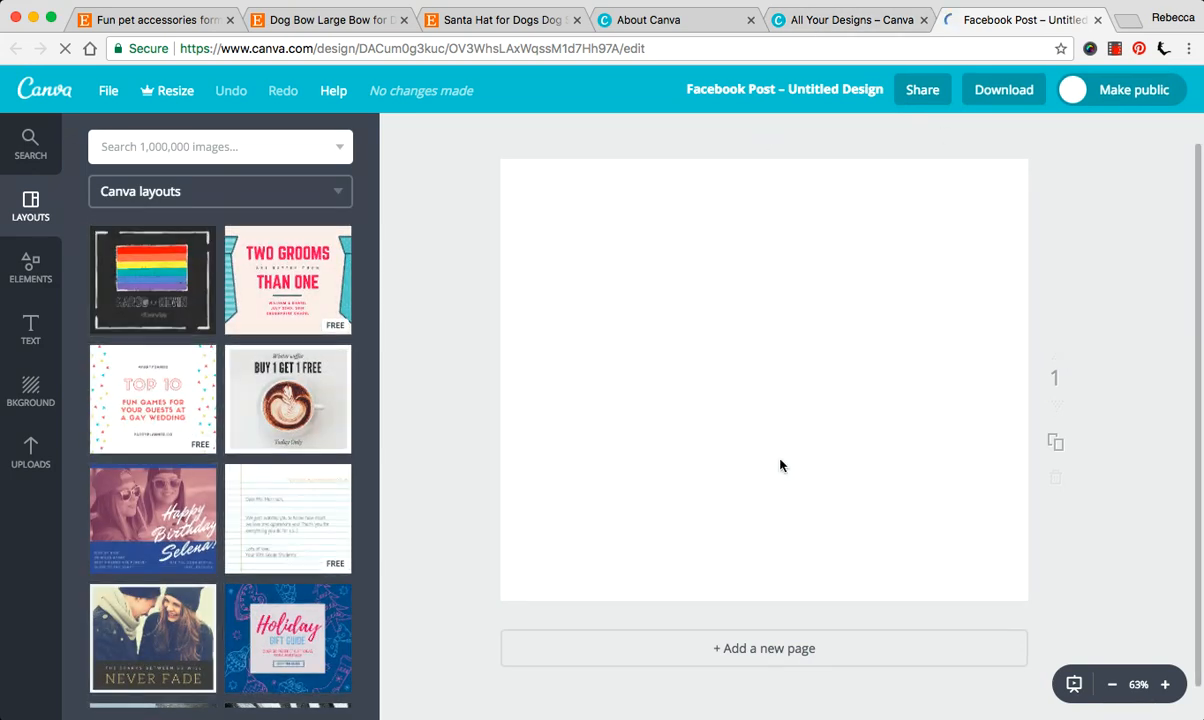
mouse_move(806, 346)
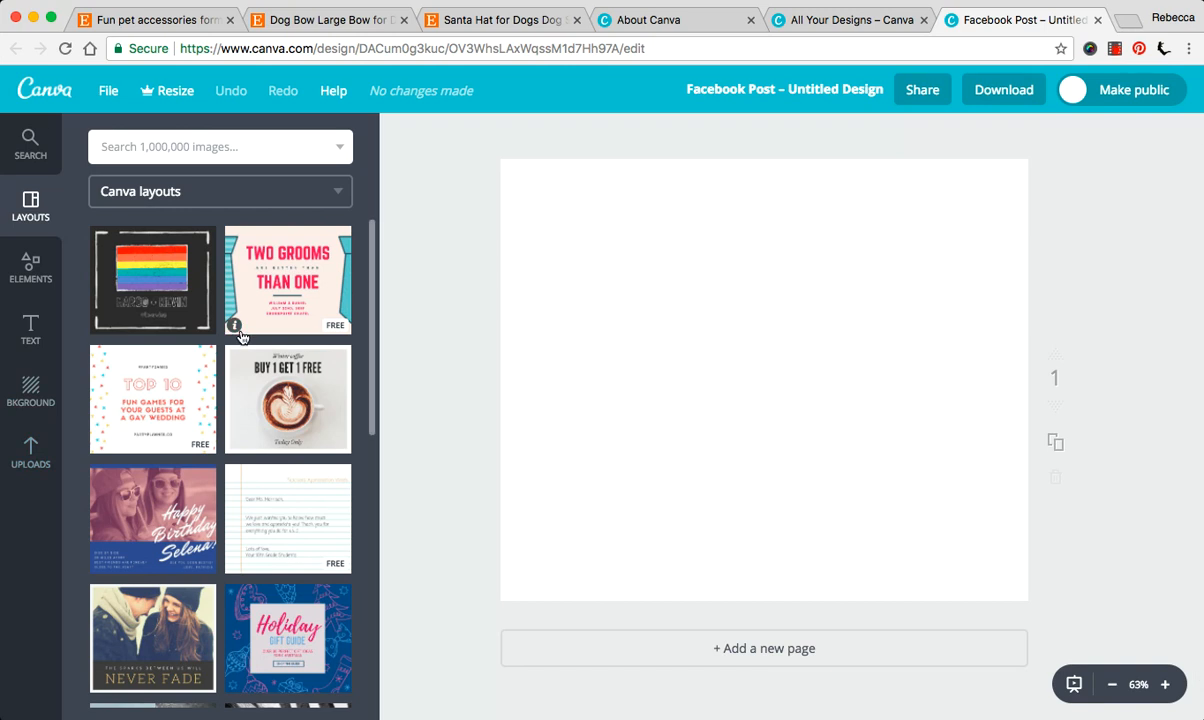
scroll(down, 3)
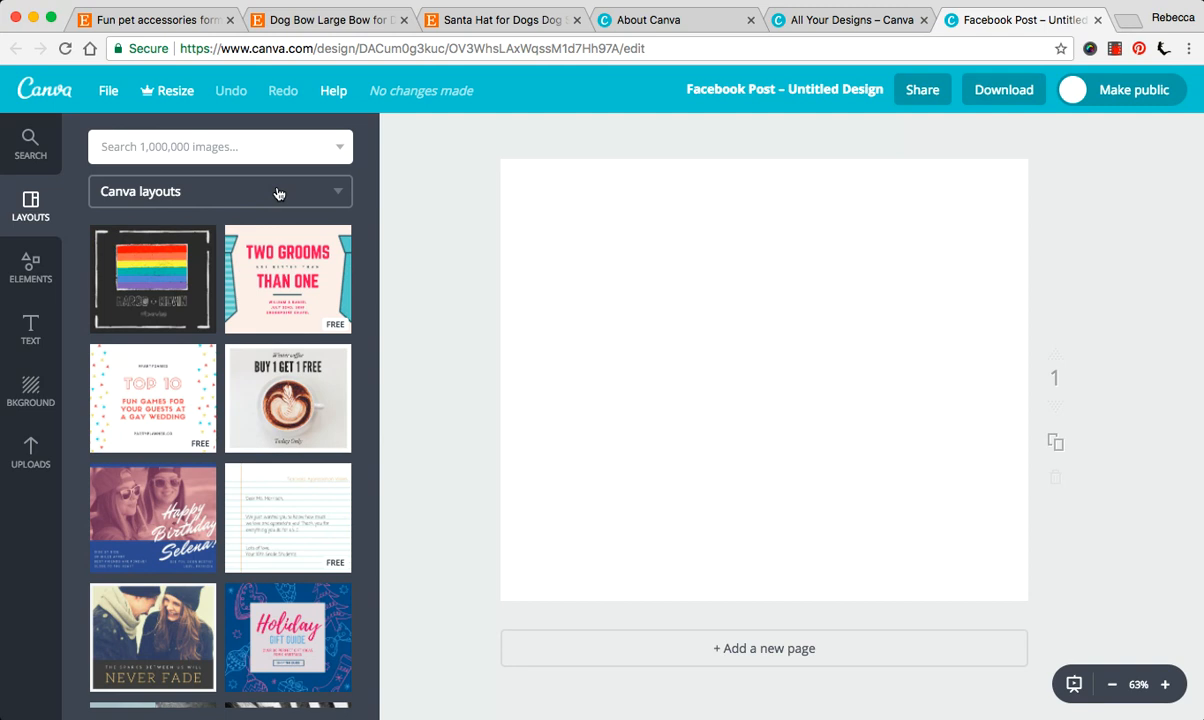
mouse_move(304, 274)
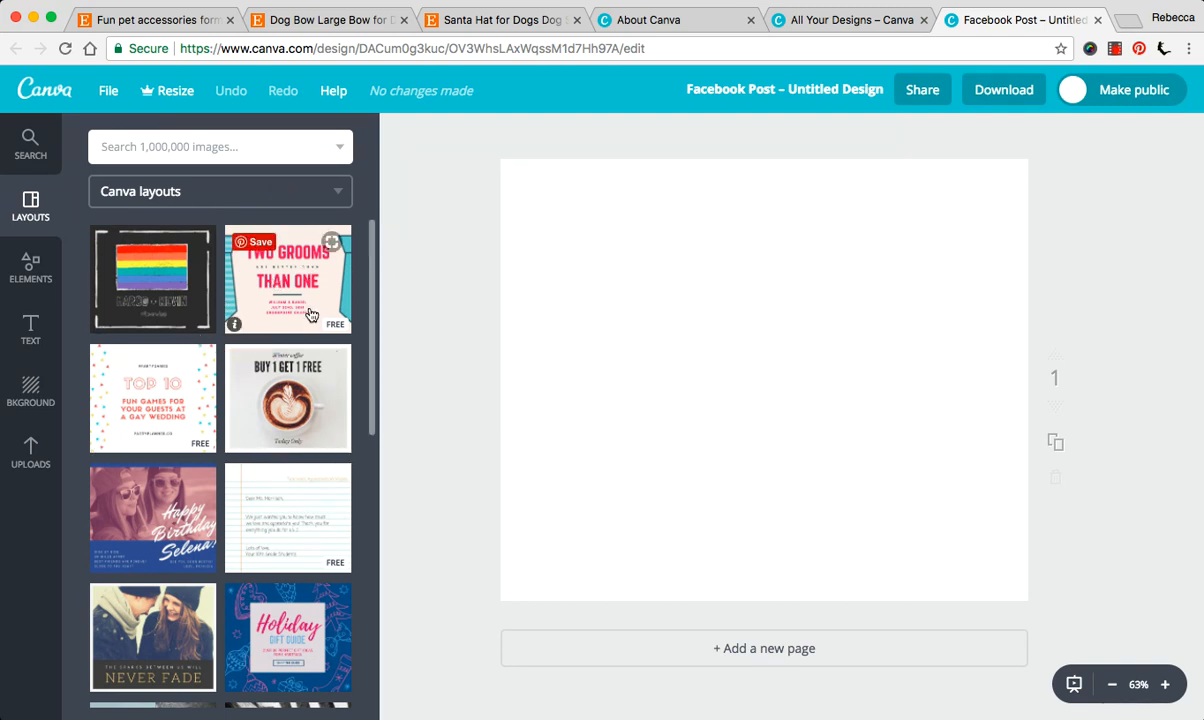
scroll(down, 3)
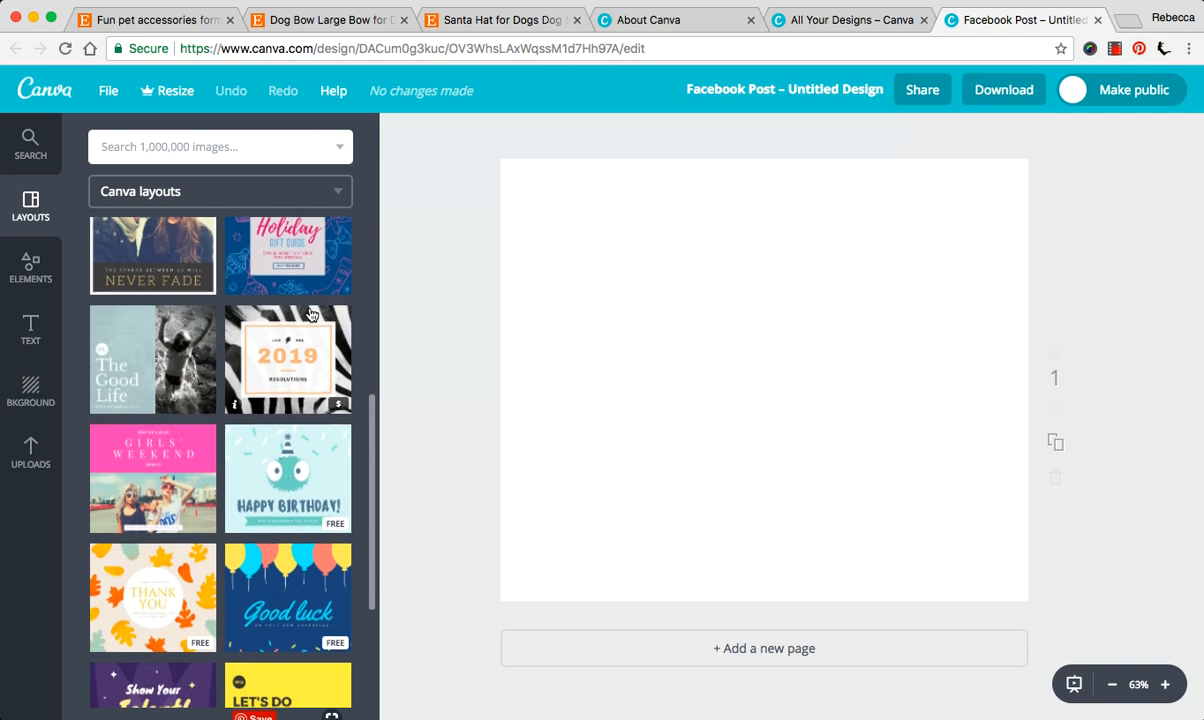
scroll(up, 3)
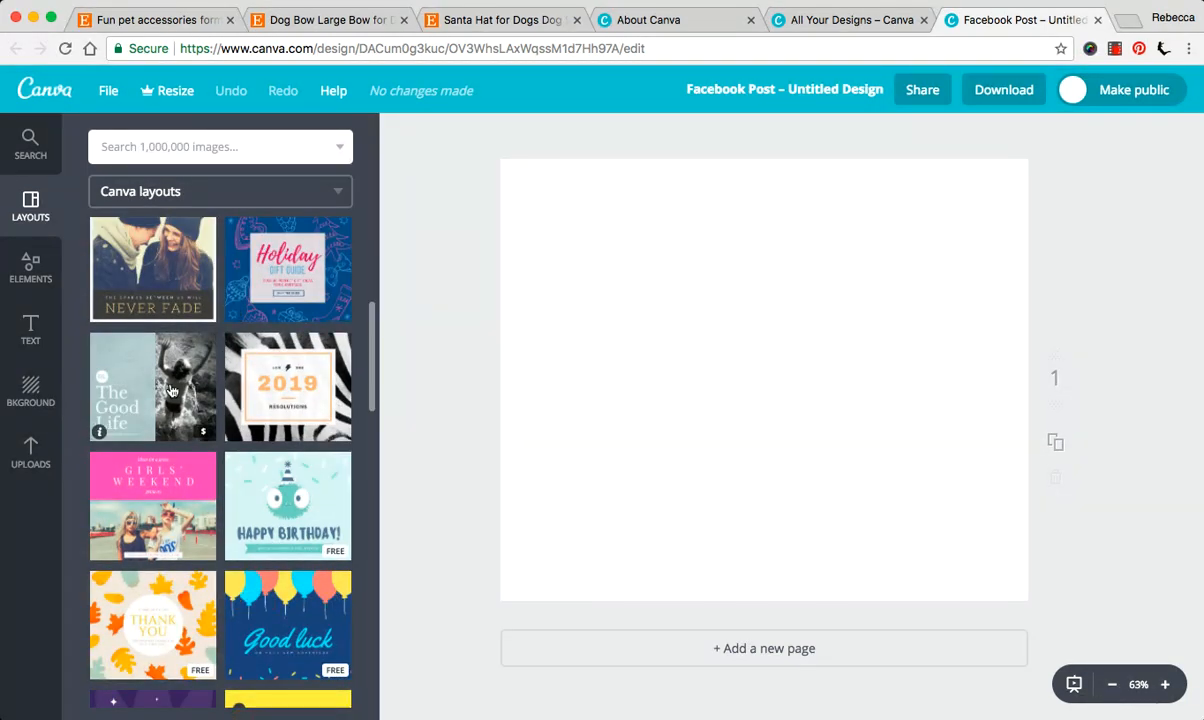
scroll(up, 3)
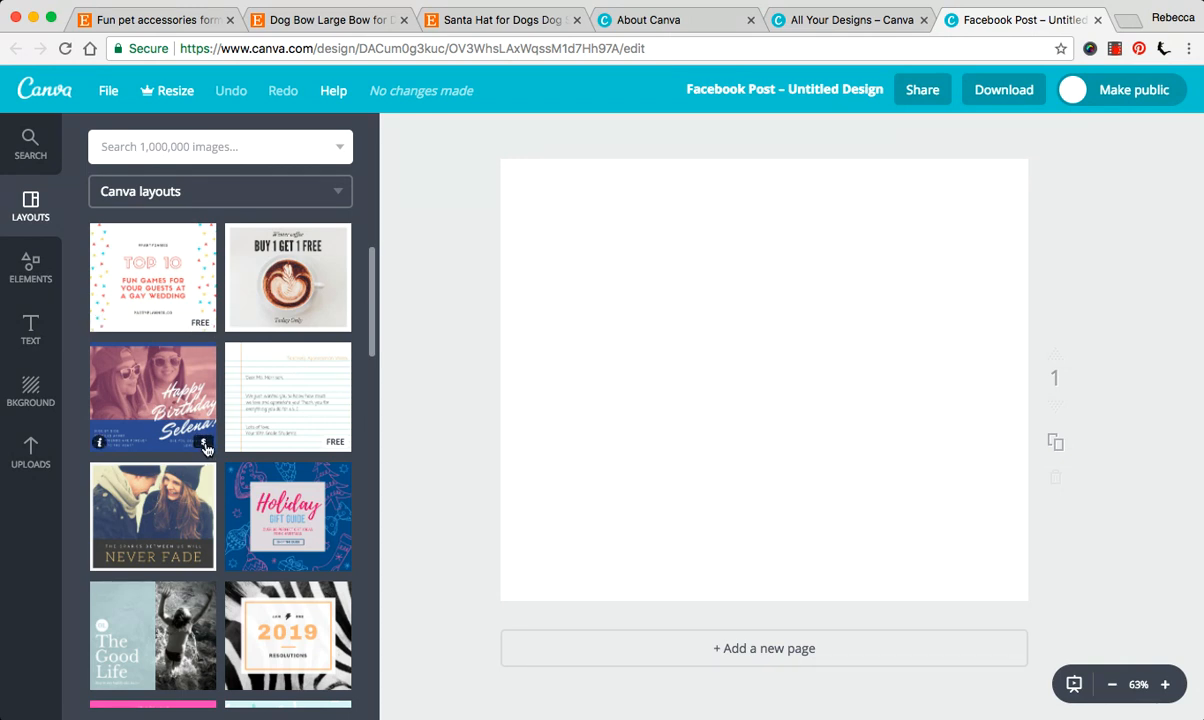
mouse_move(152, 540)
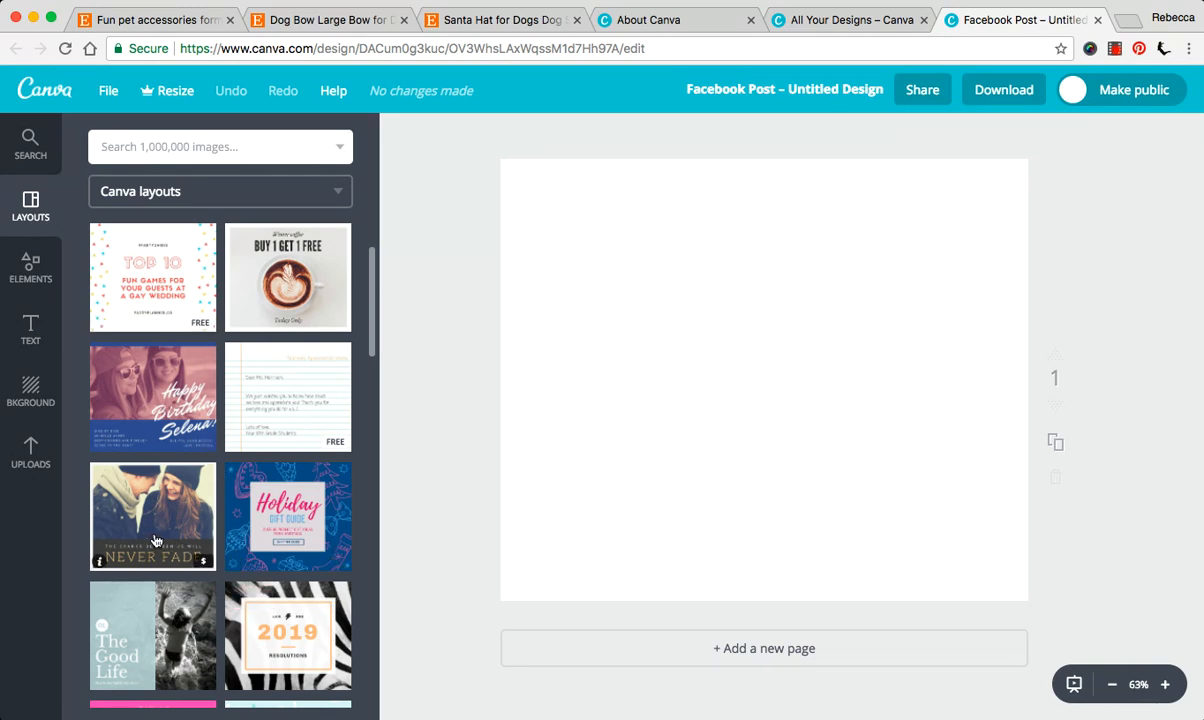
scroll(down, 3)
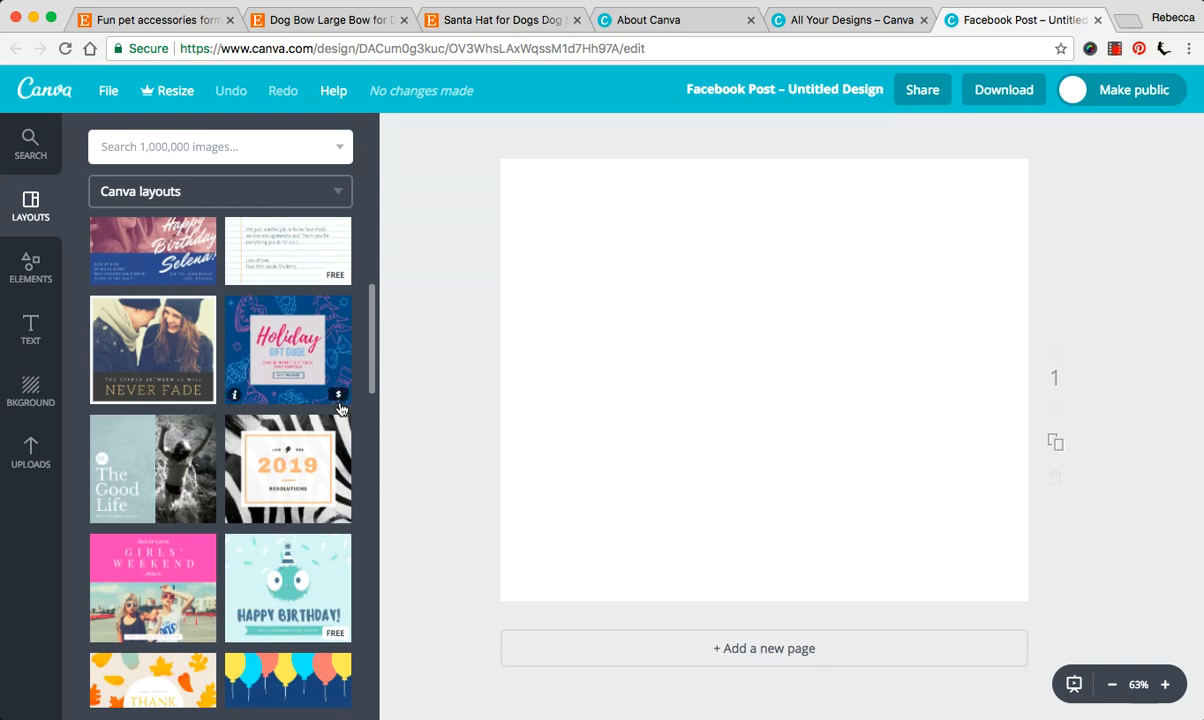
mouse_move(248, 324)
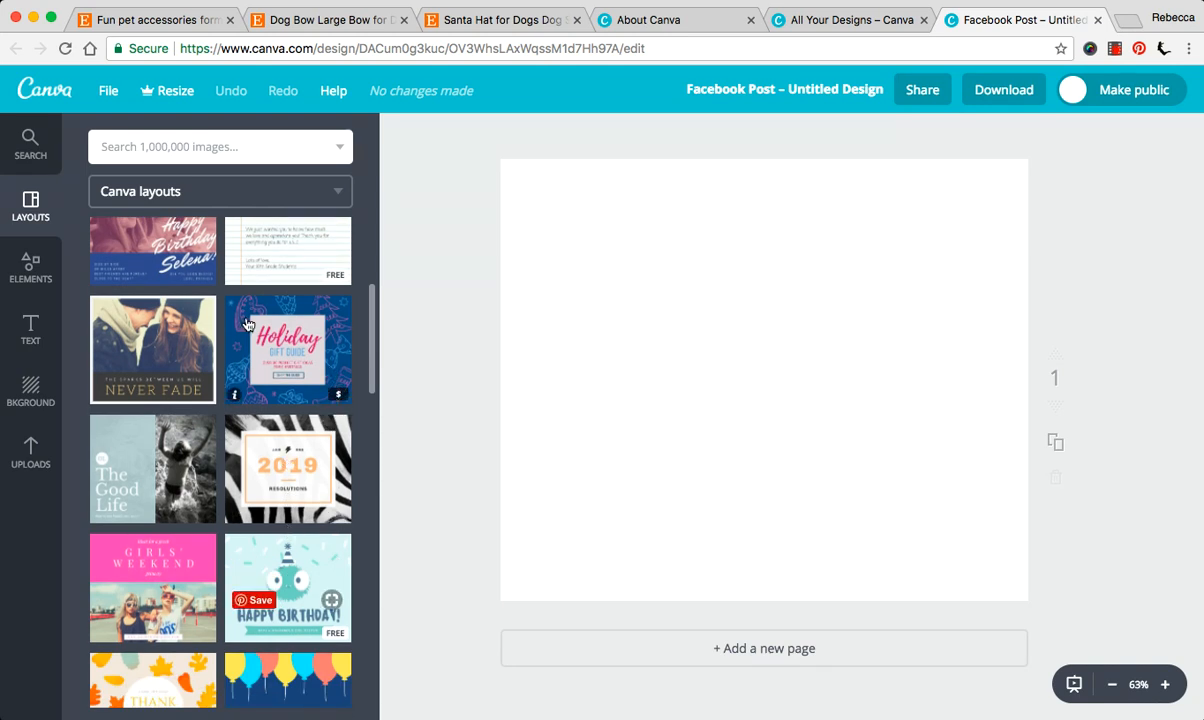
scroll(down, 3)
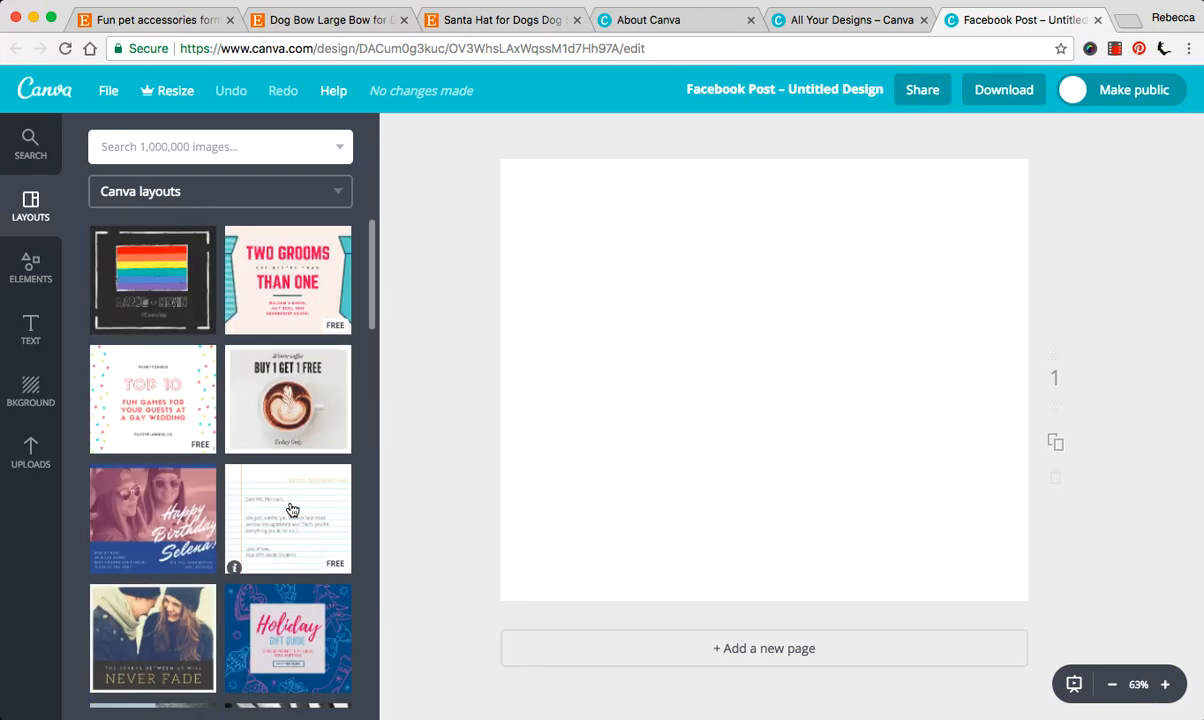
- Apply the Top 10 party games layout and rewrite its heading as 2018, VALENTINE'S DAY ORDER DEADLINE
click(152, 400)
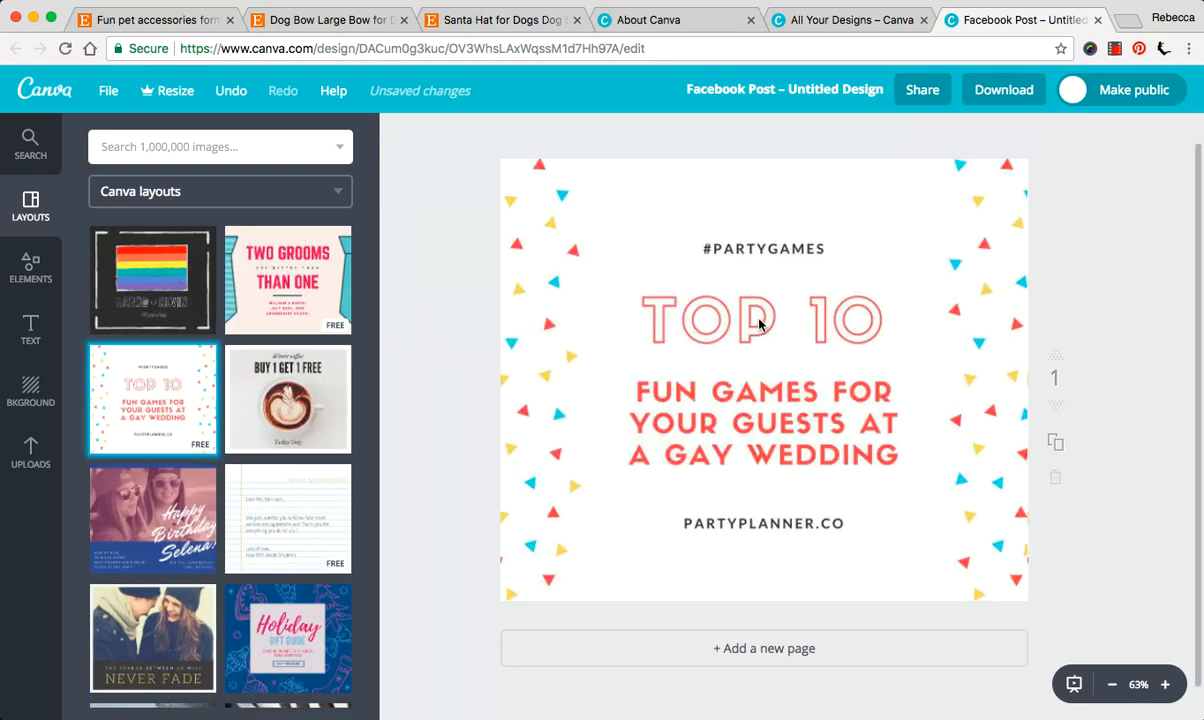
click(764, 320)
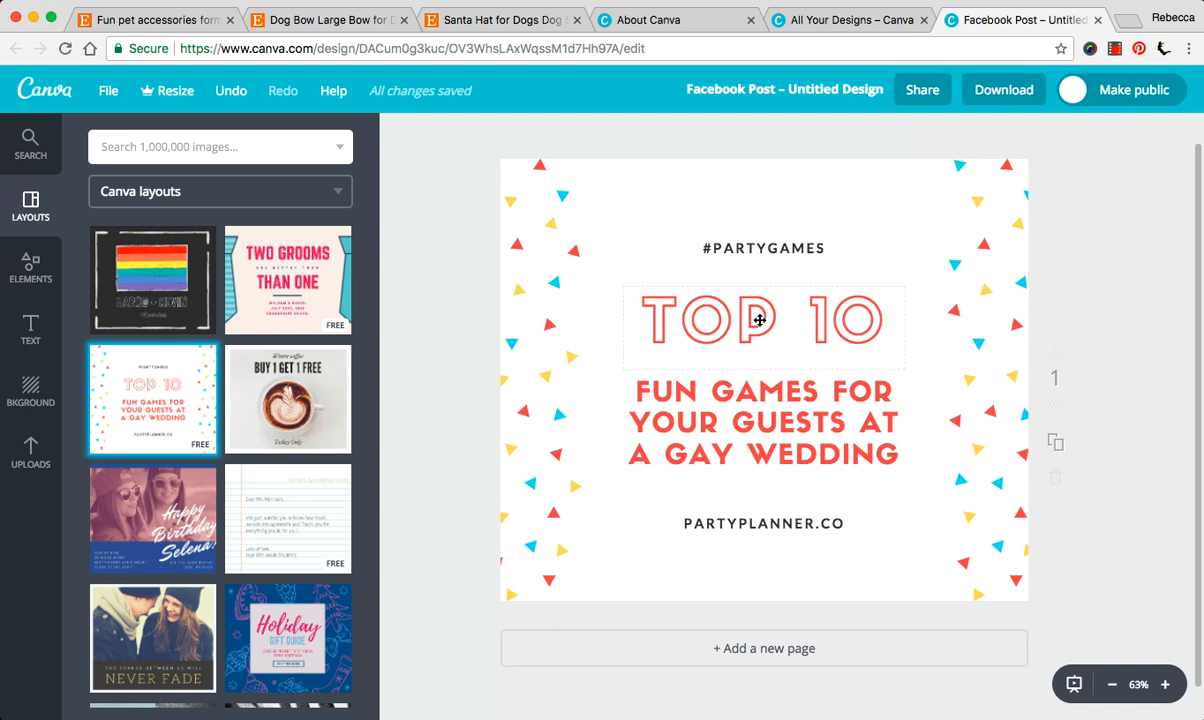
click(776, 248)
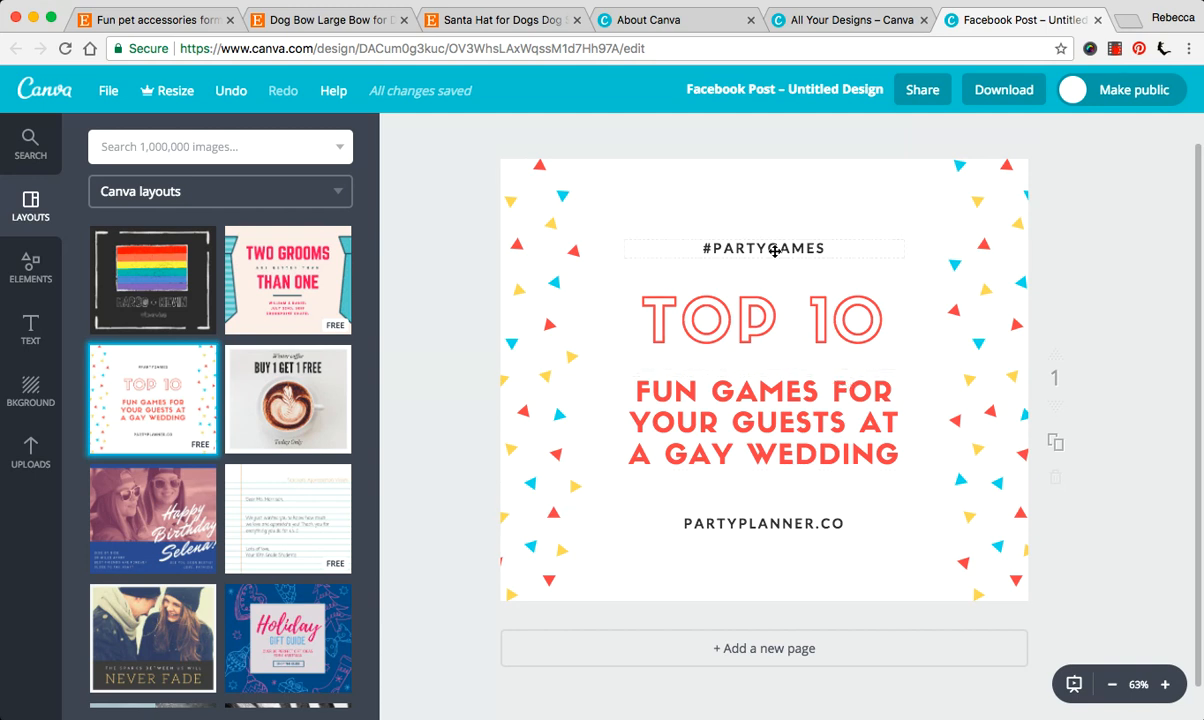
click(764, 248)
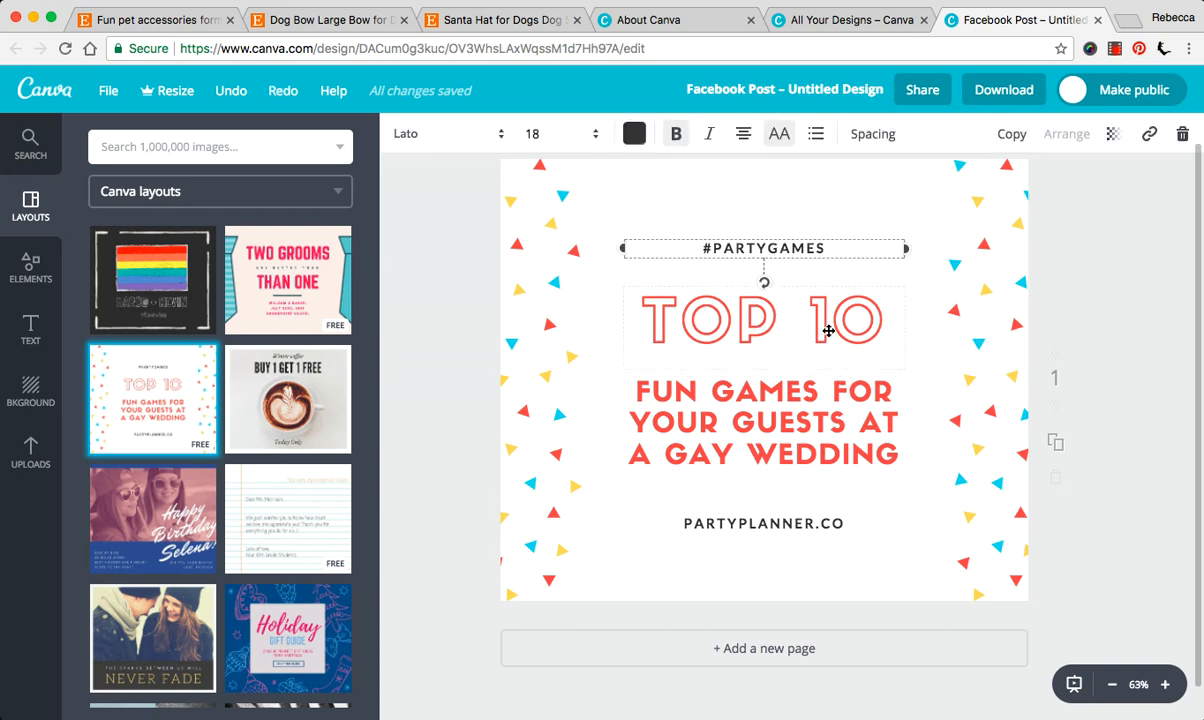
mouse_move(816, 344)
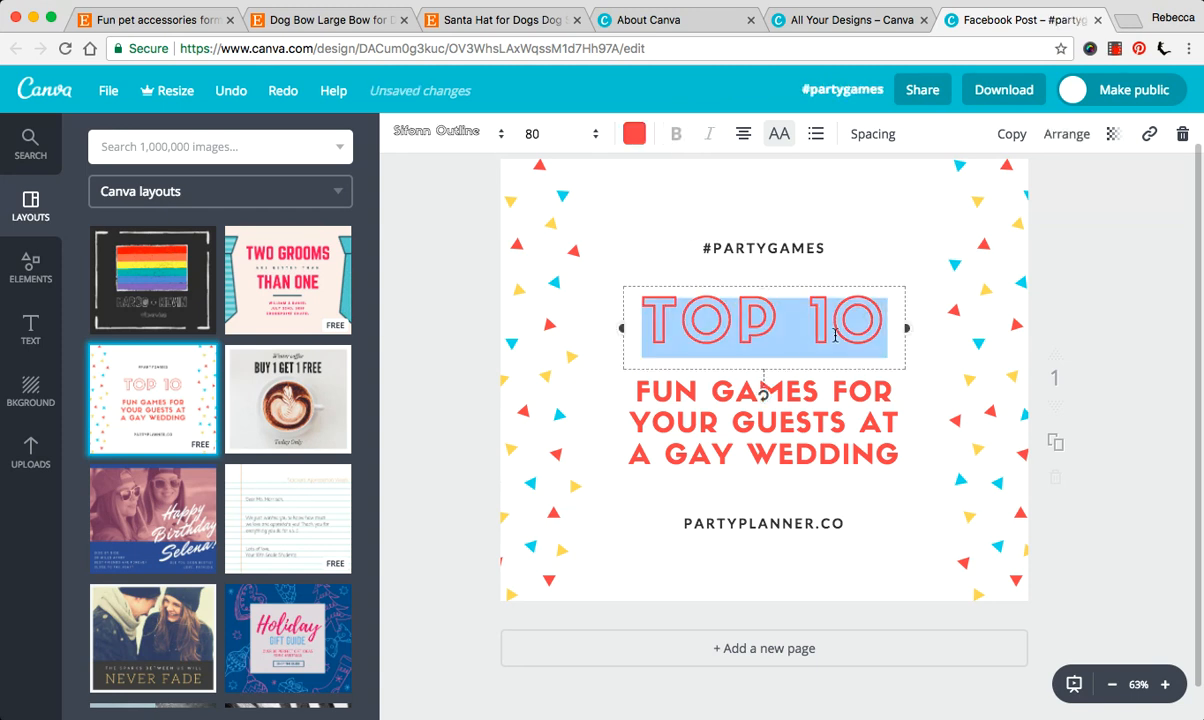
text(2018)
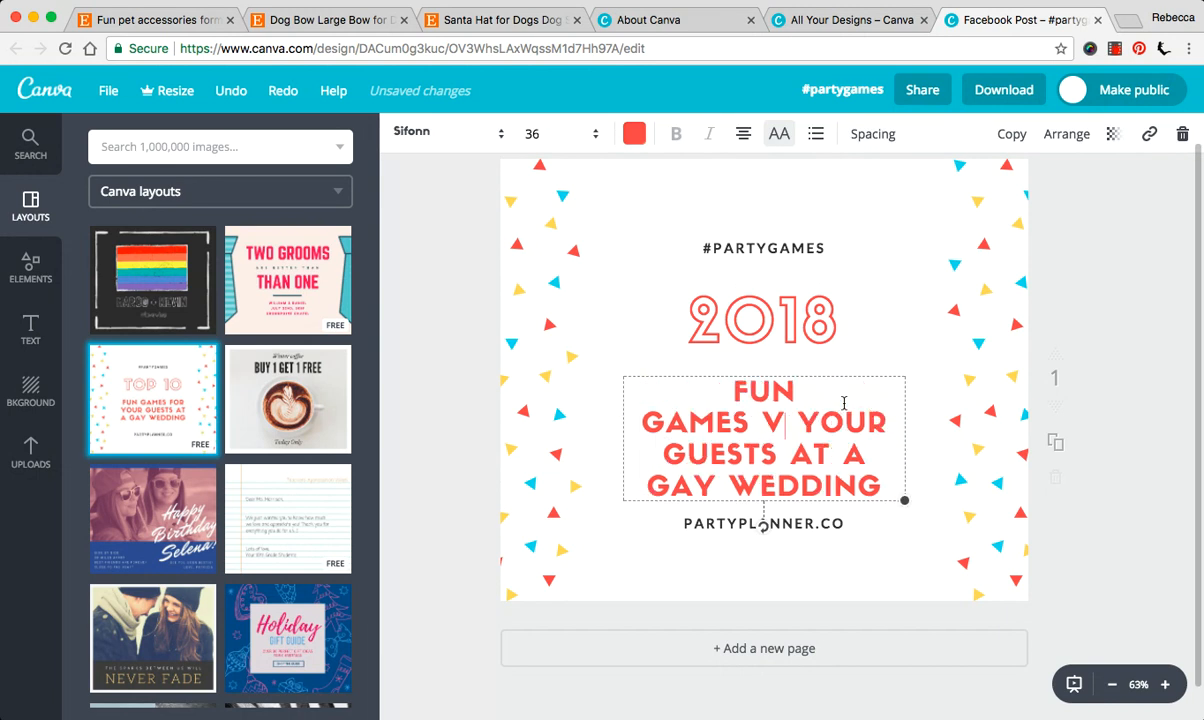
text(VALENTINE)
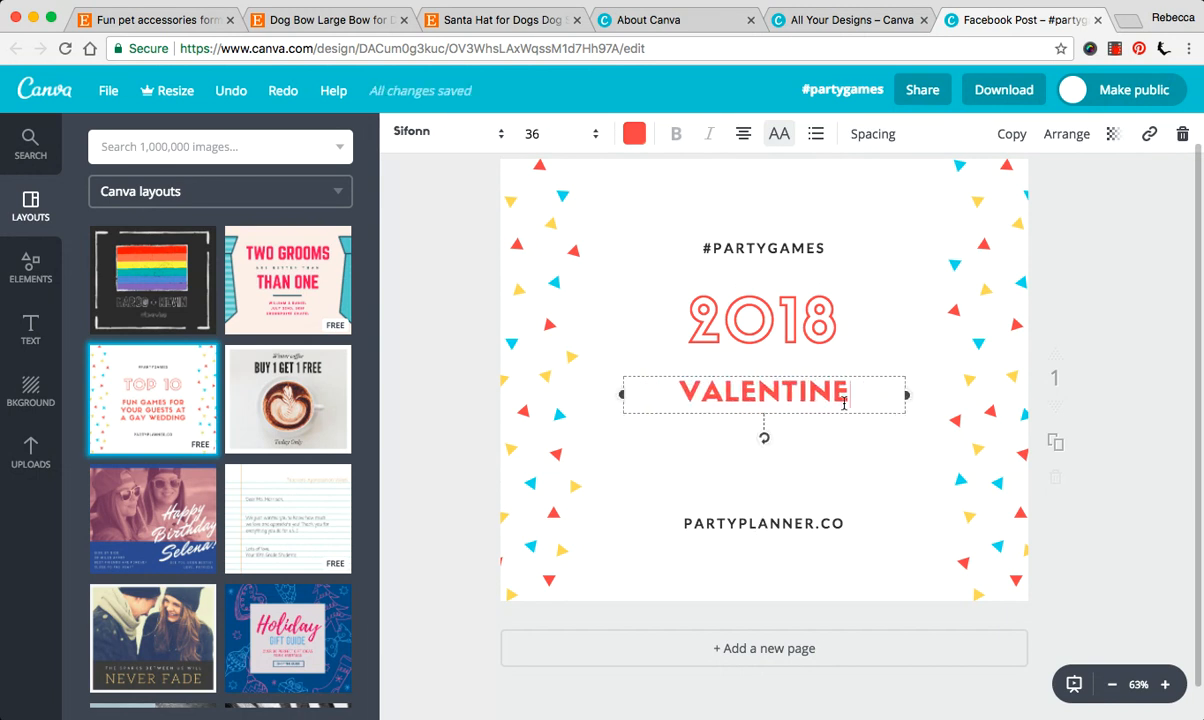
text('S DA)
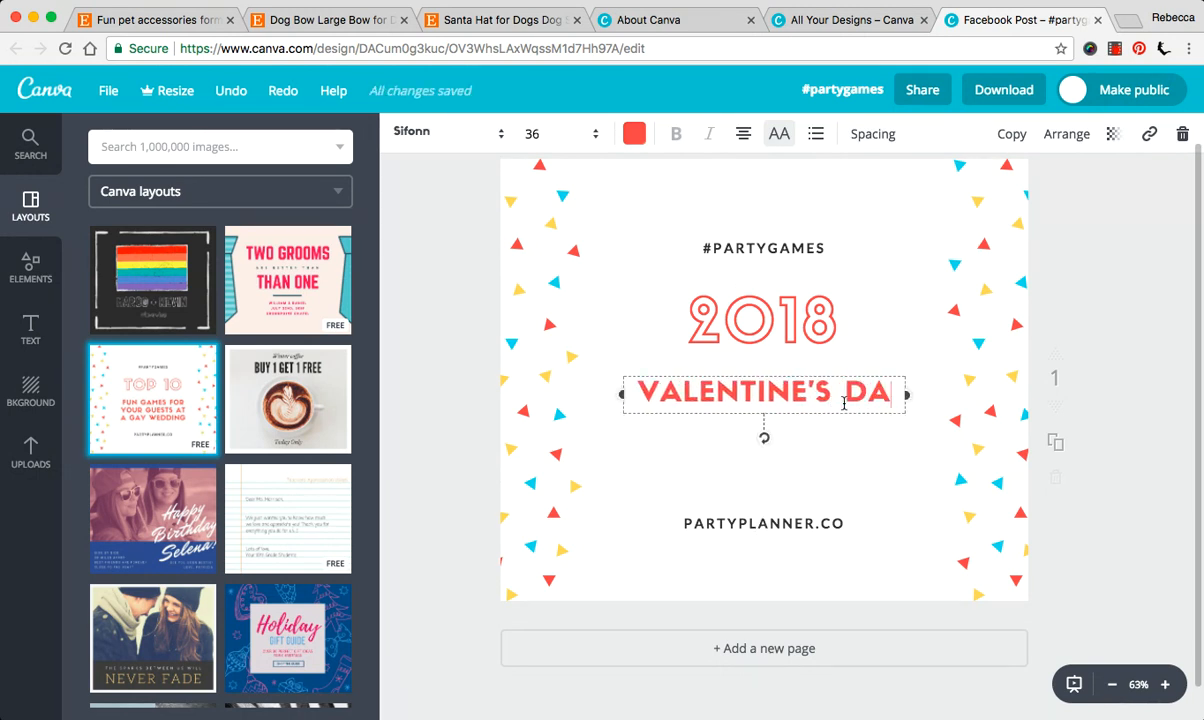
text(Y ORDER)
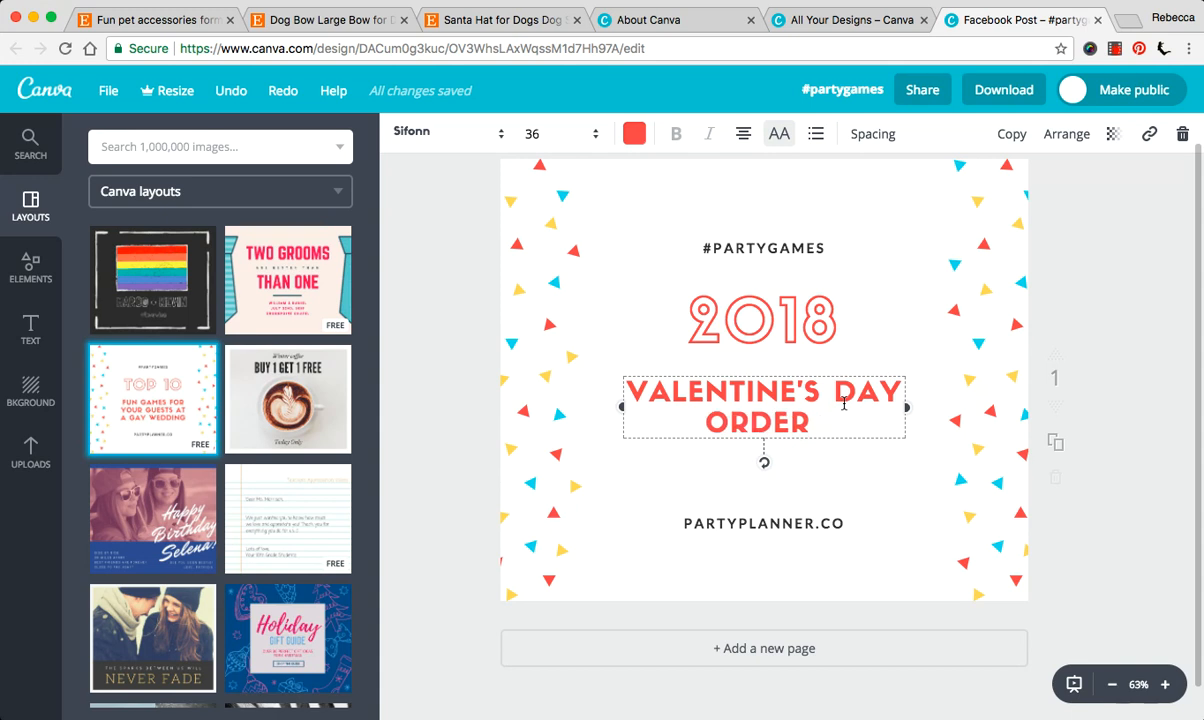
text(DEADLINE)
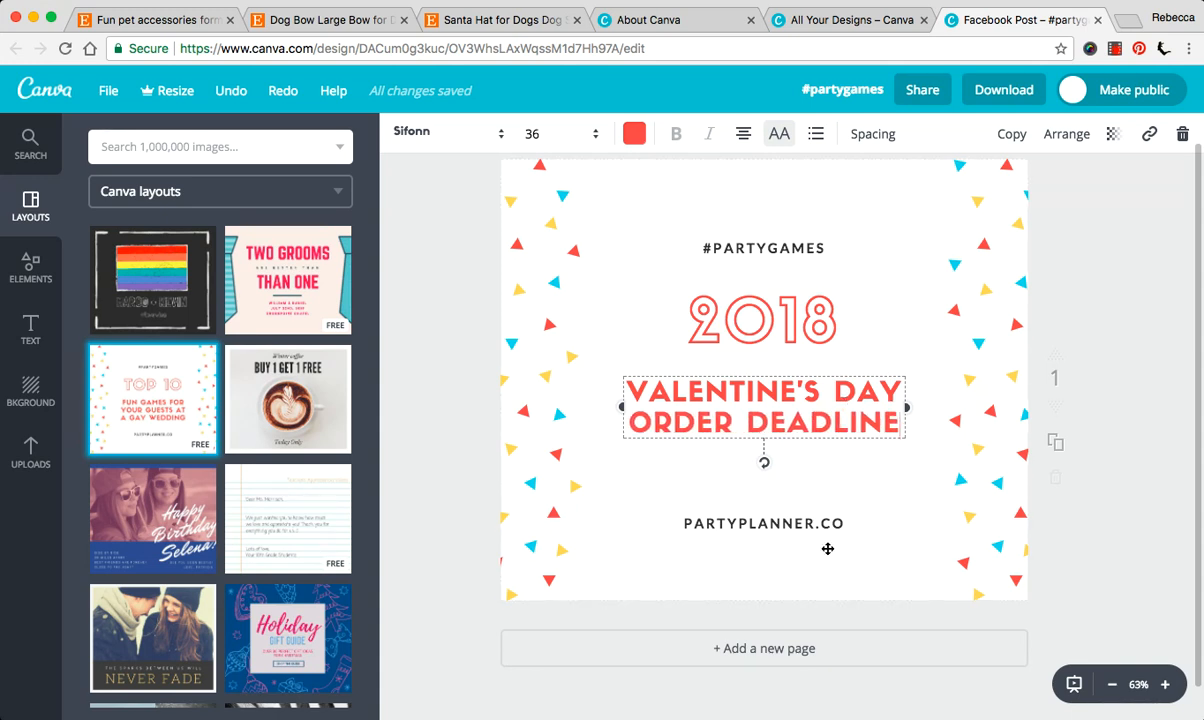
- Replace the PARTYPLANNER.CO line with the date FEBRUARY 7, 2018
click(764, 524)
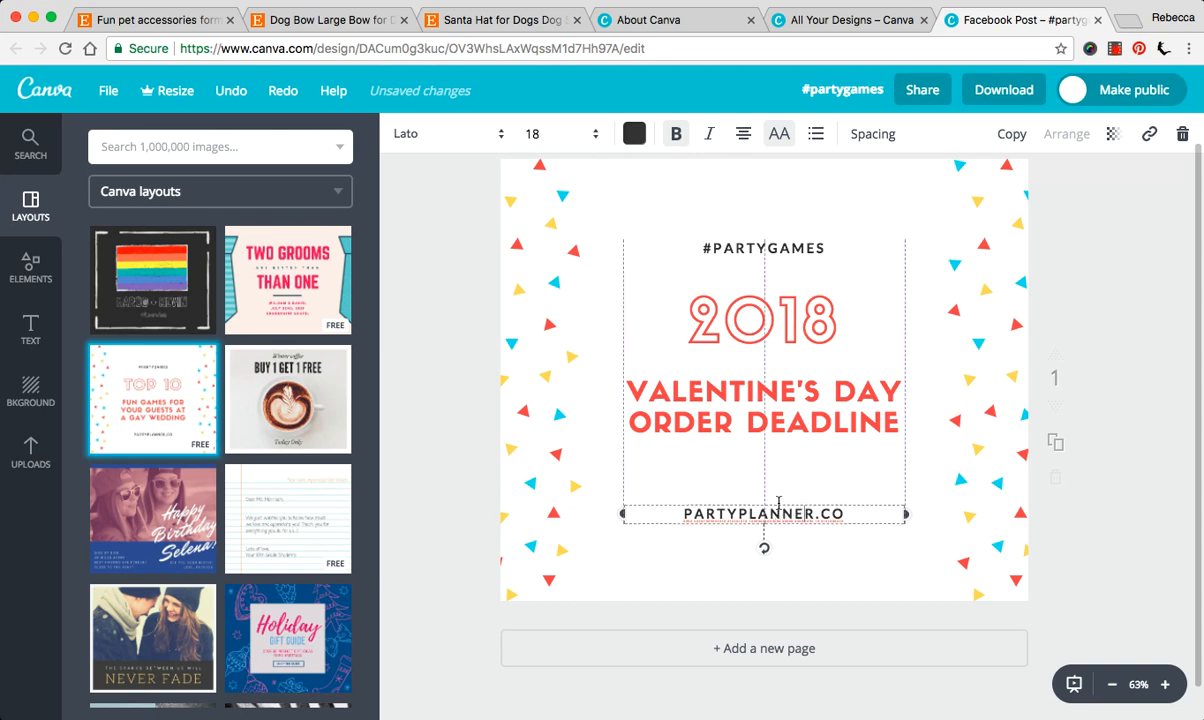
drag(764, 512, 764, 476)
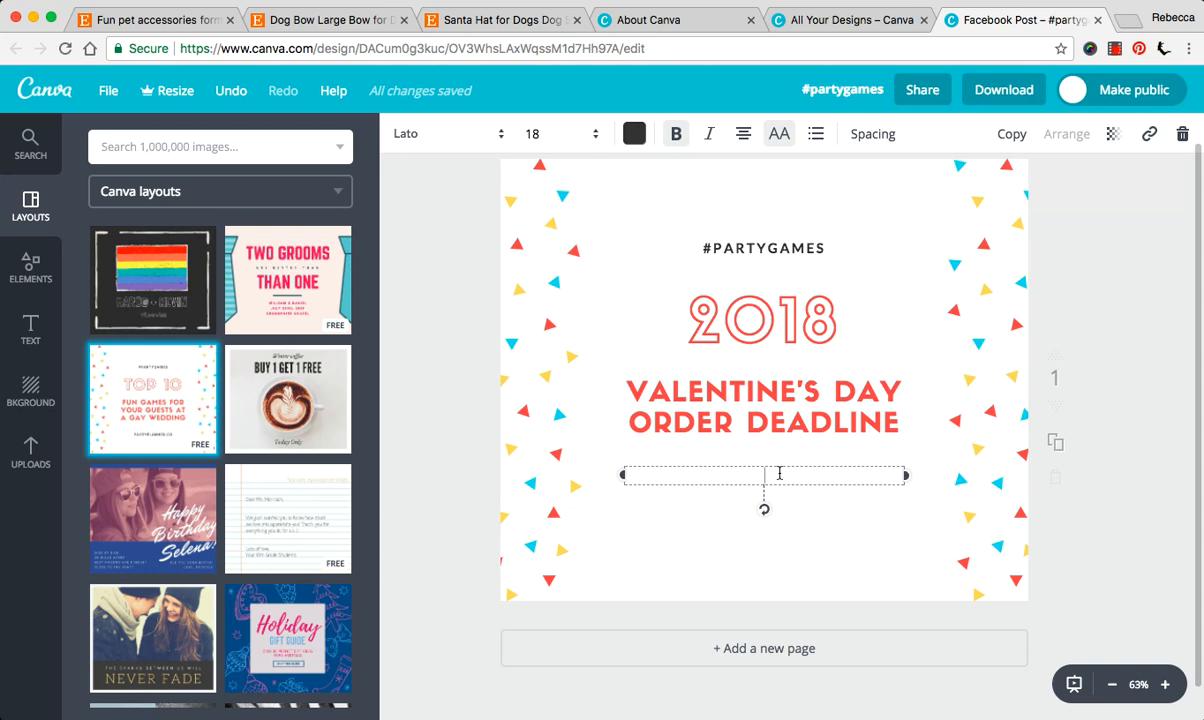
text(FEBRUARY 7,)
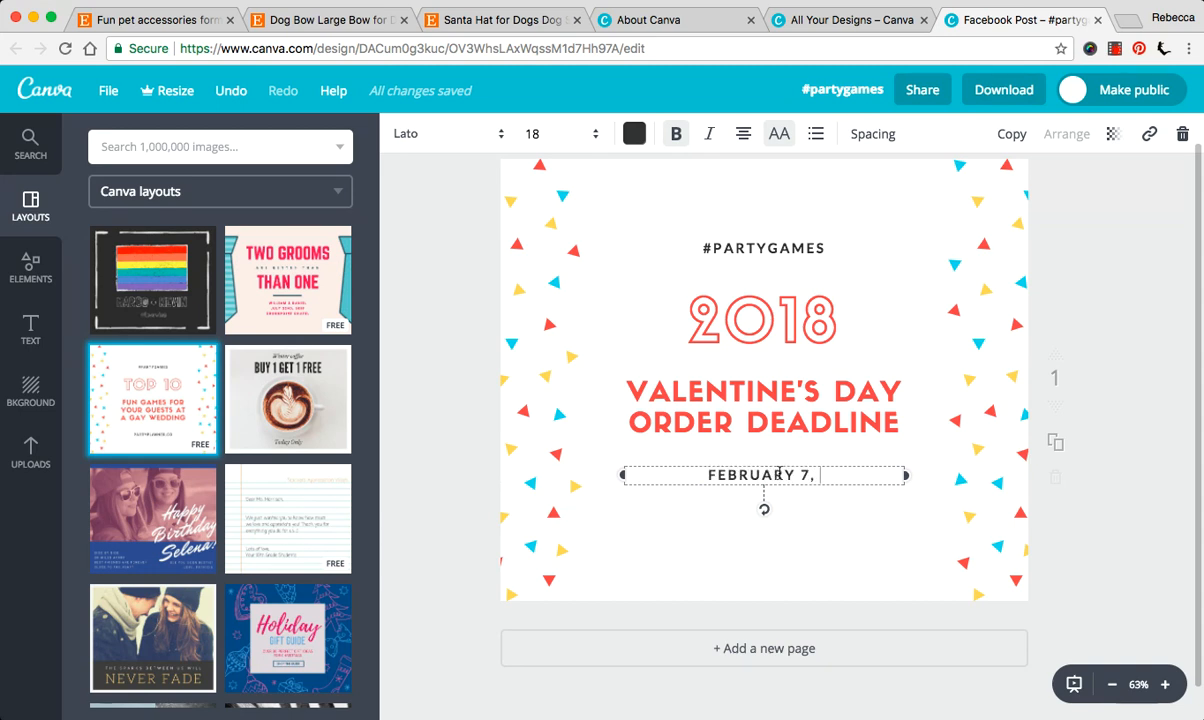
text(2018)
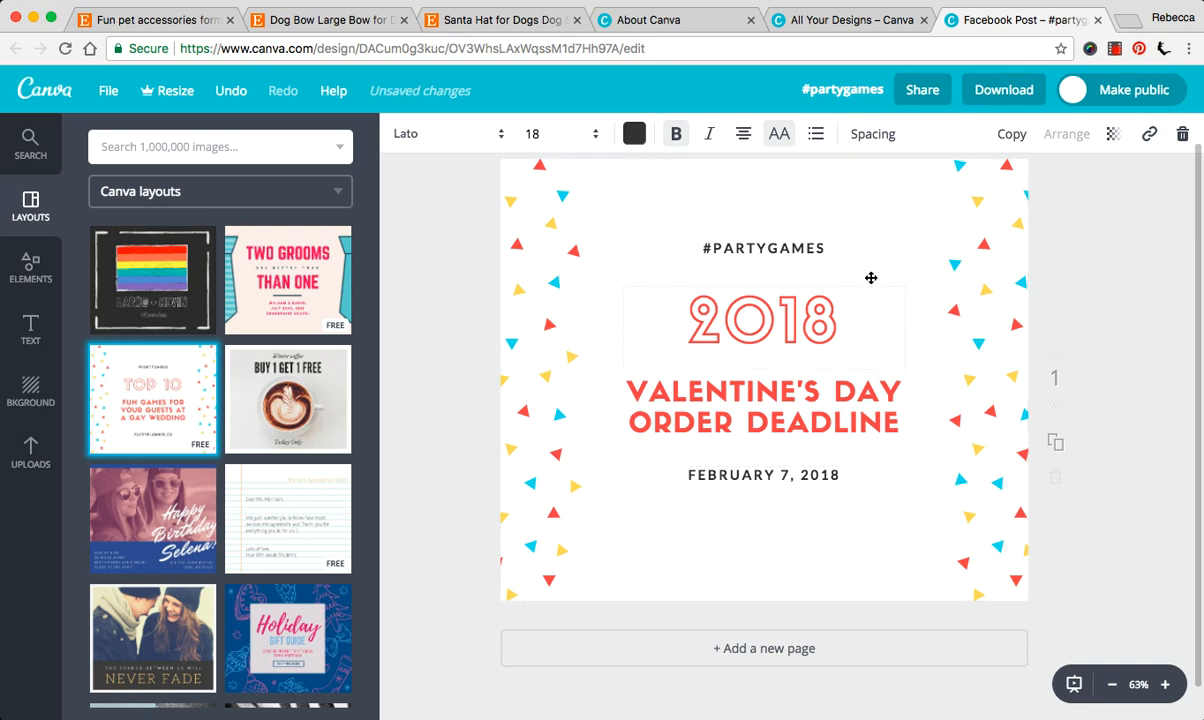
- Delete the #PARTYGAMES tagline and review the remaining deadline and 2018 text boxes
click(764, 248)
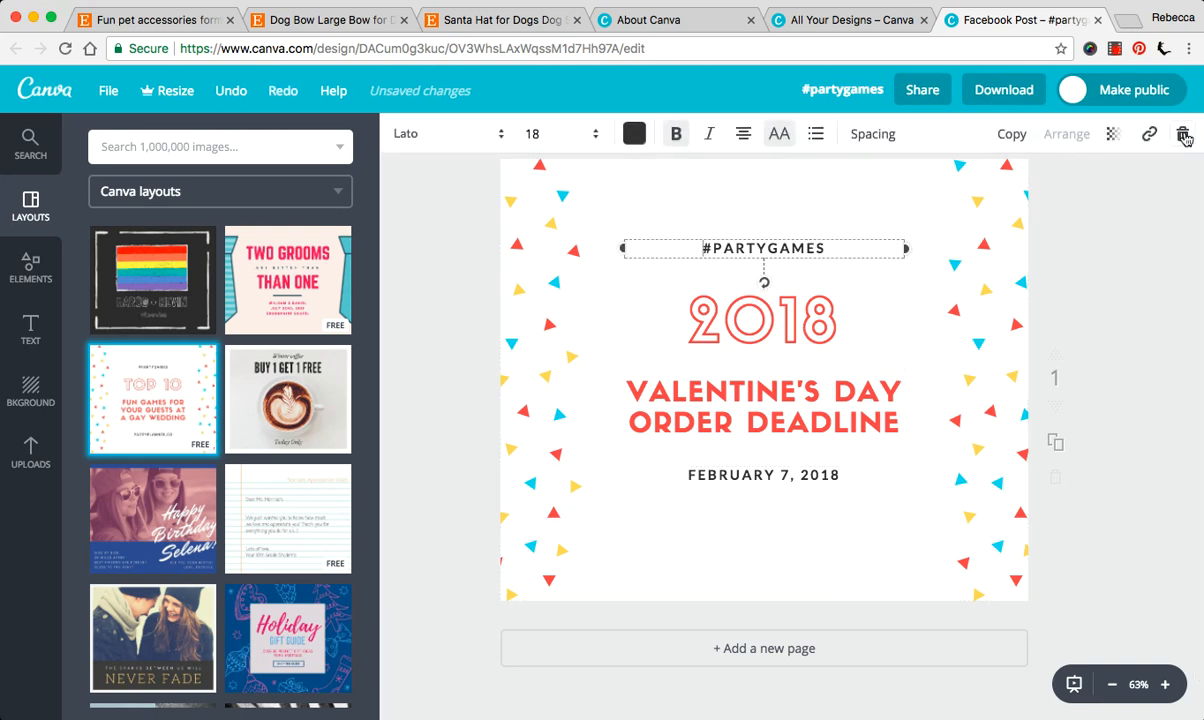
click(1184, 132)
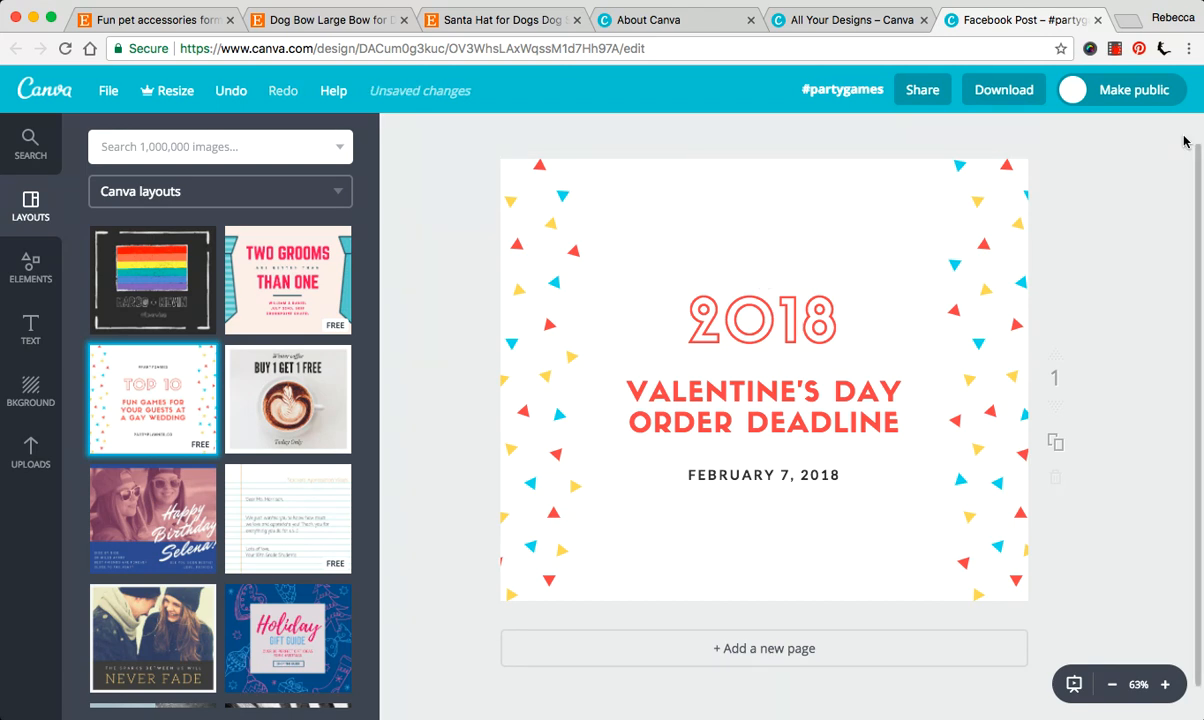
click(764, 320)
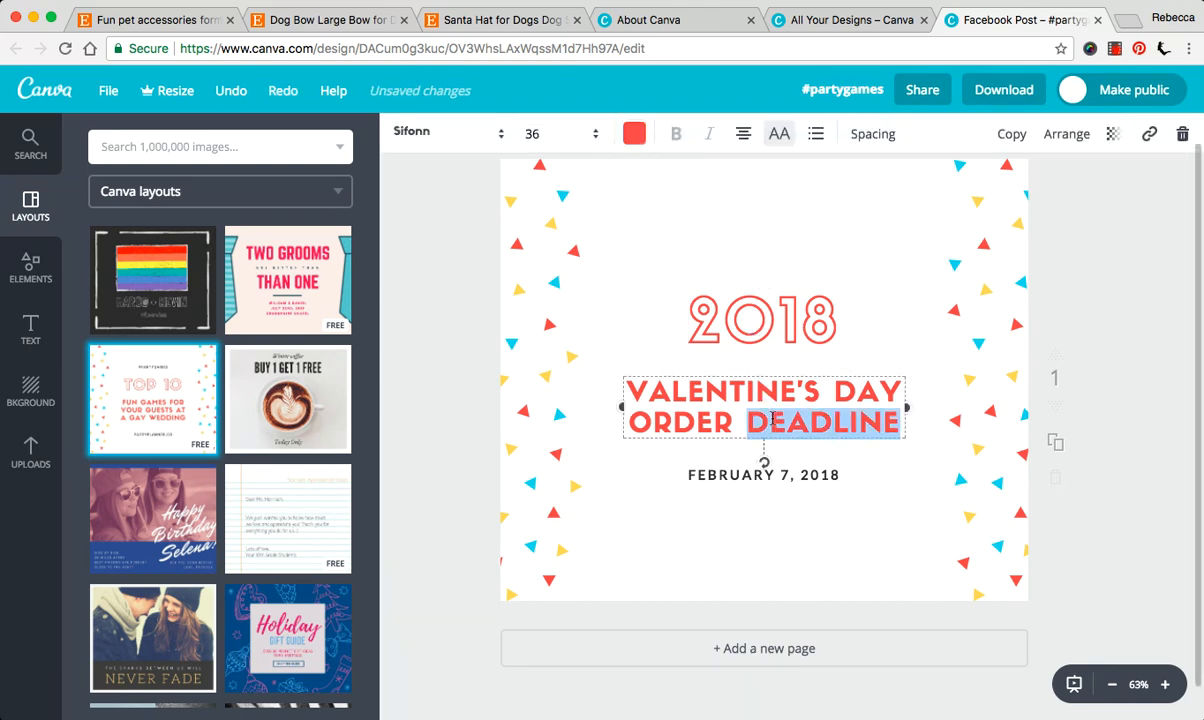
click(764, 474)
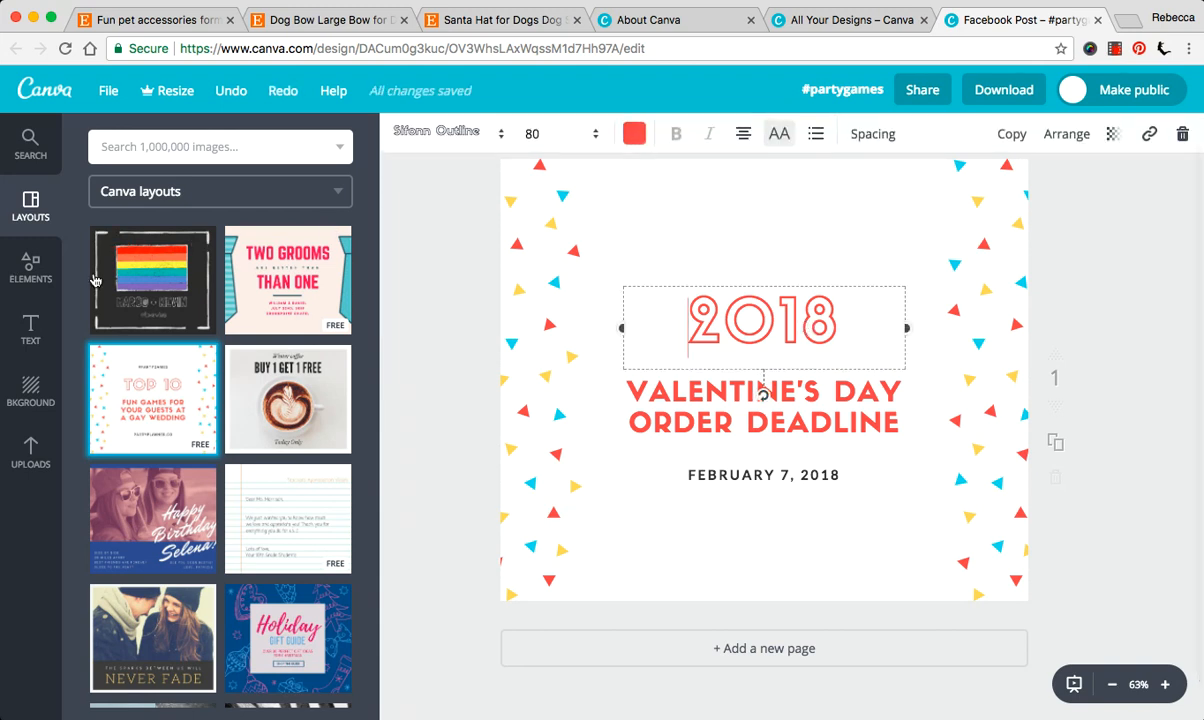
- Inspect the triangle confetti pattern and 2018 heading, then clear the selection
click(762, 208)
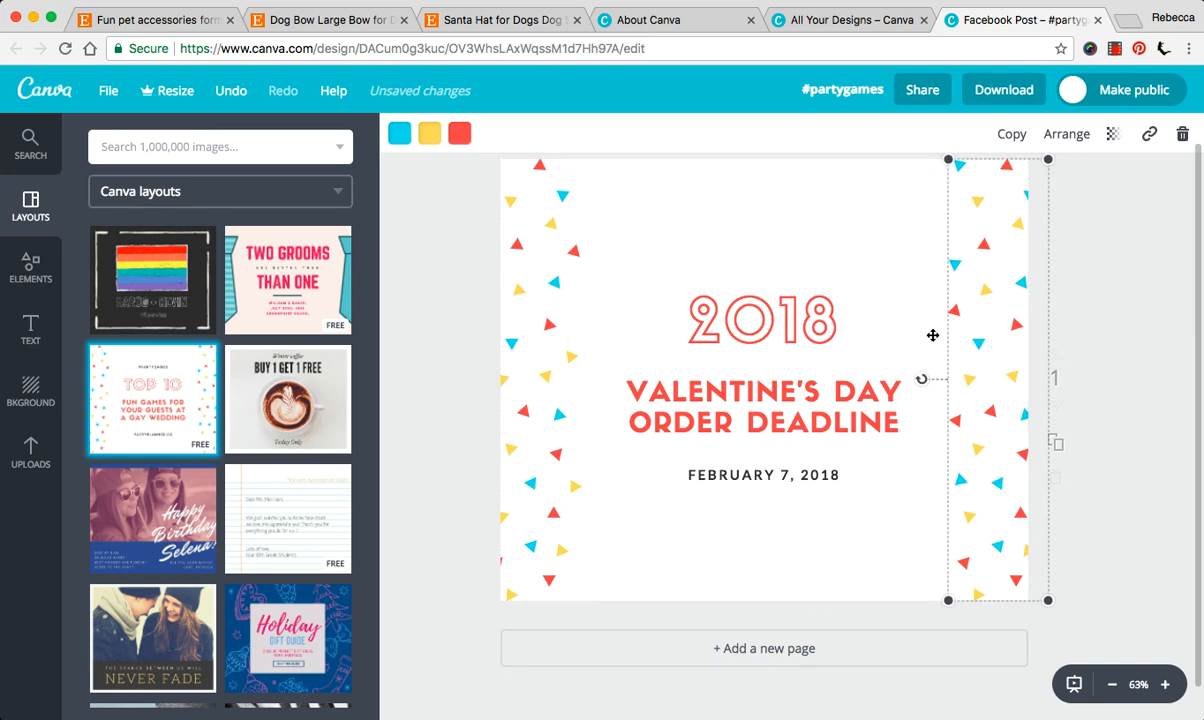
click(924, 256)
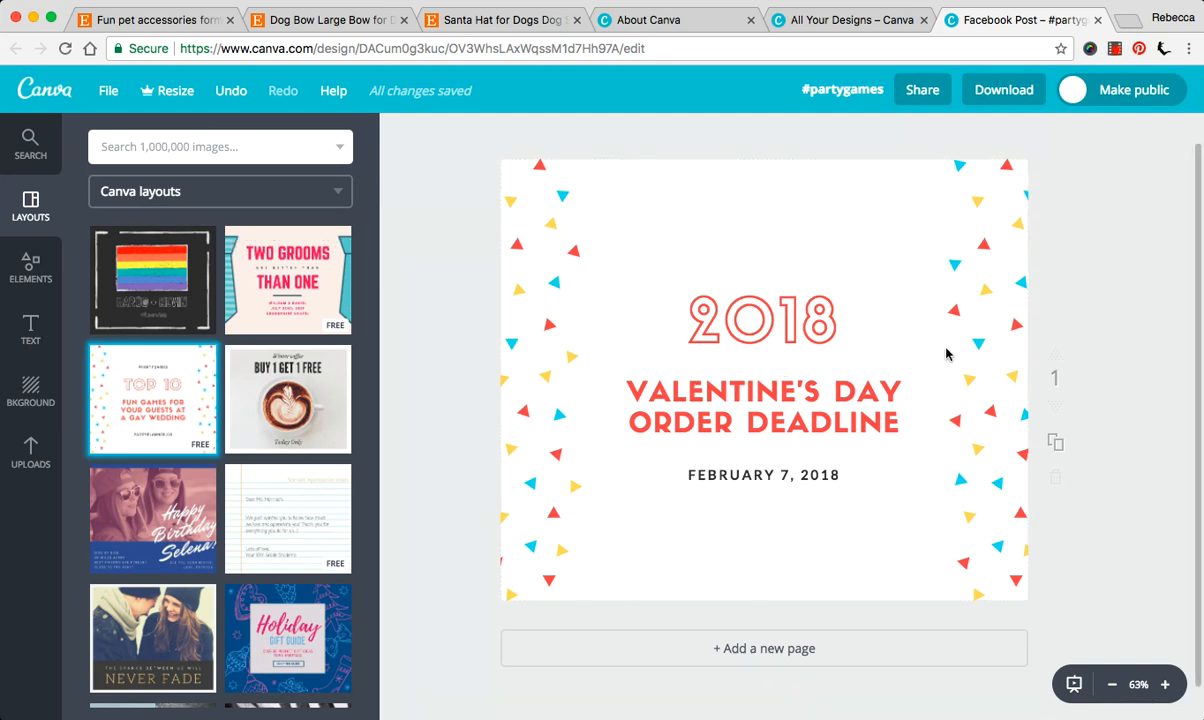
click(764, 320)
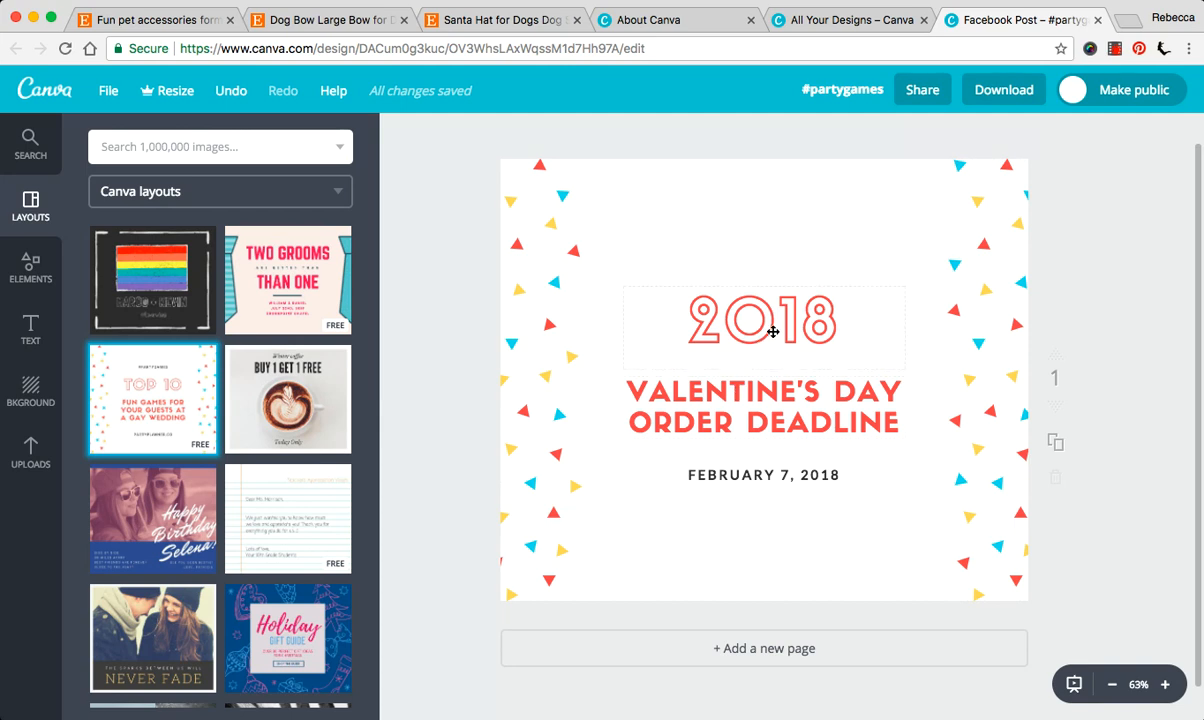
click(764, 320)
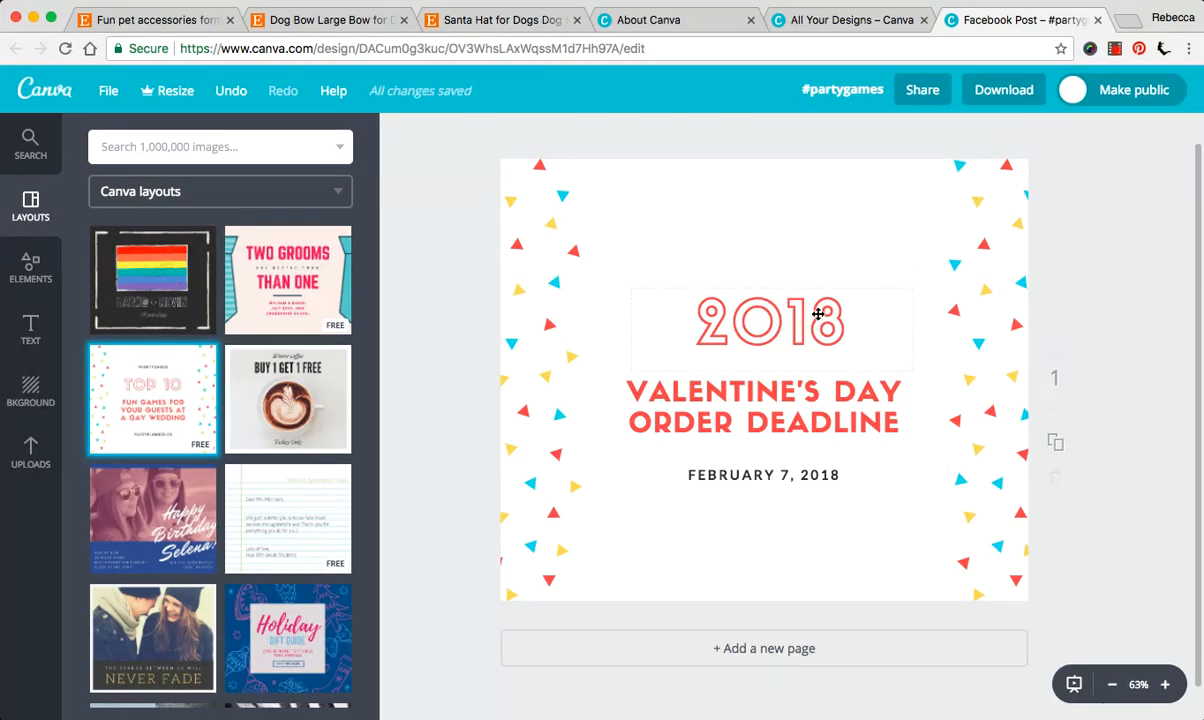
mouse_move(856, 282)
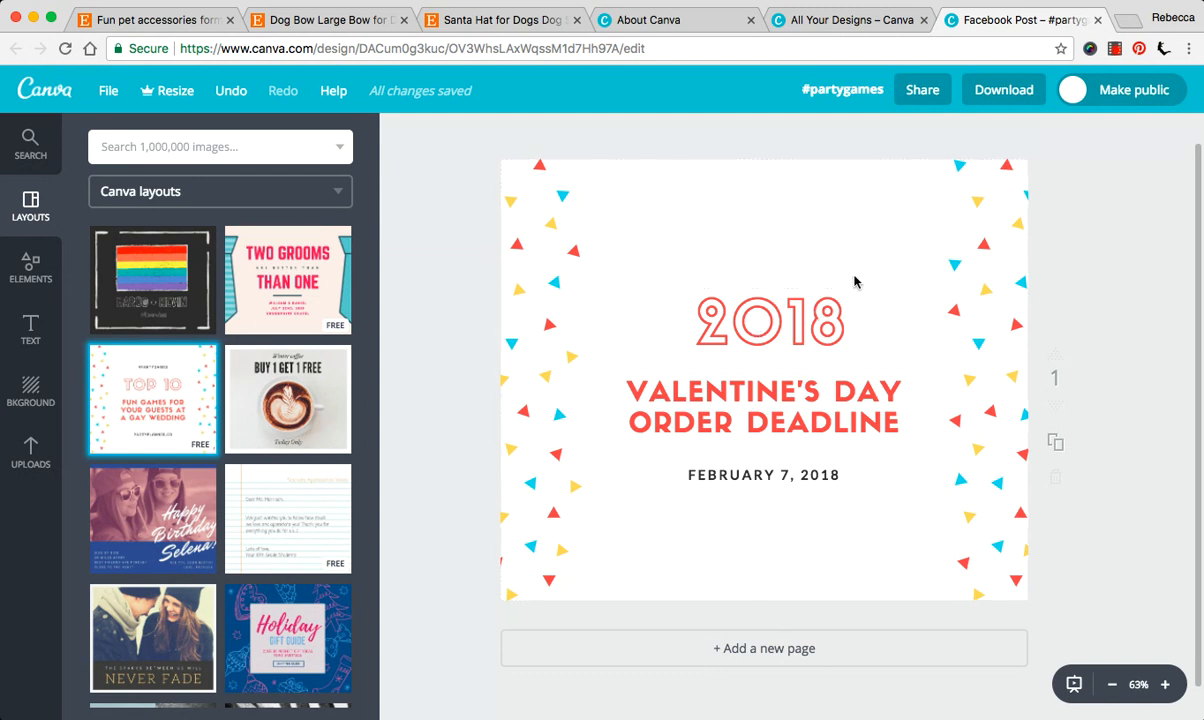
mouse_move(744, 220)
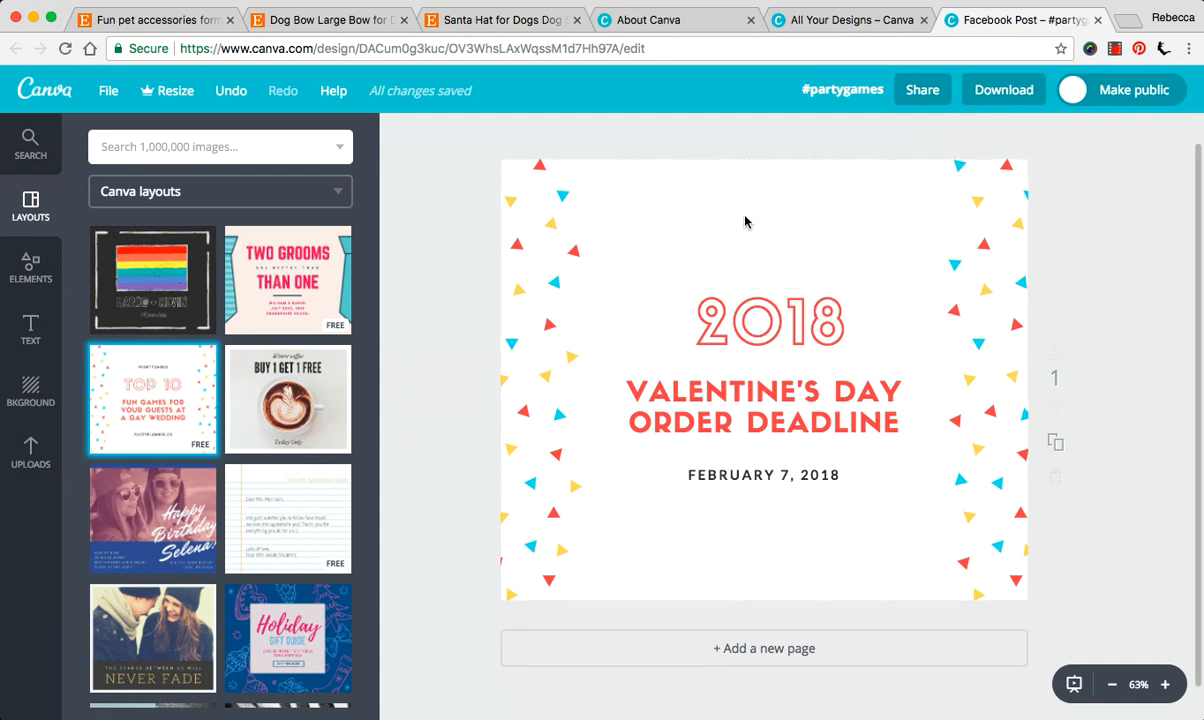
mouse_move(30, 450)
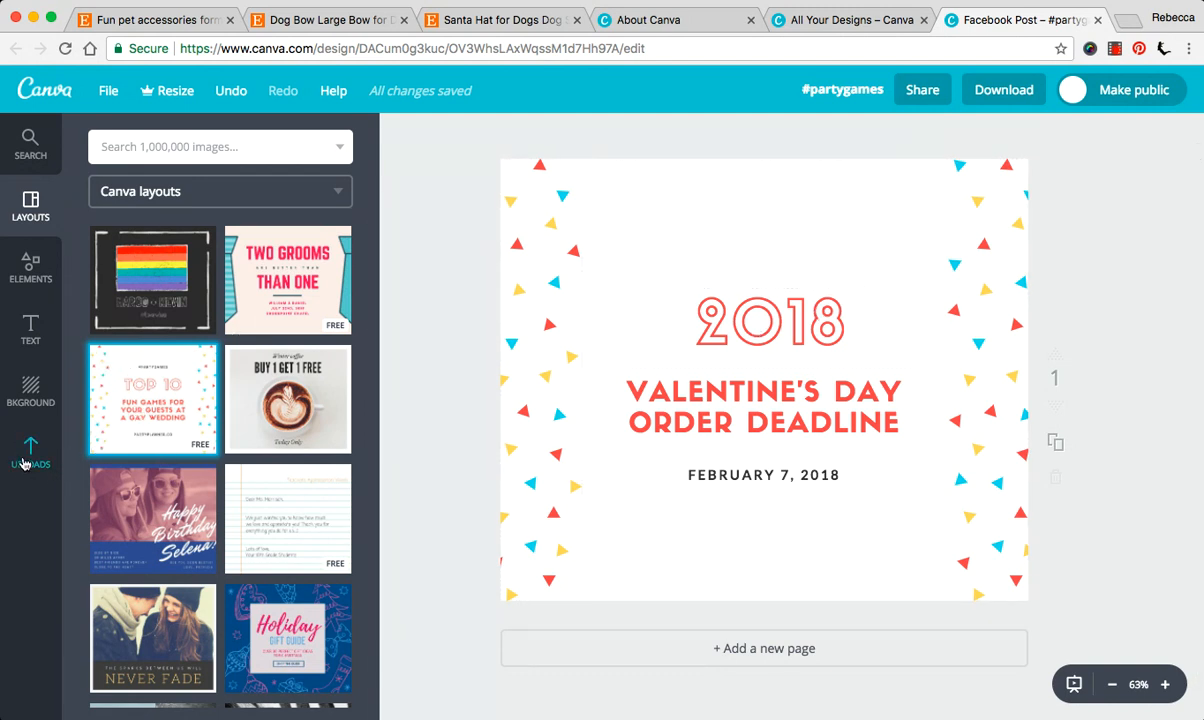
mouse_move(50, 438)
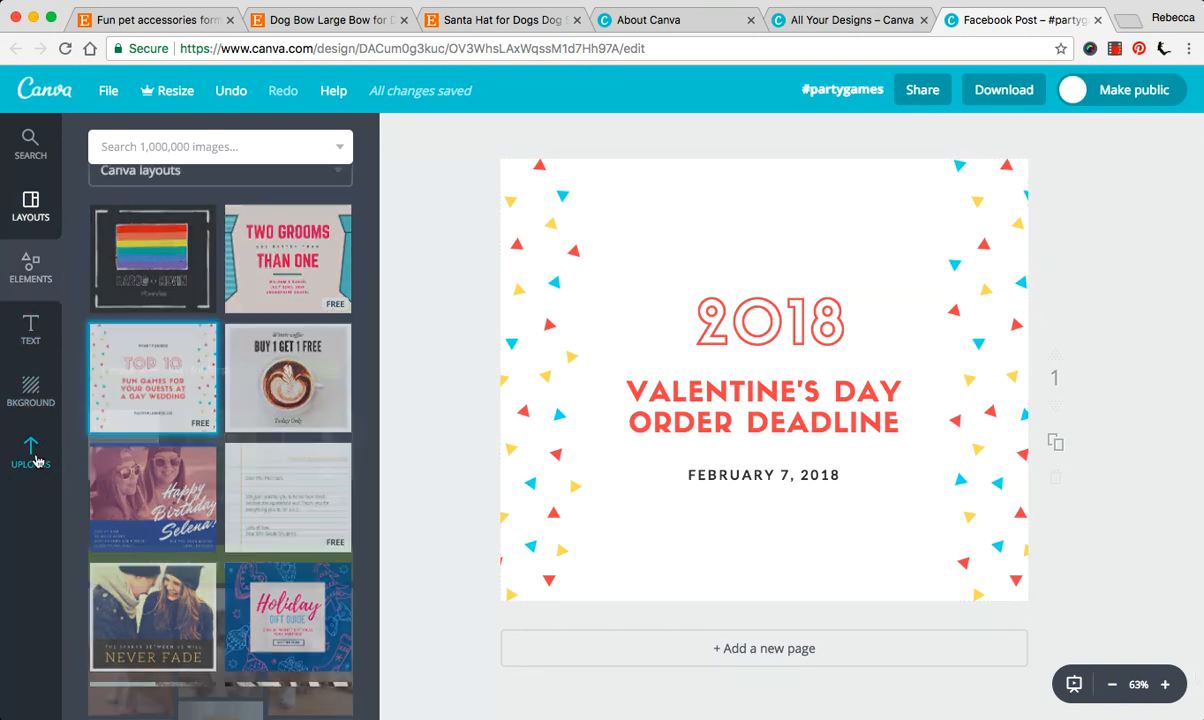
click(30, 456)
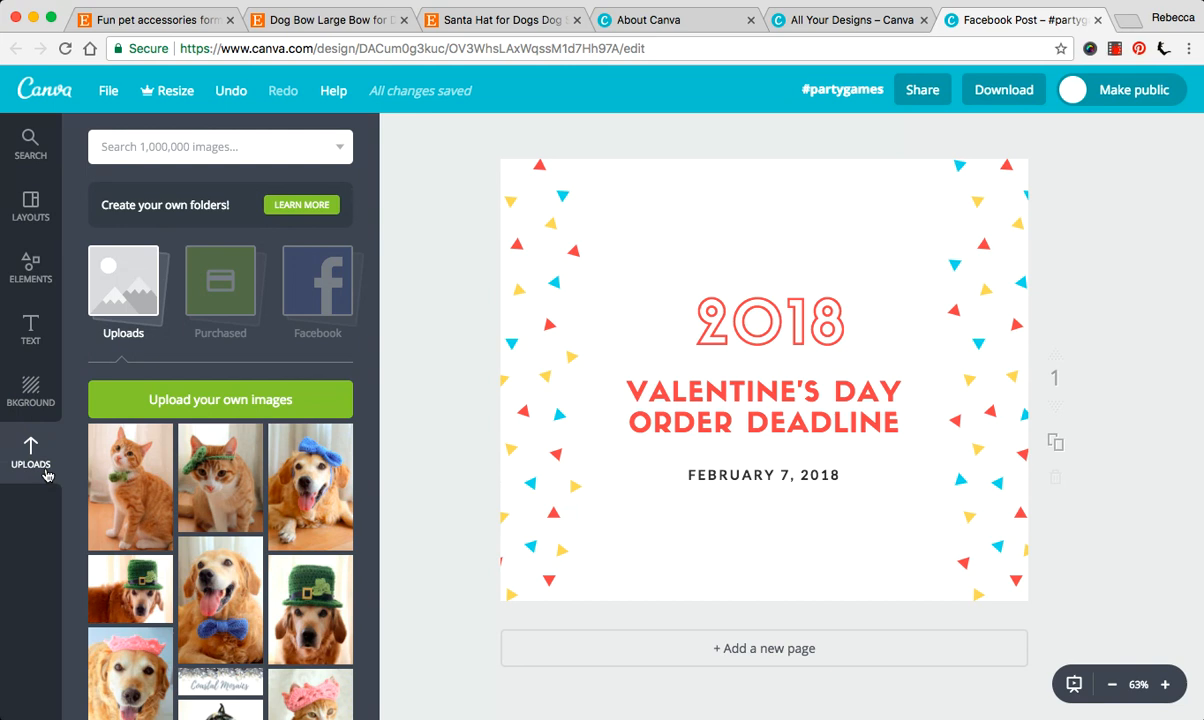
mouse_move(36, 444)
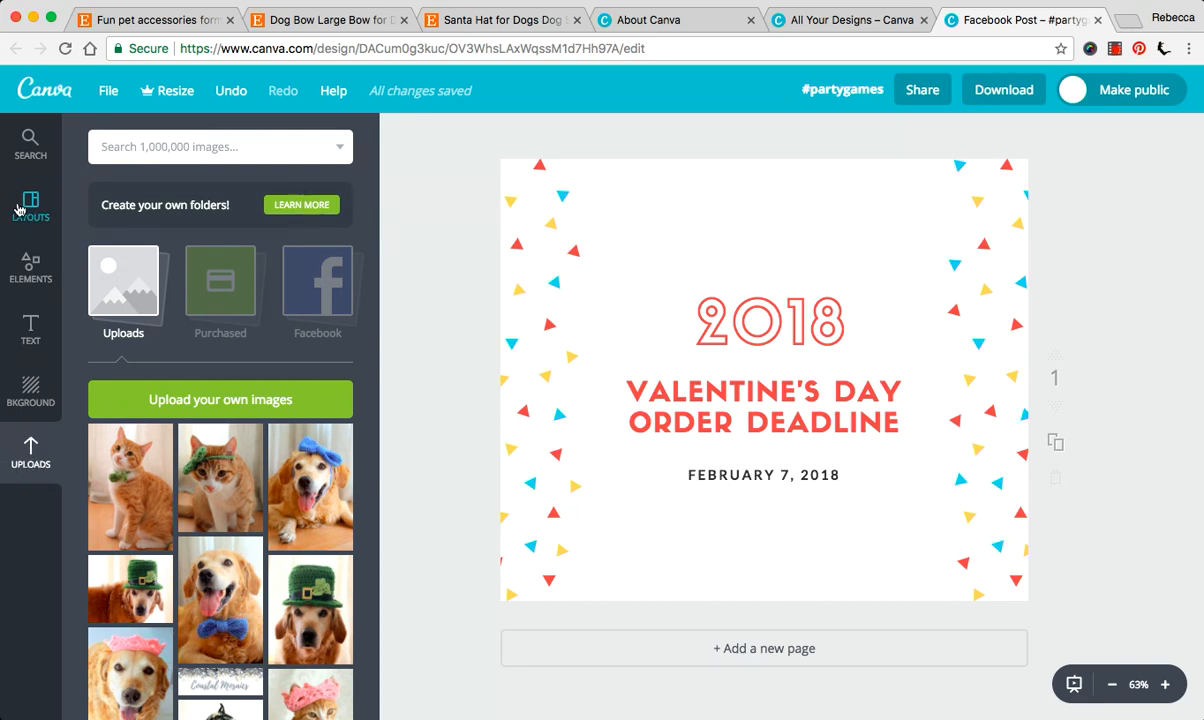
click(30, 206)
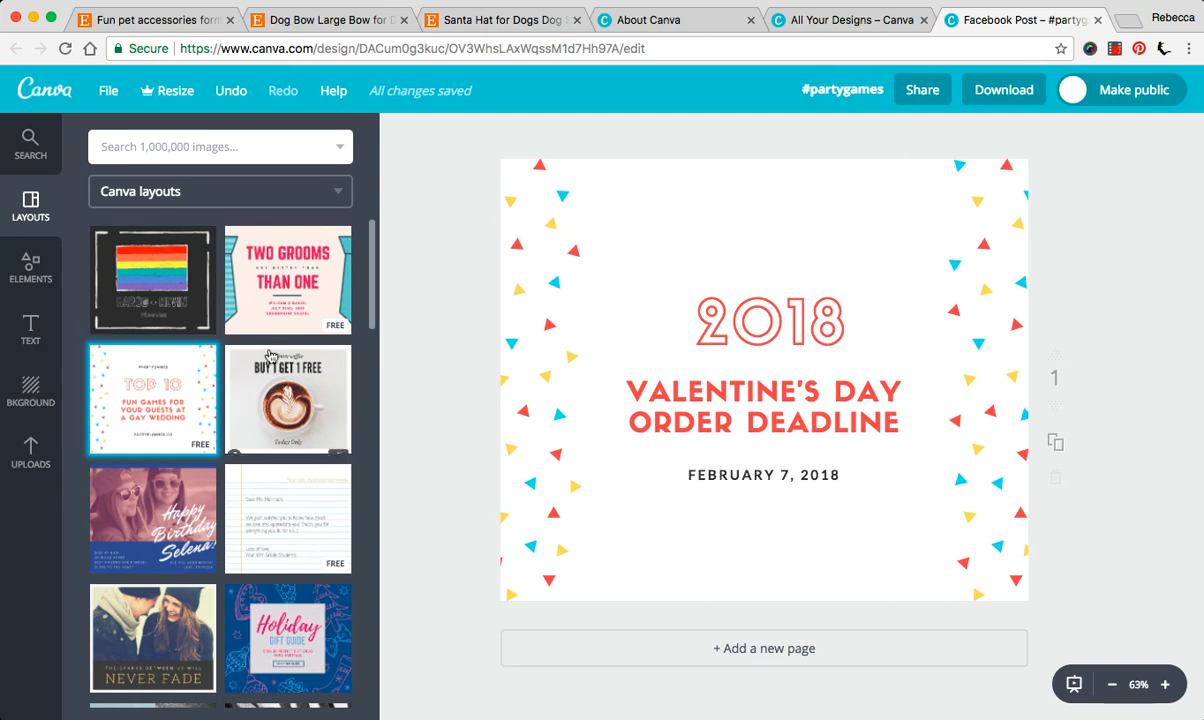
- Delete the confetti, 2018 heading and remaining text to leave a blank page, then show the Uploads photos
click(770, 324)
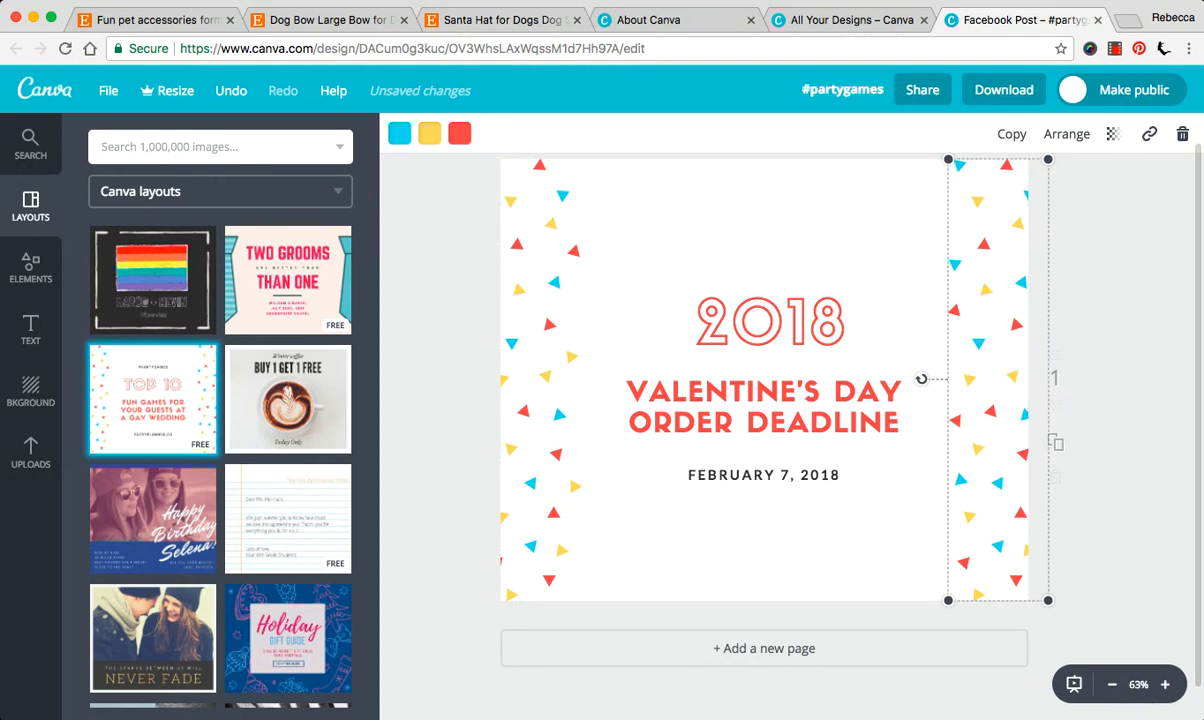
click(770, 320)
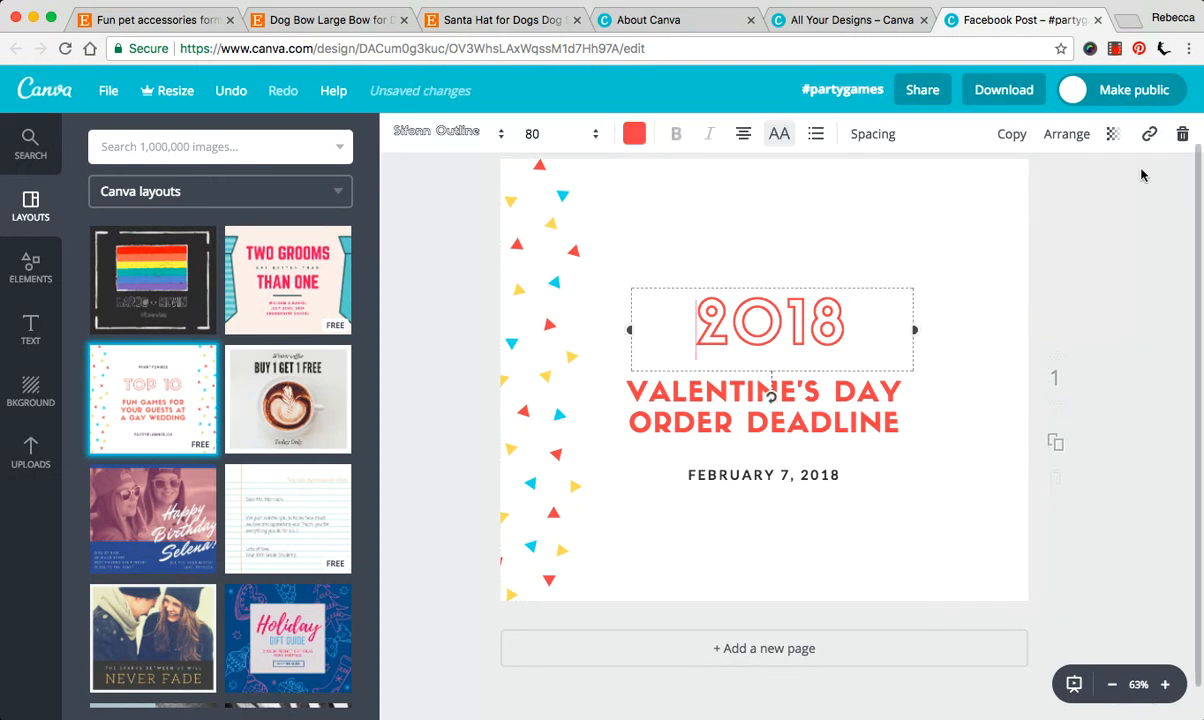
click(764, 408)
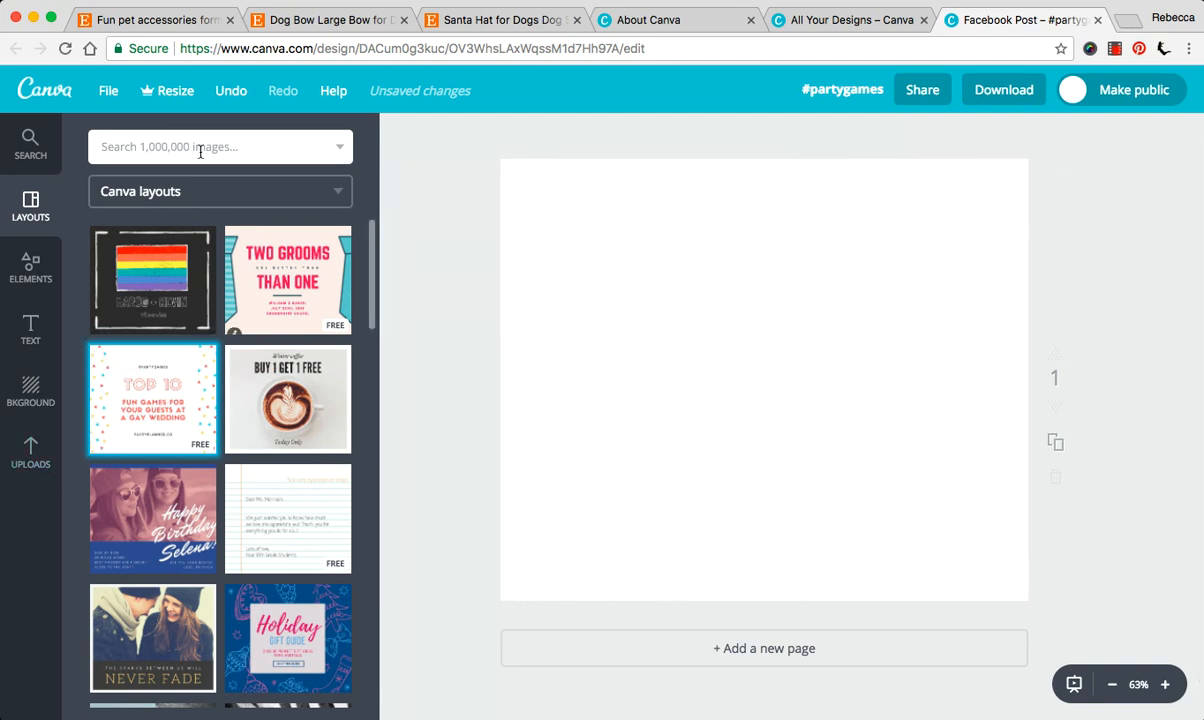
mouse_move(168, 418)
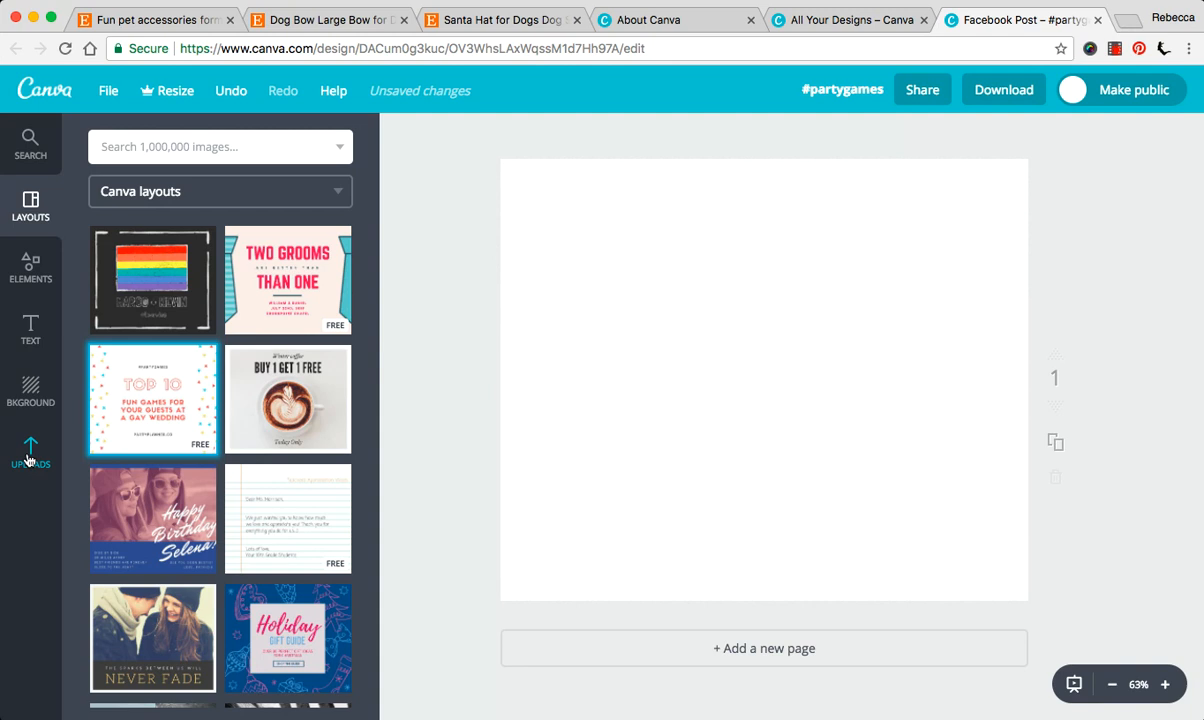
click(30, 452)
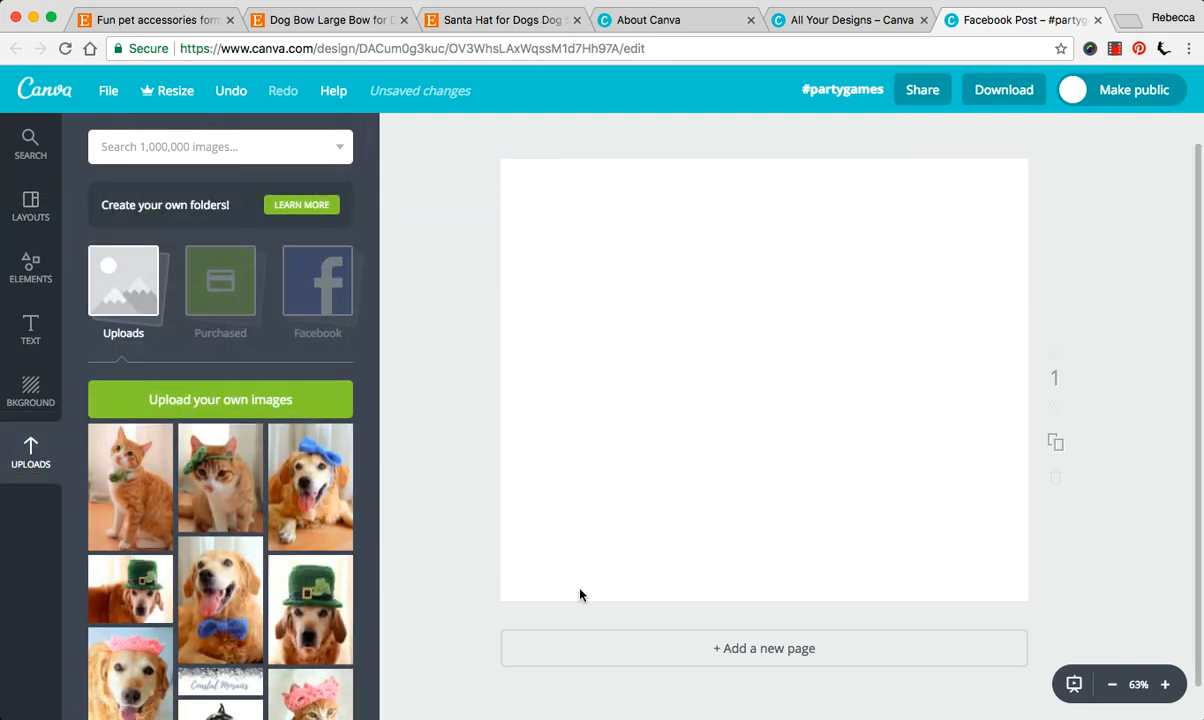
mouse_move(536, 352)
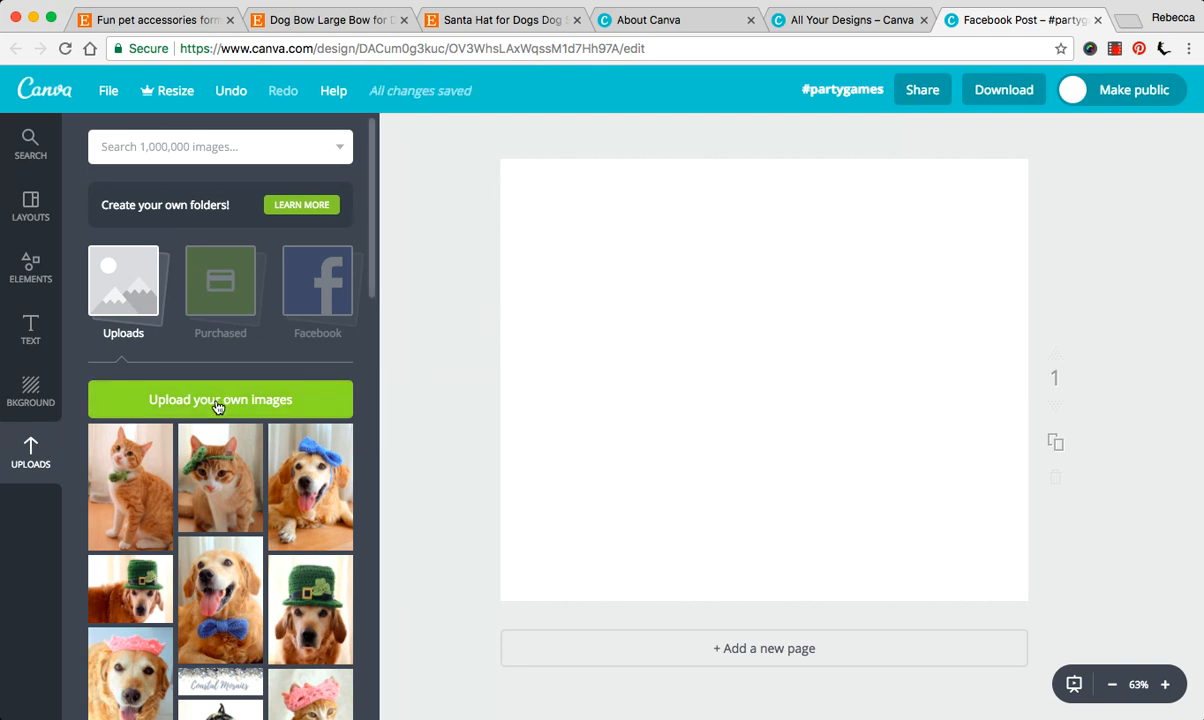
mouse_move(334, 292)
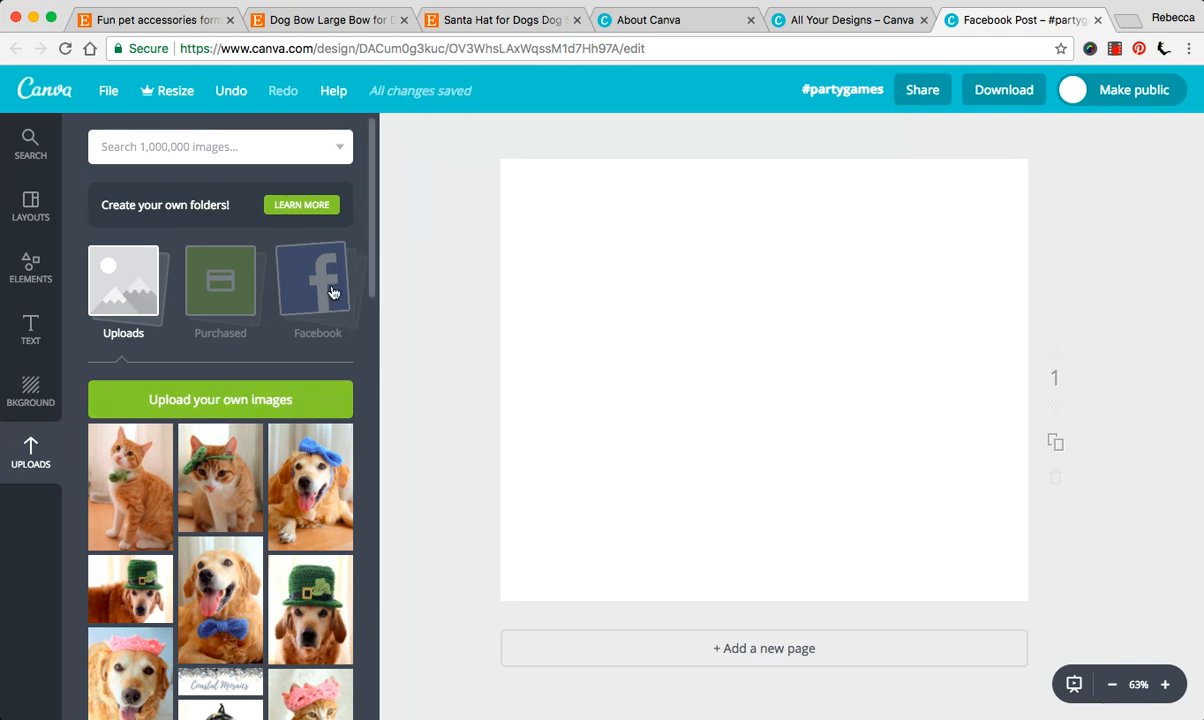
mouse_move(260, 424)
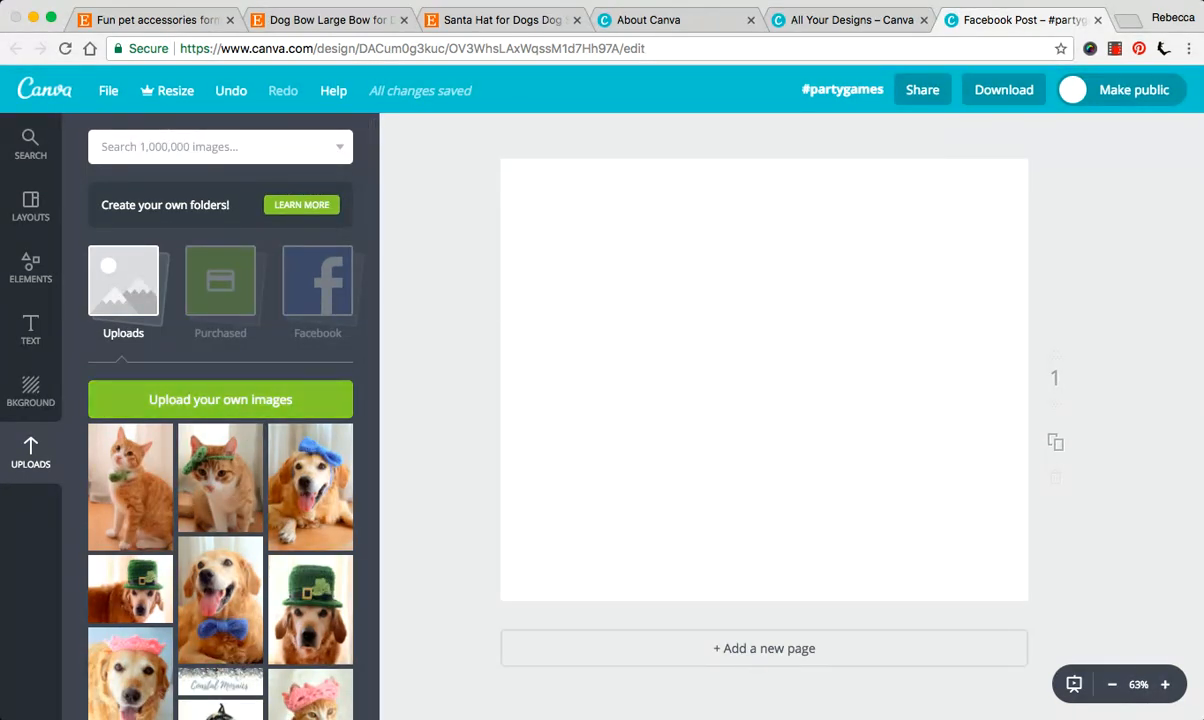
mouse_move(844, 592)
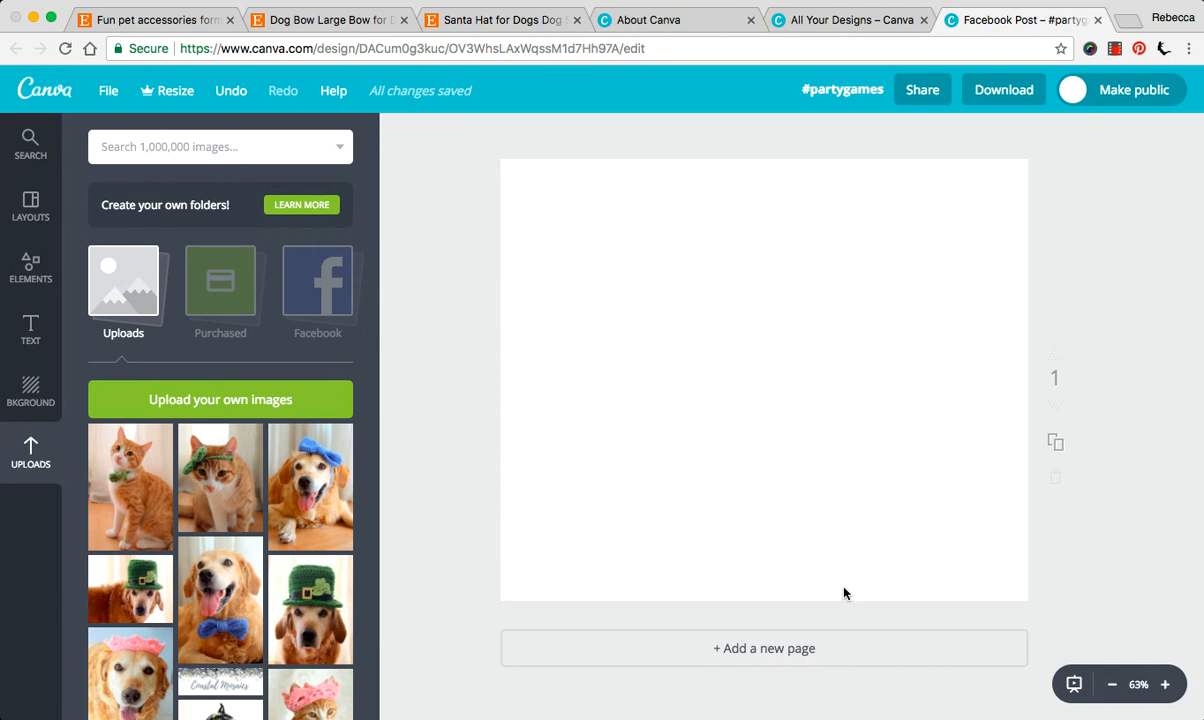
- Drag the ginger-cat-in-flower-crown photo from Uploads onto the page, filling its left side
scroll(down, 3)
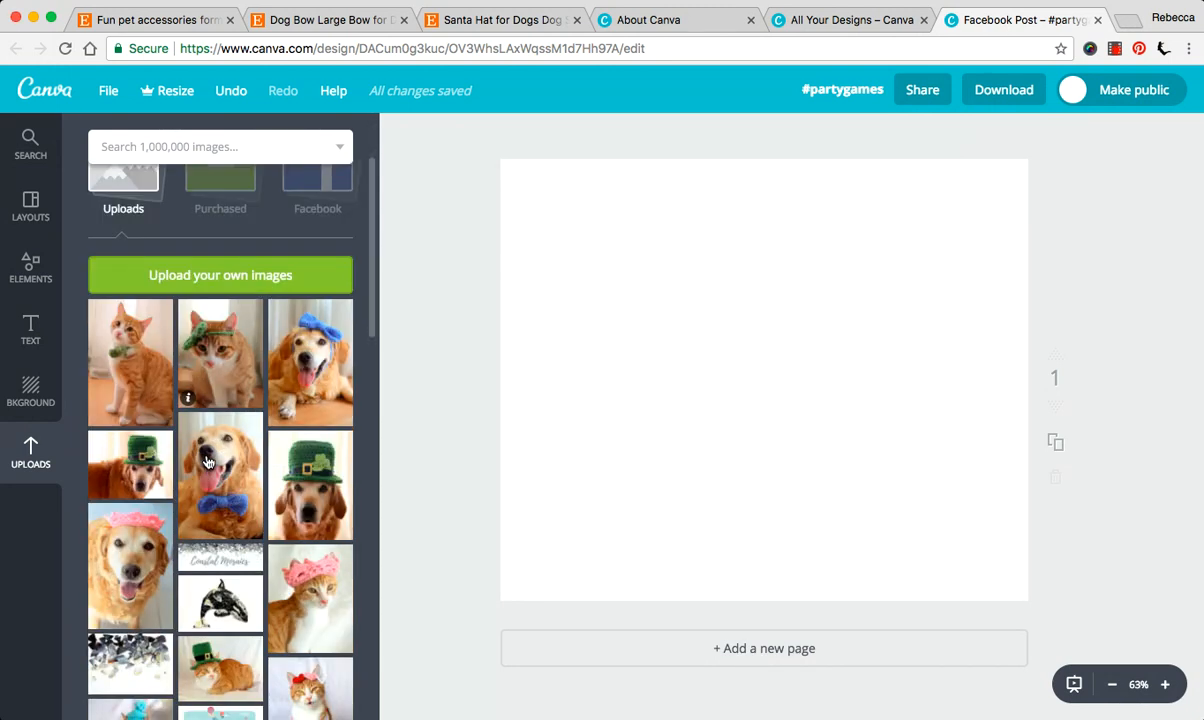
scroll(down, 3)
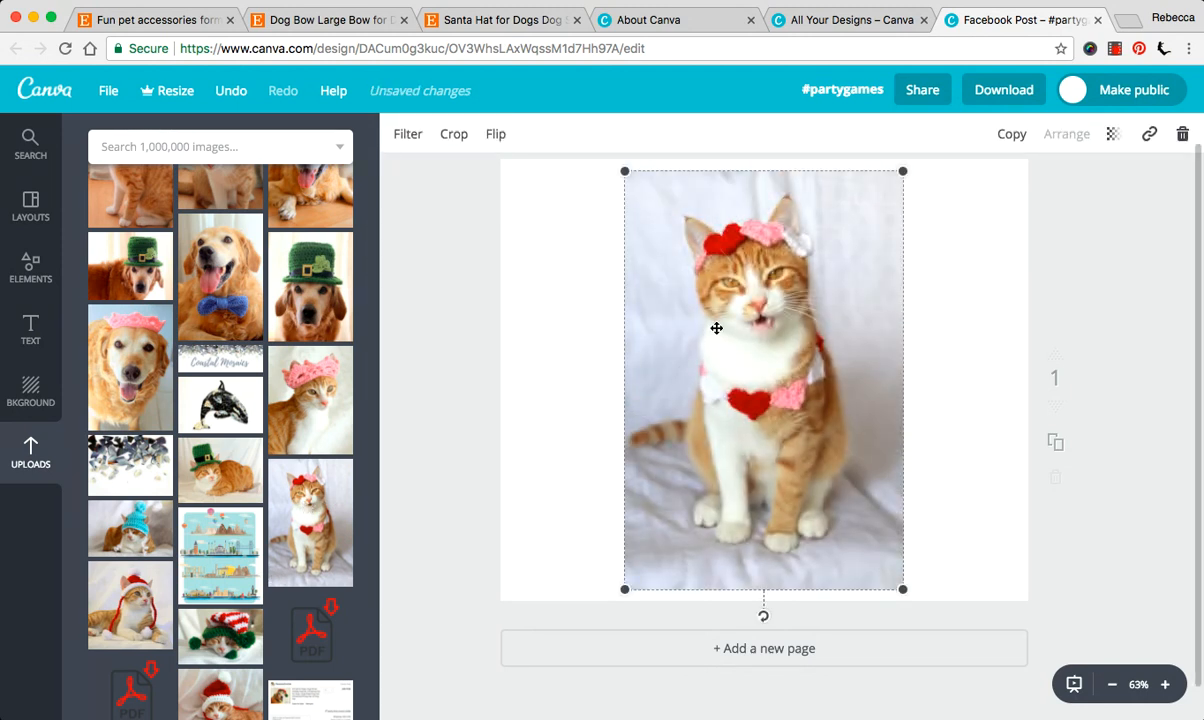
drag(764, 380, 646, 380)
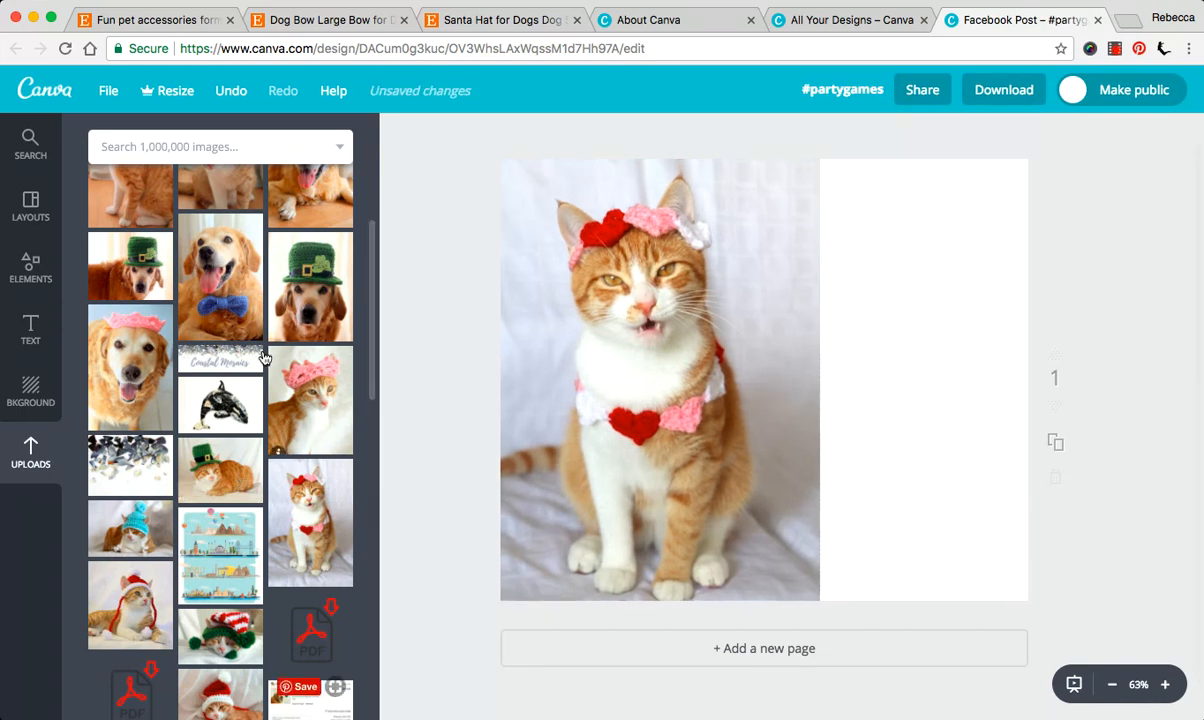
scroll(down, 3)
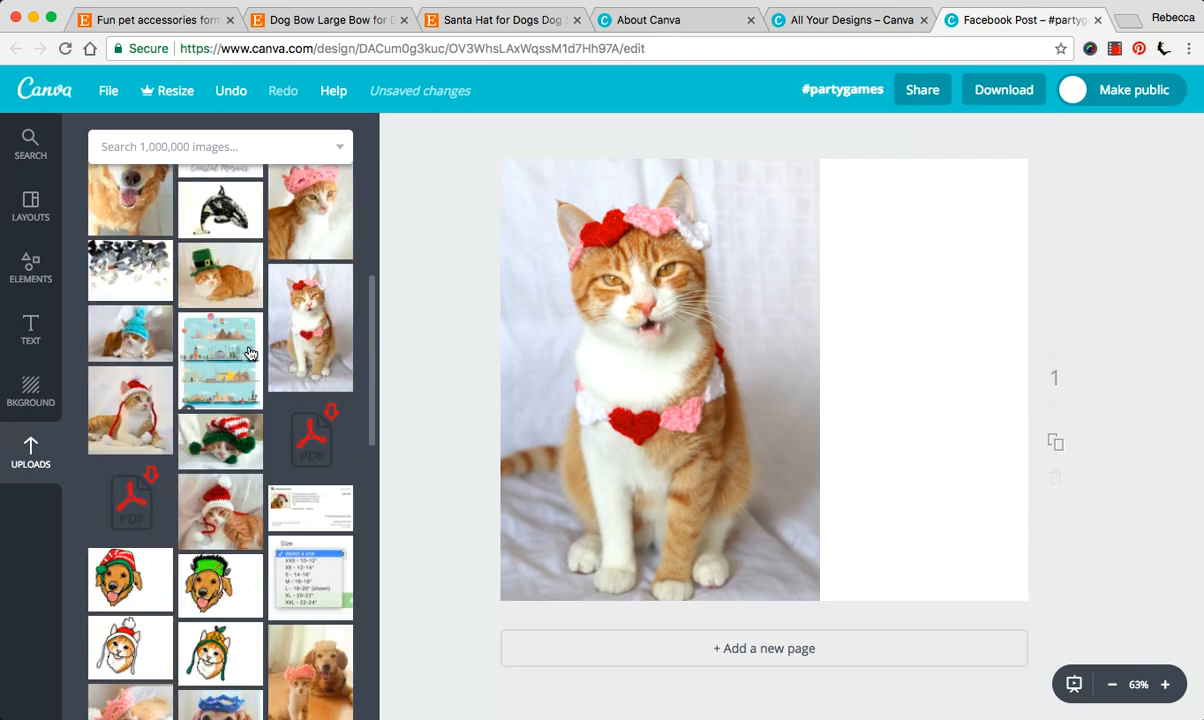
scroll(down, 3)
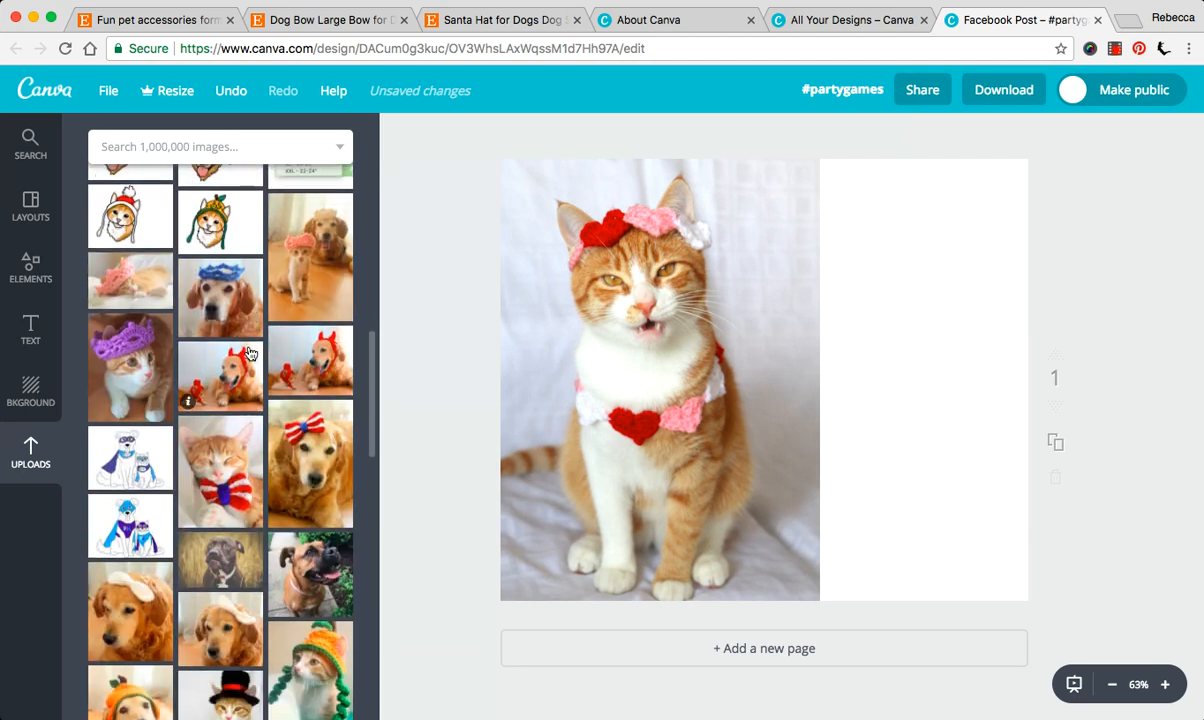
click(660, 380)
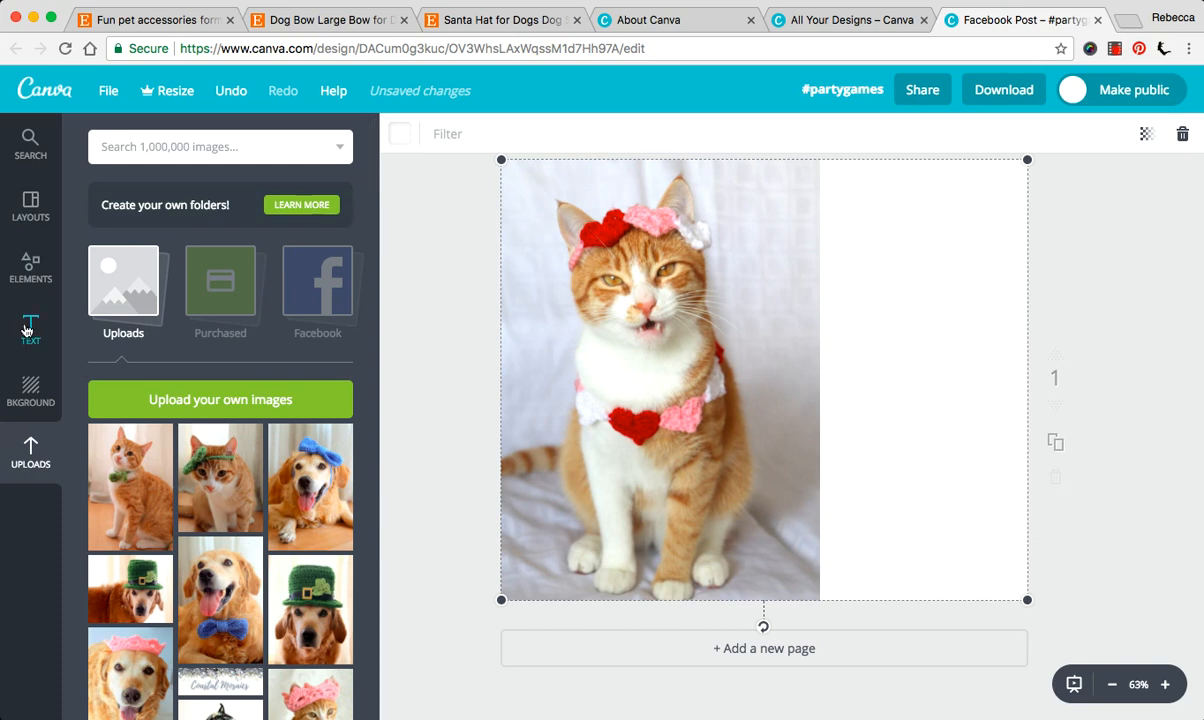
- Try a default heading, then add the baby girl announcement text group beside the cat
click(30, 330)
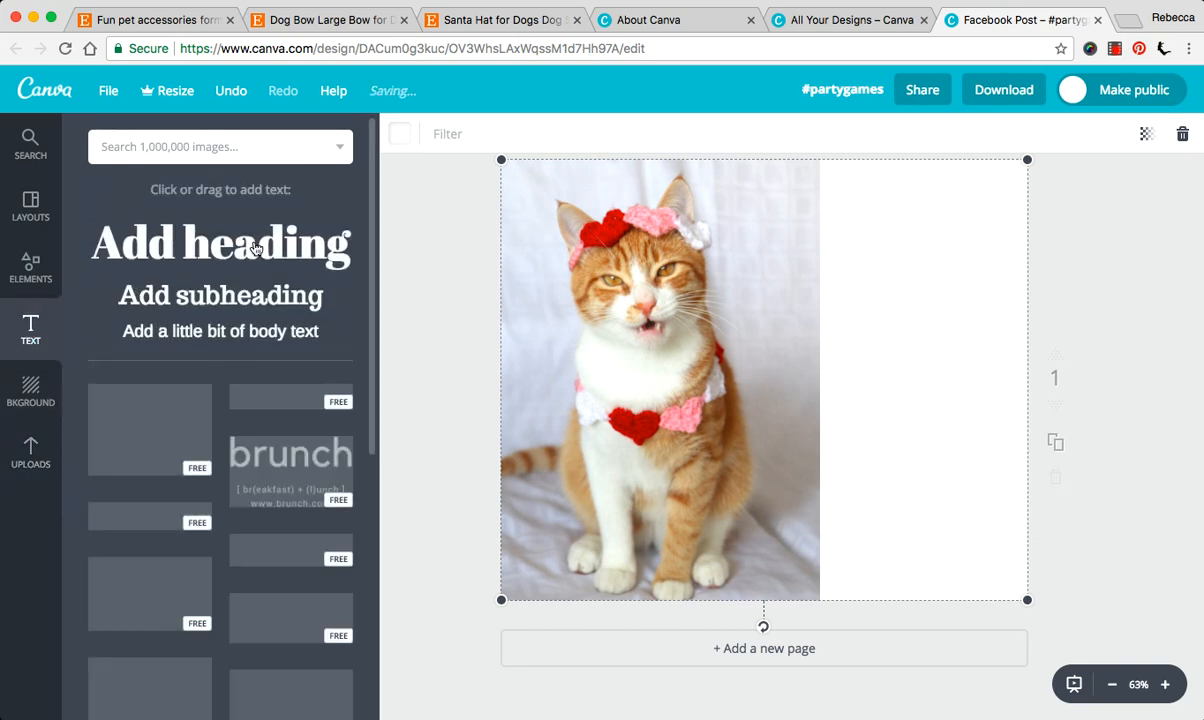
click(220, 242)
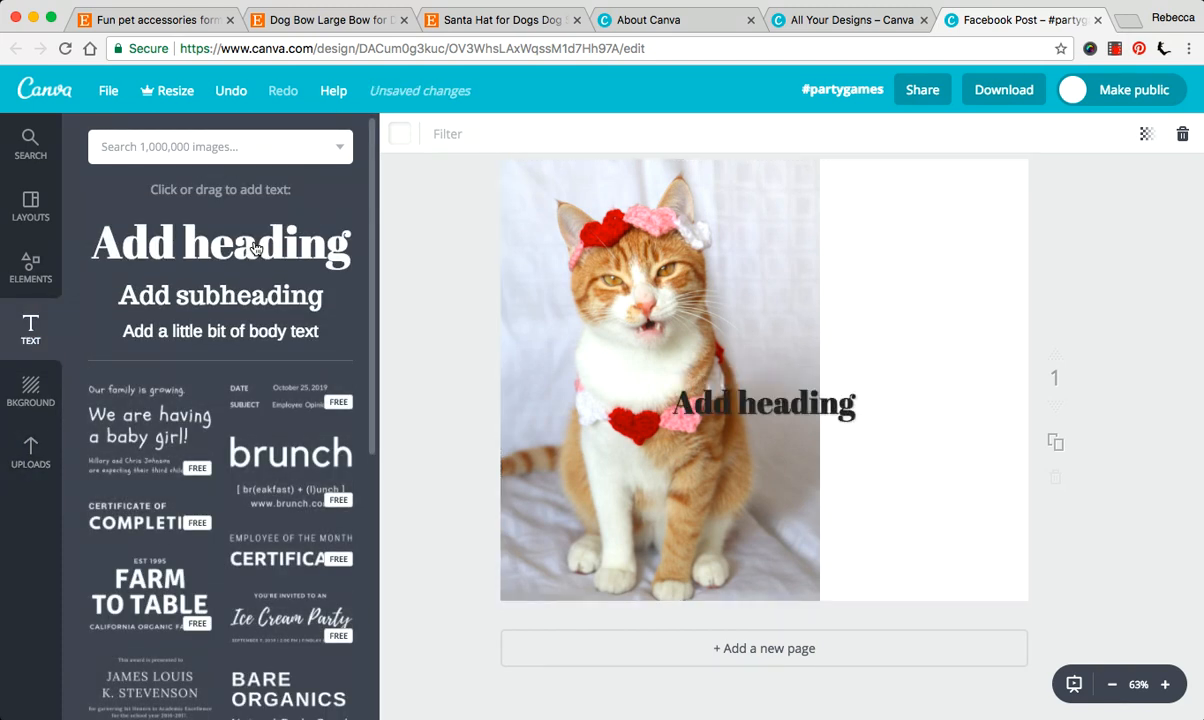
click(764, 404)
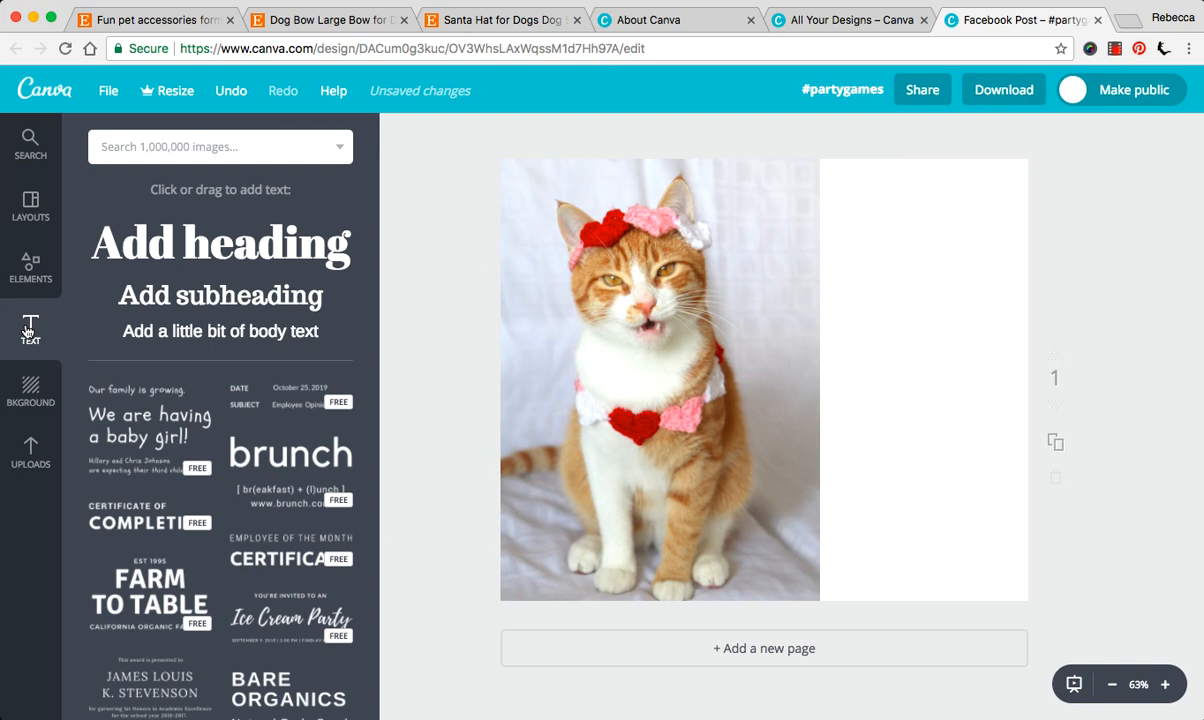
mouse_move(192, 268)
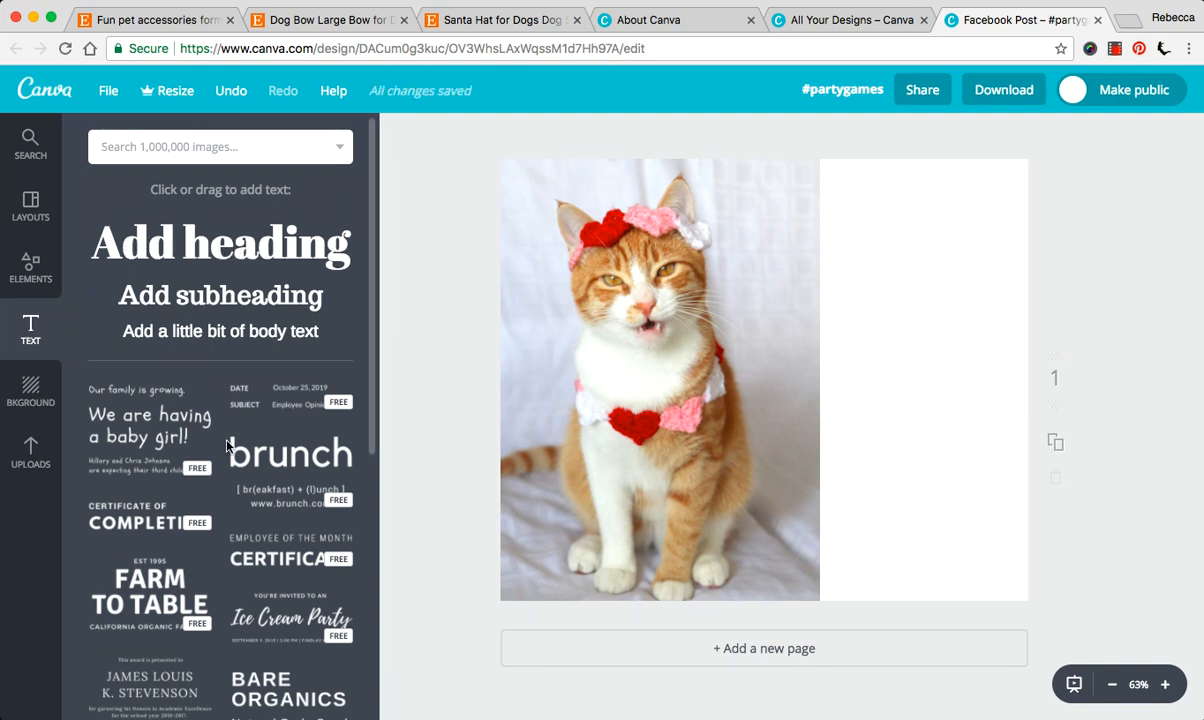
mouse_move(130, 440)
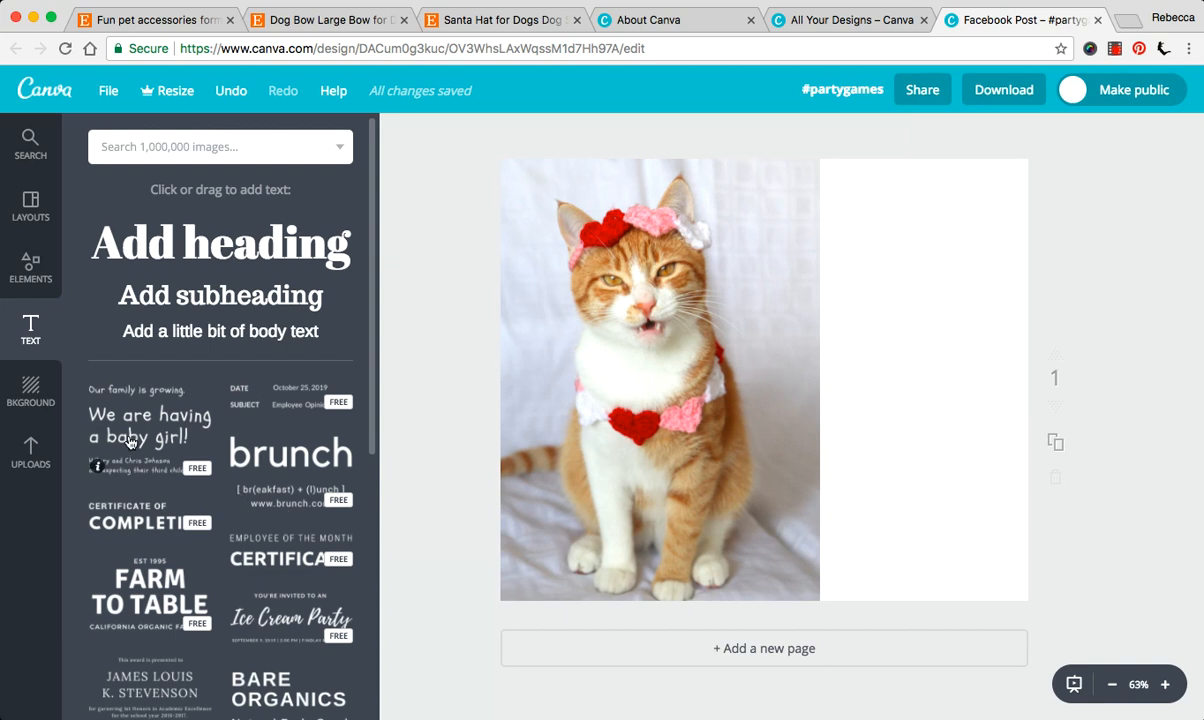
click(130, 428)
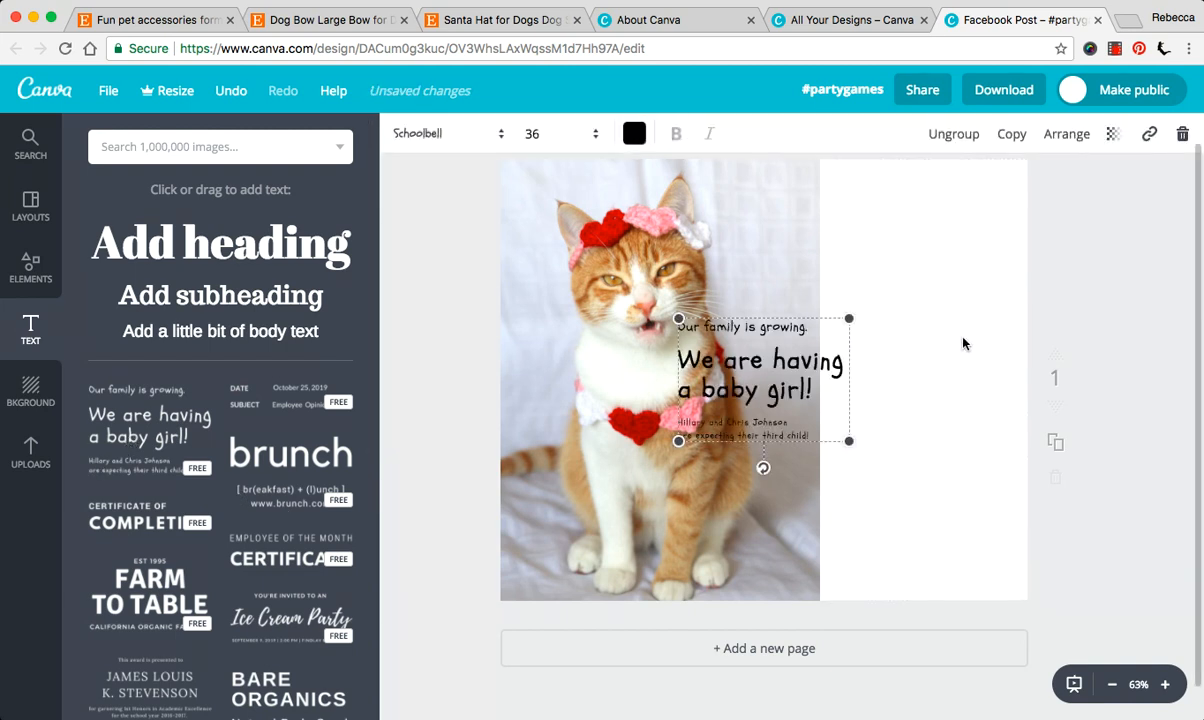
drag(760, 380, 924, 240)
text(2018 Valentines day....)
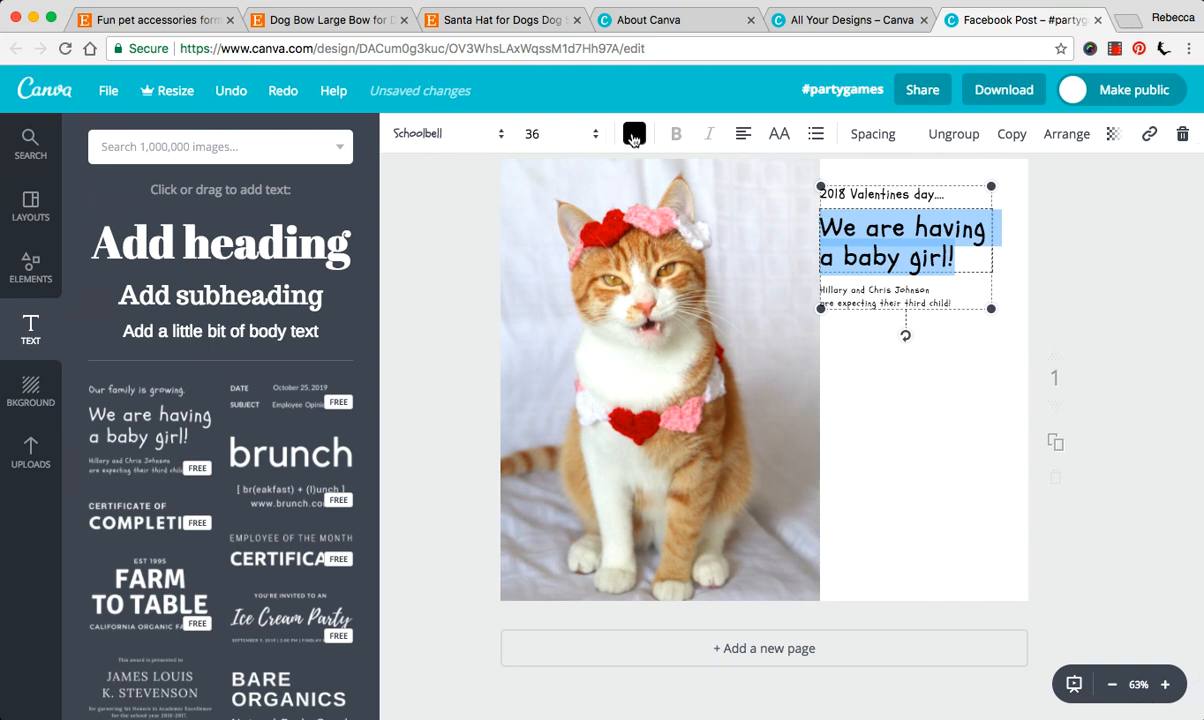
- Restyle the announcement line (recolour, smaller size, script font), then delete the whole text group
click(634, 132)
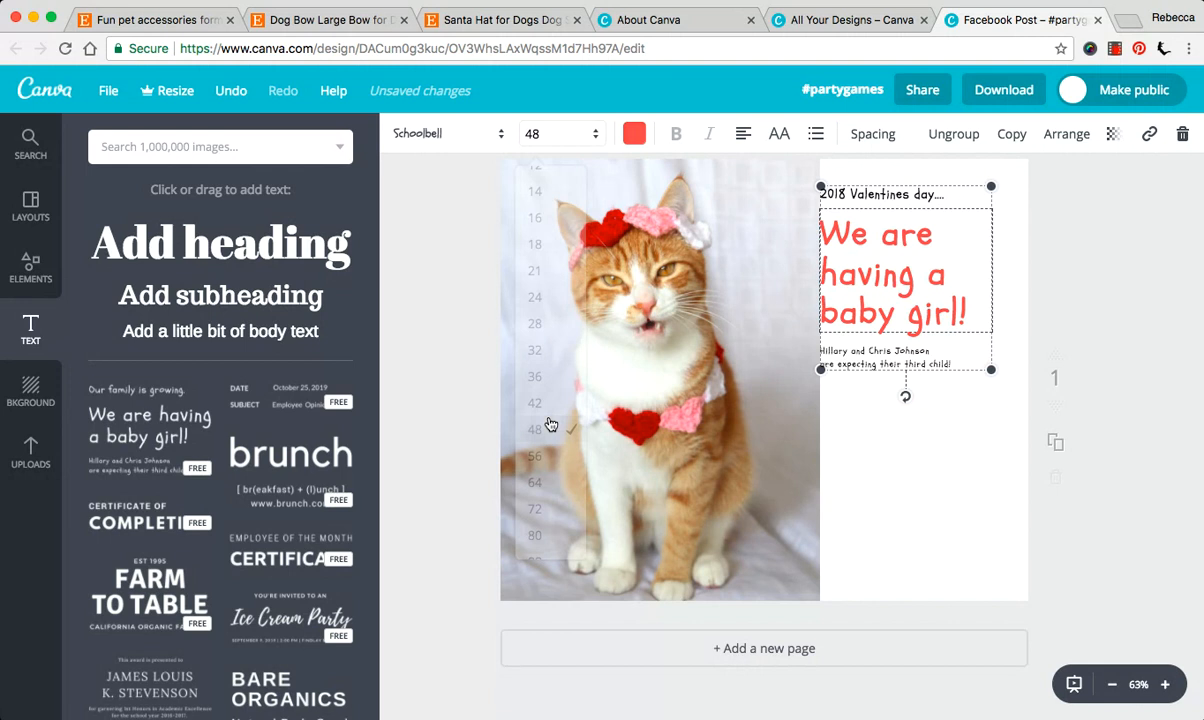
click(556, 132)
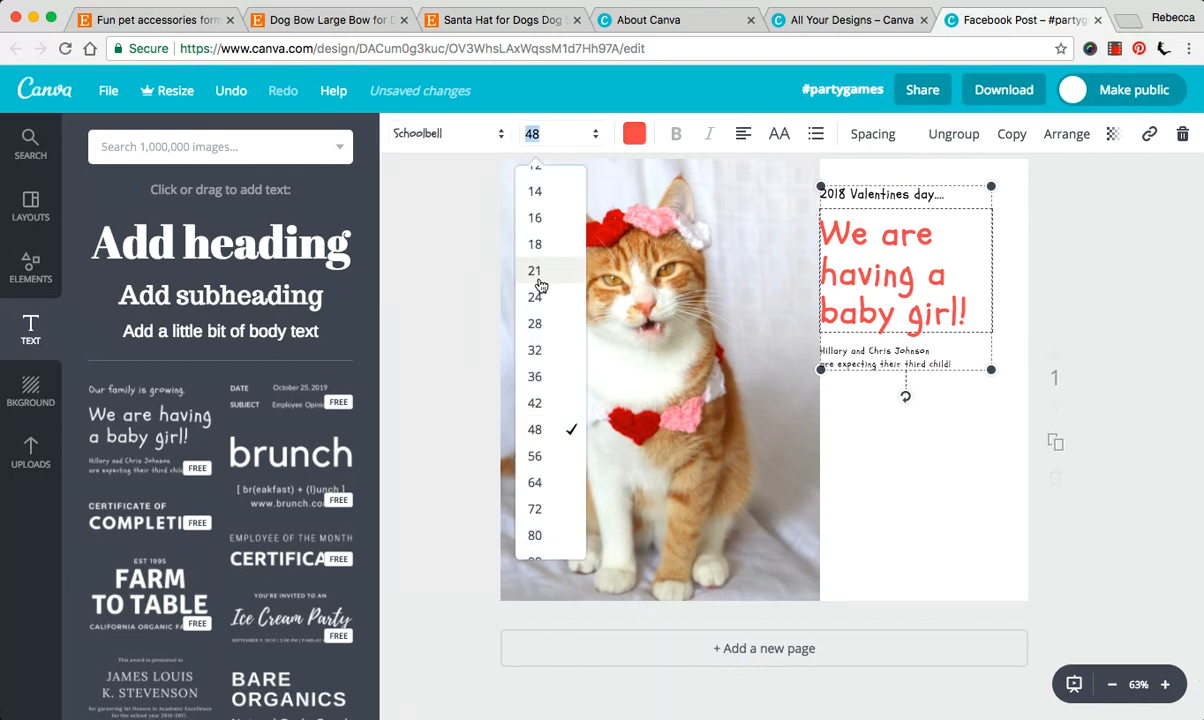
click(534, 350)
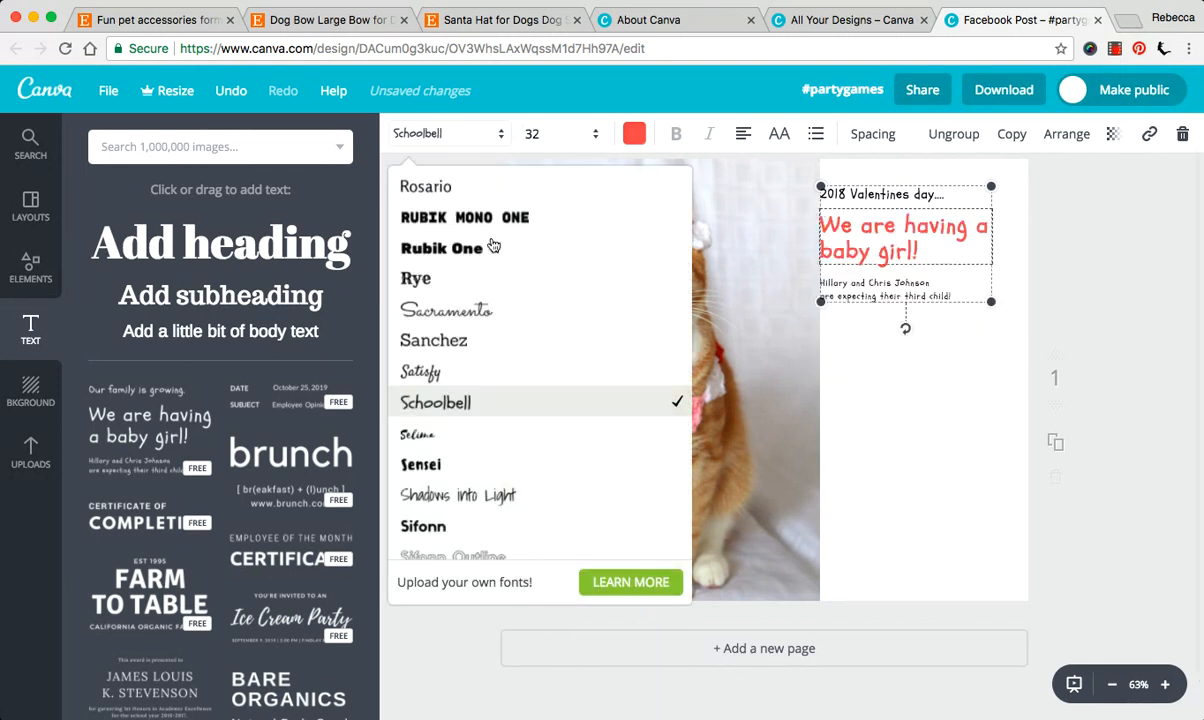
click(756, 264)
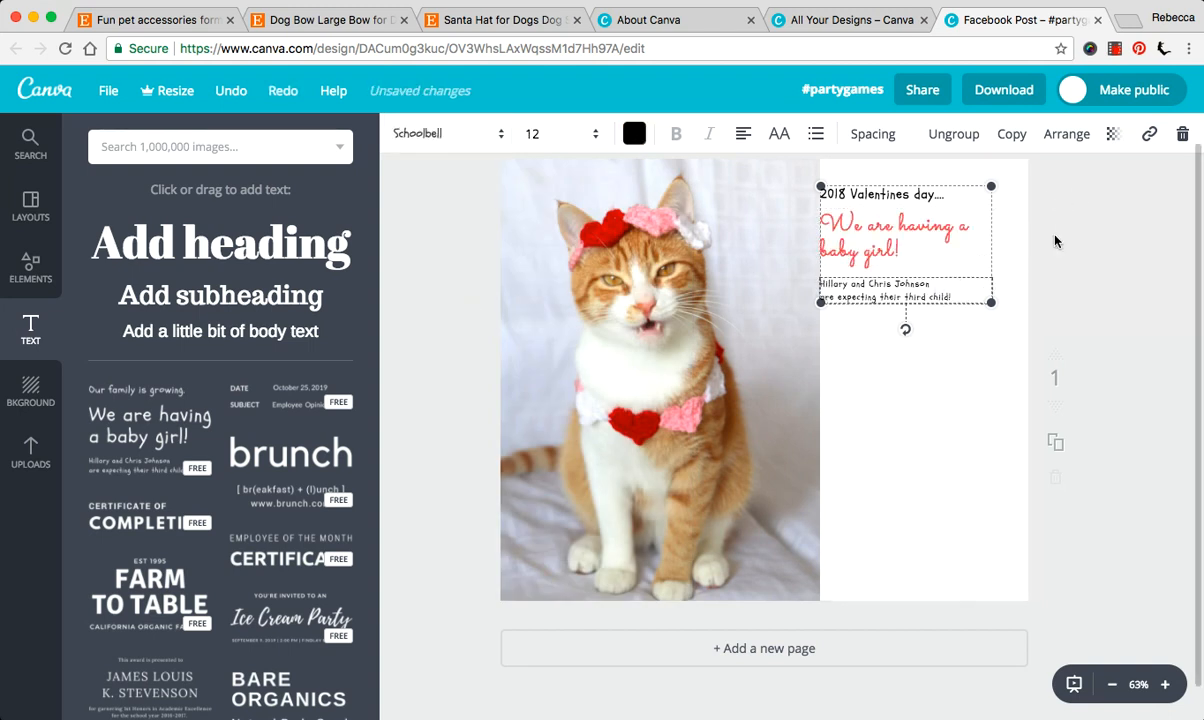
double_click(876, 290)
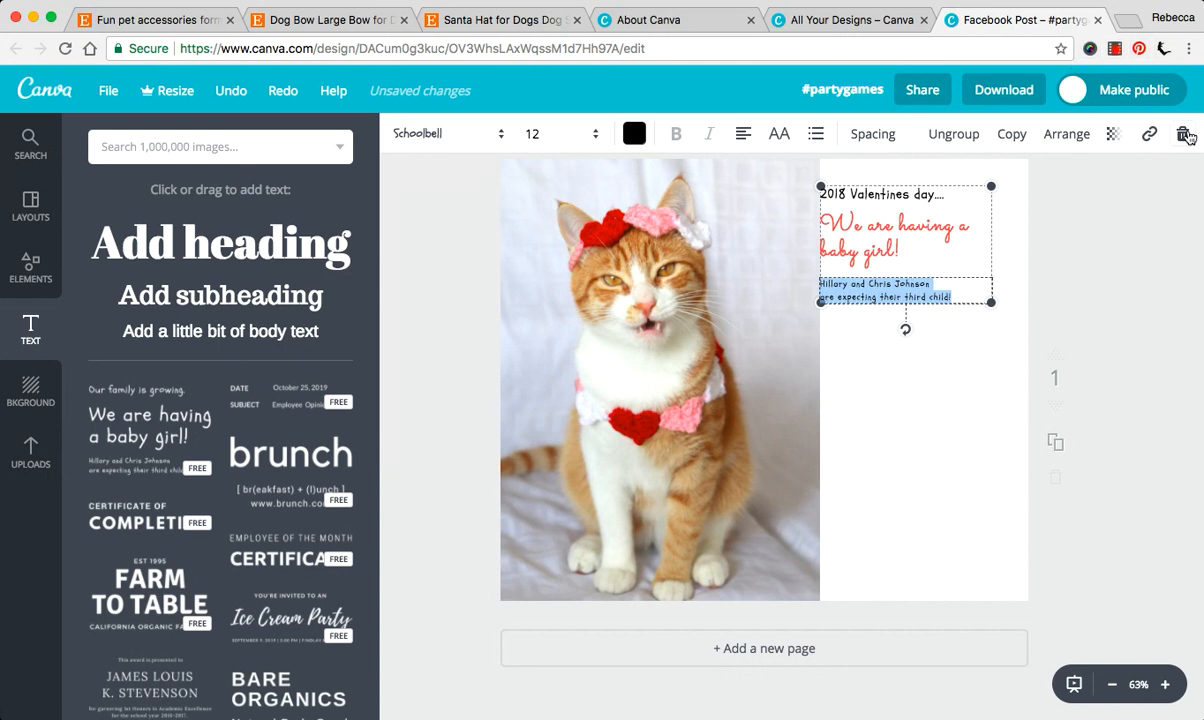
click(1182, 132)
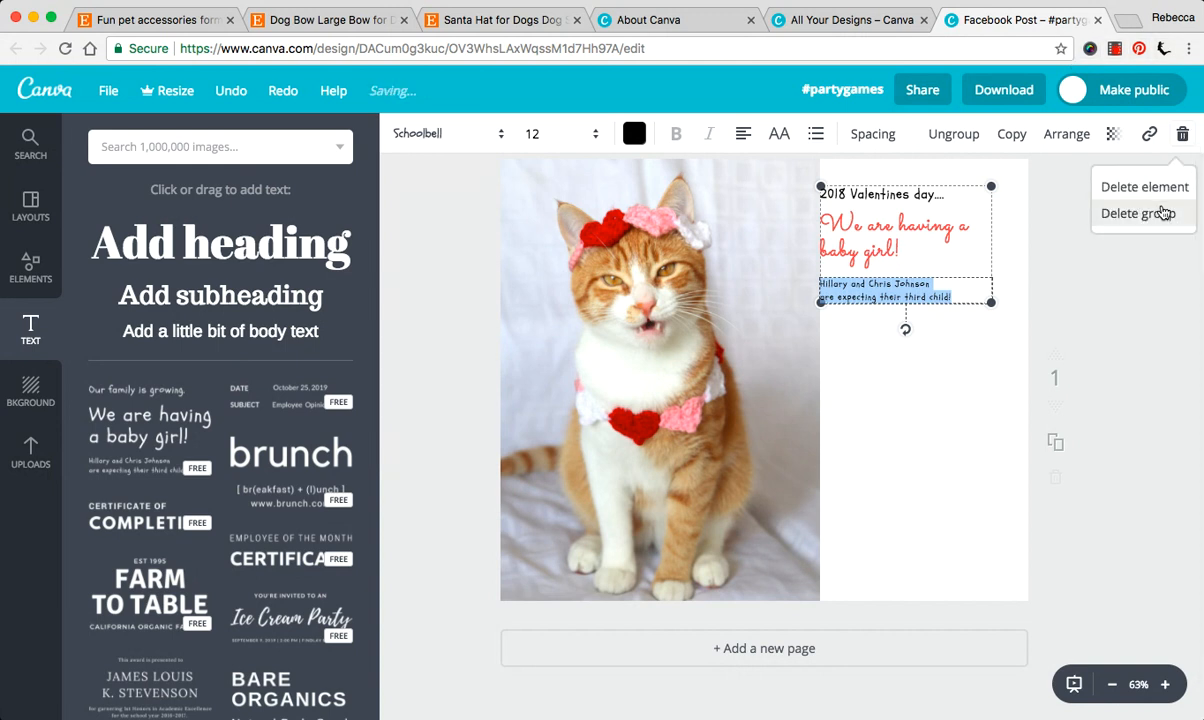
click(1136, 212)
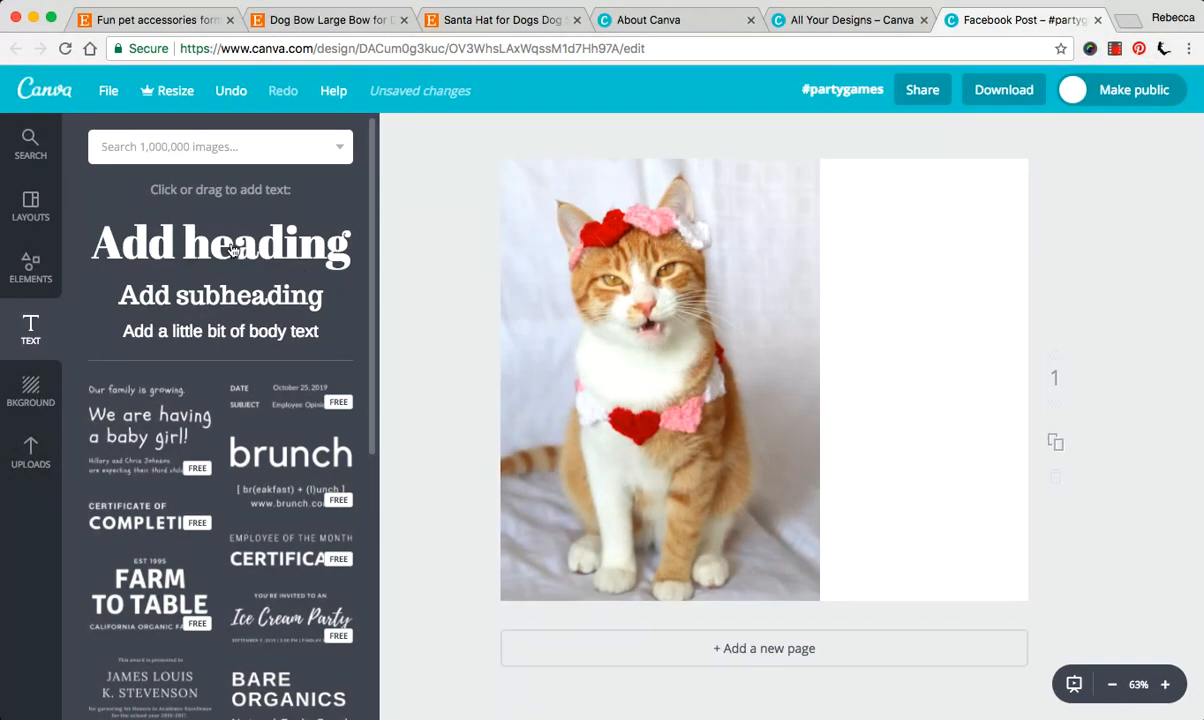
mouse_move(224, 208)
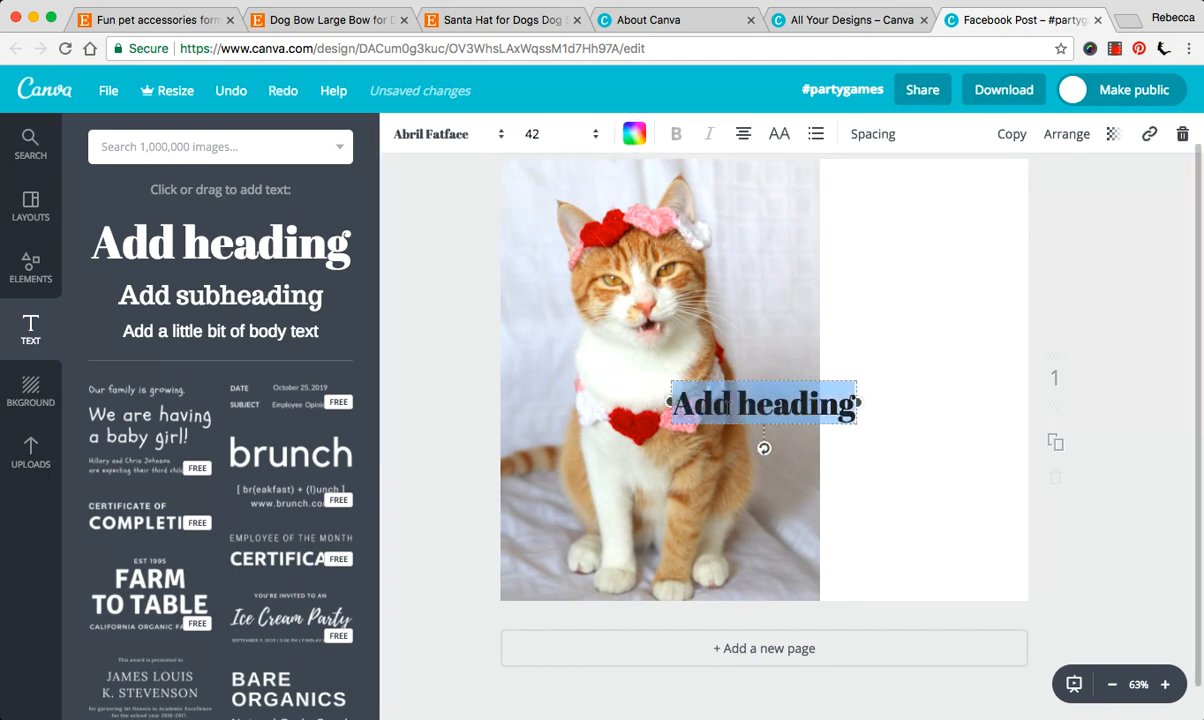
- Place a heading at the top of the white side in red Chewy font
drag(764, 404, 884, 368)
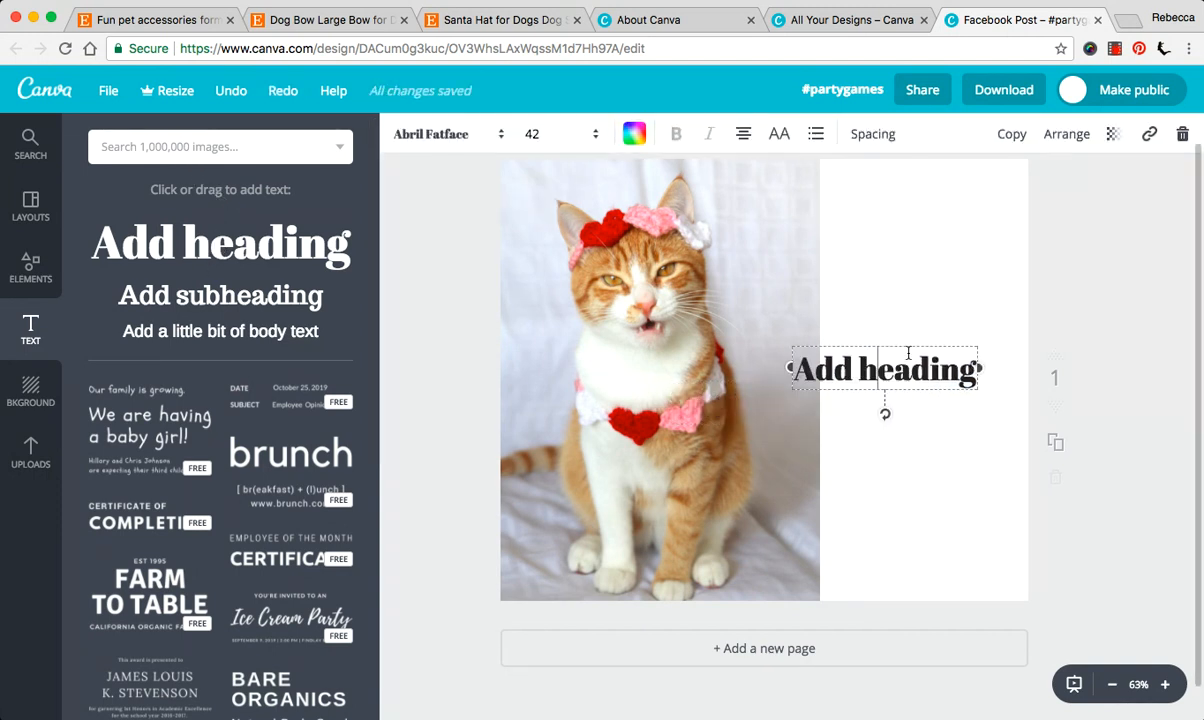
drag(884, 368, 920, 188)
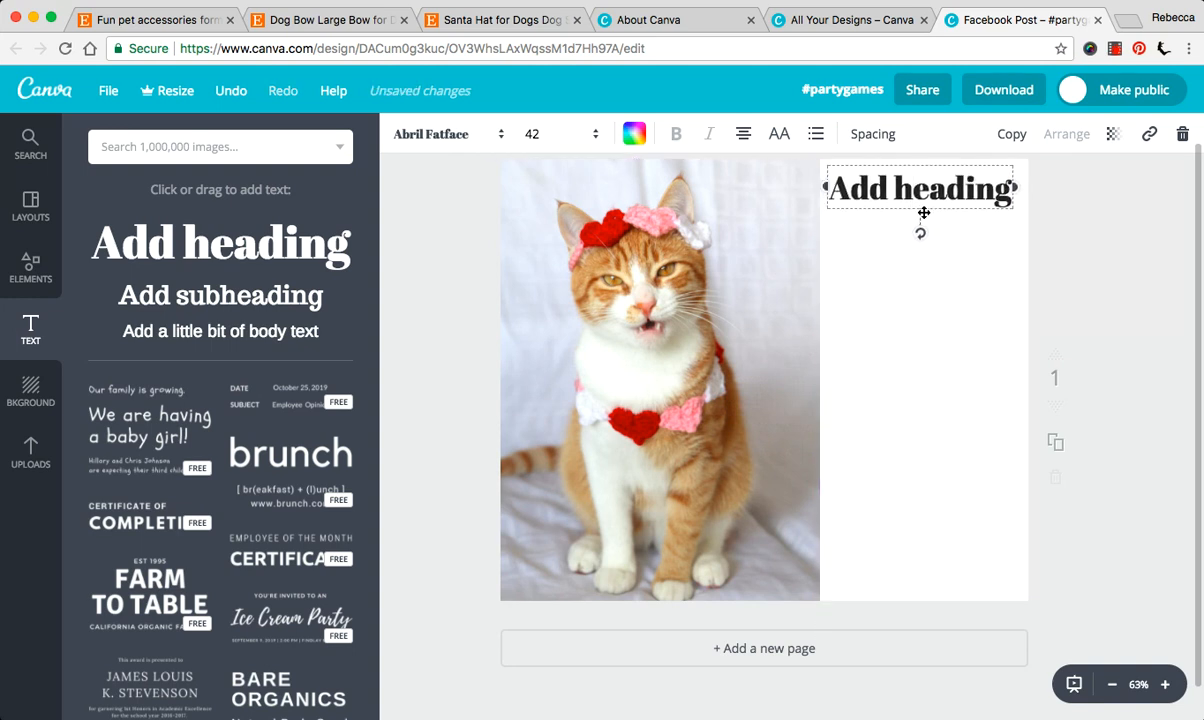
click(444, 132)
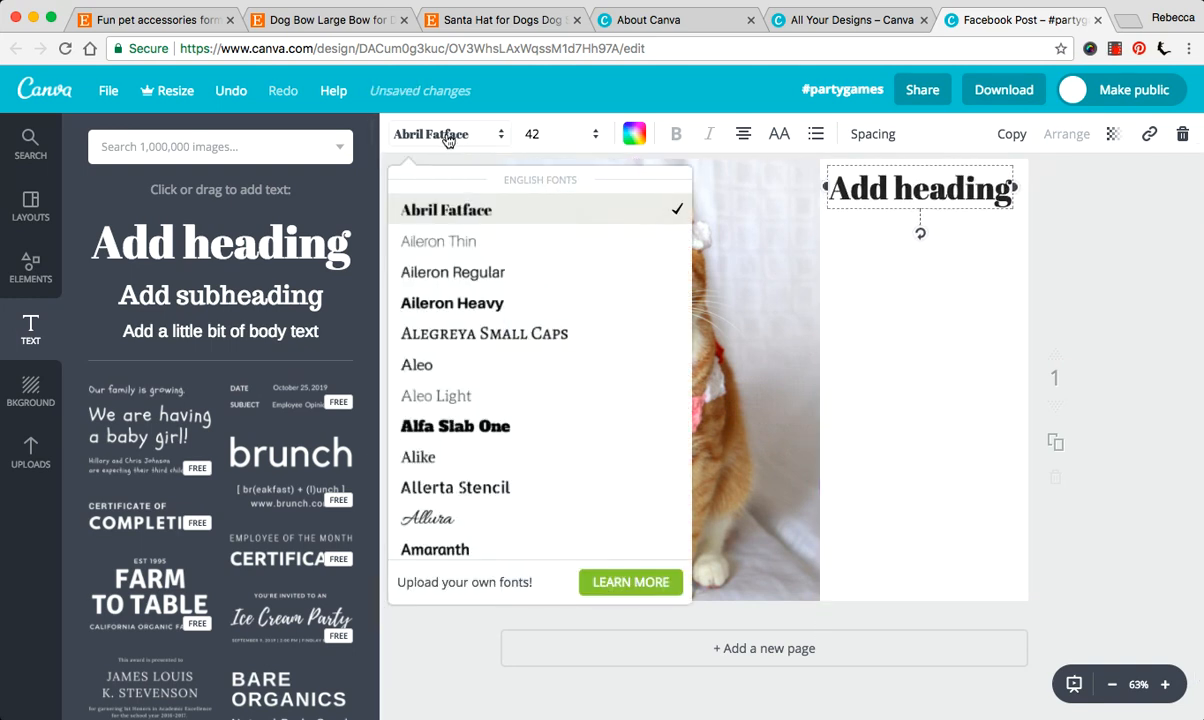
scroll(down, 3)
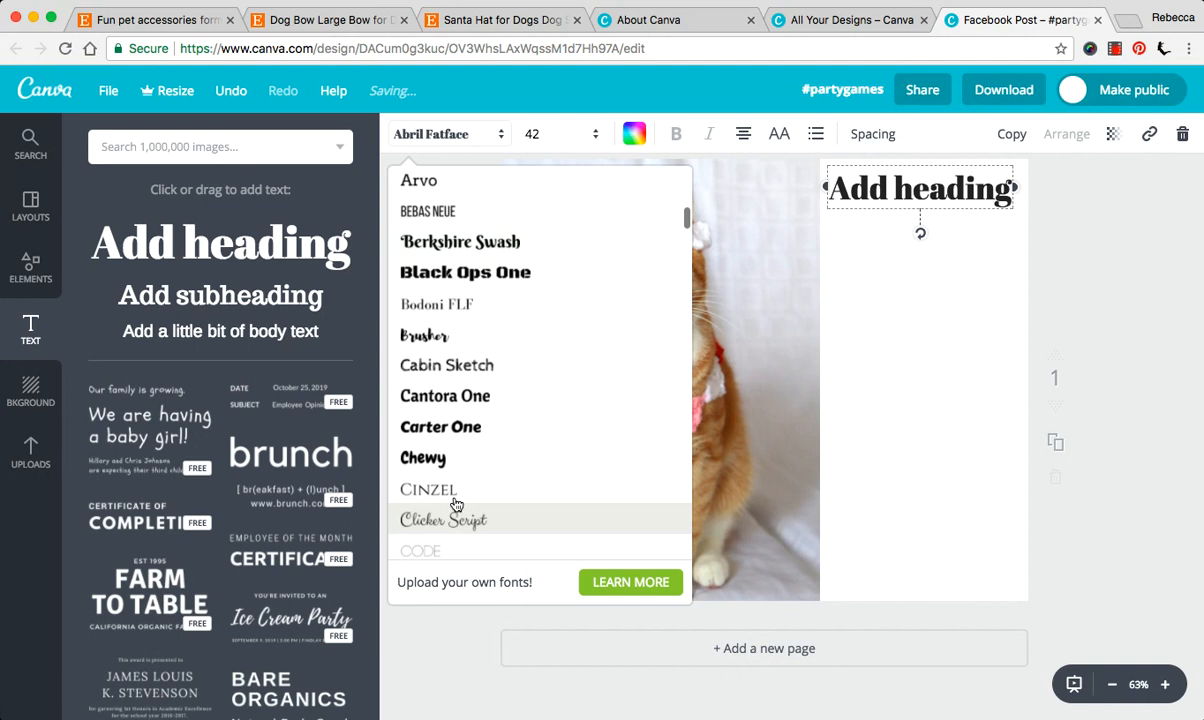
click(424, 456)
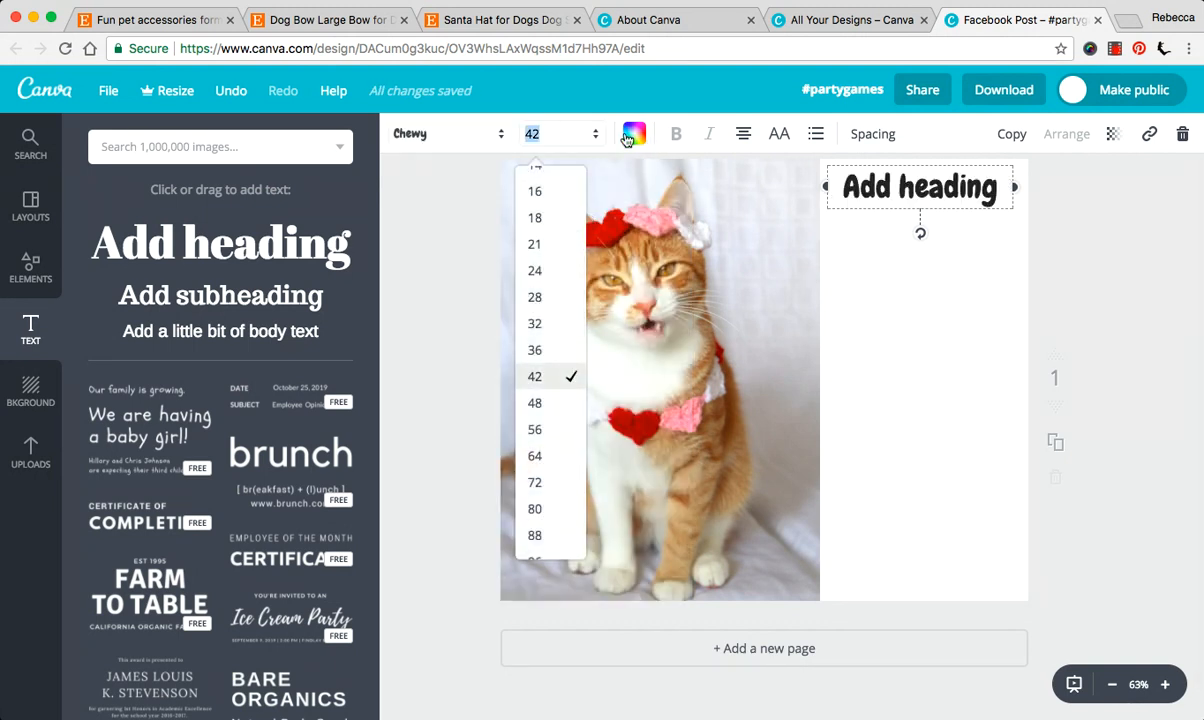
click(634, 132)
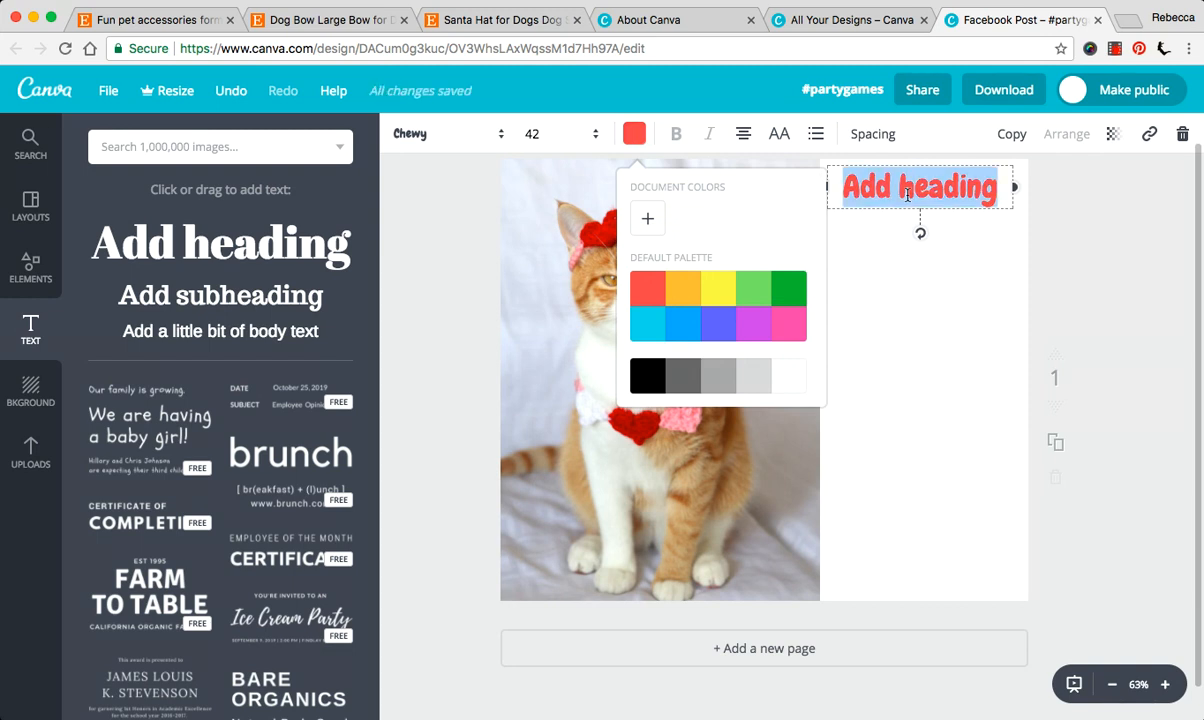
- Make the heading read 2018 Valentine's Day Order Deadline and reposition it in the white area
text(20)
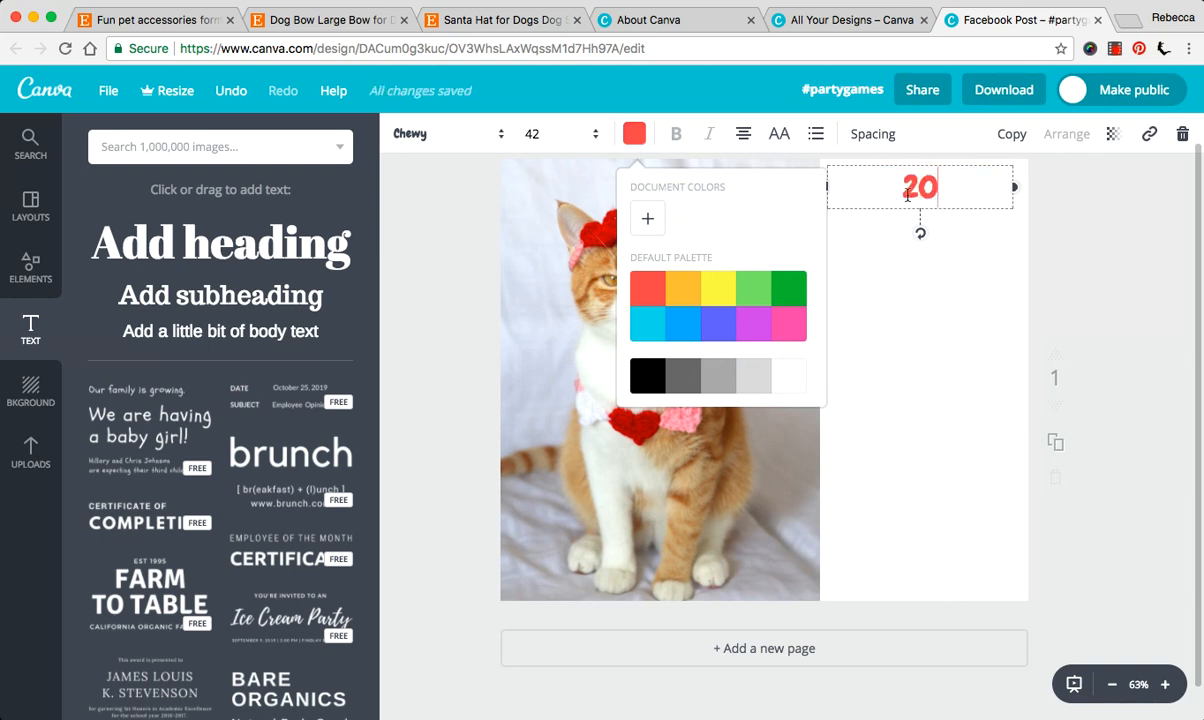
text(2018 Valentines)
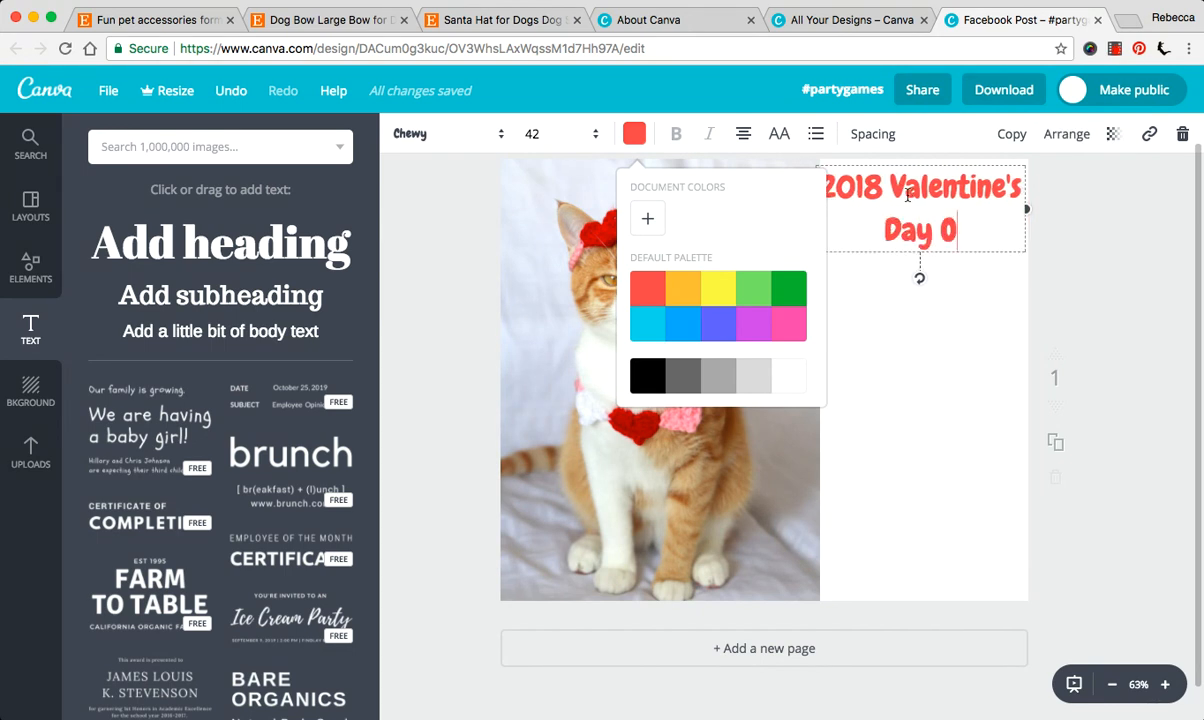
text(rder)
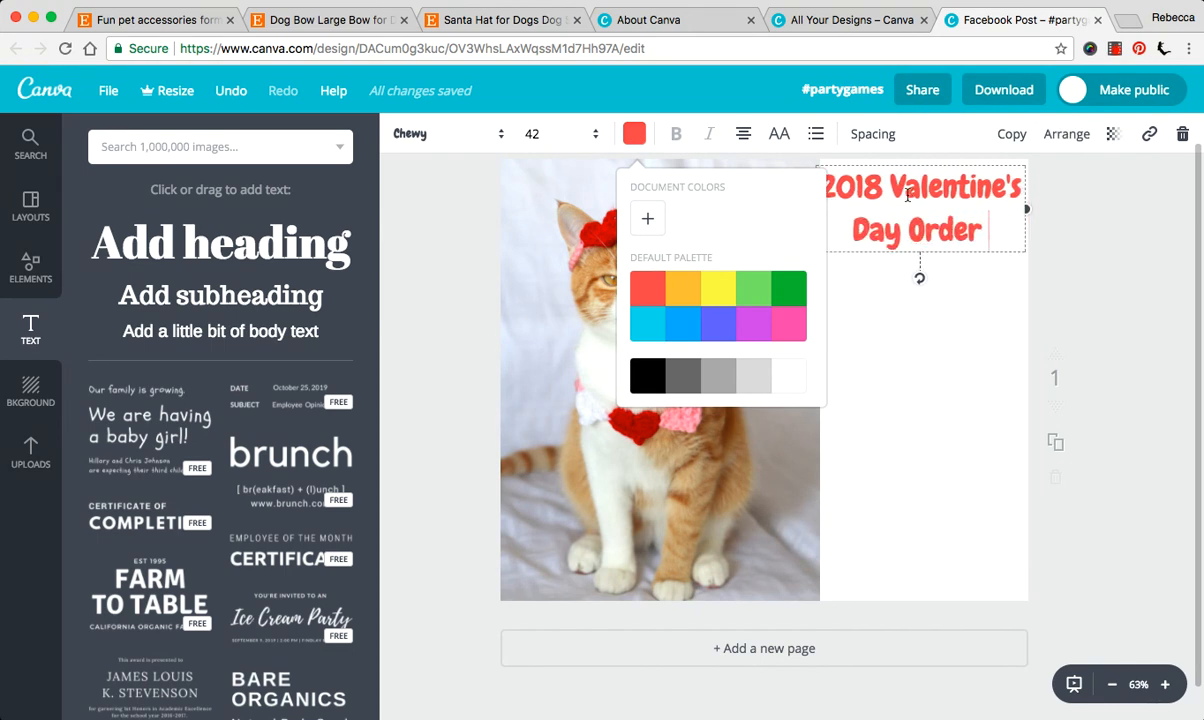
text(Deadline)
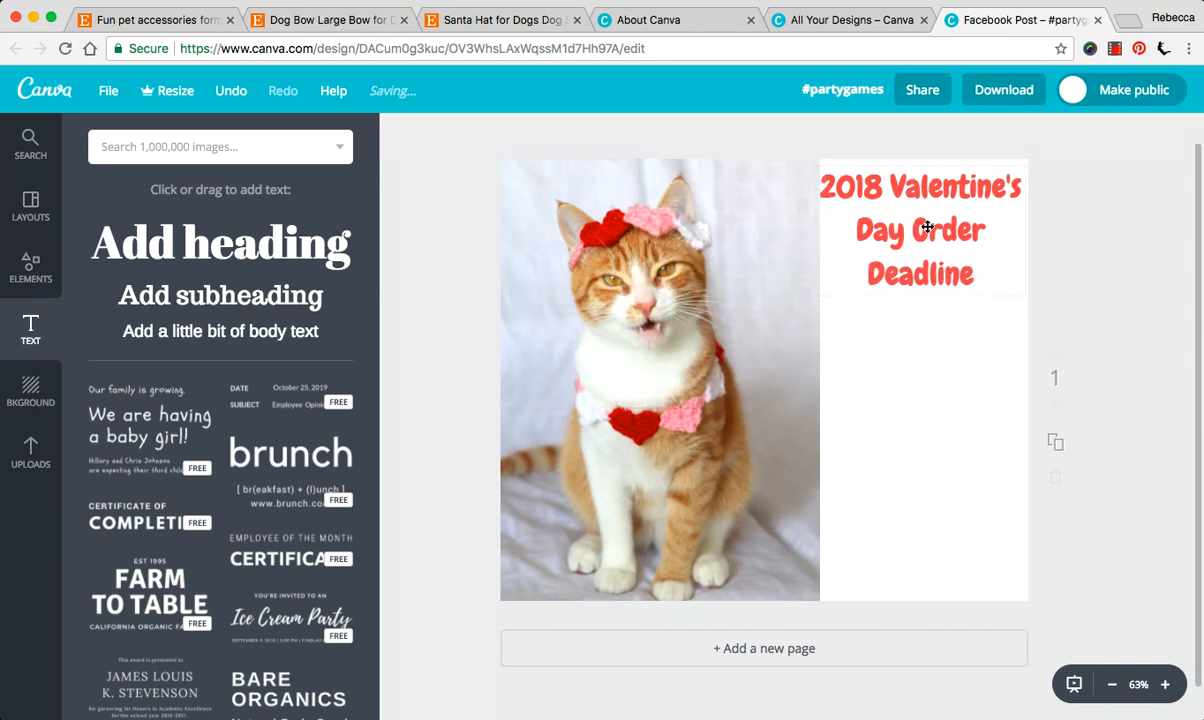
drag(920, 228, 838, 268)
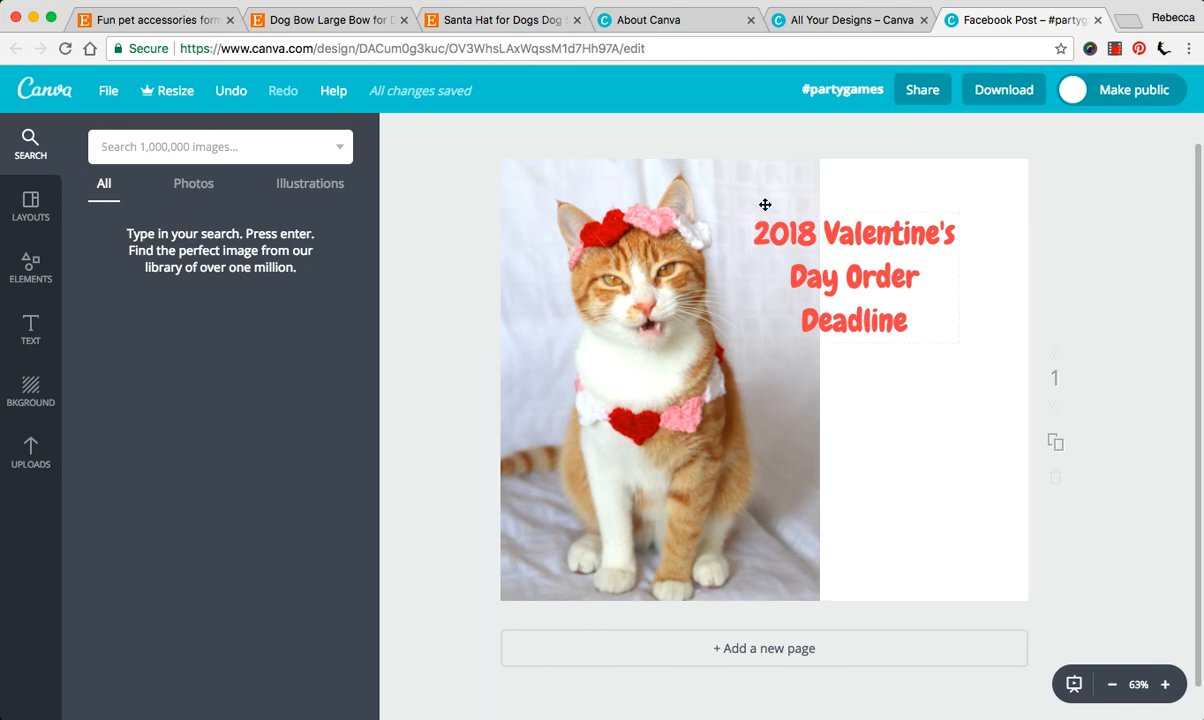
- Add a solid circle from the Elements shapes collection to the post
click(30, 268)
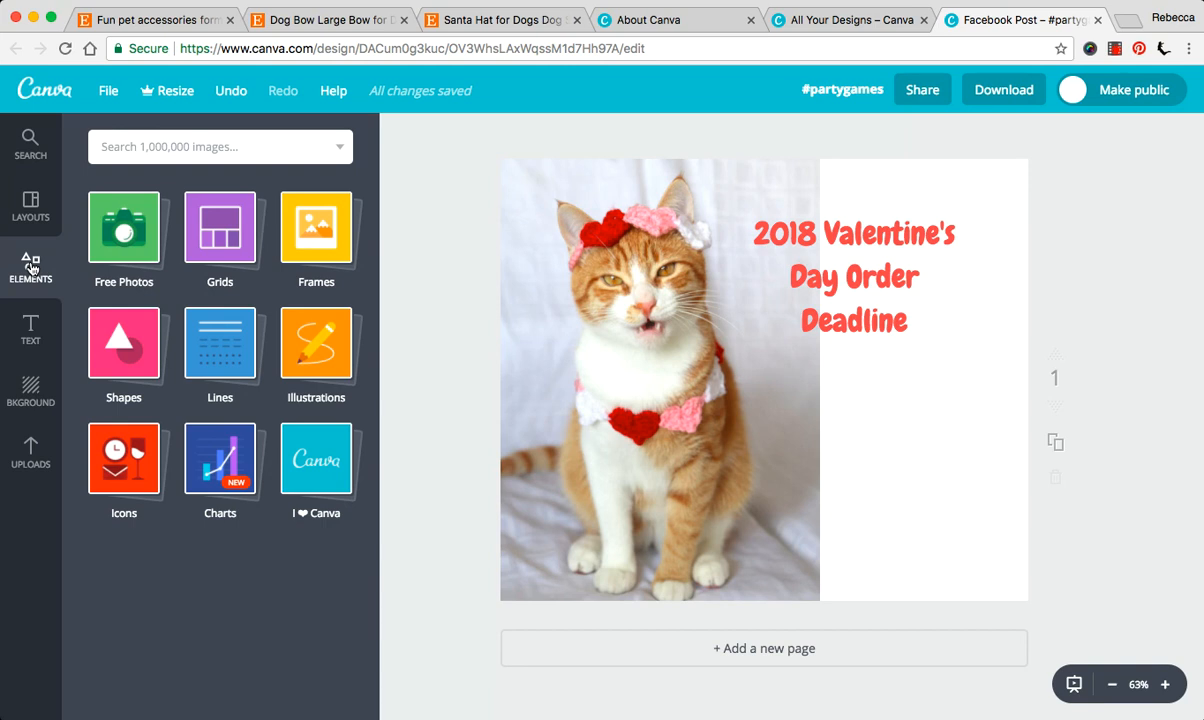
mouse_move(124, 230)
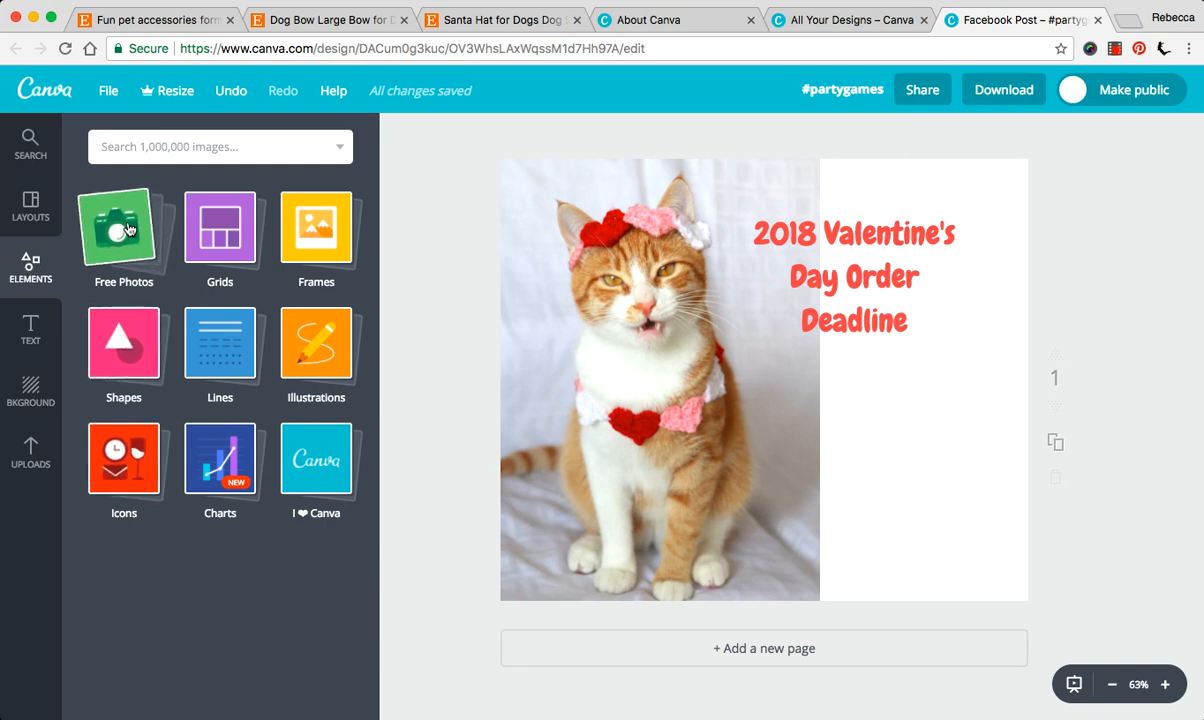
mouse_move(124, 458)
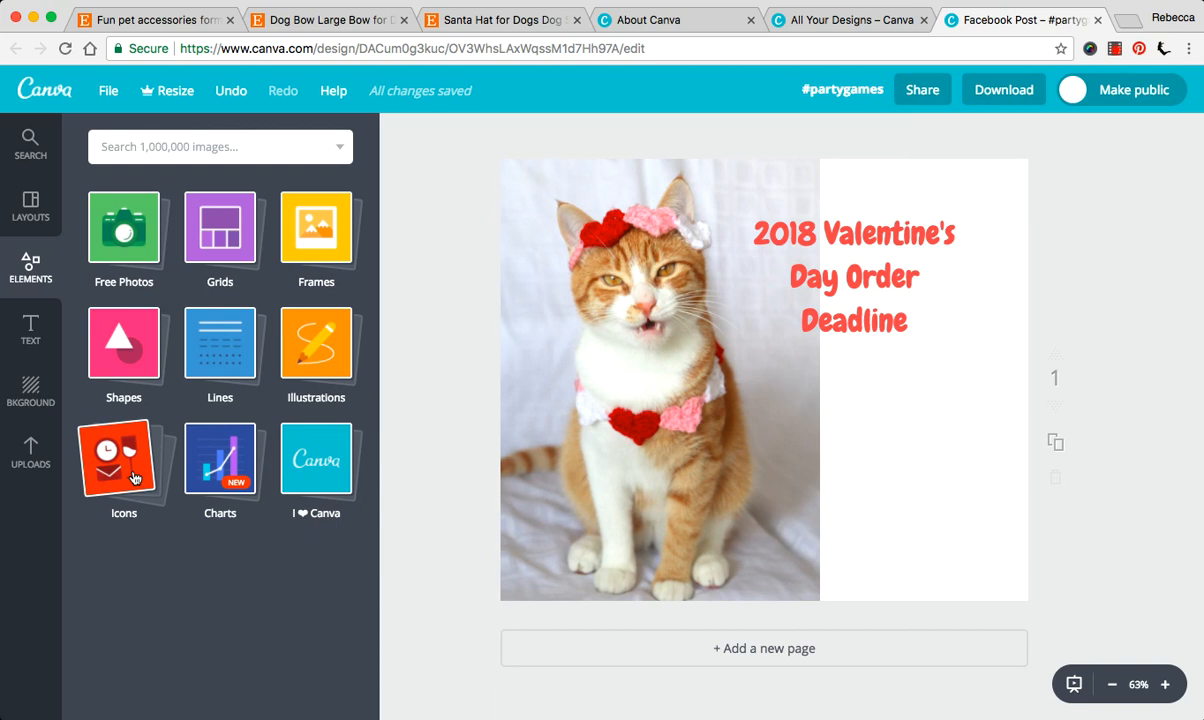
mouse_move(124, 342)
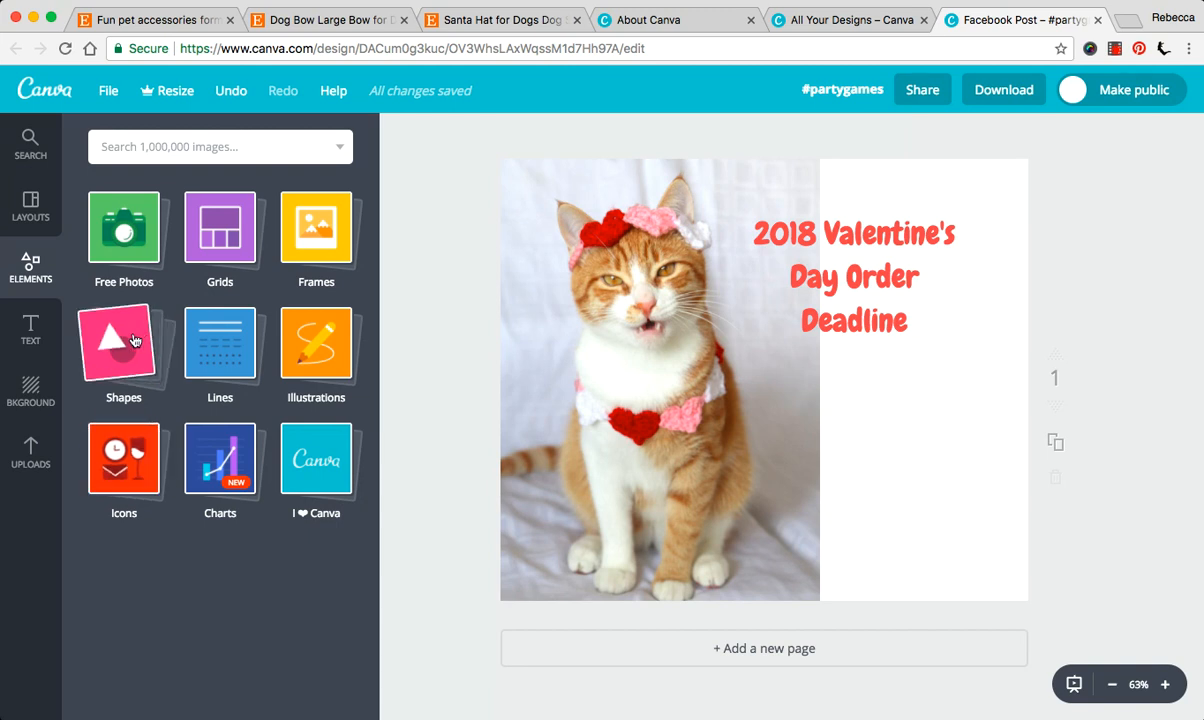
mouse_move(316, 240)
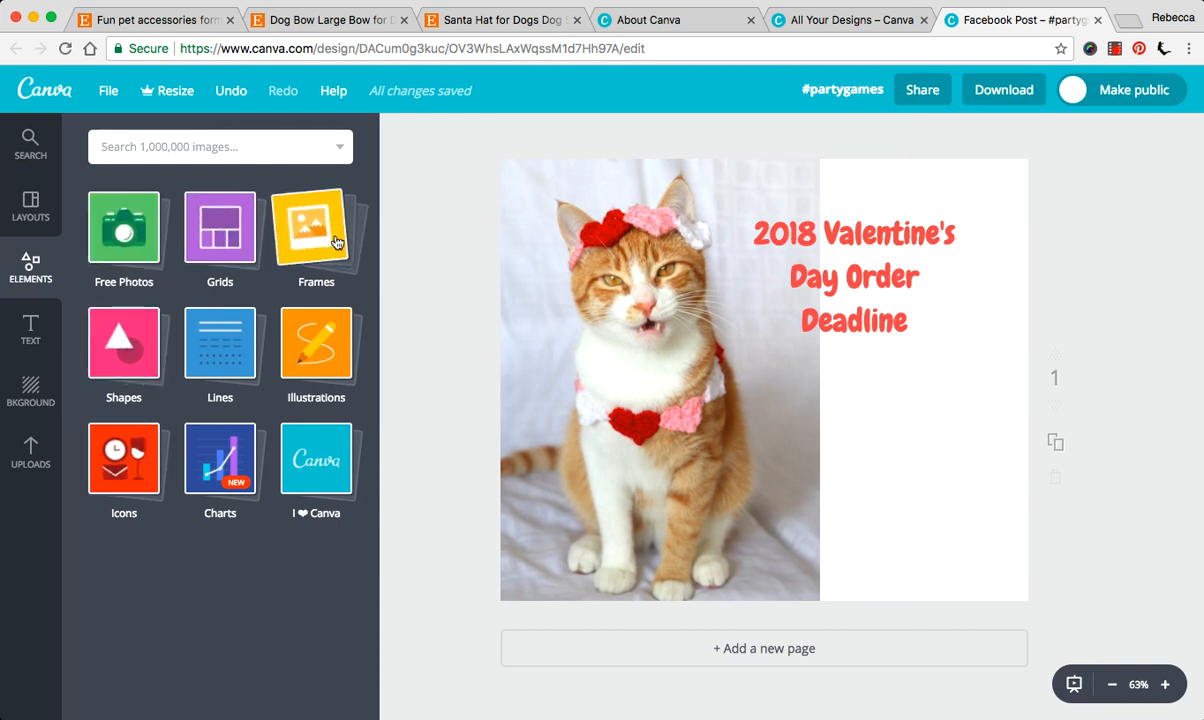
mouse_move(316, 344)
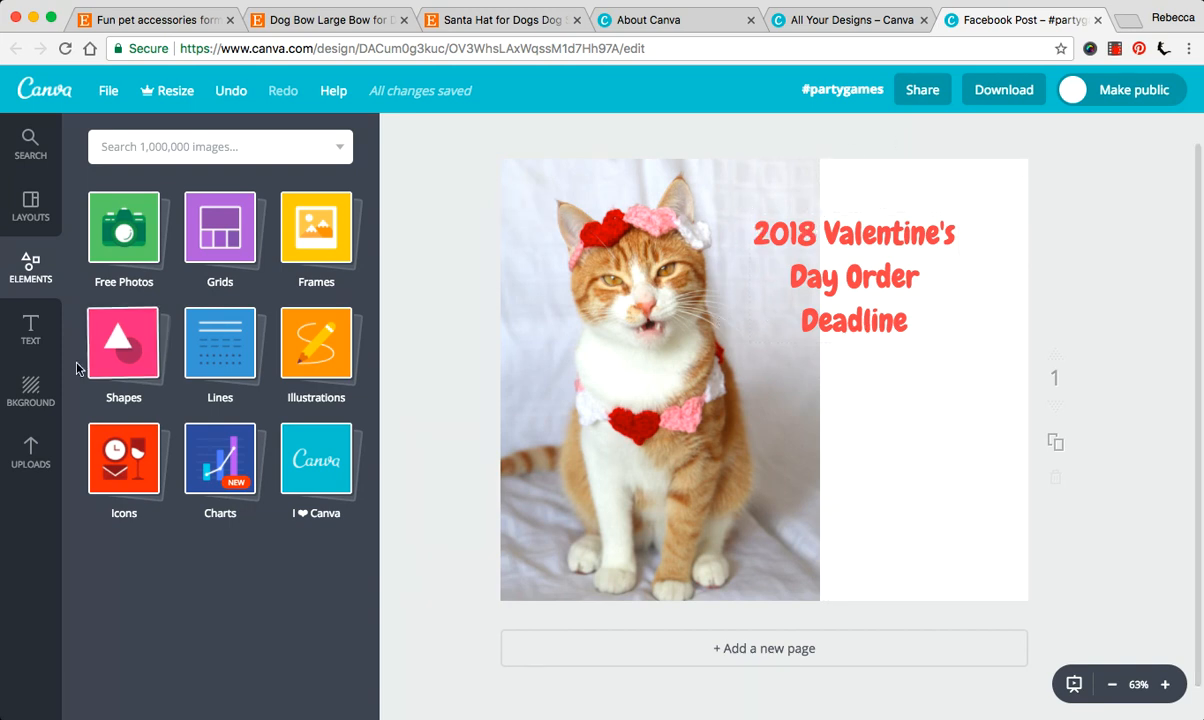
click(124, 344)
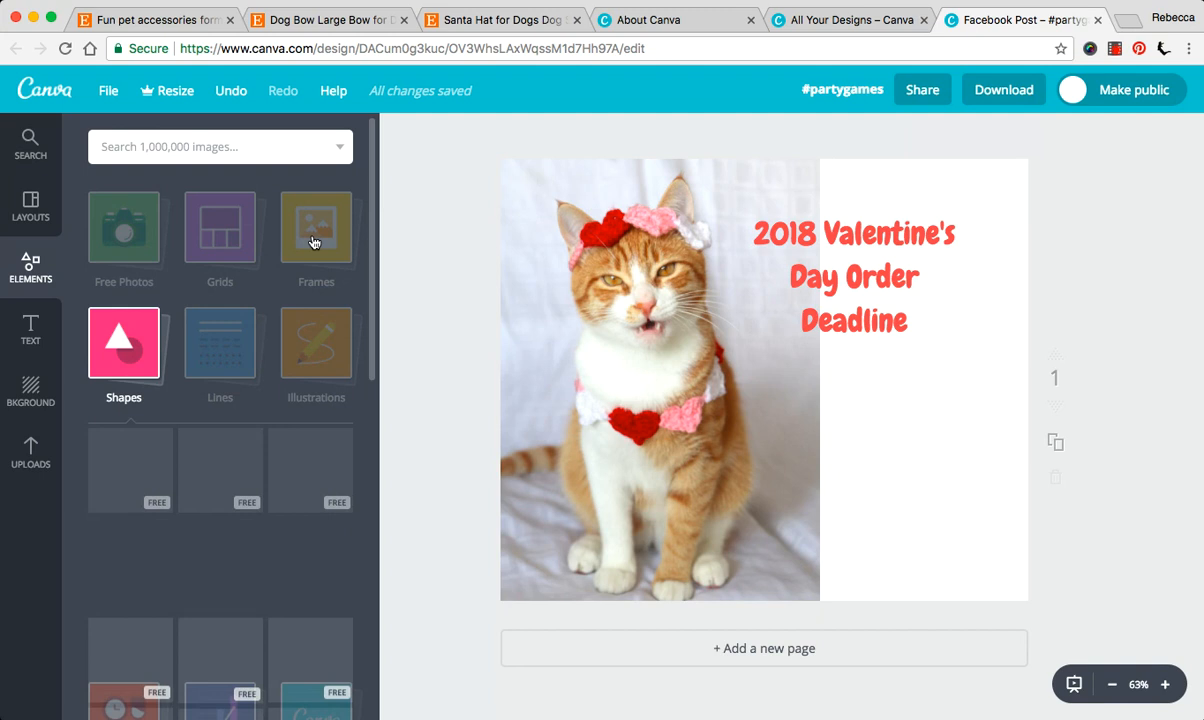
click(124, 344)
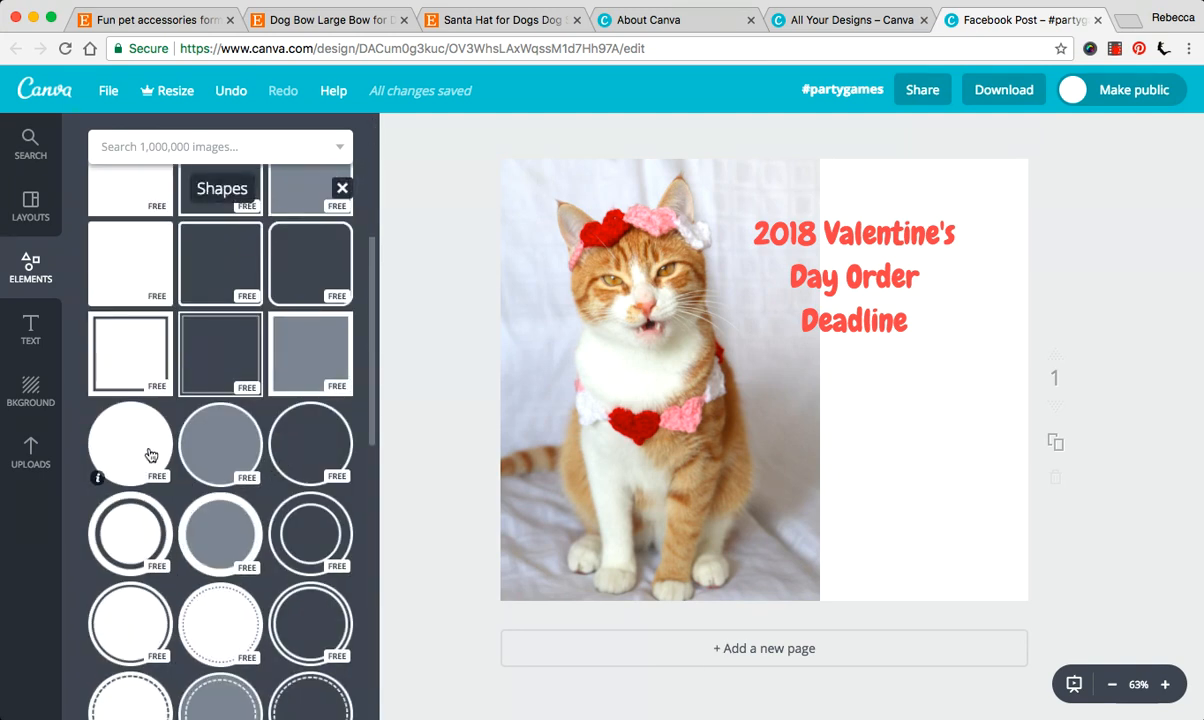
click(128, 444)
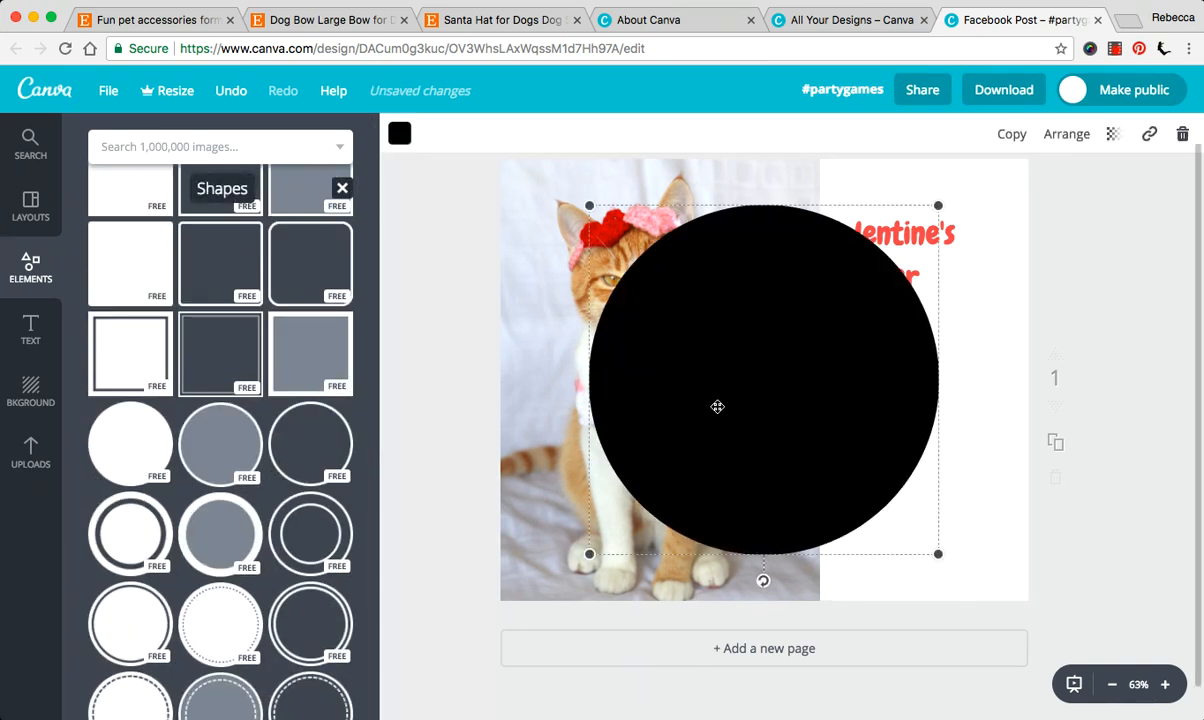
- Shrink the circle and move it over the top-right heading
drag(938, 552, 938, 556)
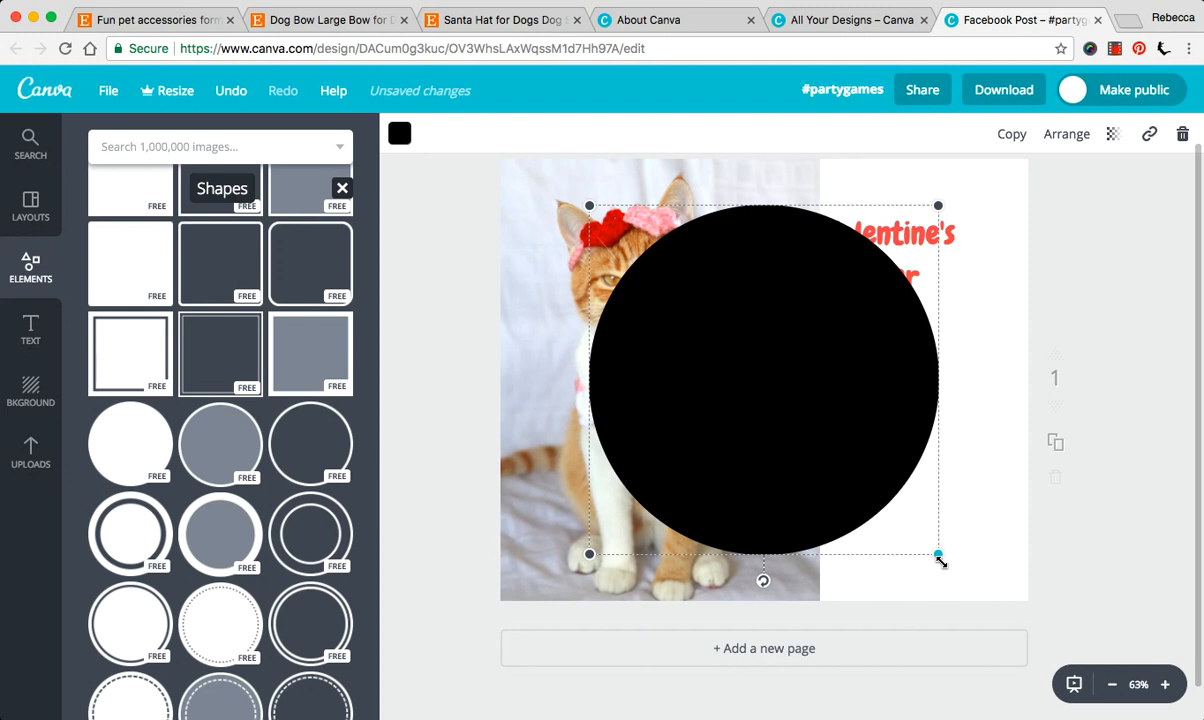
drag(938, 556, 840, 456)
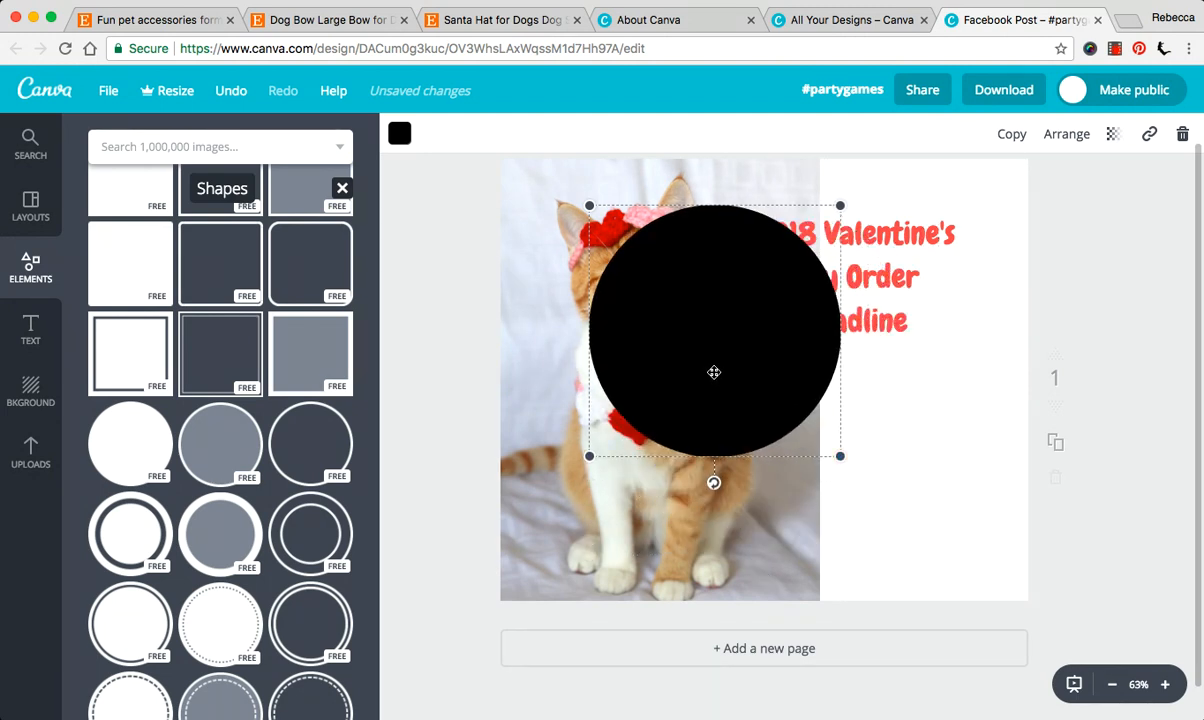
drag(714, 372, 858, 316)
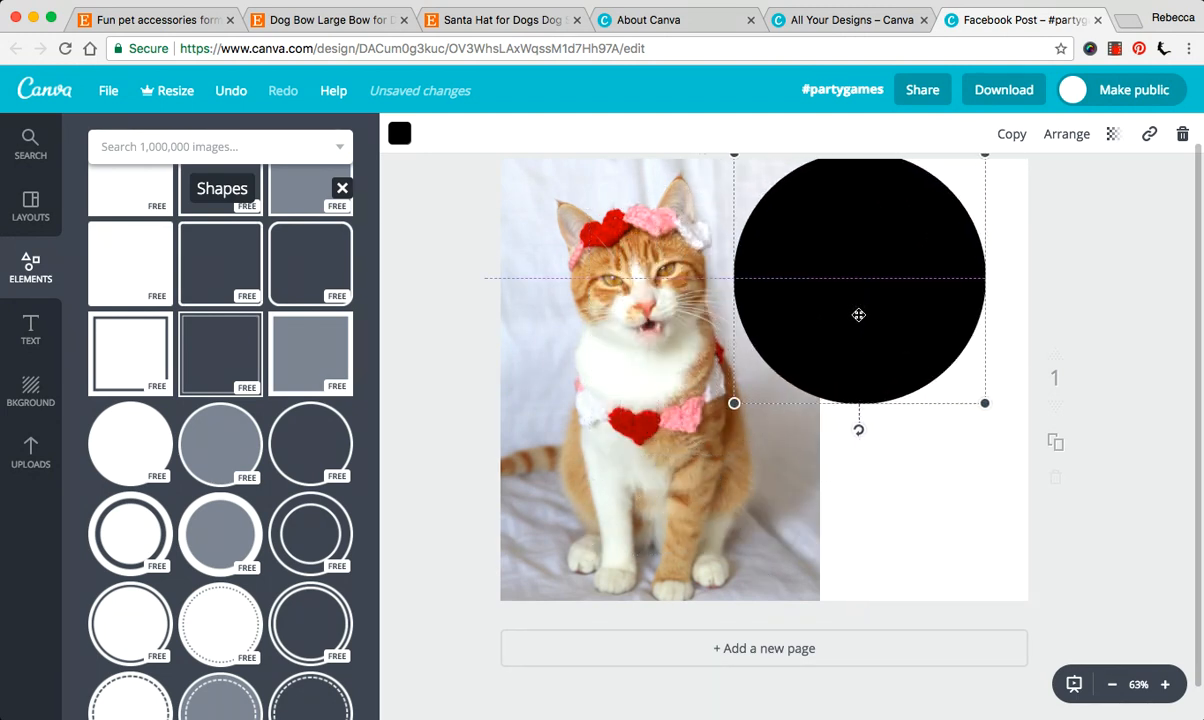
click(400, 132)
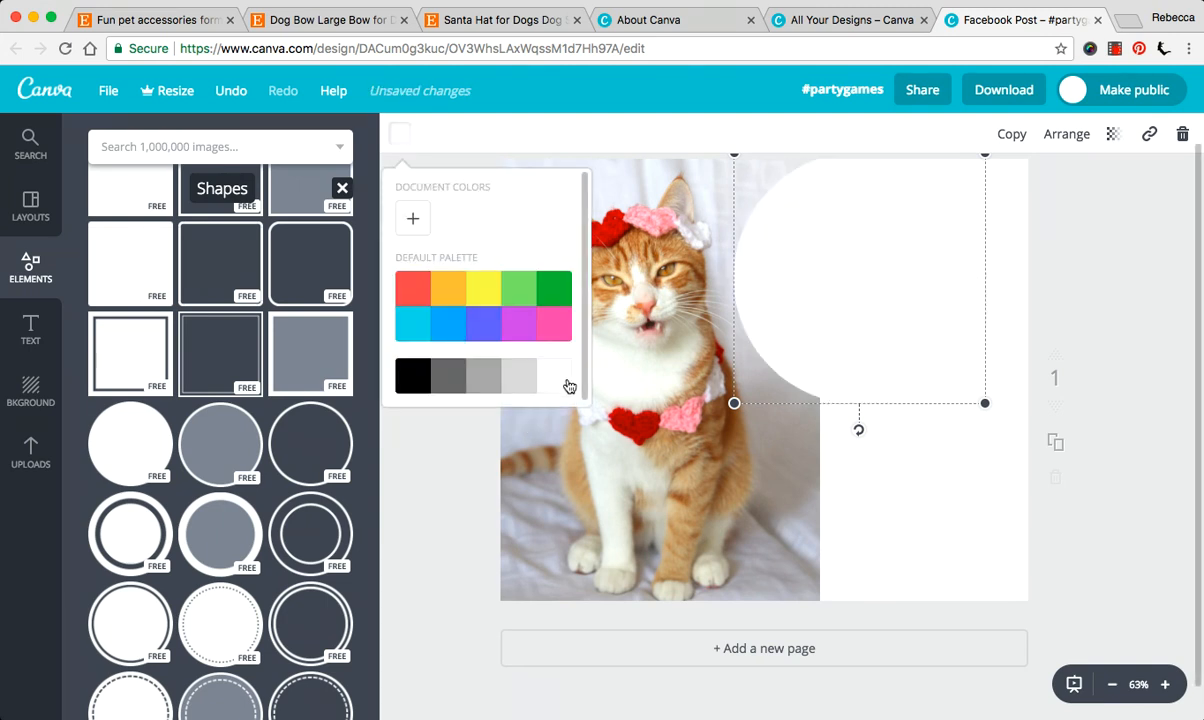
click(932, 524)
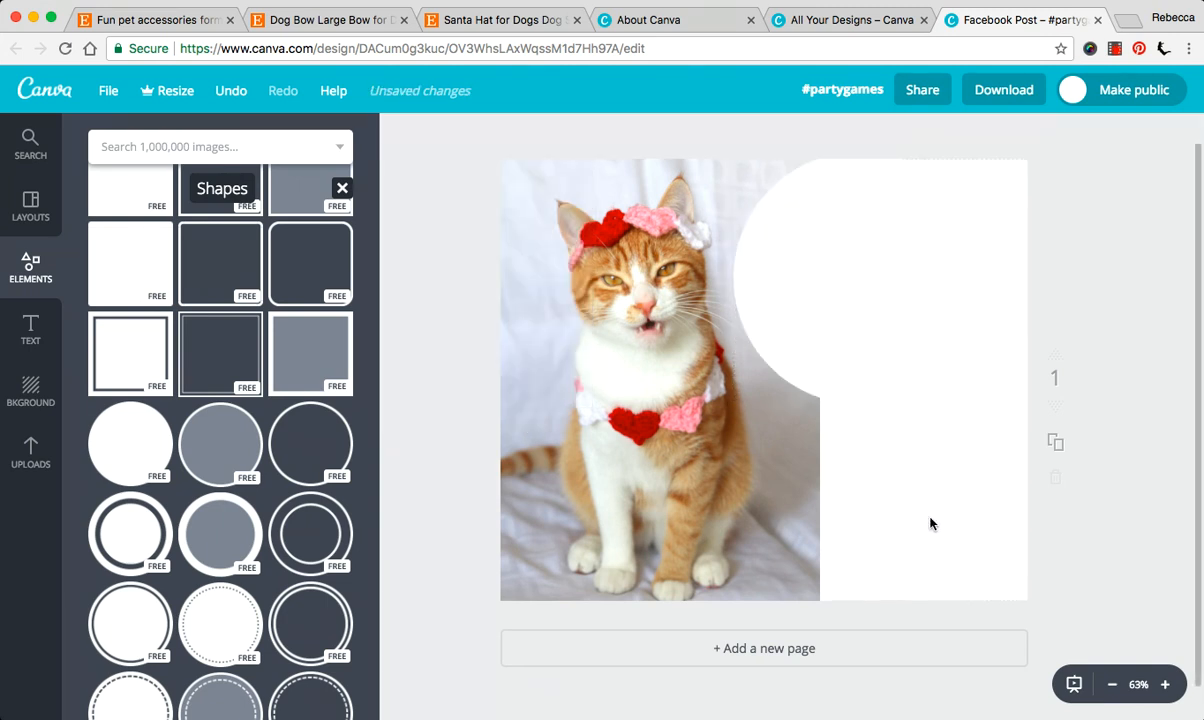
click(890, 280)
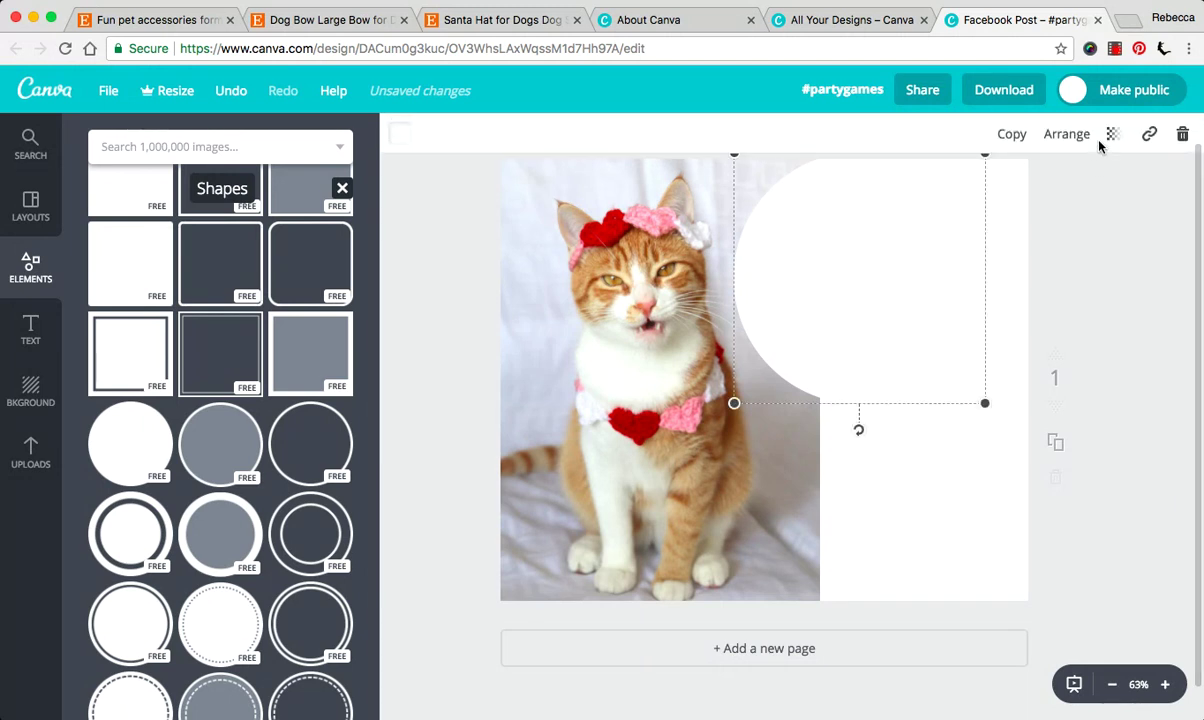
mouse_move(1066, 132)
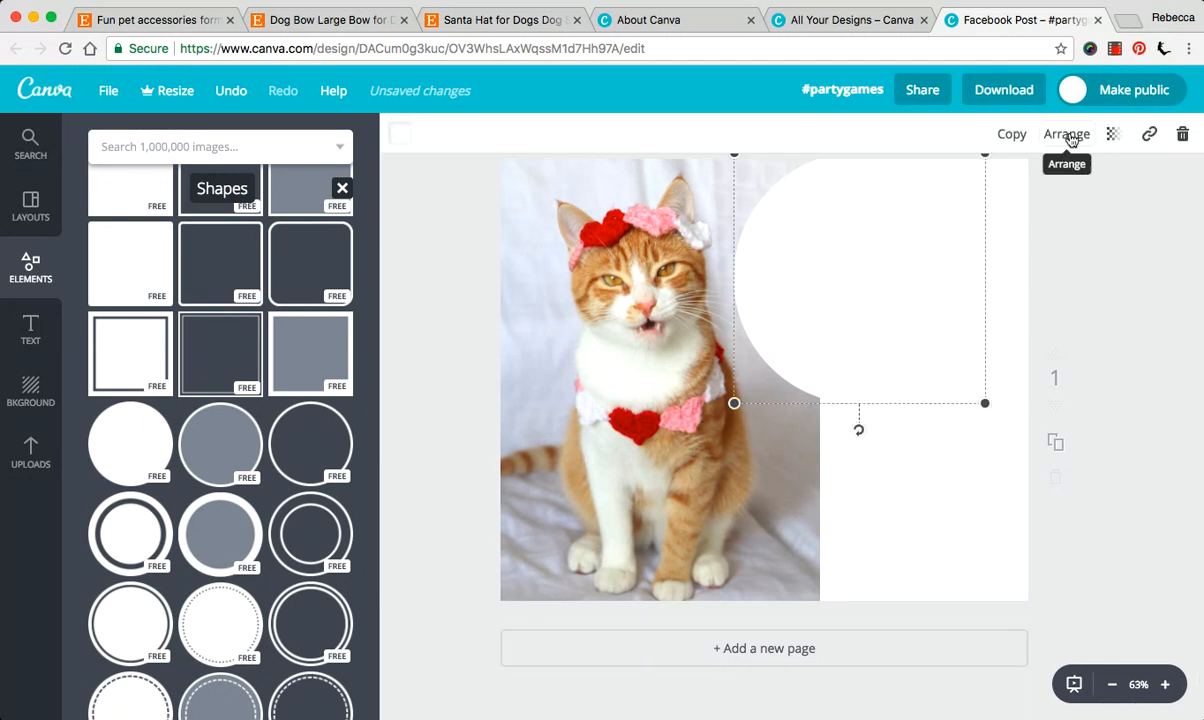
mouse_move(1066, 132)
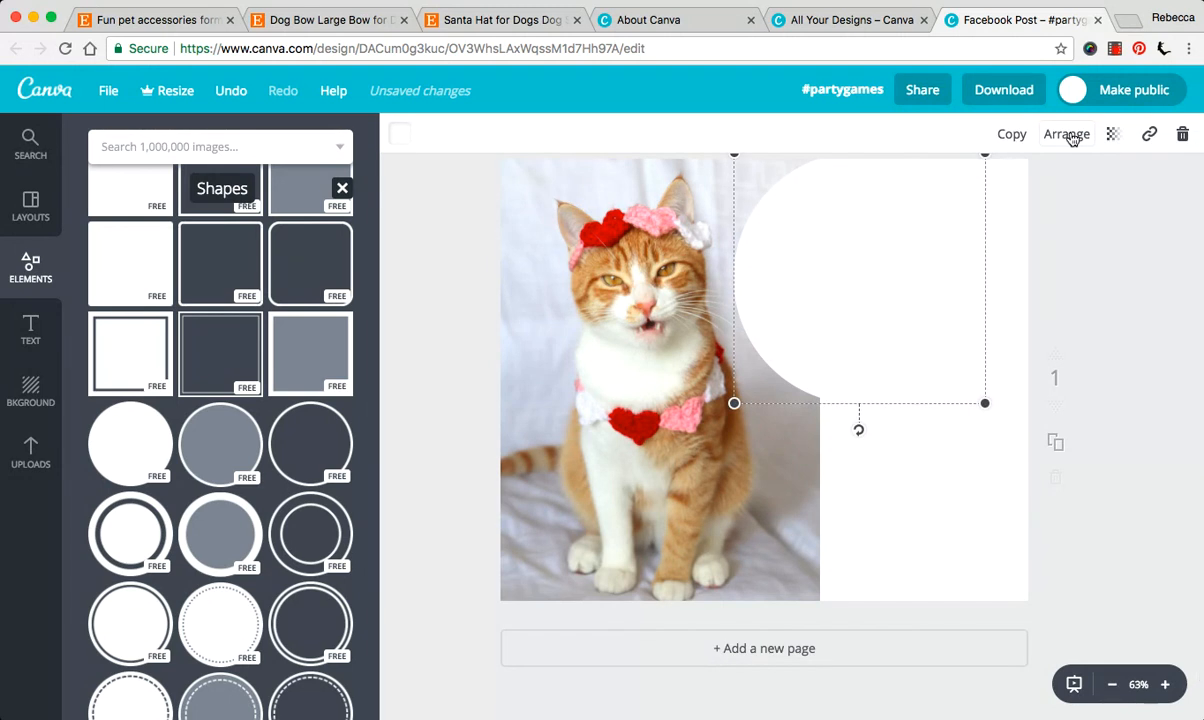
click(1066, 132)
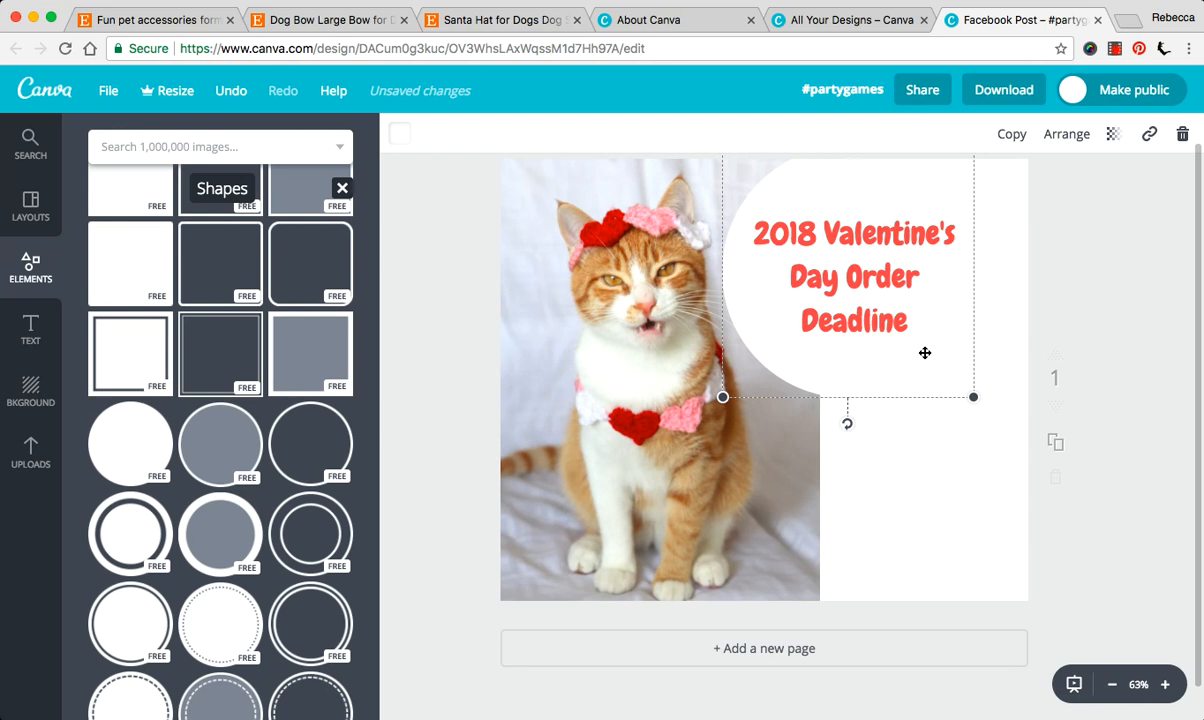
click(920, 496)
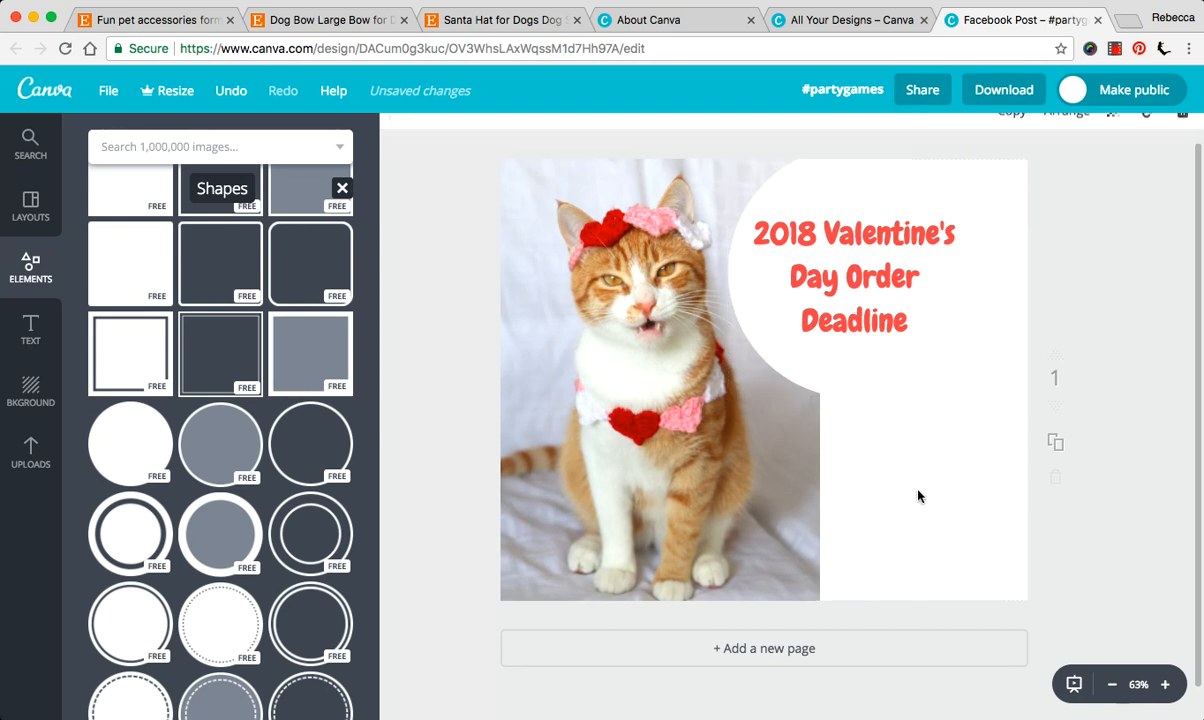
mouse_move(736, 528)
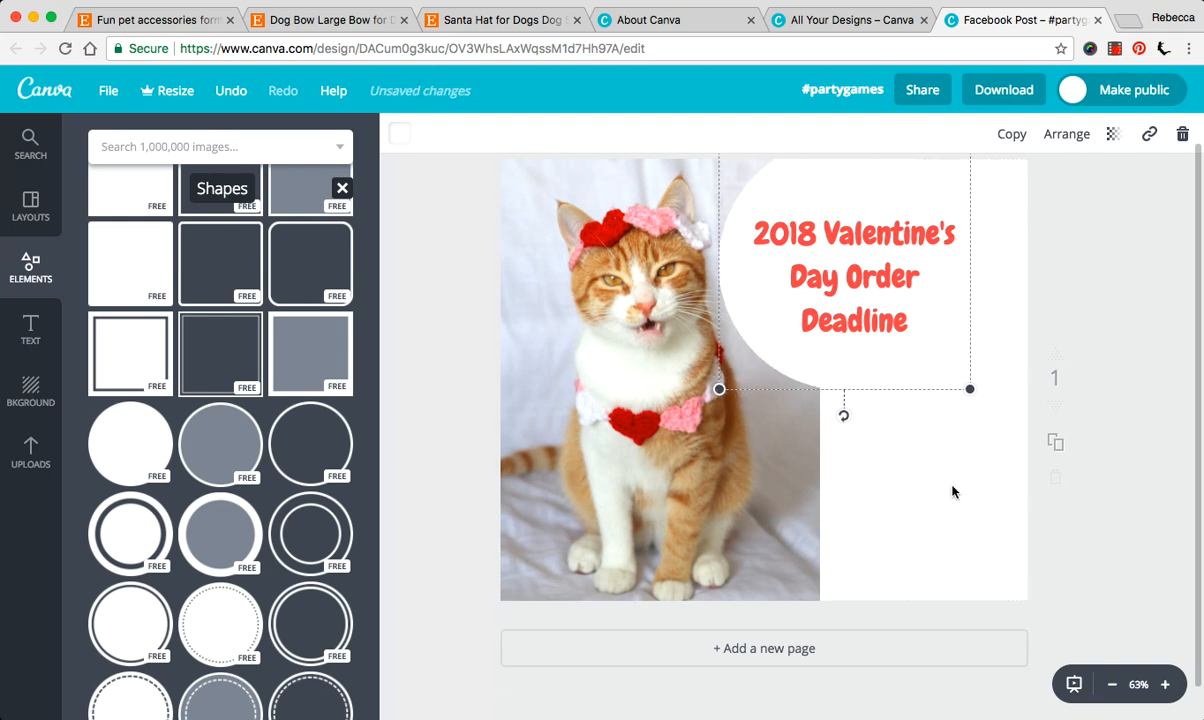
mouse_move(844, 360)
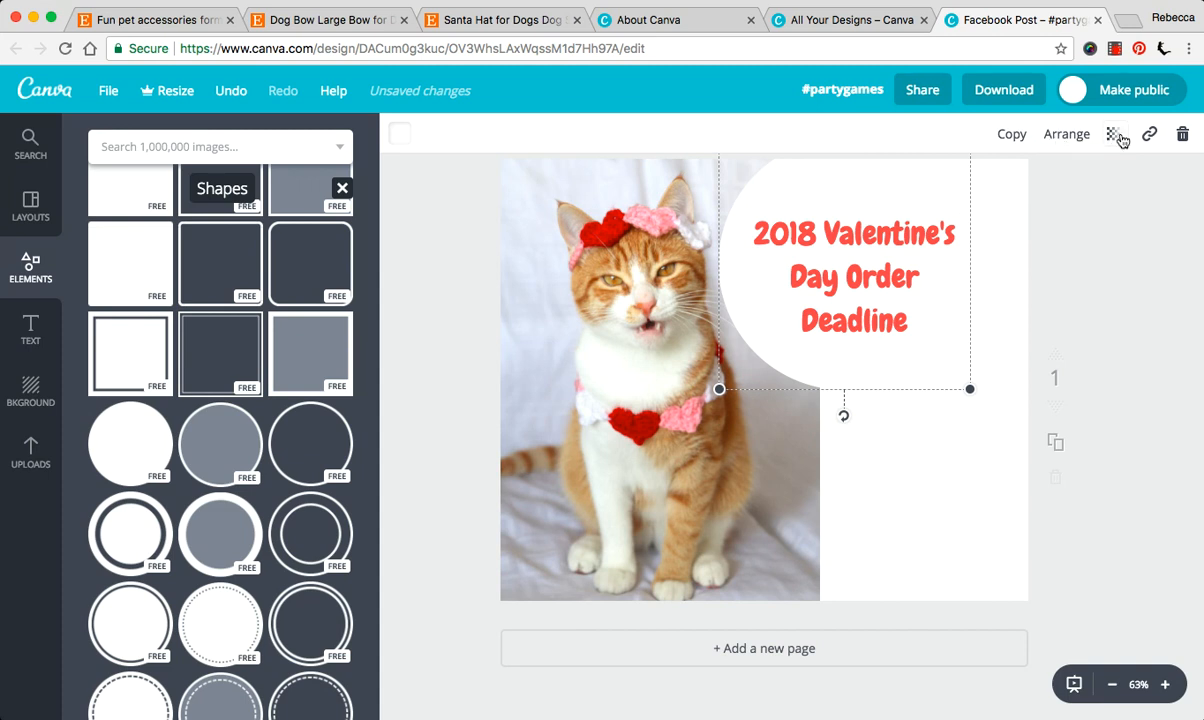
- Try the white circle's transparency at a low level, settle on 80, then deselect it
click(1112, 134)
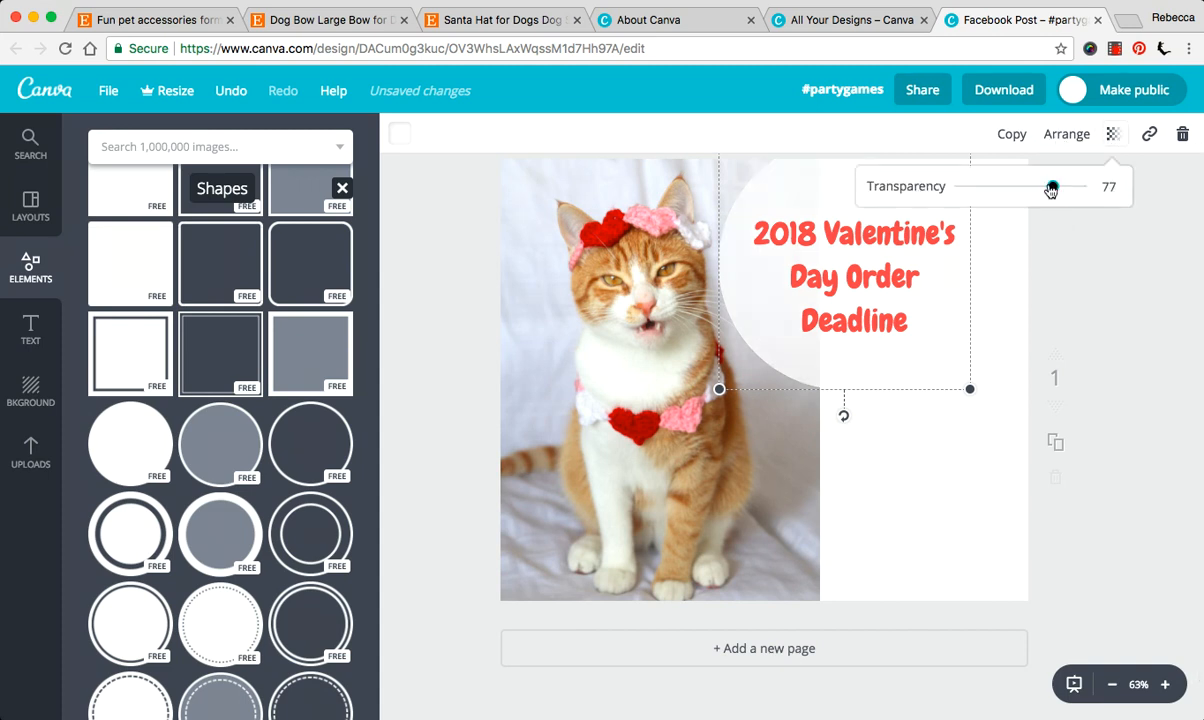
drag(1052, 188, 1004, 188)
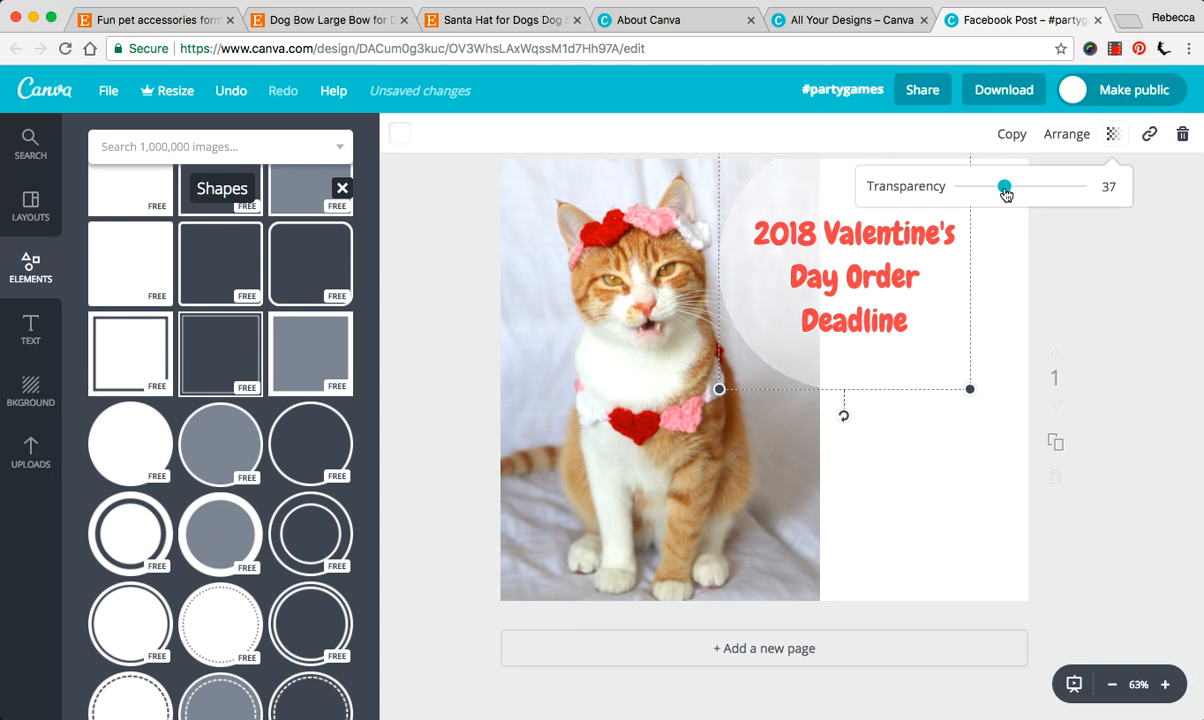
drag(1004, 188, 1056, 188)
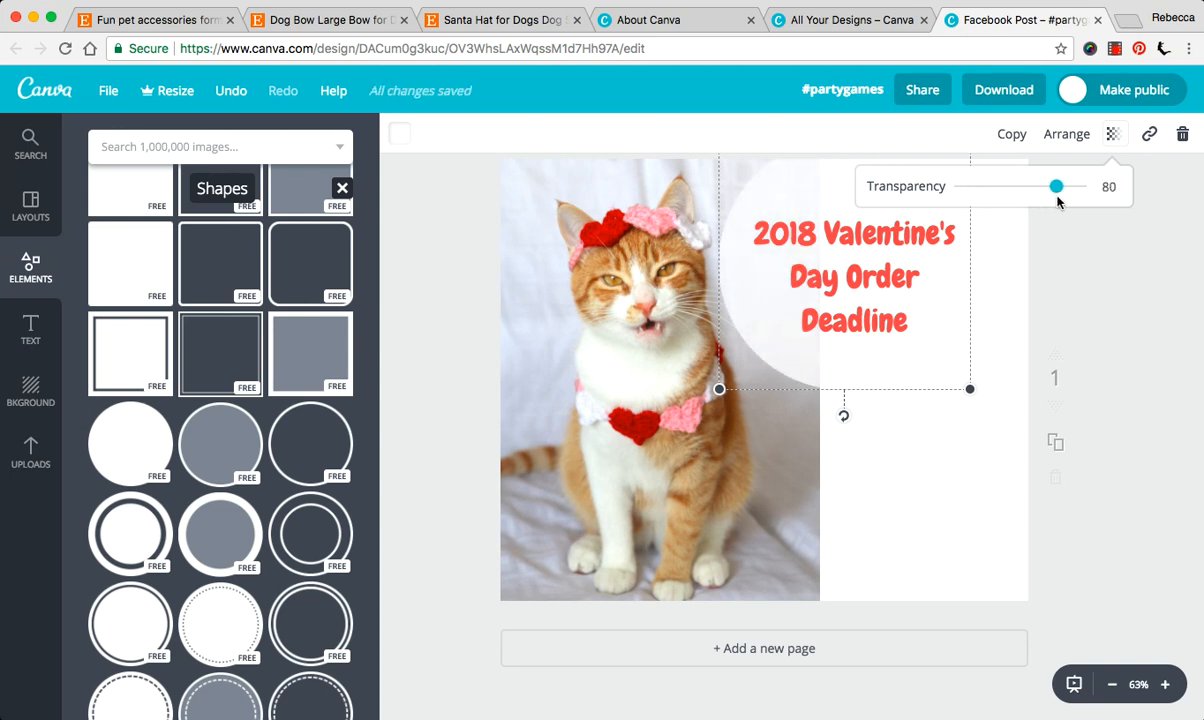
click(906, 472)
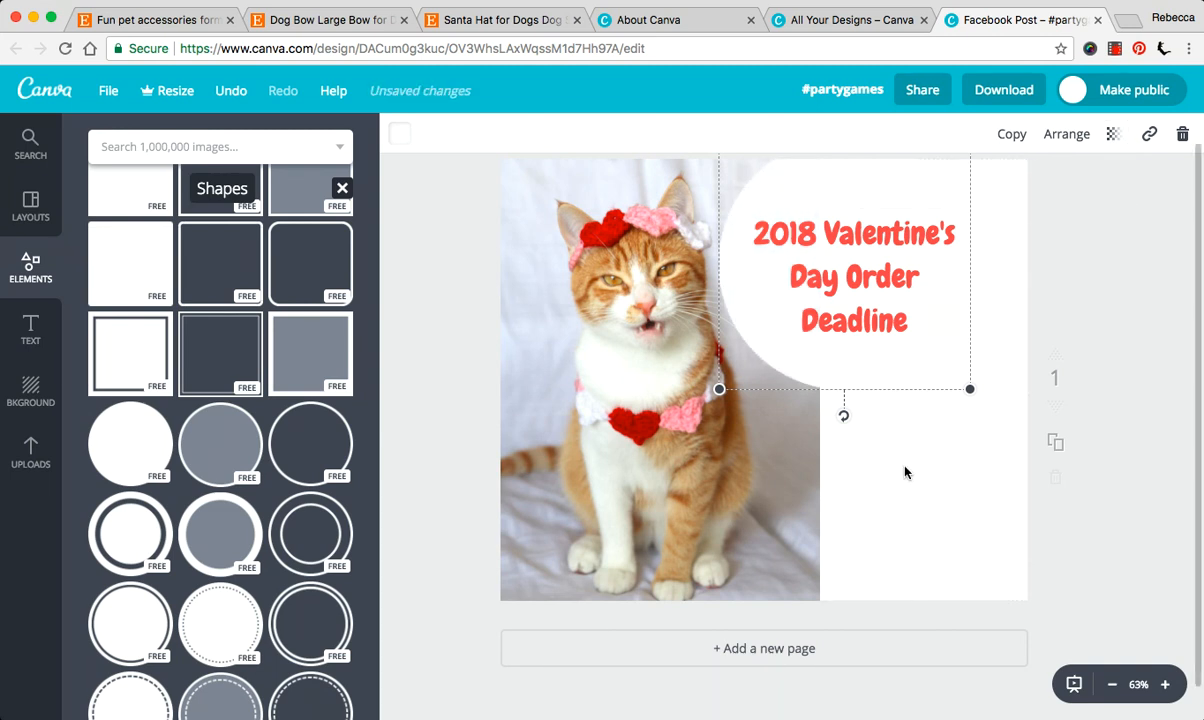
click(458, 352)
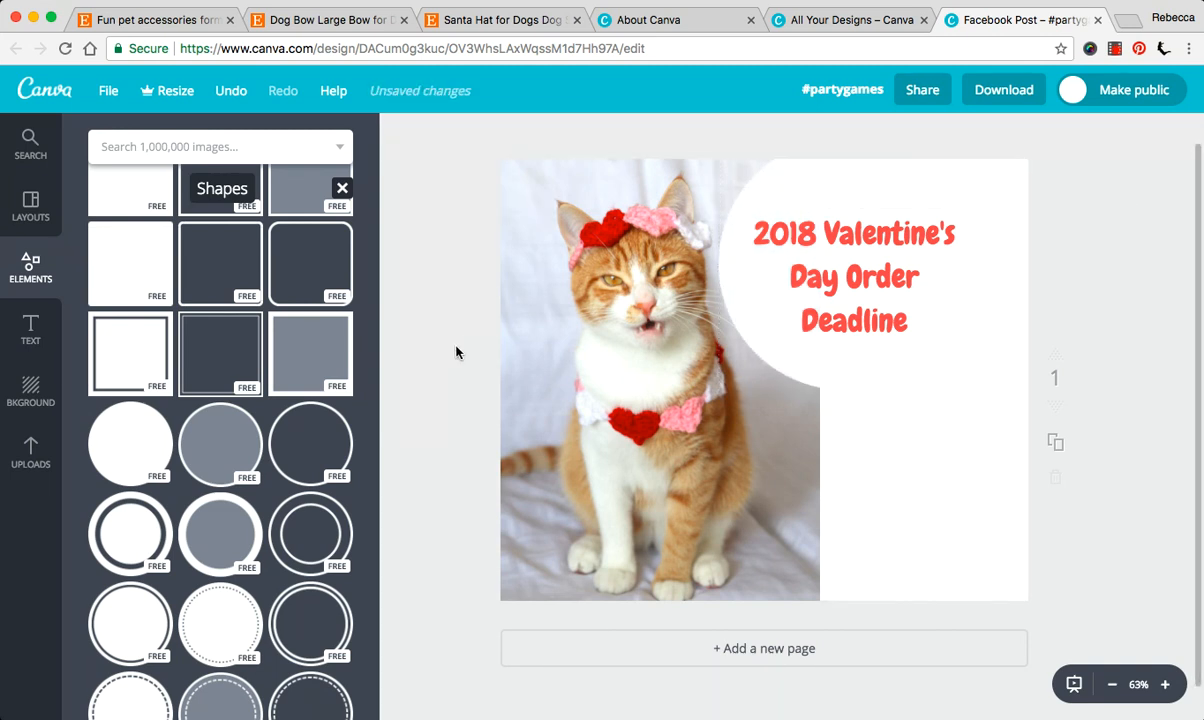
mouse_move(492, 500)
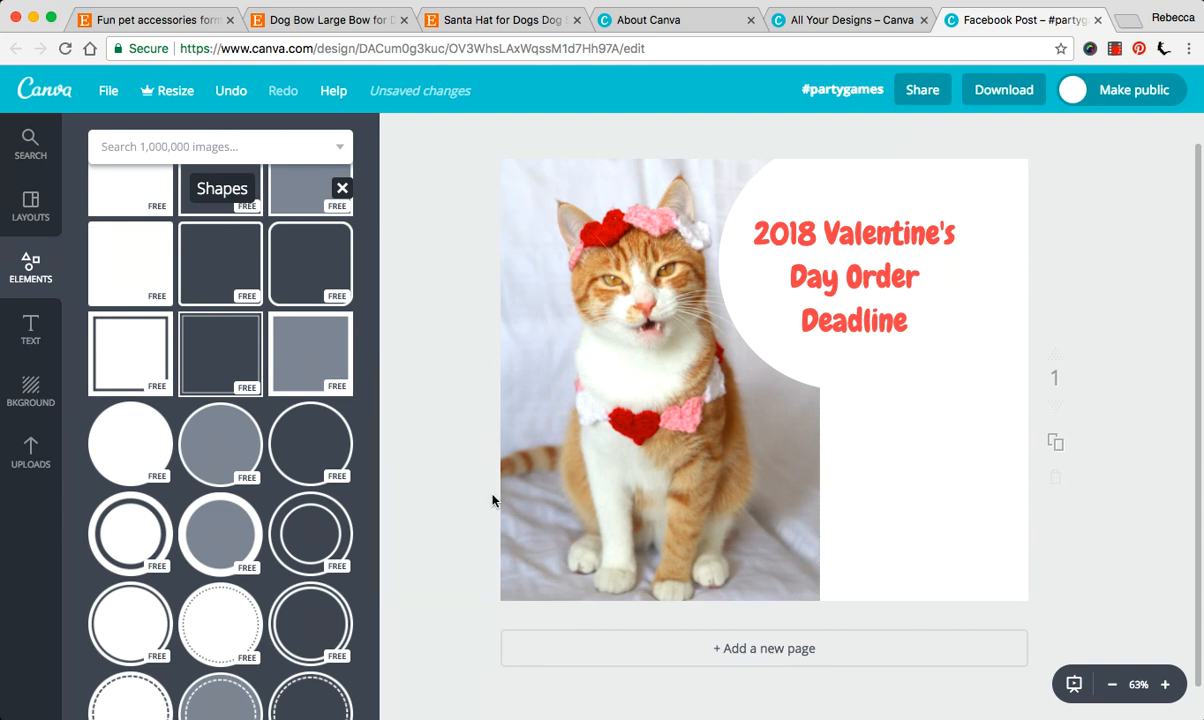
mouse_move(784, 412)
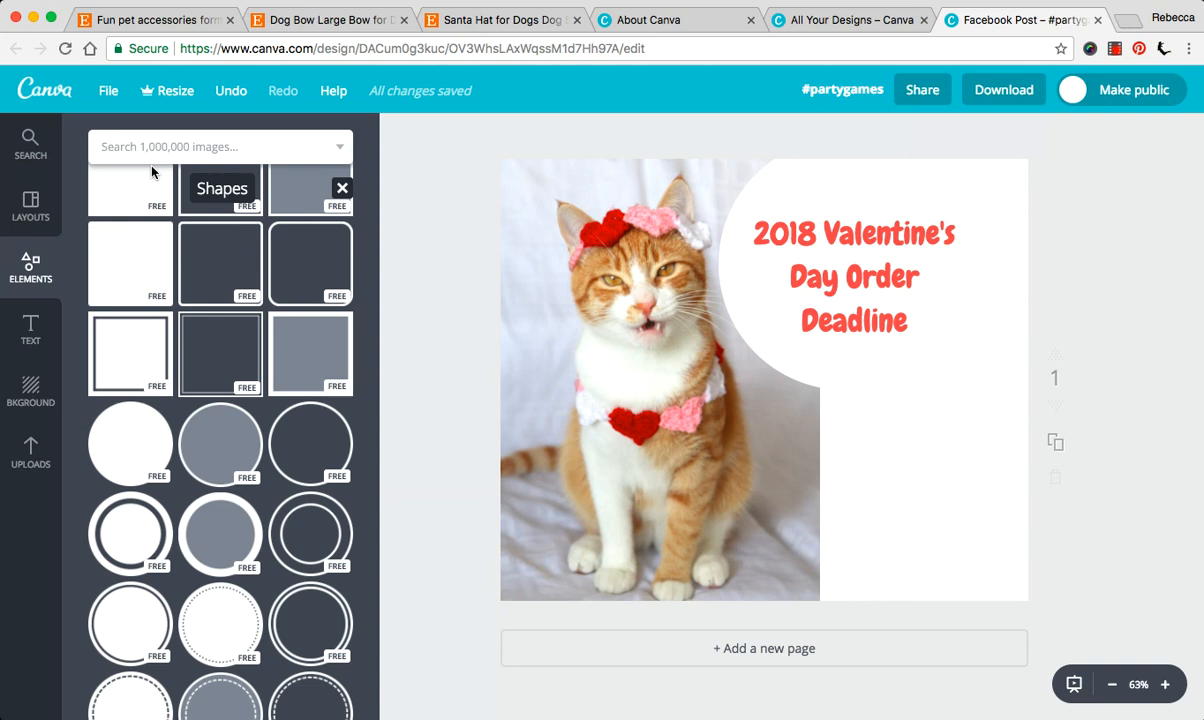
- Search the image library for hearts and add the heart-outline graphic to the post
click(30, 264)
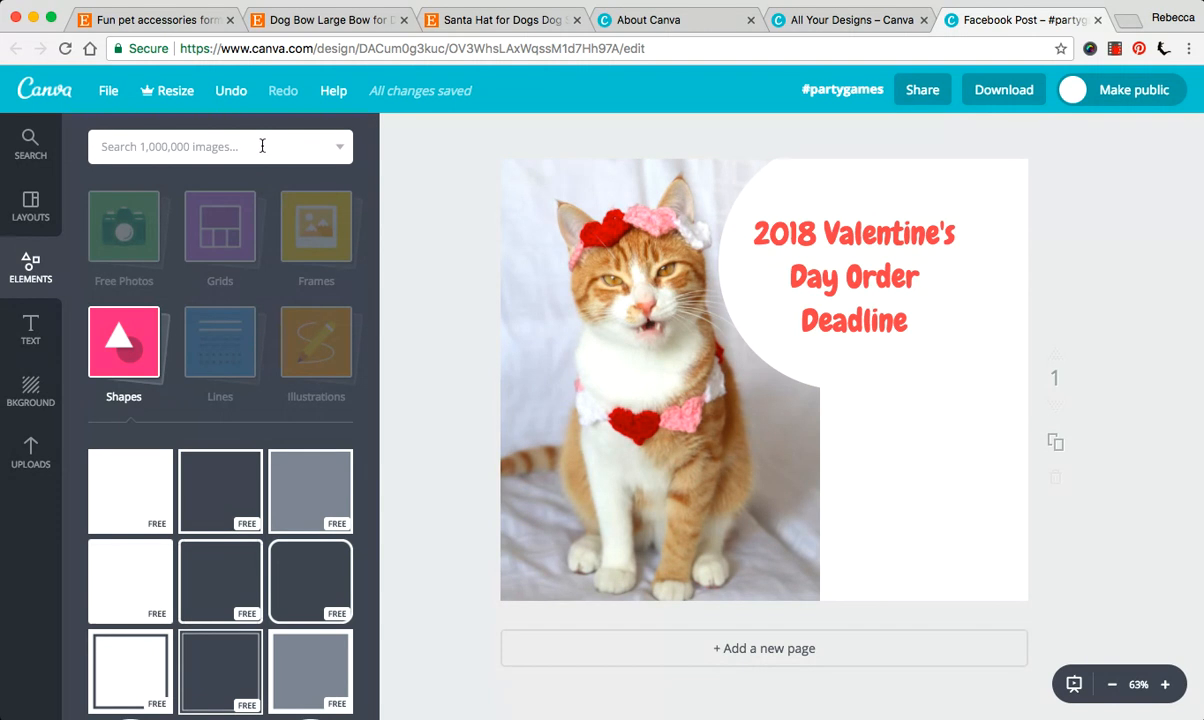
click(200, 146)
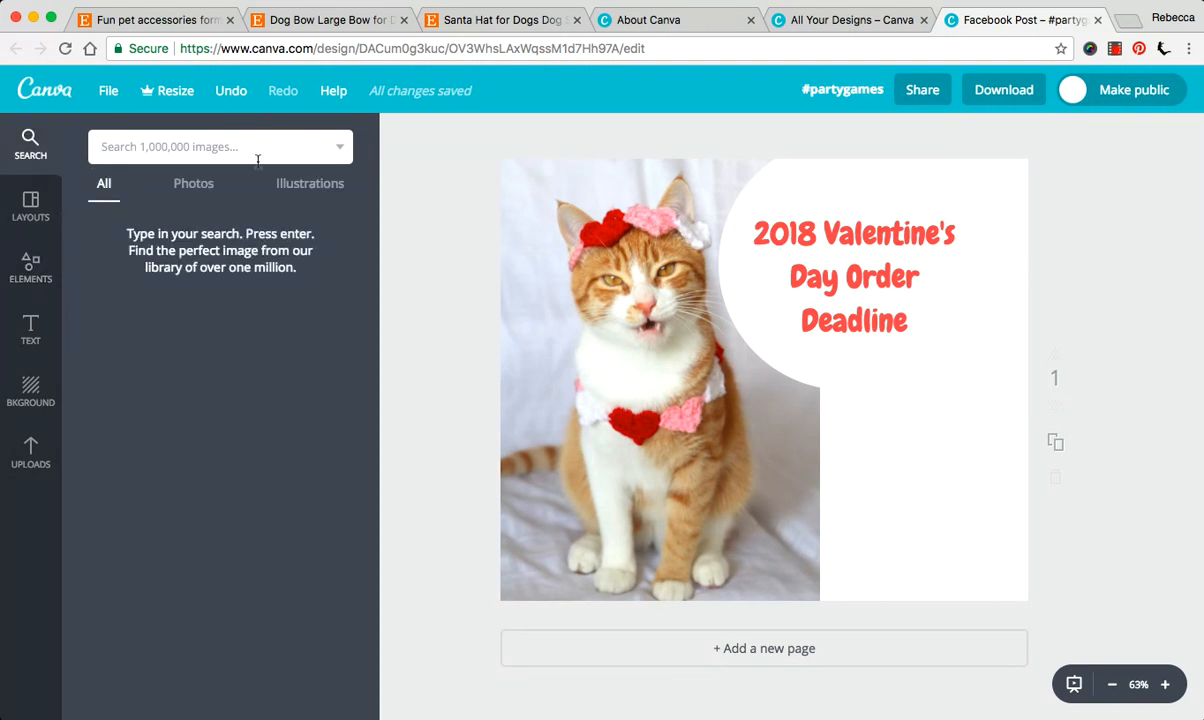
mouse_move(310, 188)
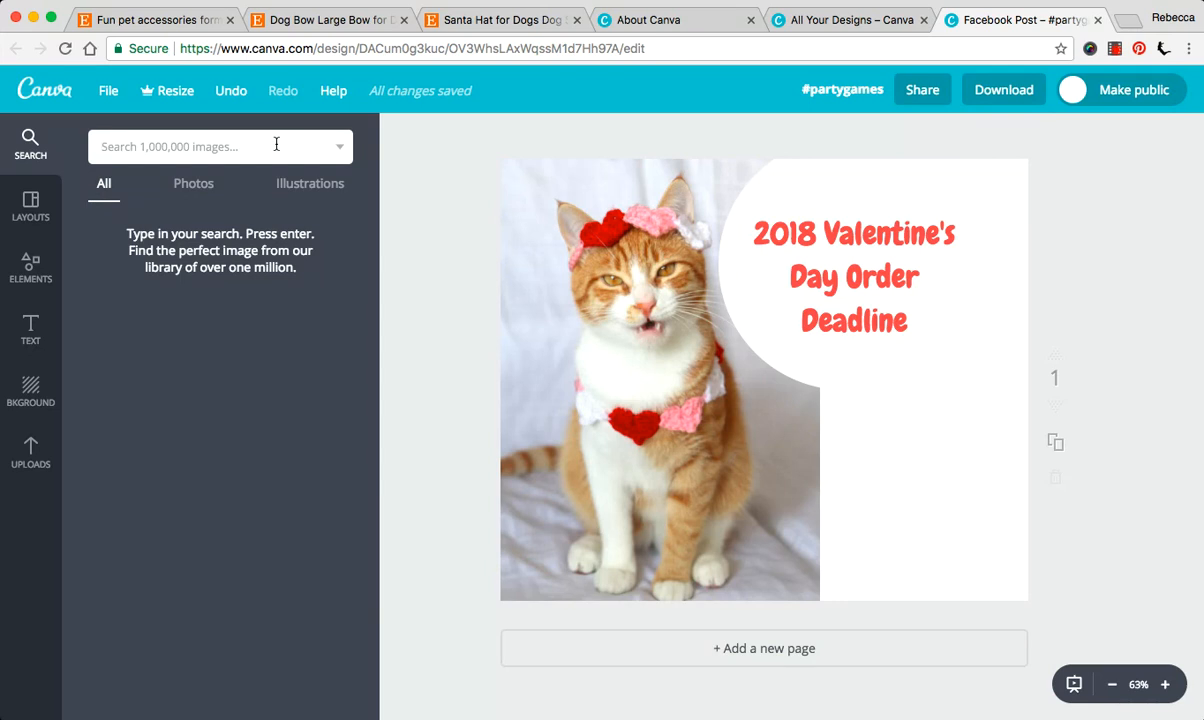
text(hearts)
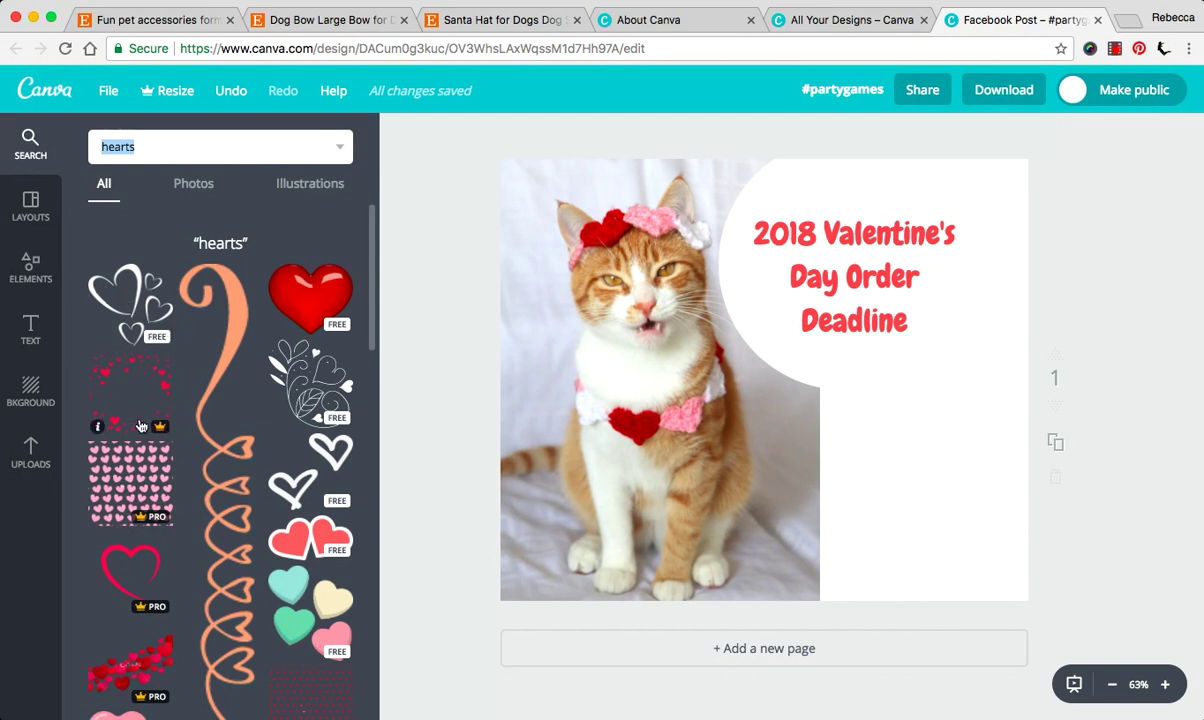
mouse_move(136, 316)
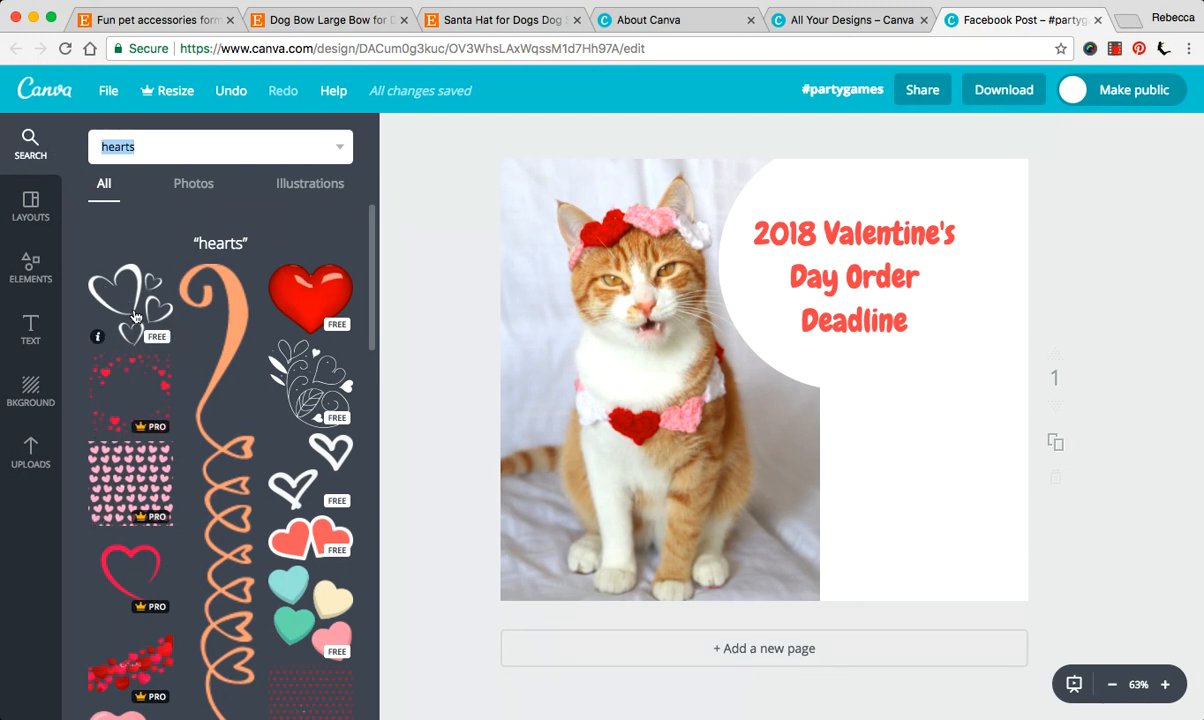
click(130, 300)
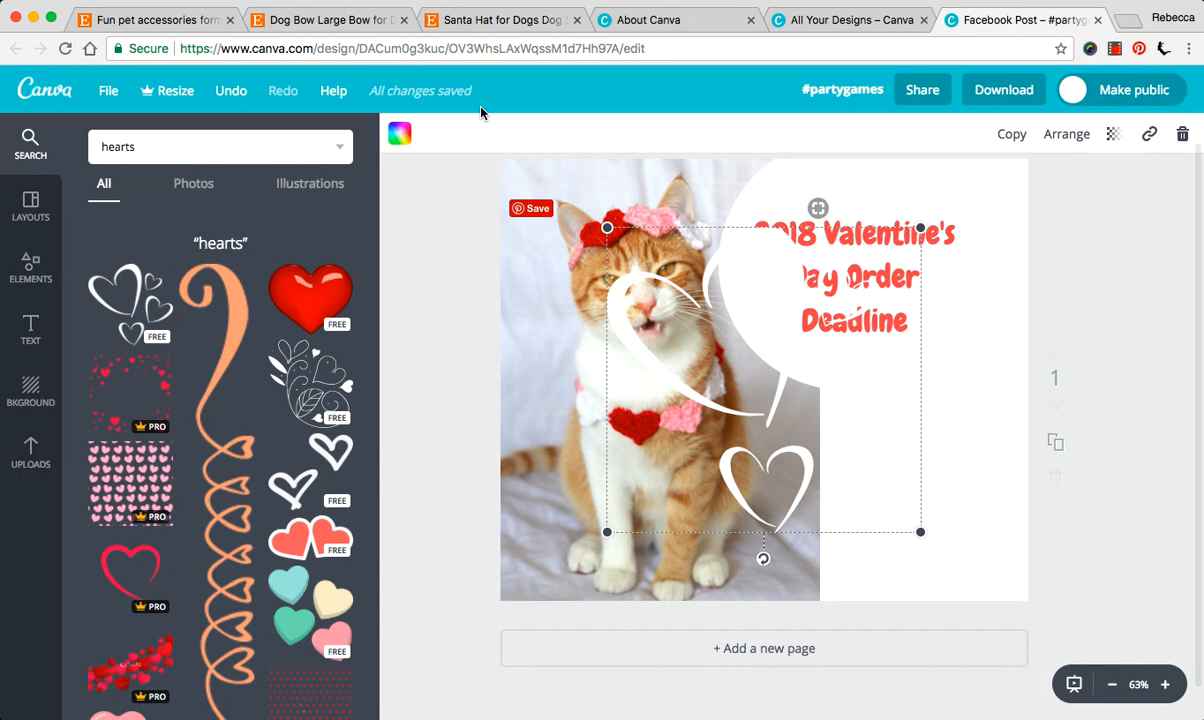
- Recolour the outline hearts red (after trying green) and shrink them into the bottom-right corner
click(400, 132)
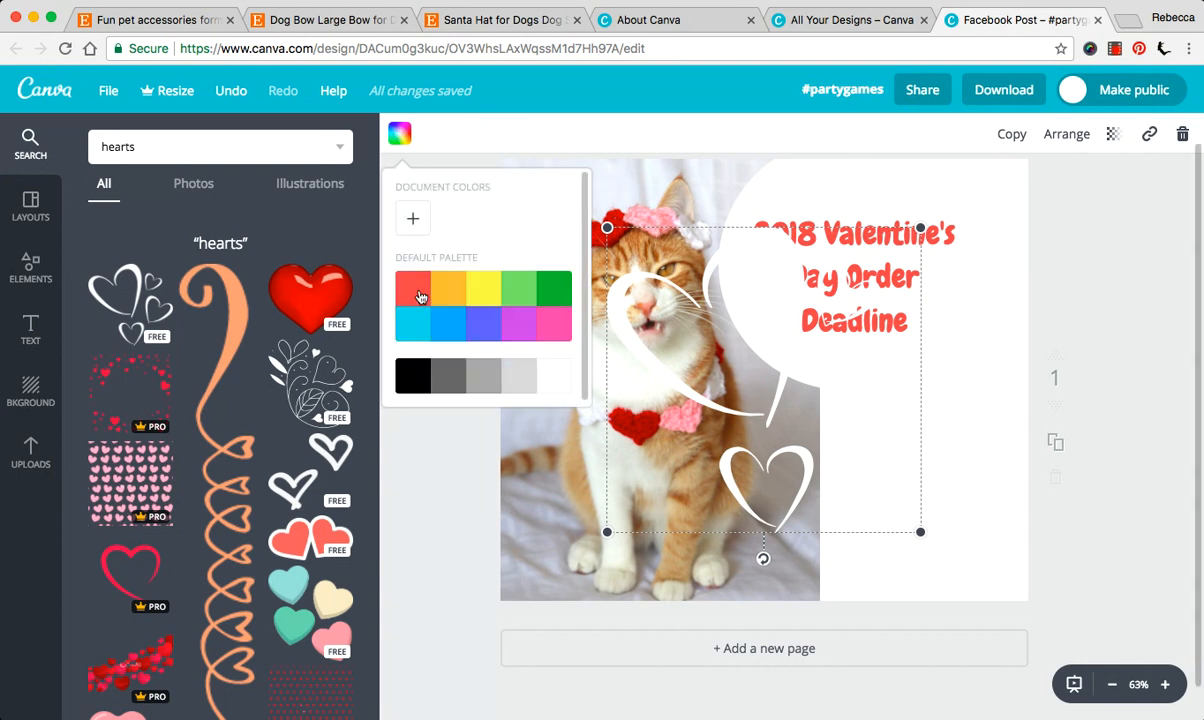
click(412, 292)
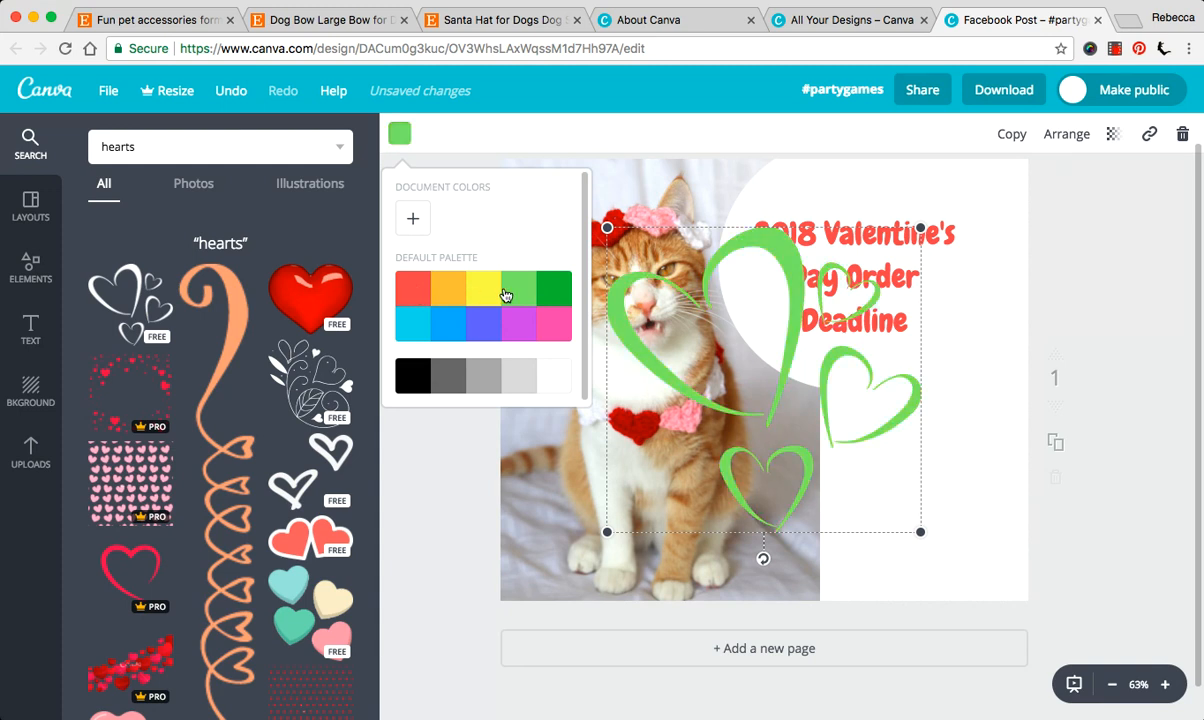
click(412, 288)
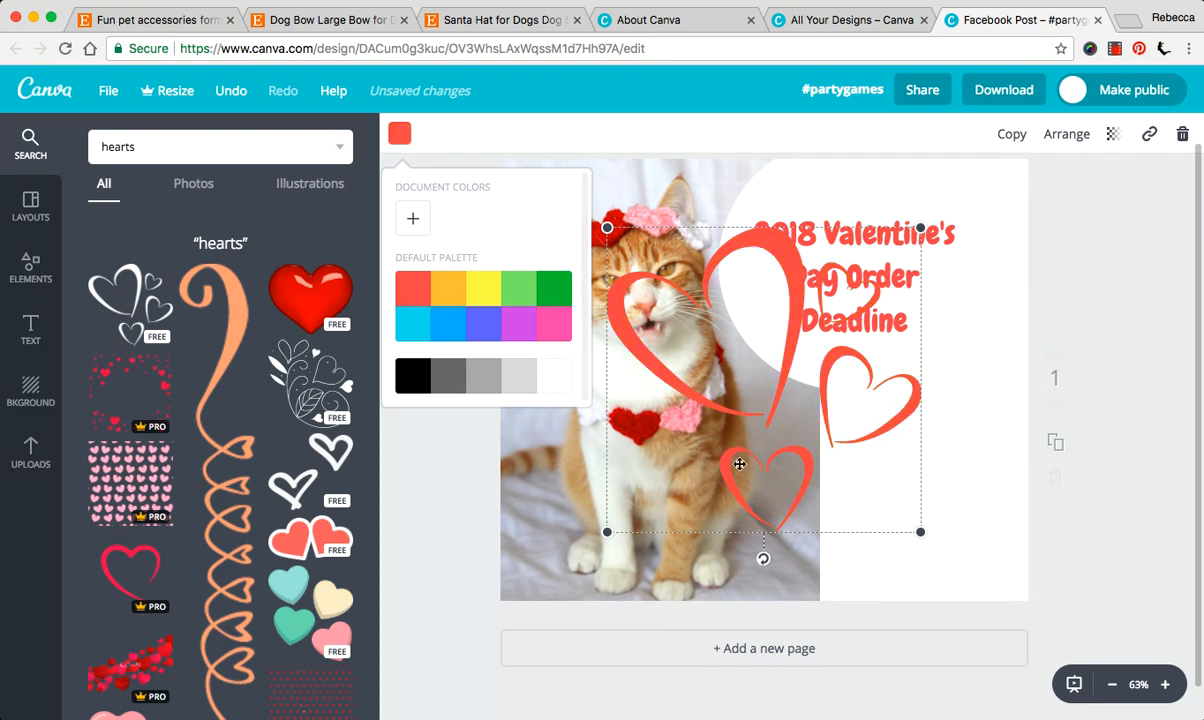
click(400, 132)
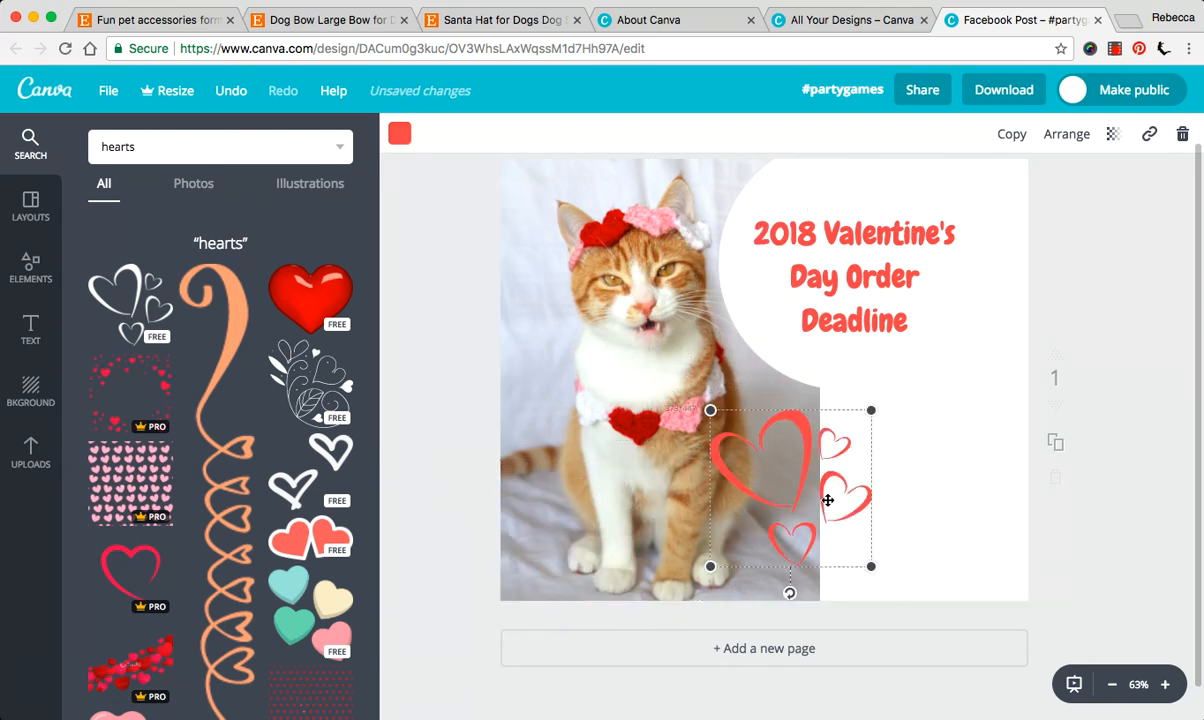
drag(790, 500, 934, 500)
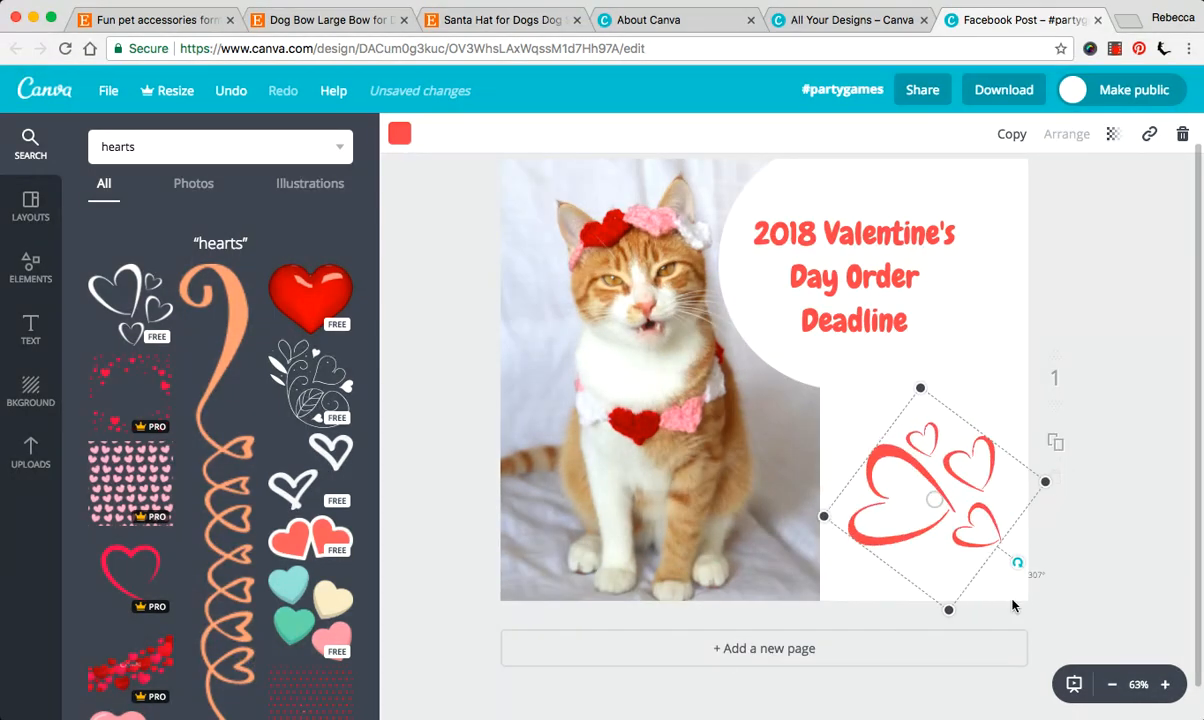
drag(1018, 562, 928, 610)
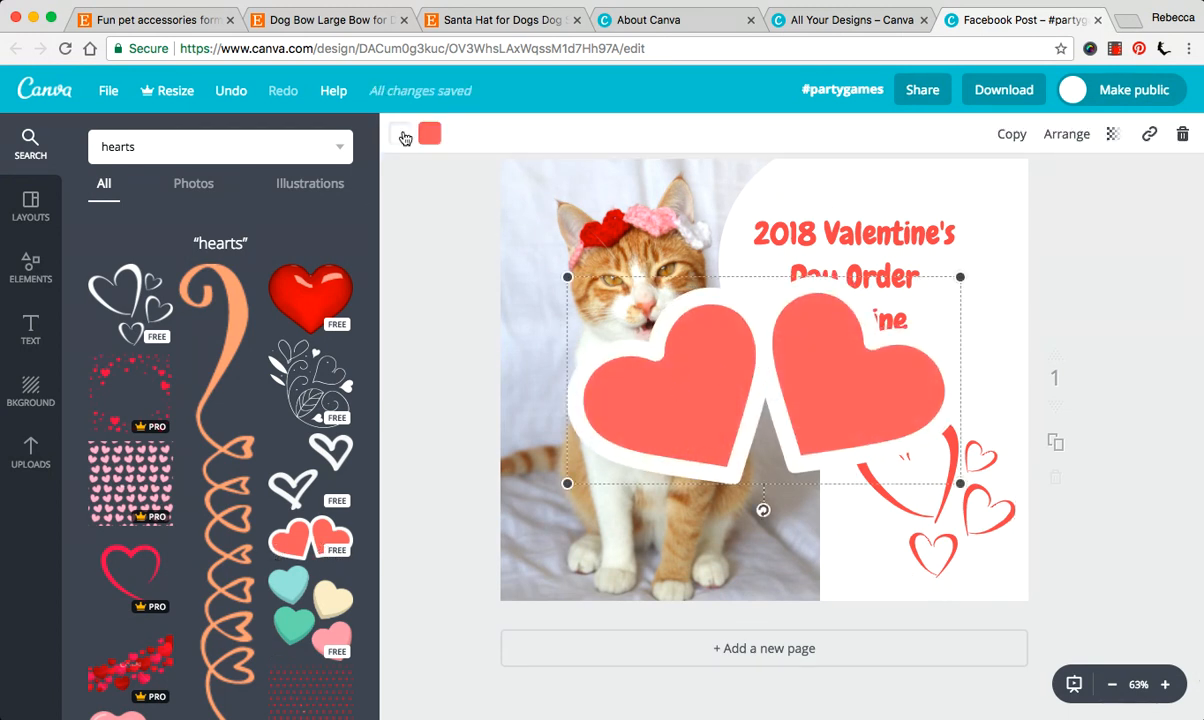
click(428, 132)
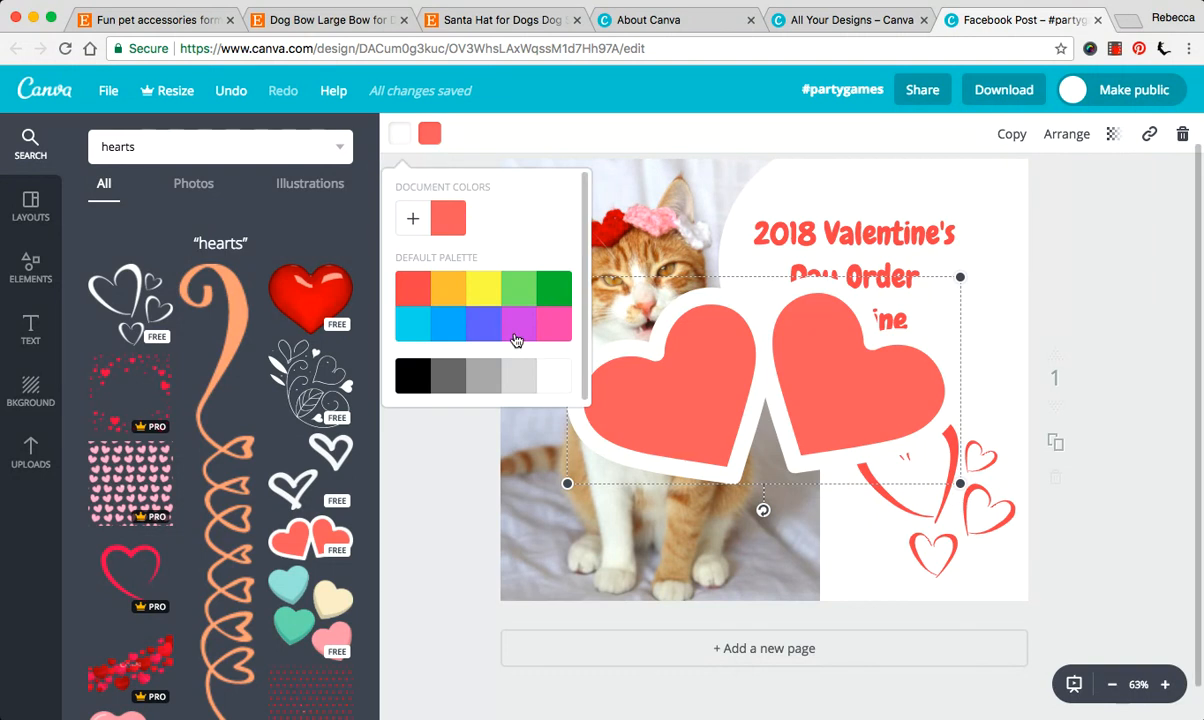
click(516, 324)
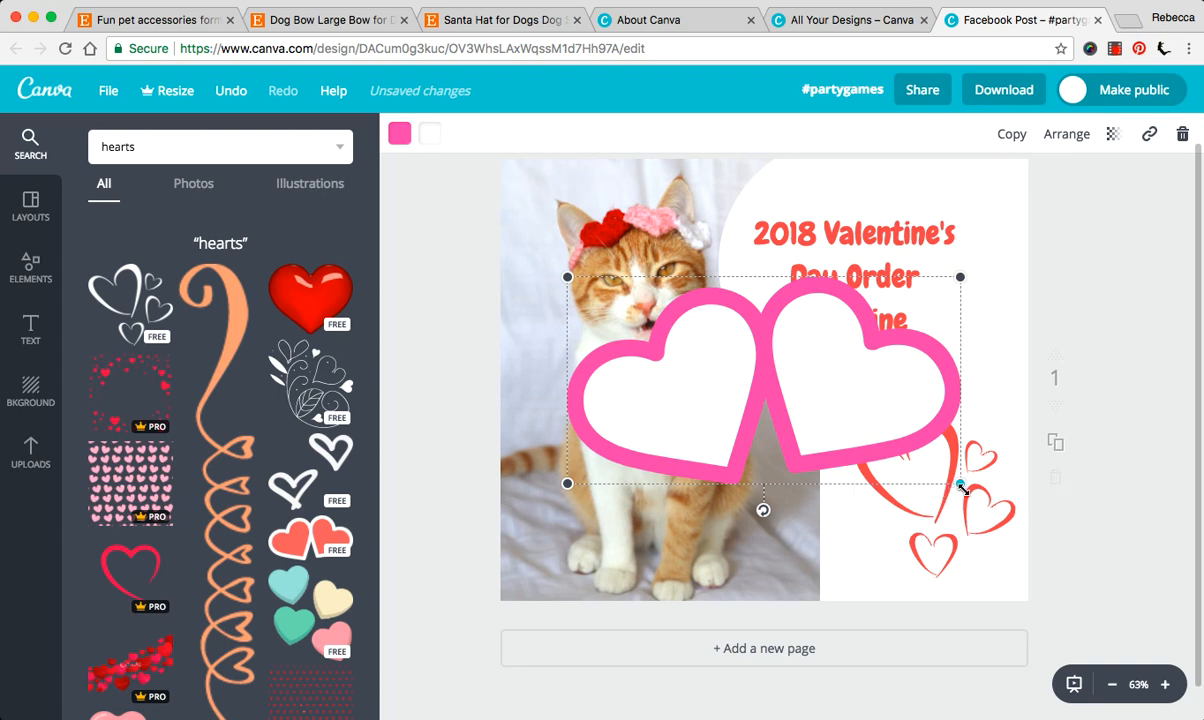
drag(764, 380, 786, 548)
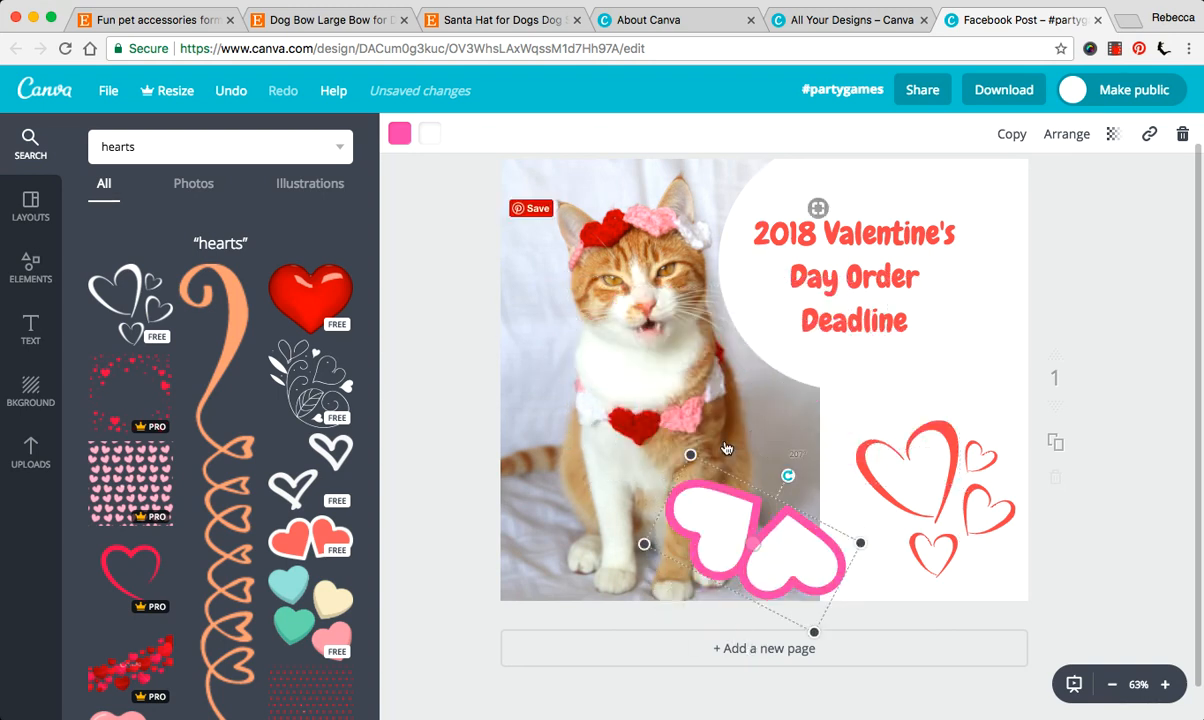
drag(756, 544, 780, 560)
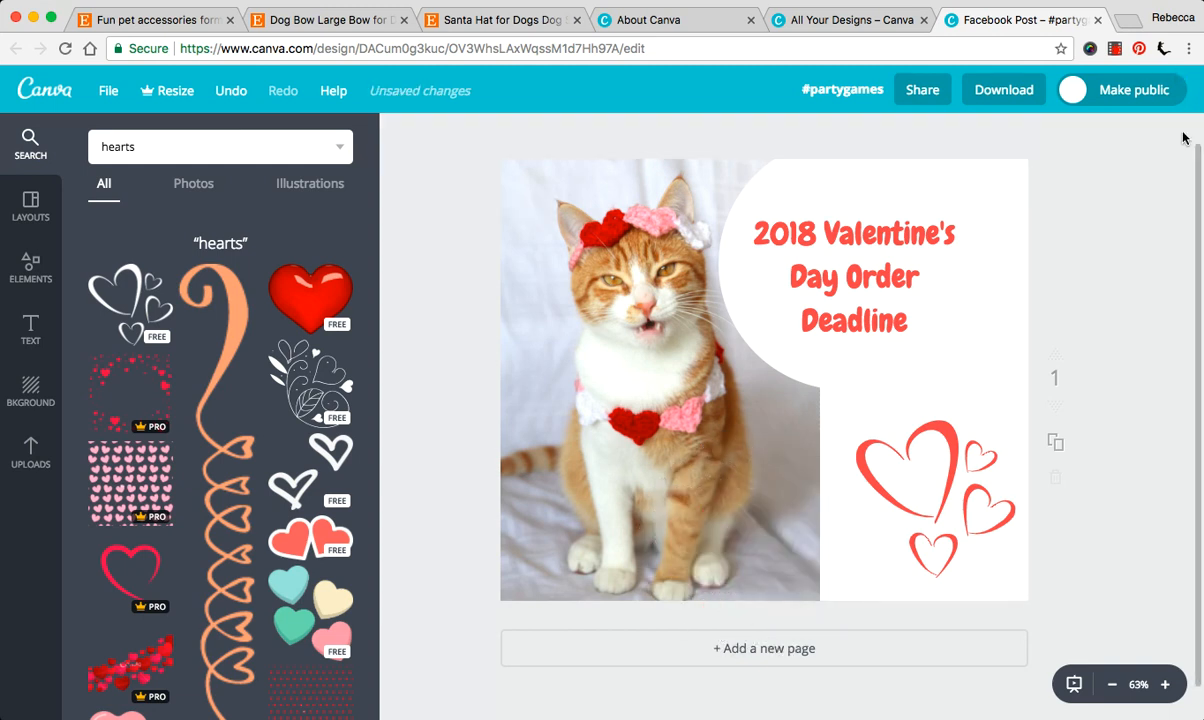
- Select the cat photo and browse its filter options without changing the post
click(660, 380)
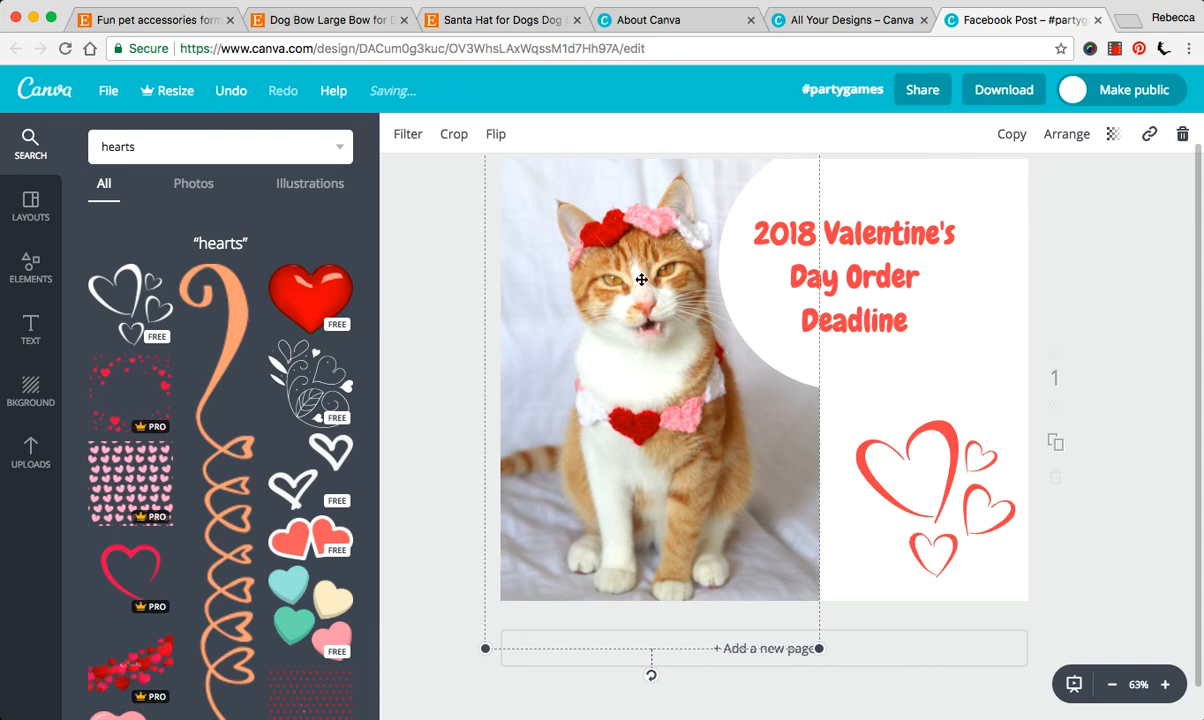
mouse_move(764, 322)
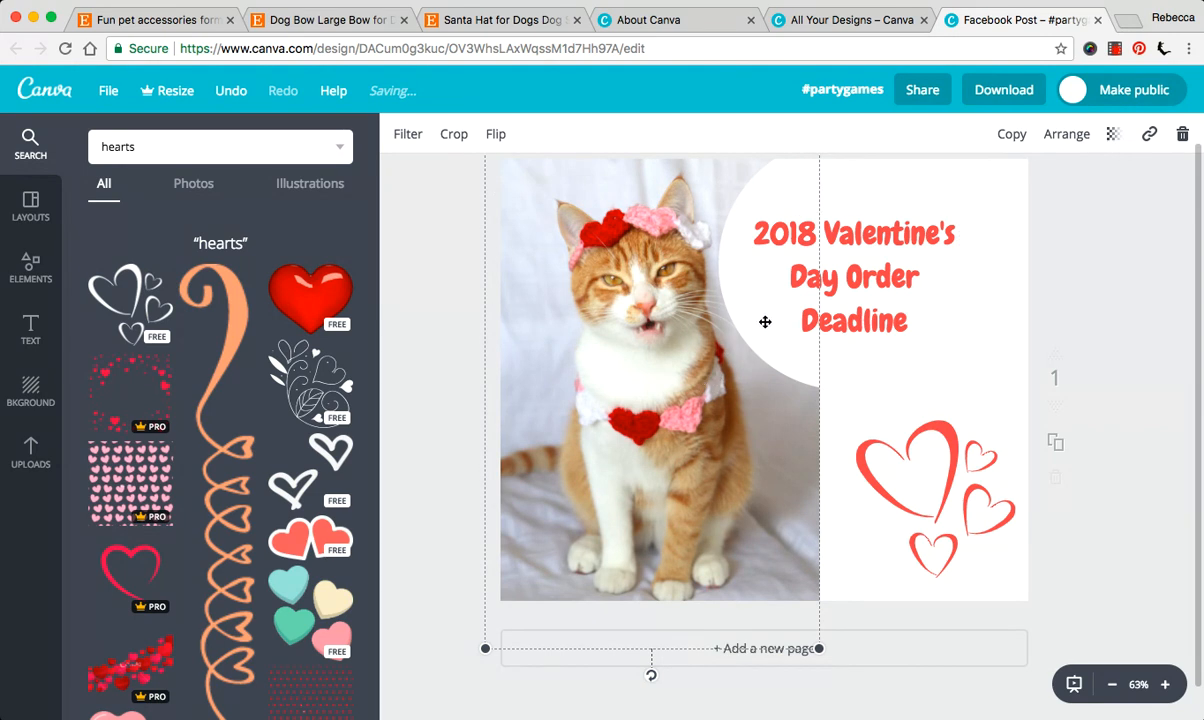
mouse_move(484, 140)
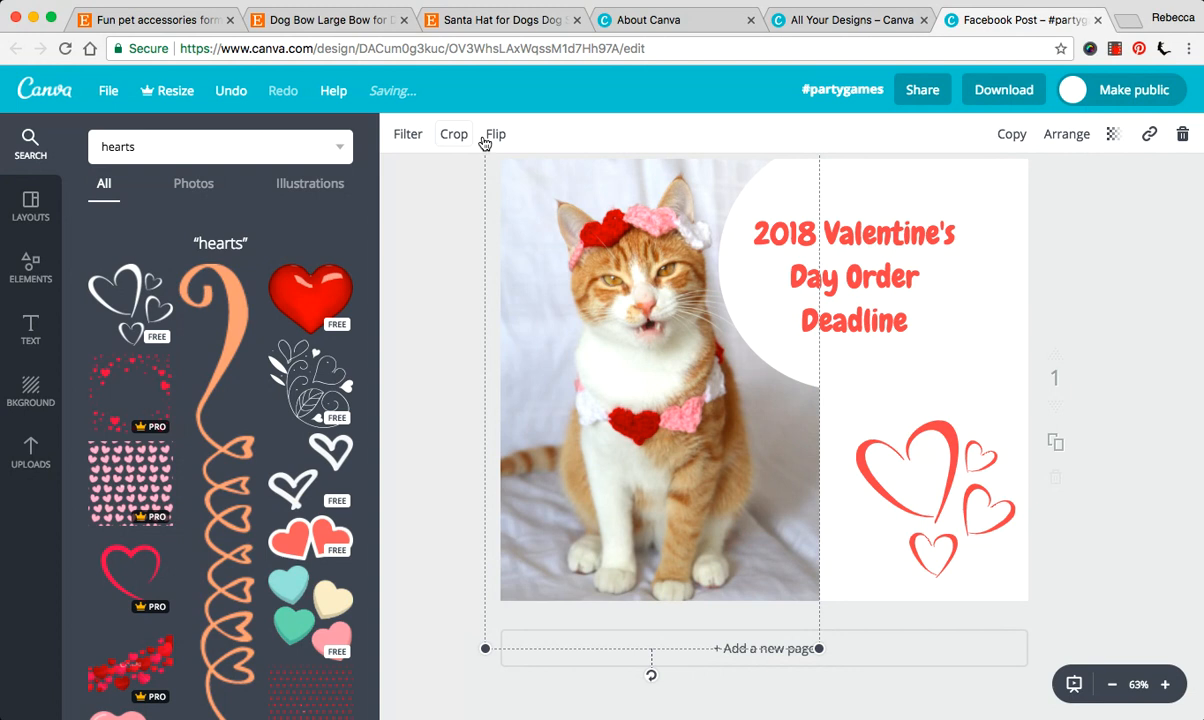
click(408, 134)
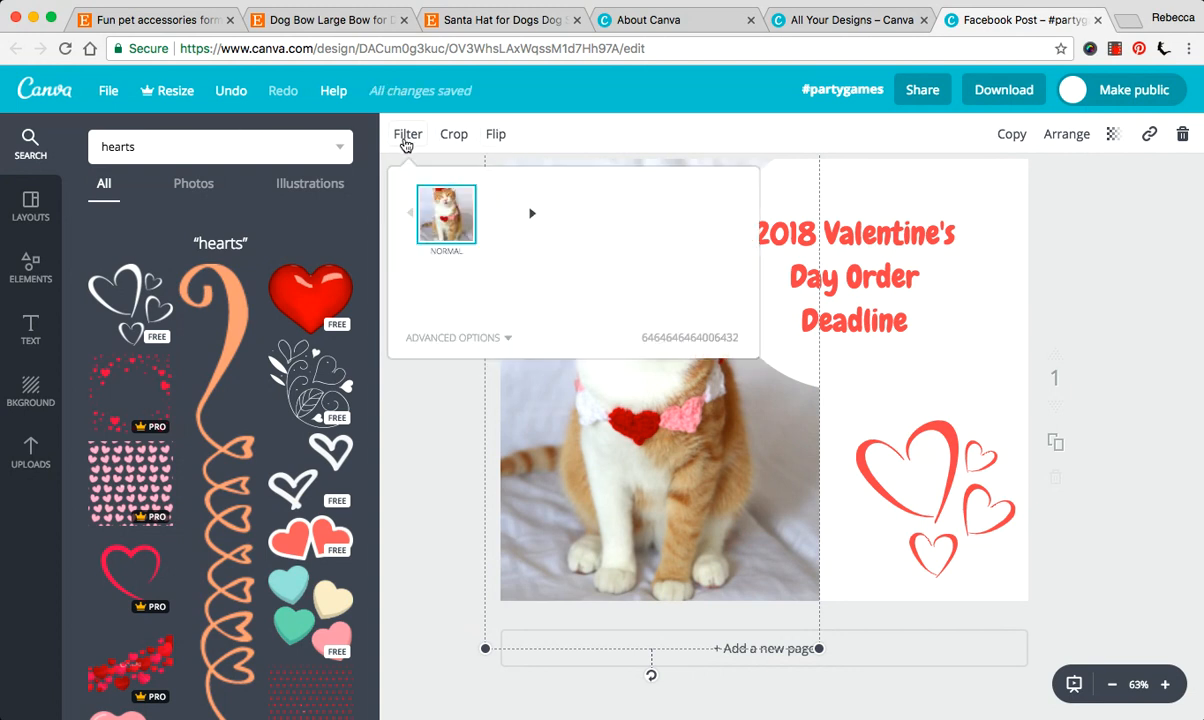
click(408, 134)
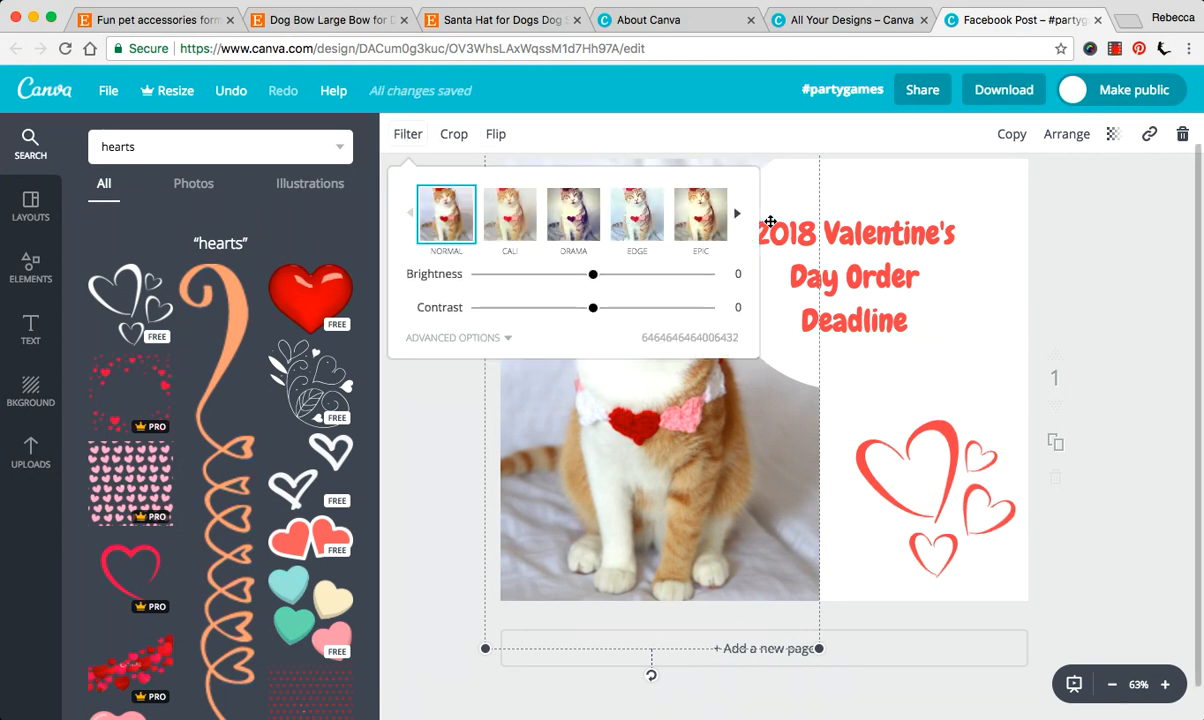
click(736, 212)
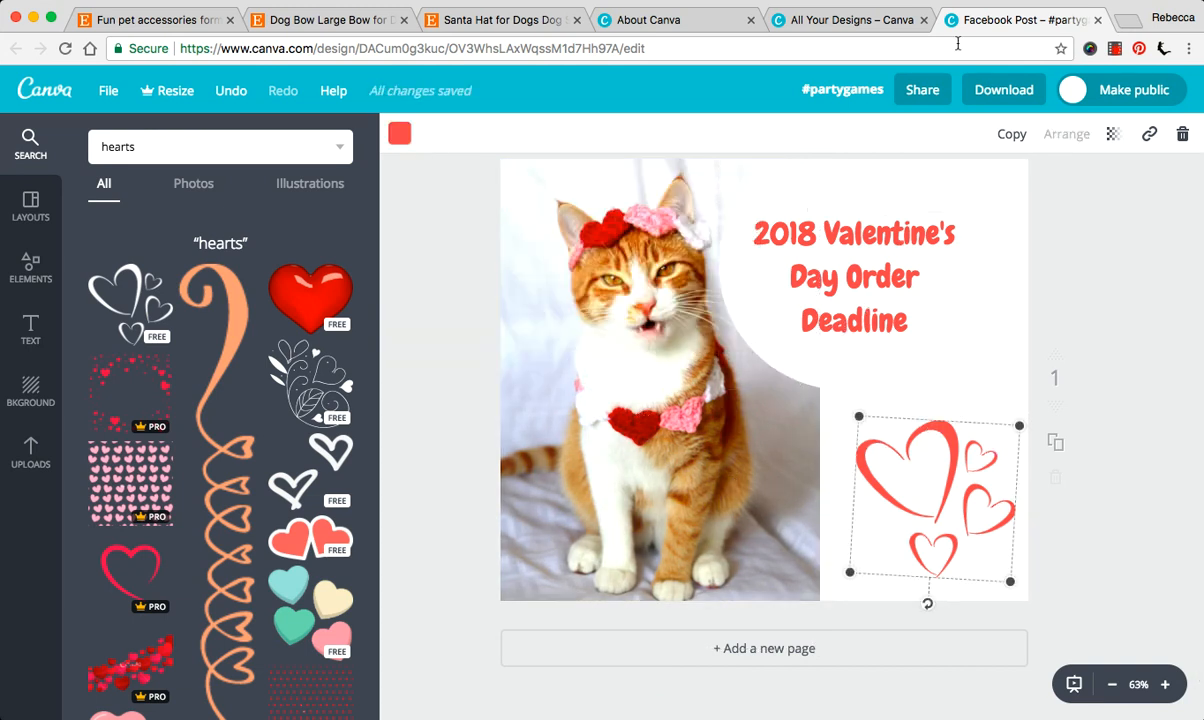
mouse_move(1116, 308)
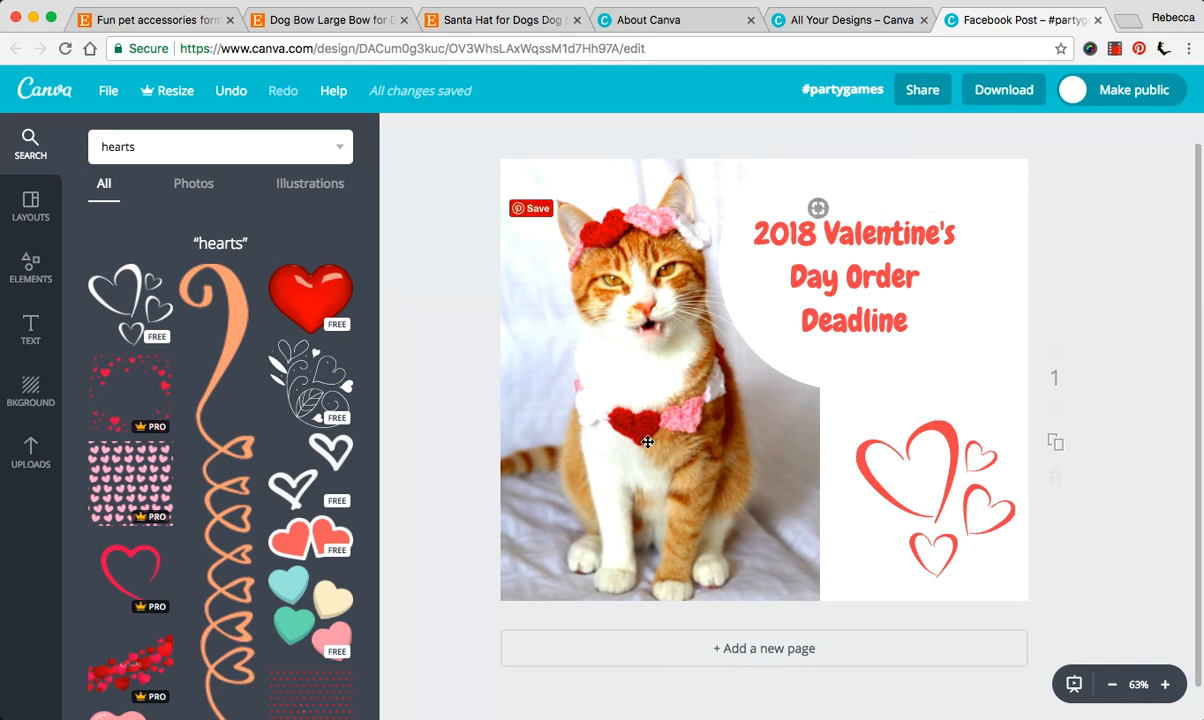
scroll(down, 3)
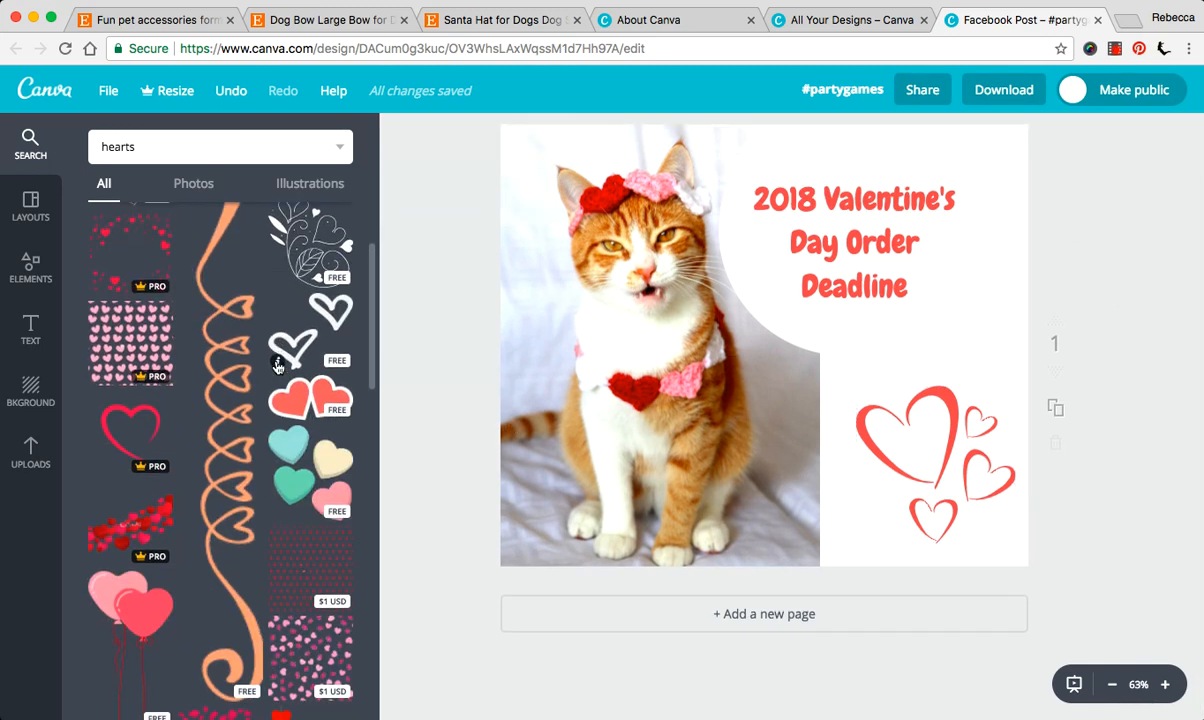
- Browse the Background colours and patterns, removing the cat photo from the post
scroll(down, 3)
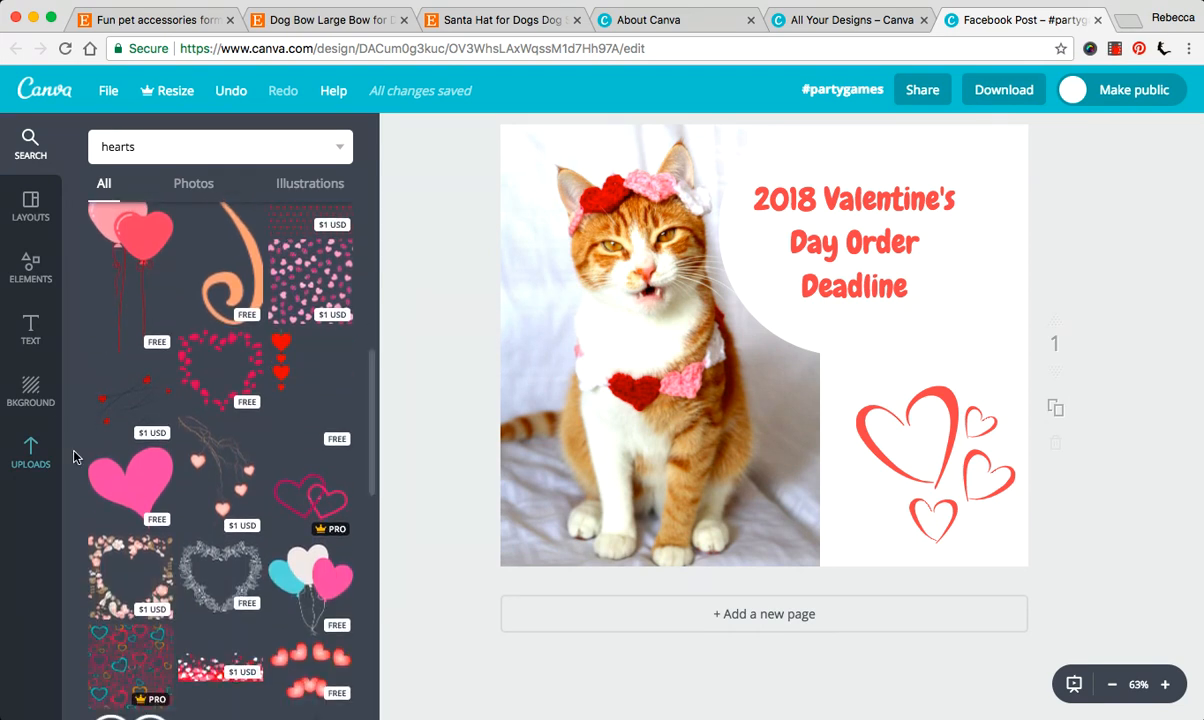
click(30, 390)
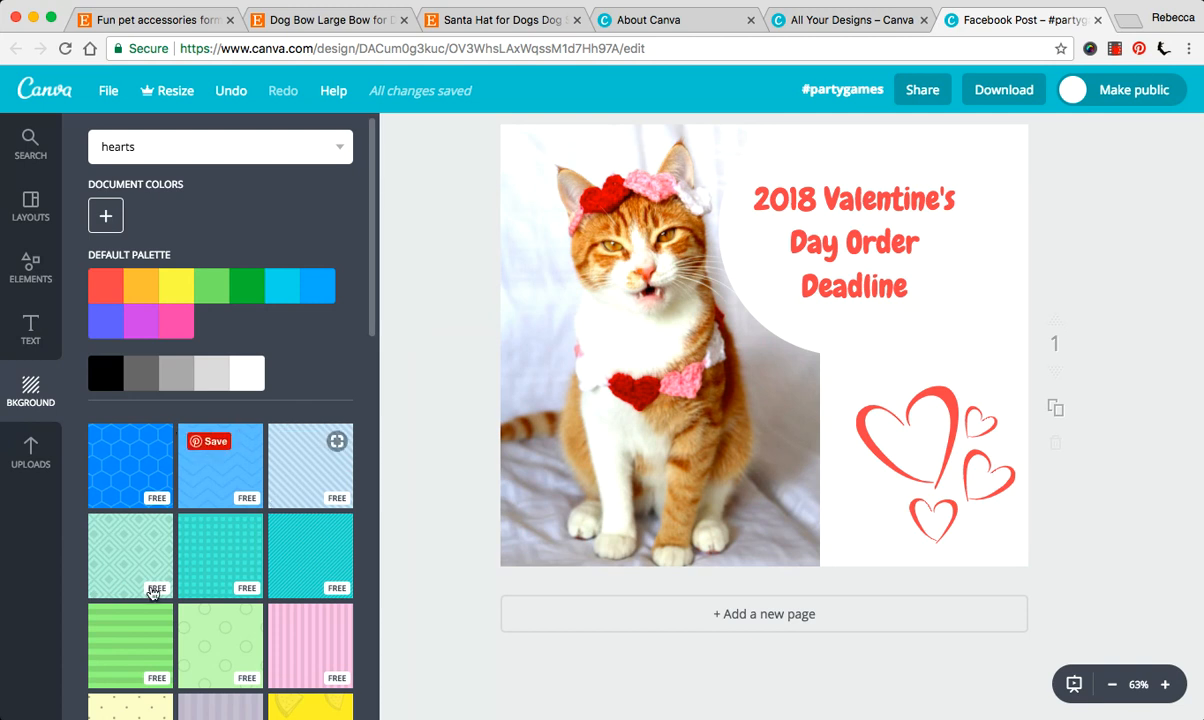
scroll(down, 3)
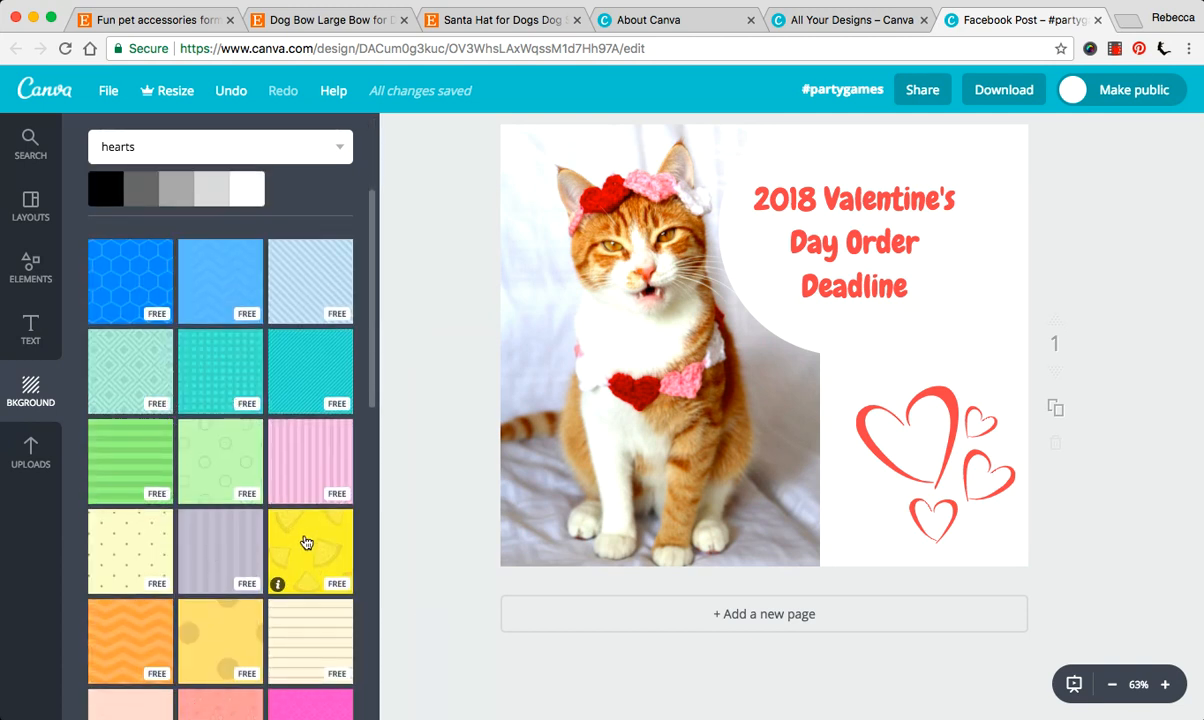
click(654, 388)
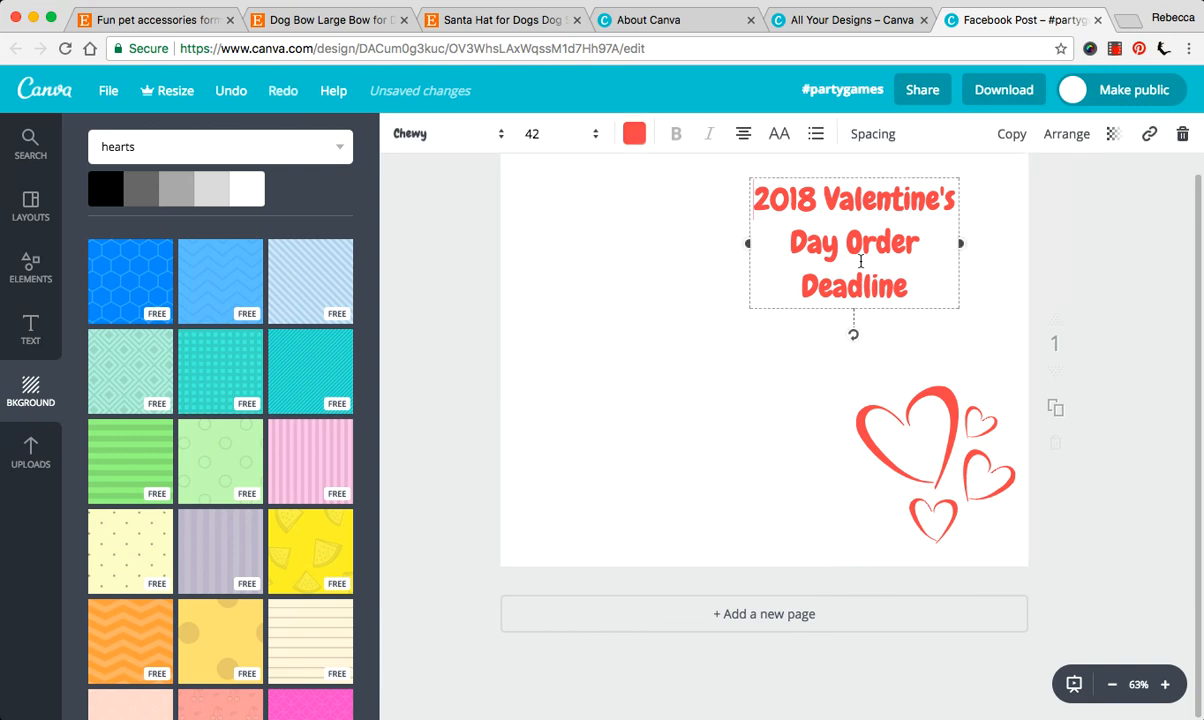
- Delete the red heart outlines, the Valentine's headline and the leftover empty element
click(920, 460)
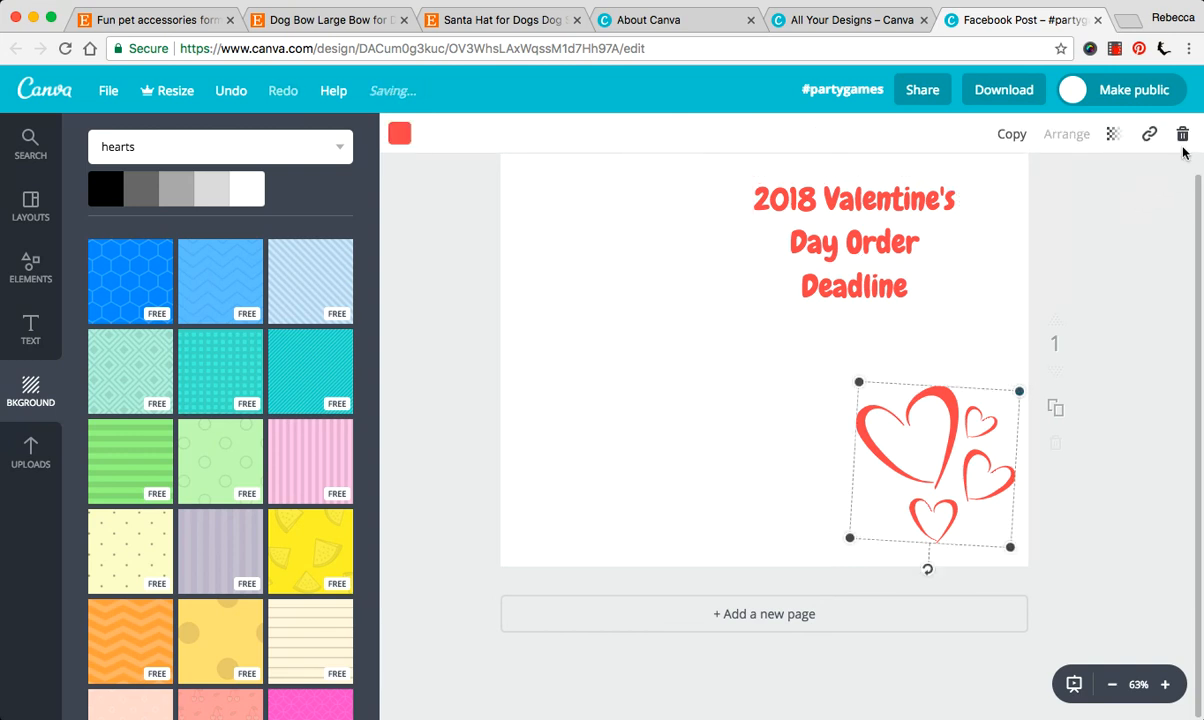
click(1184, 132)
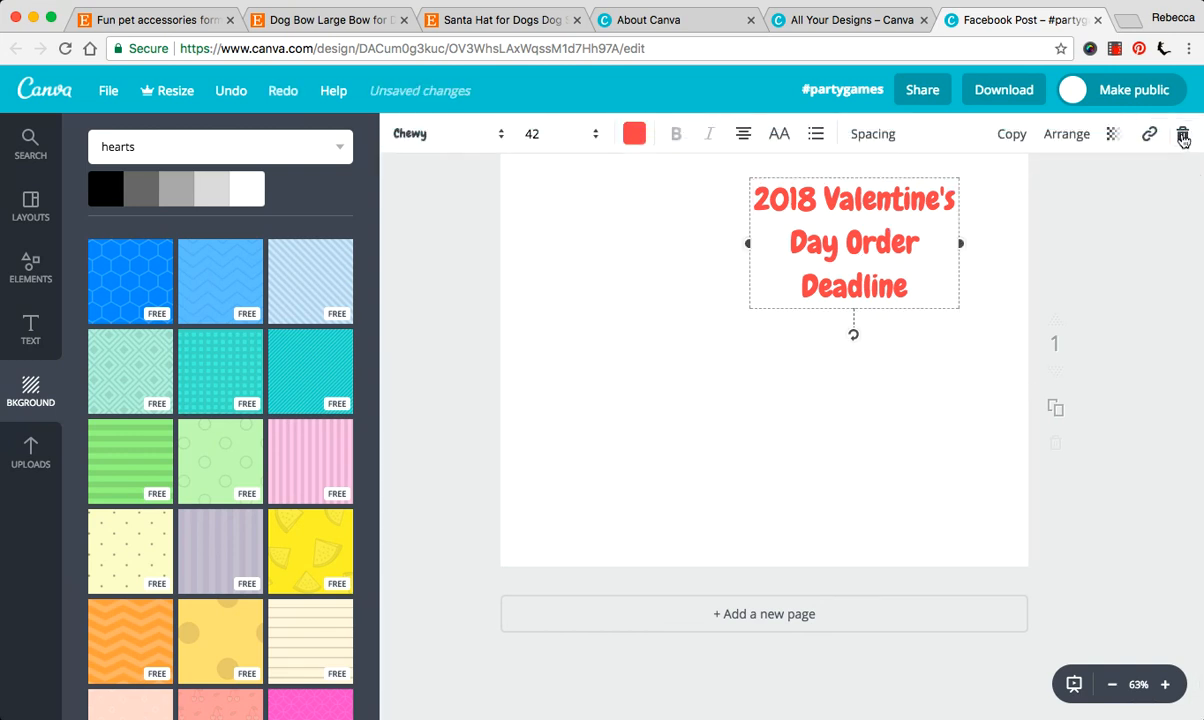
click(1184, 132)
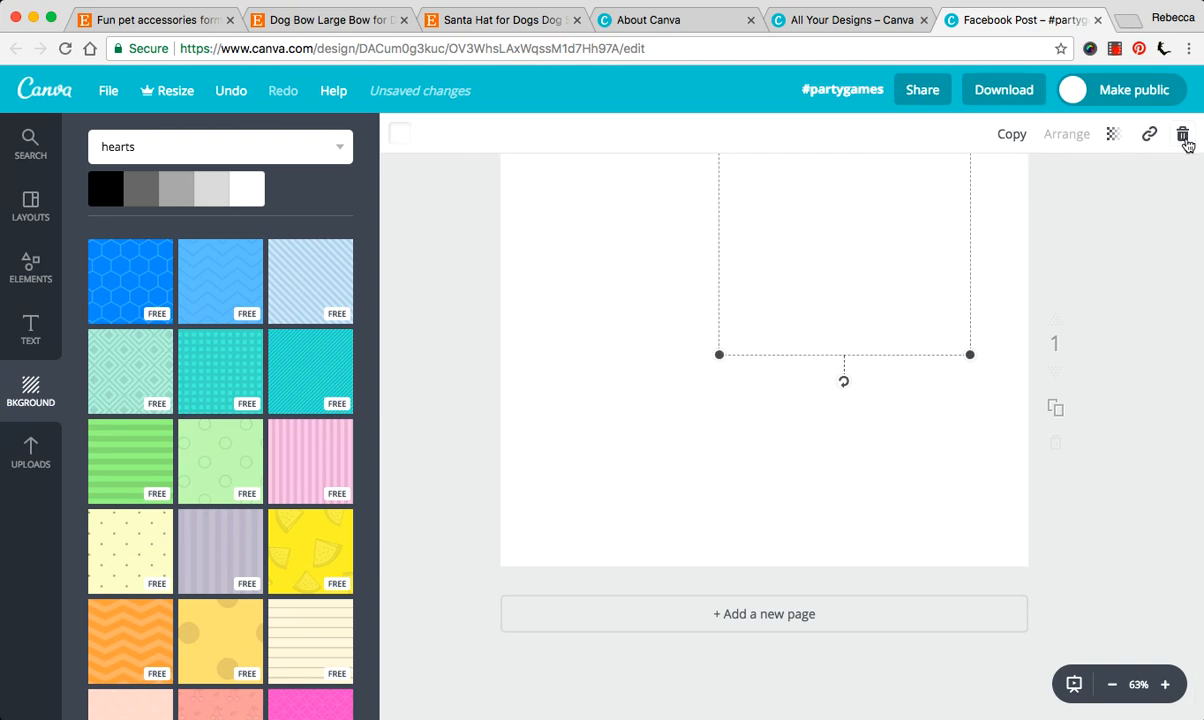
click(1184, 136)
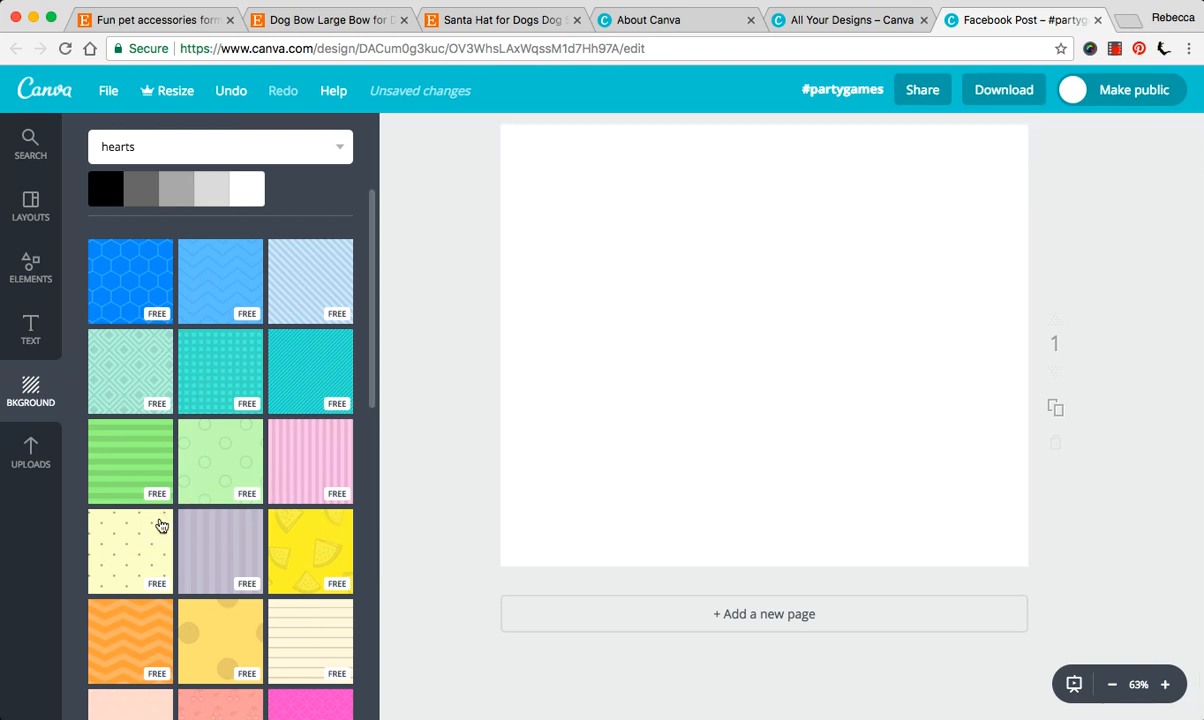
scroll(up, 3)
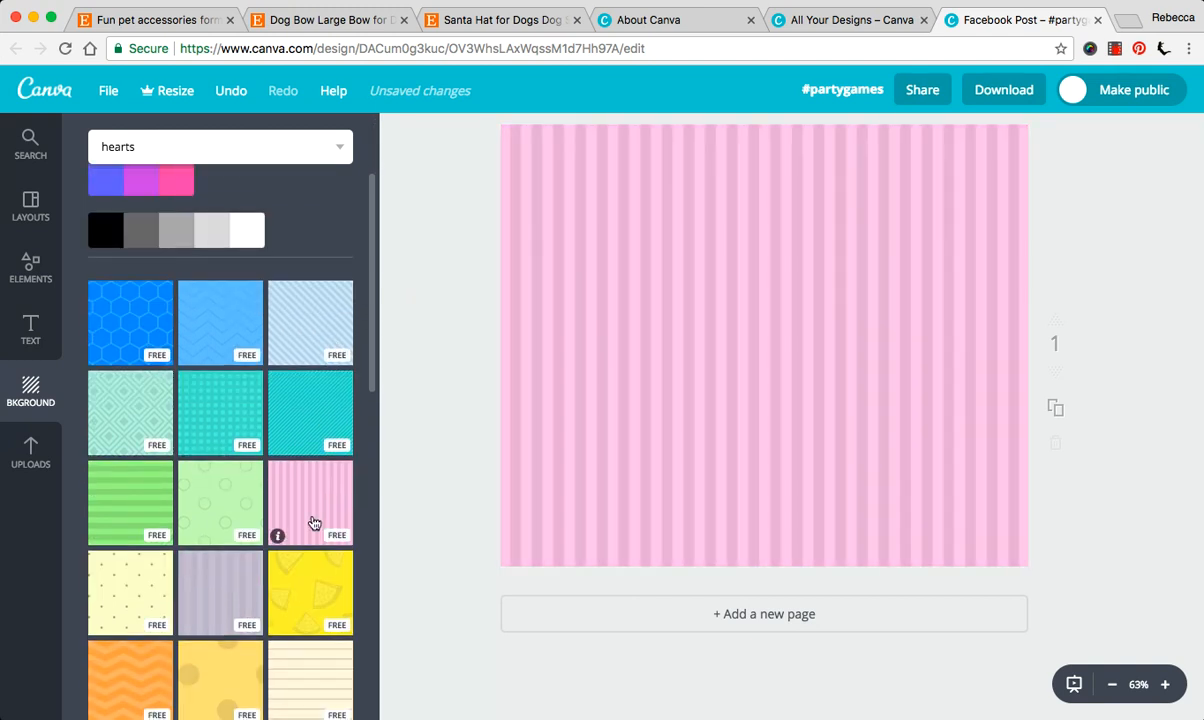
- Bring up the heading and body text choices beside the pink striped page
click(30, 330)
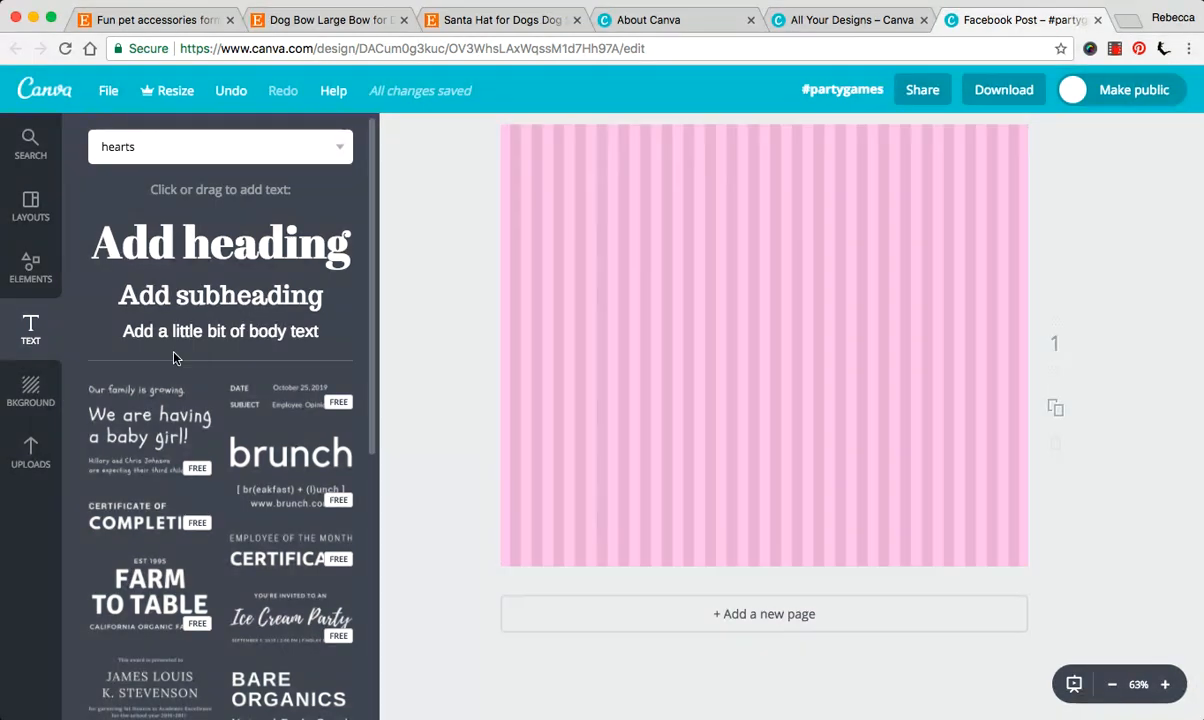
- Add the Ice Cream Party invitation text block and enlarge it across the page
scroll(down, 3)
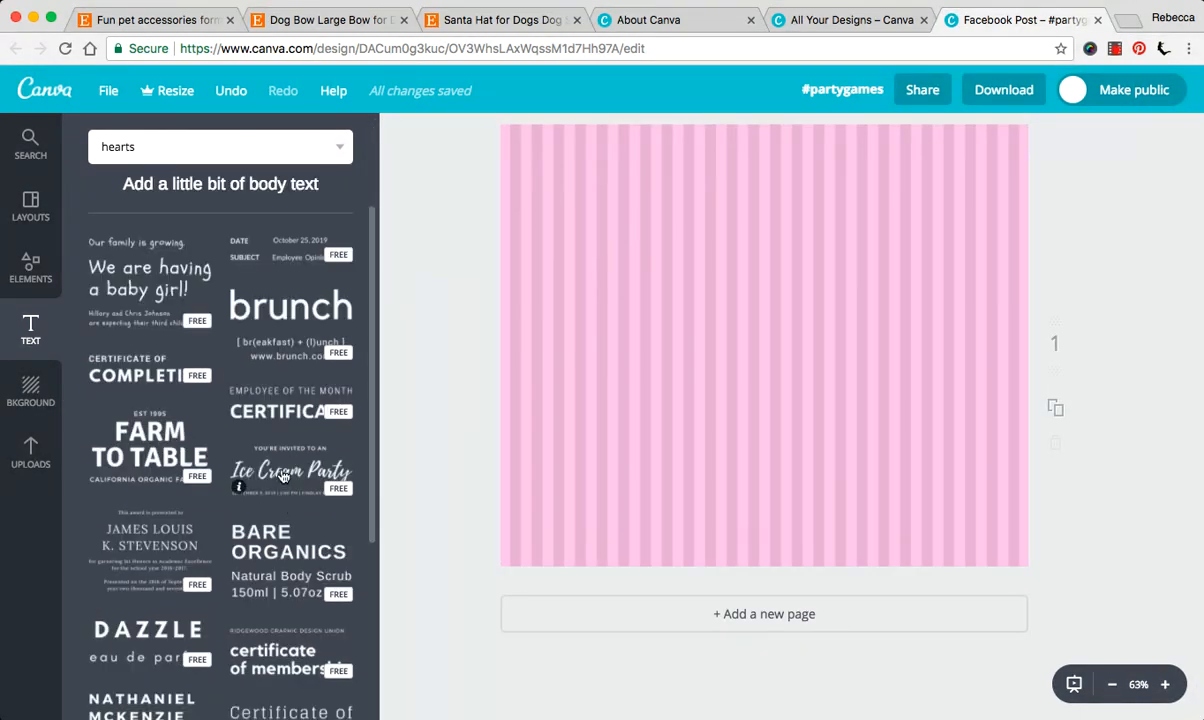
click(290, 472)
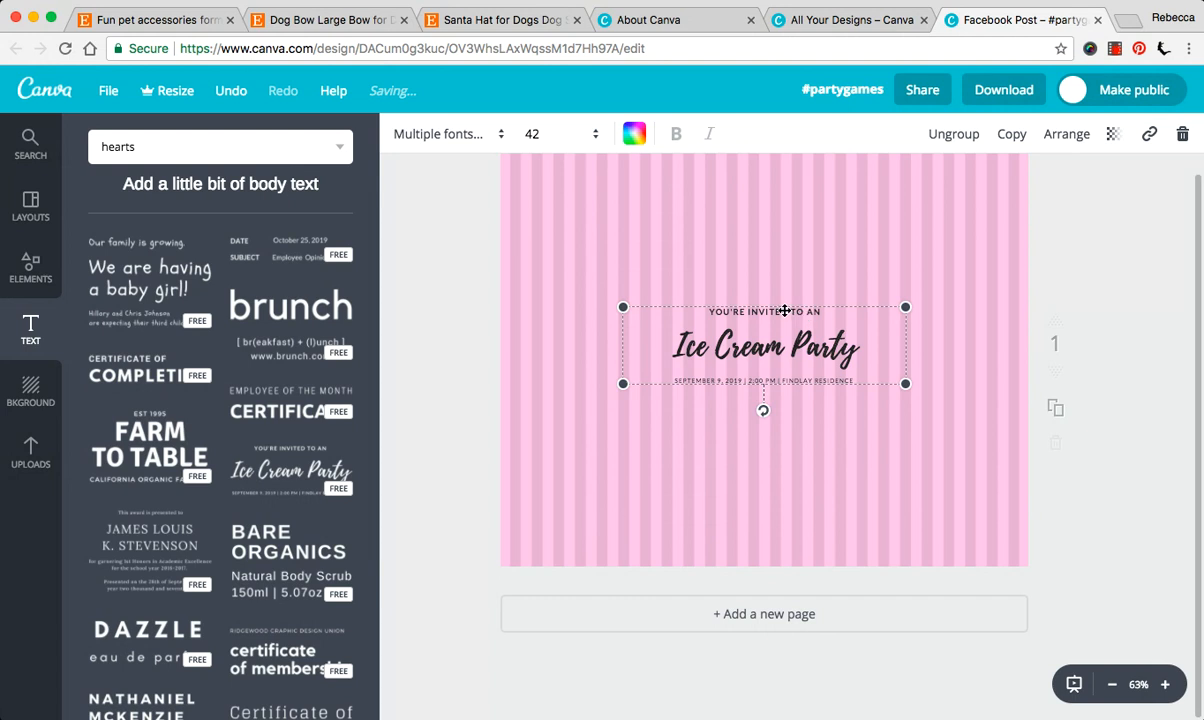
click(764, 312)
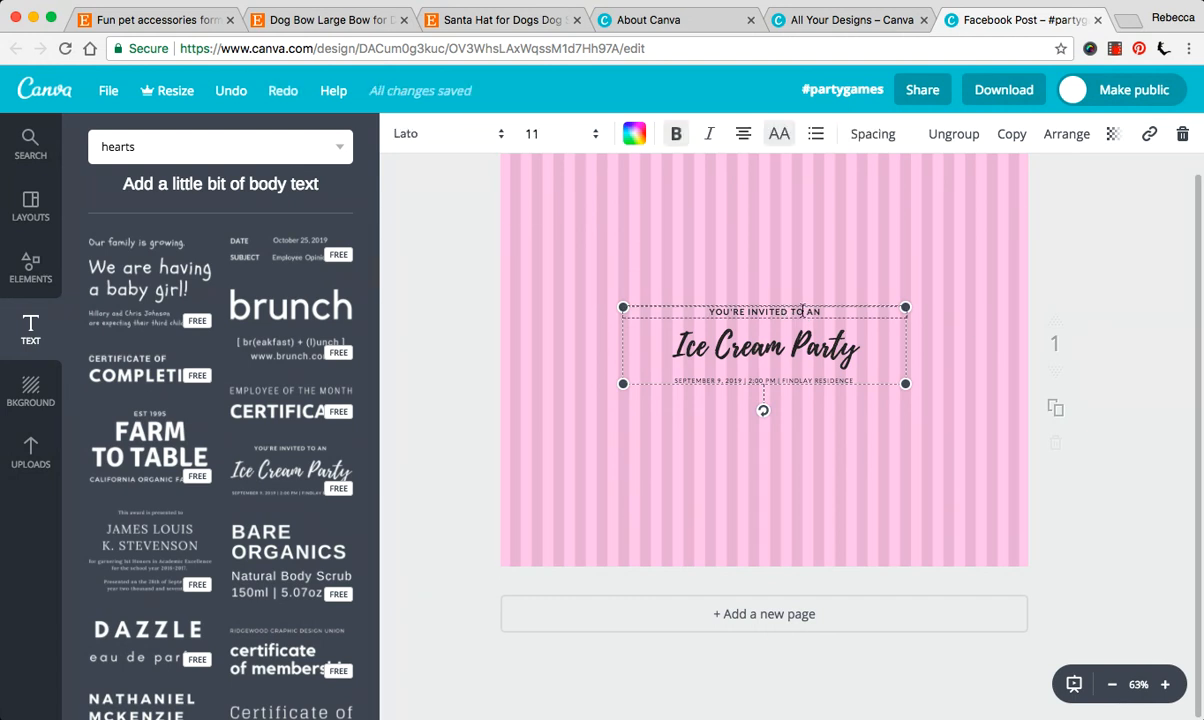
drag(904, 384, 1148, 384)
text(2018)
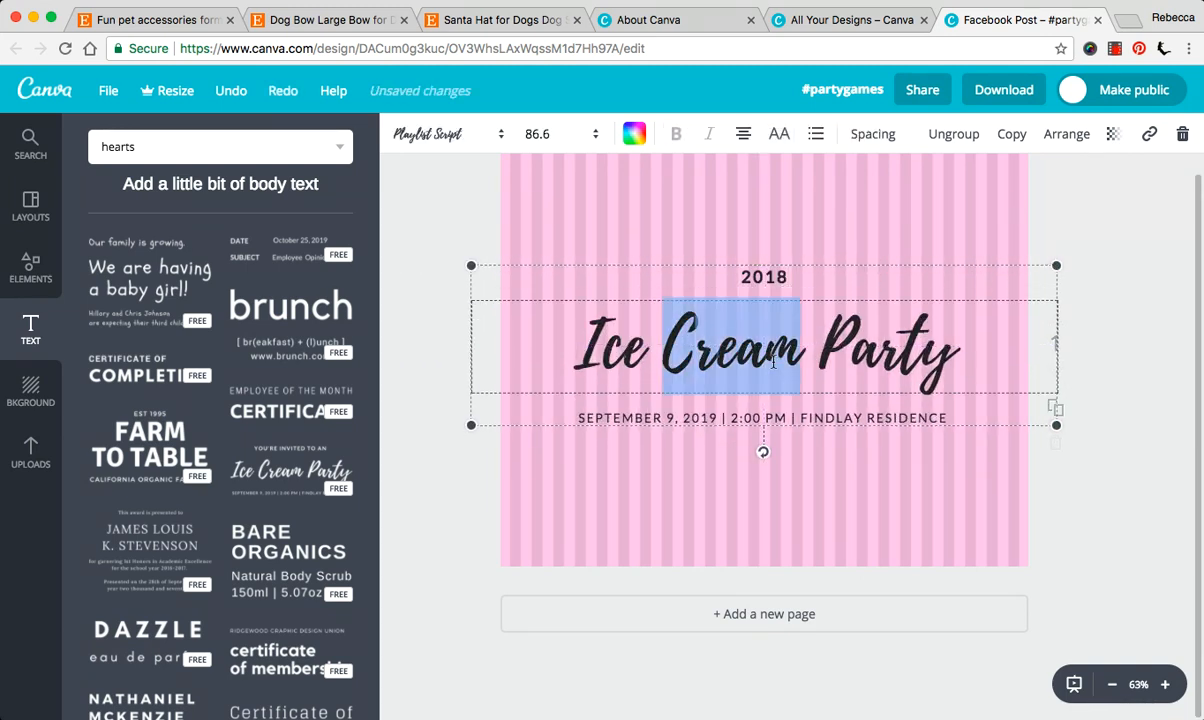
- Retype the lines to read Valentine's Day and BLAH BLAH, glancing at the Etsy dog bow listing
text(Valentin)
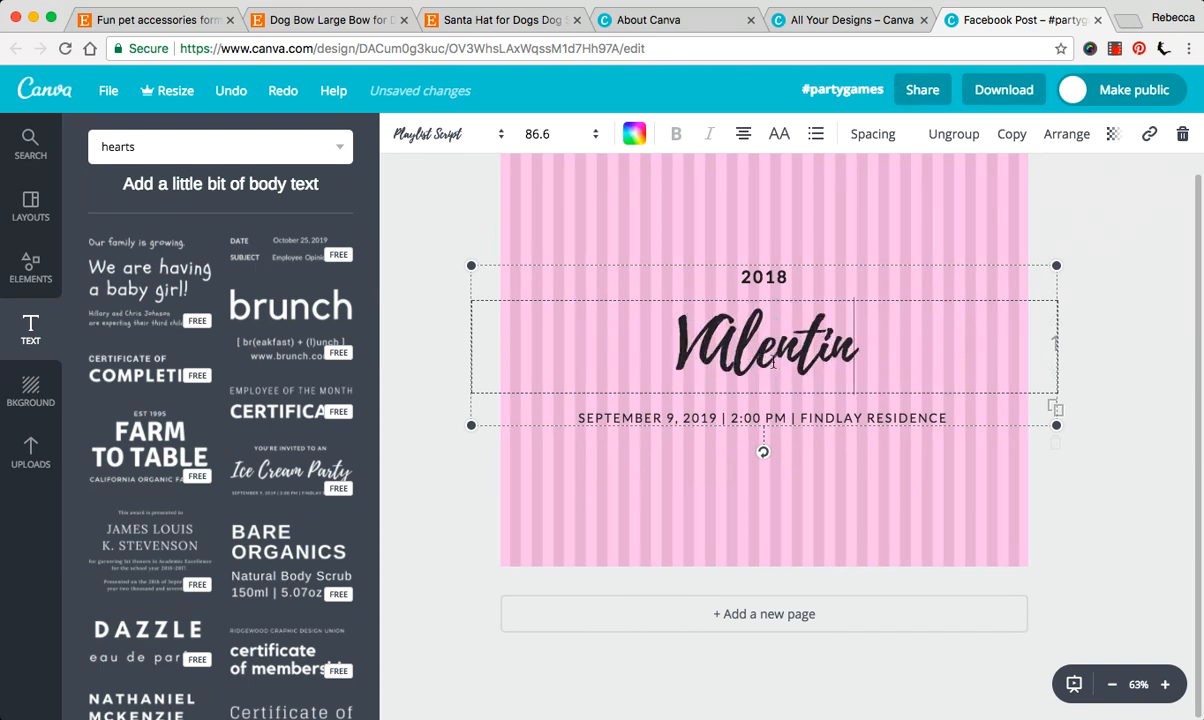
text(e's Day)
click(764, 418)
text(BALH)
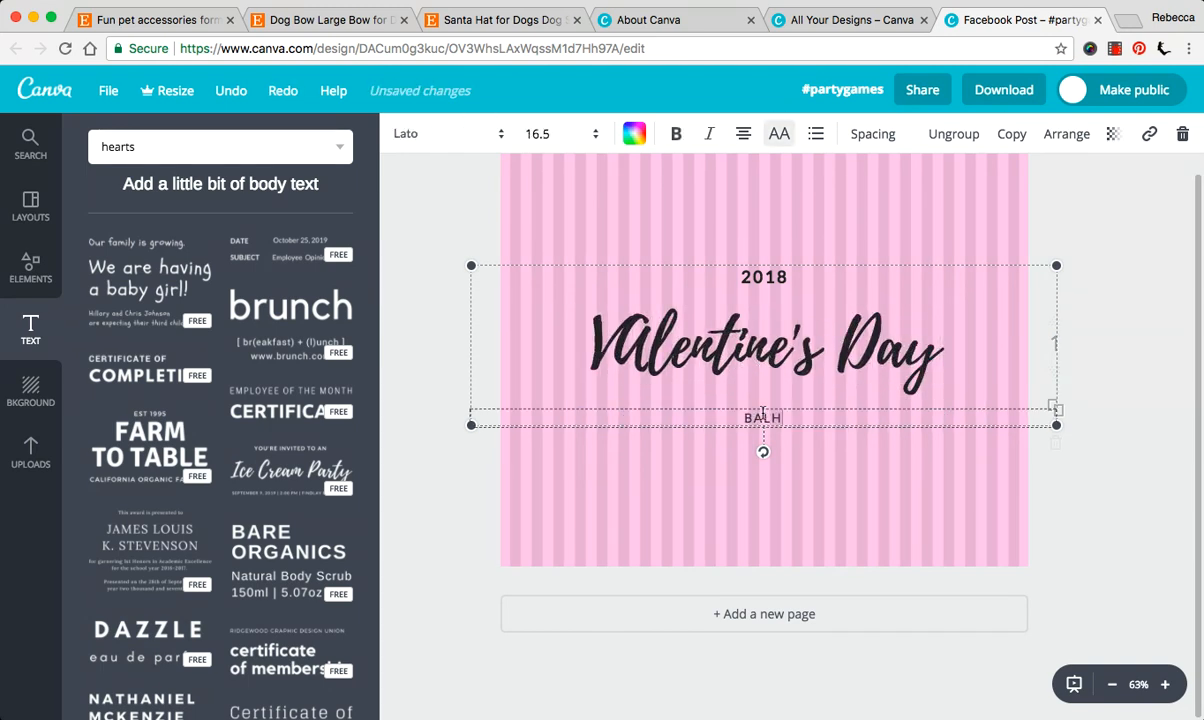
text(BLAH BLAH)
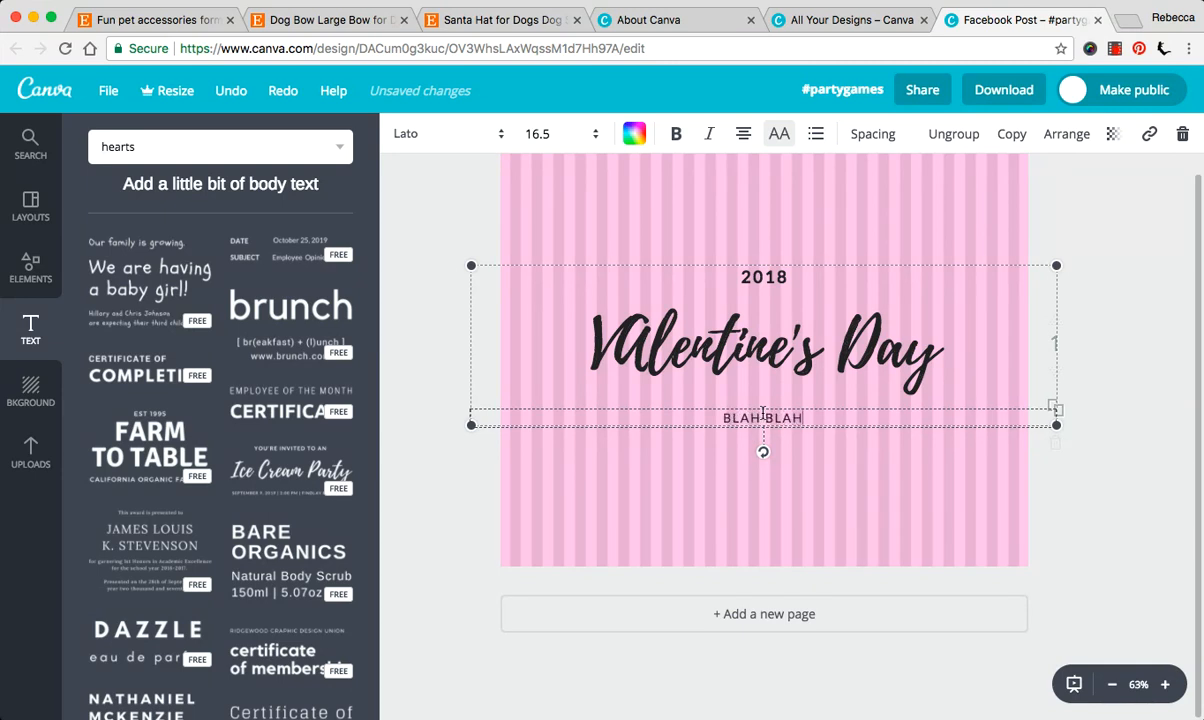
click(524, 308)
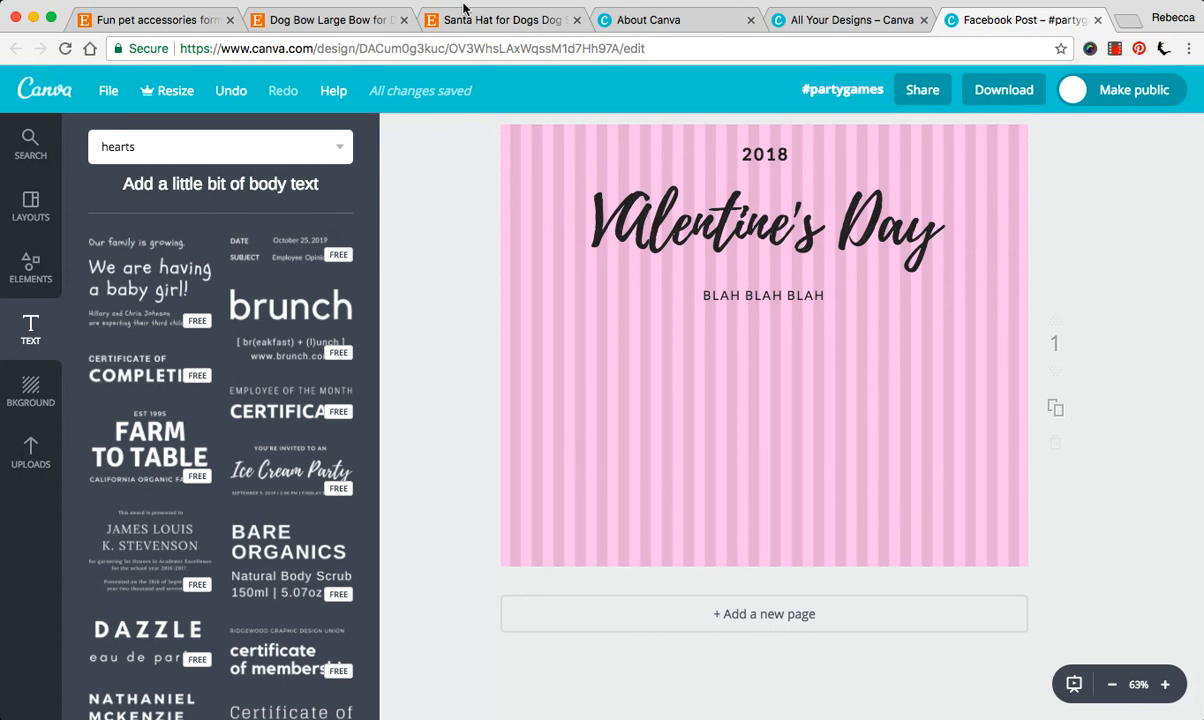
click(320, 20)
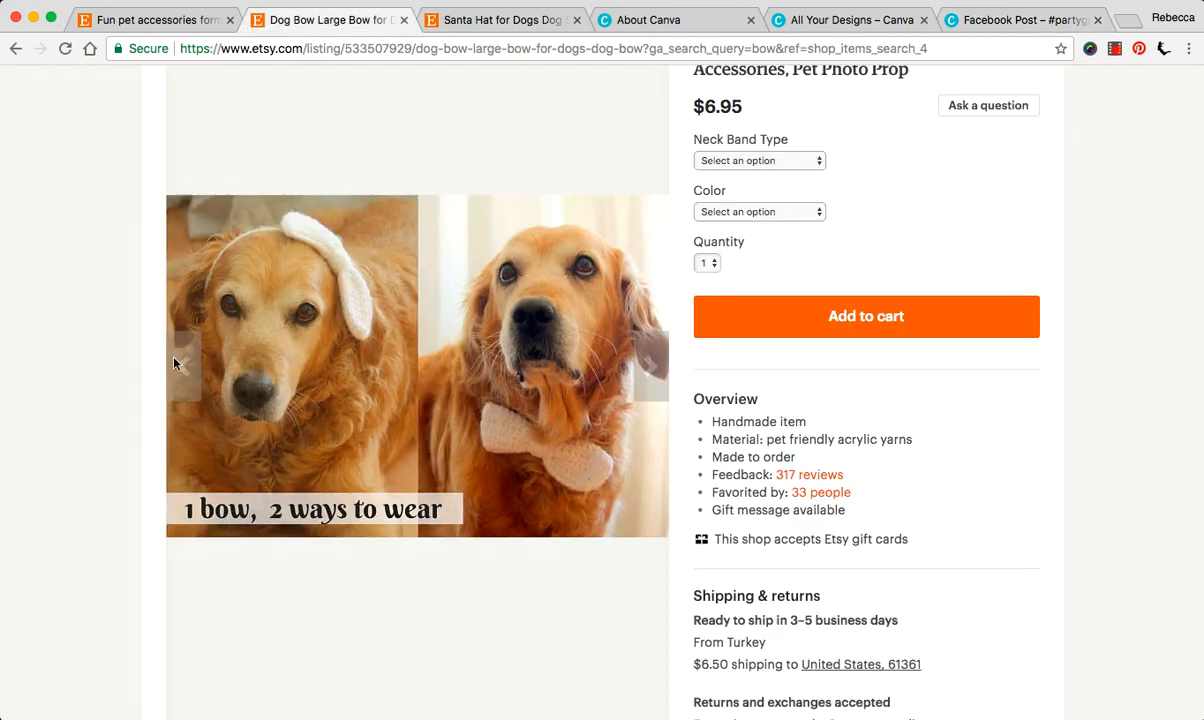
click(848, 20)
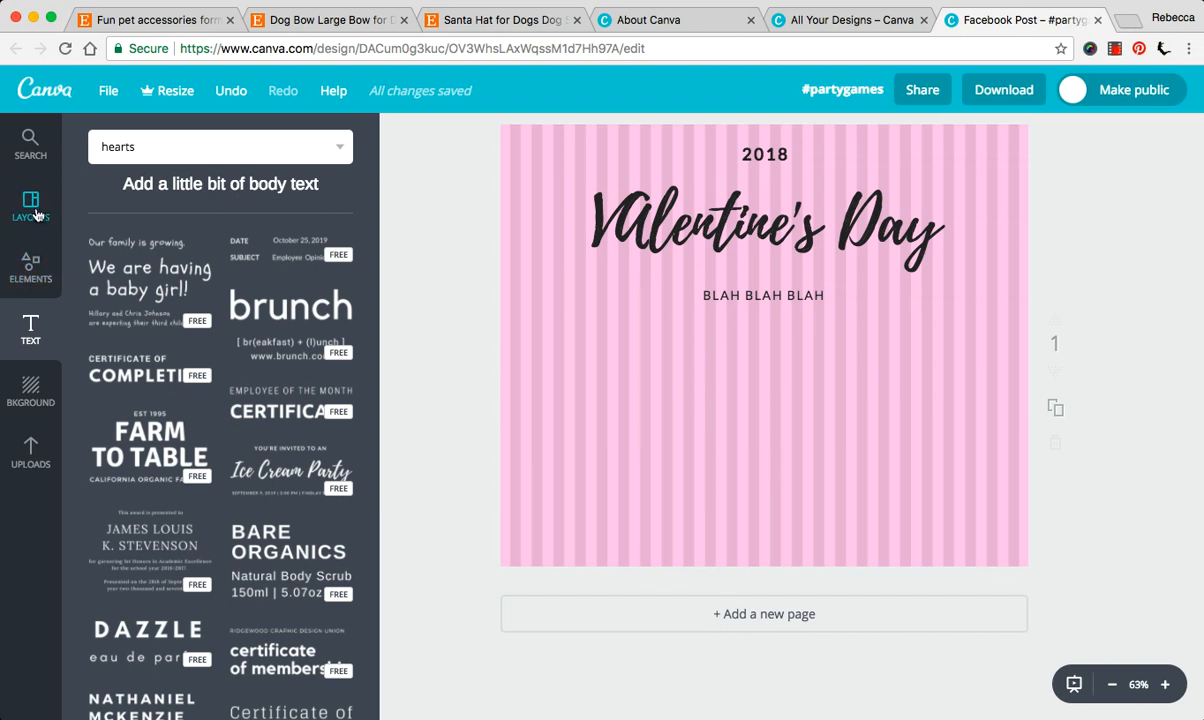
- Browse the Elements photo frame designs, scrolling through the options
click(30, 270)
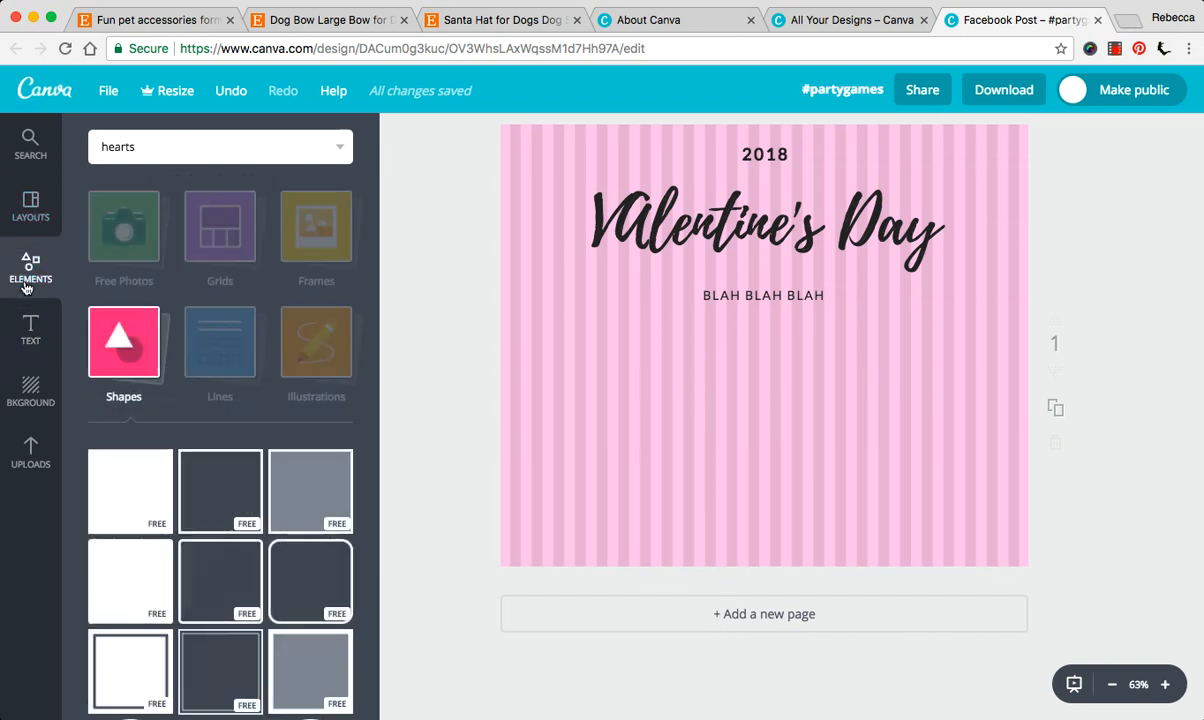
mouse_move(30, 336)
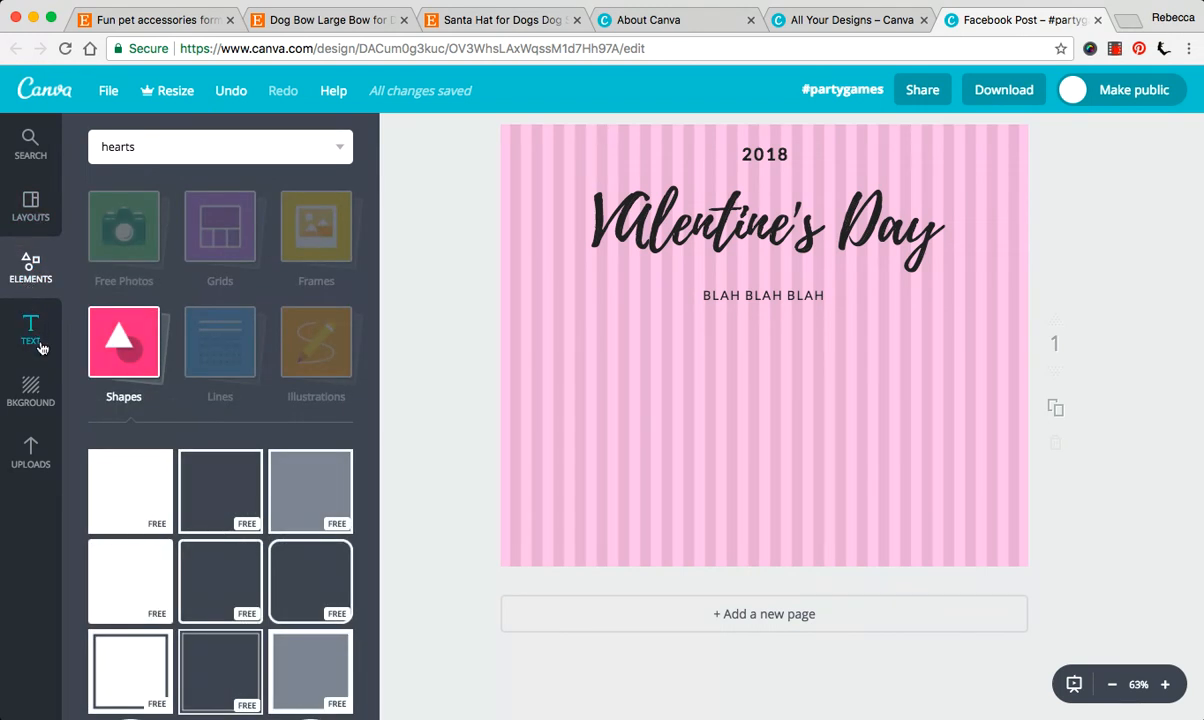
click(30, 330)
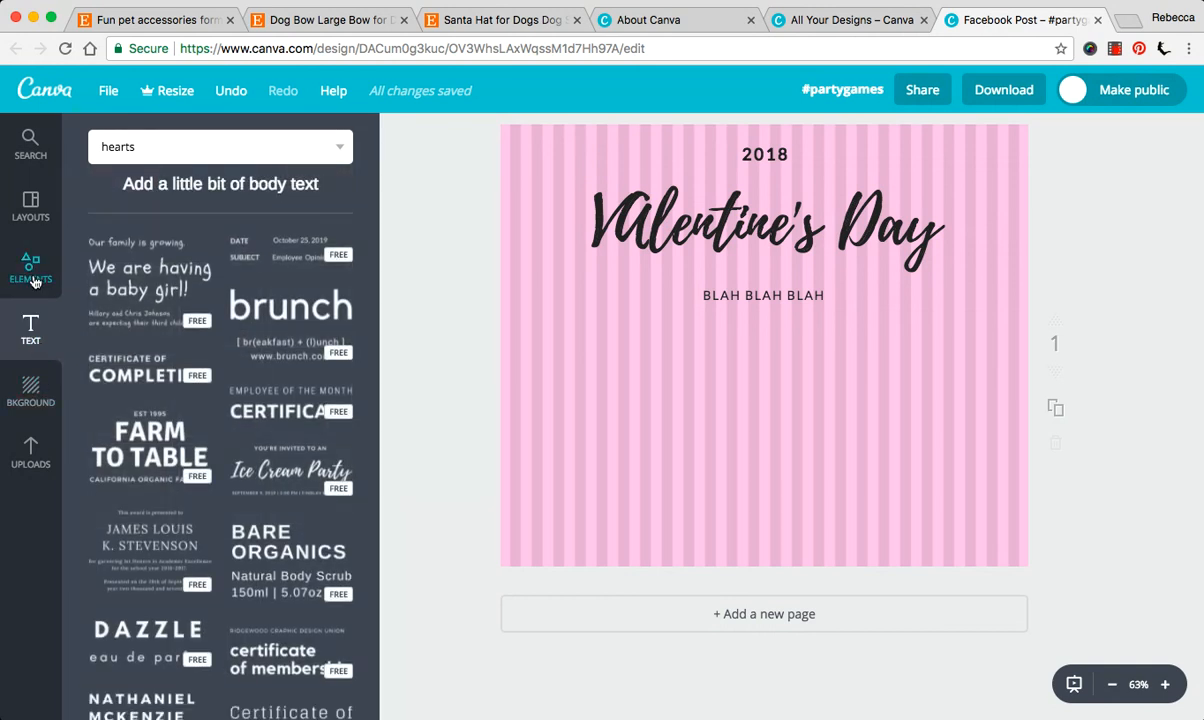
click(30, 264)
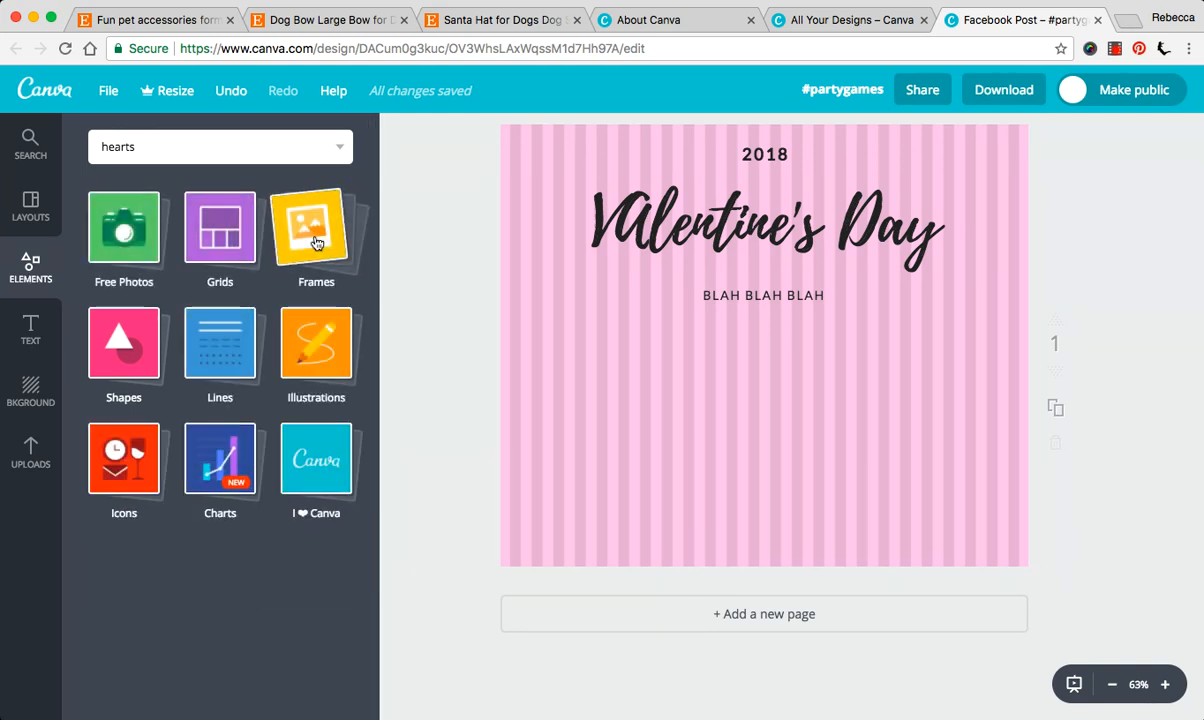
click(316, 228)
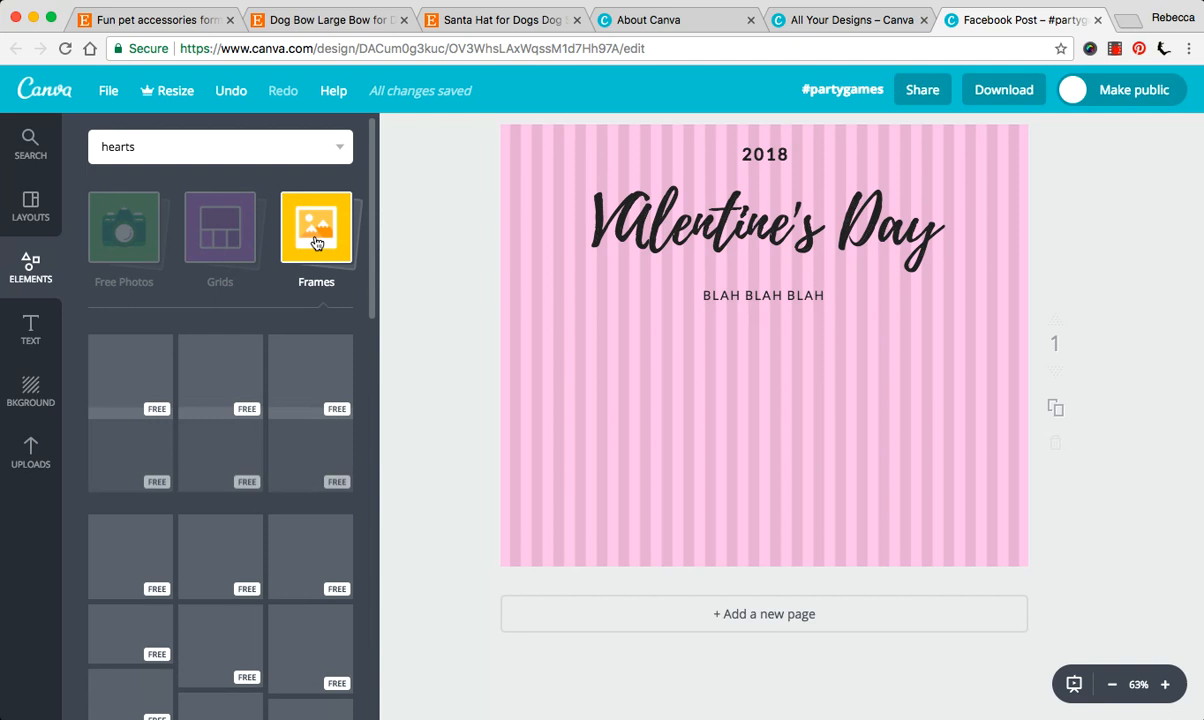
scroll(down, 3)
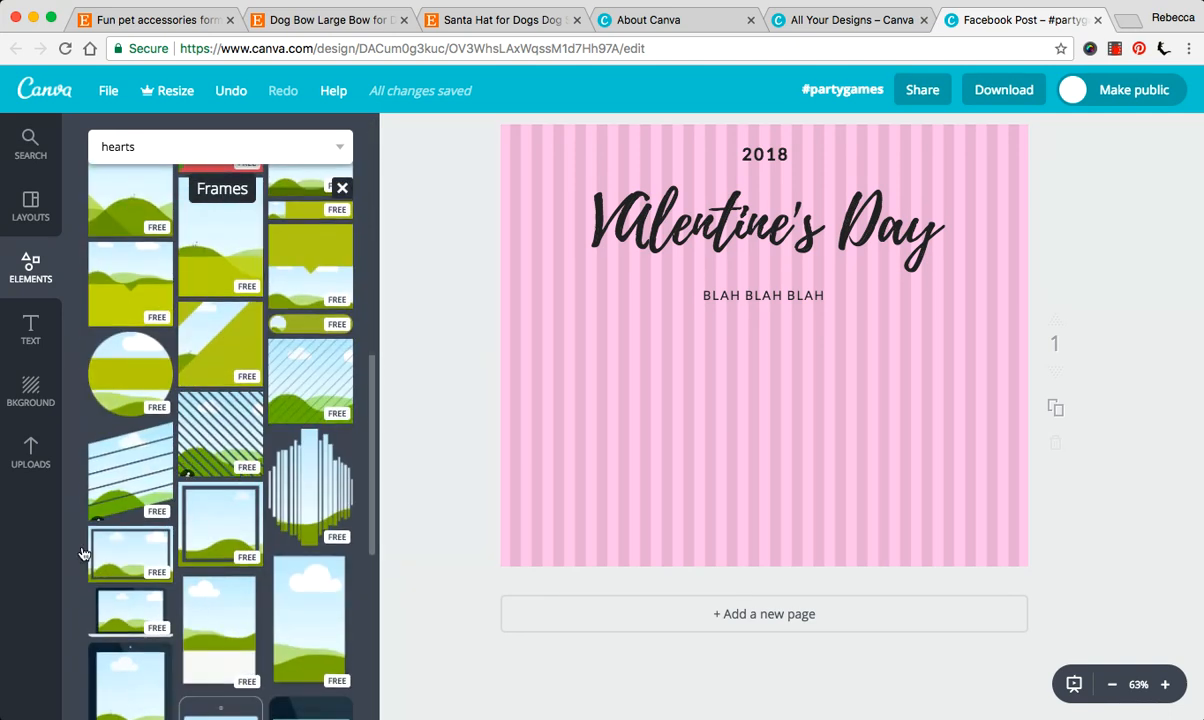
scroll(down, 3)
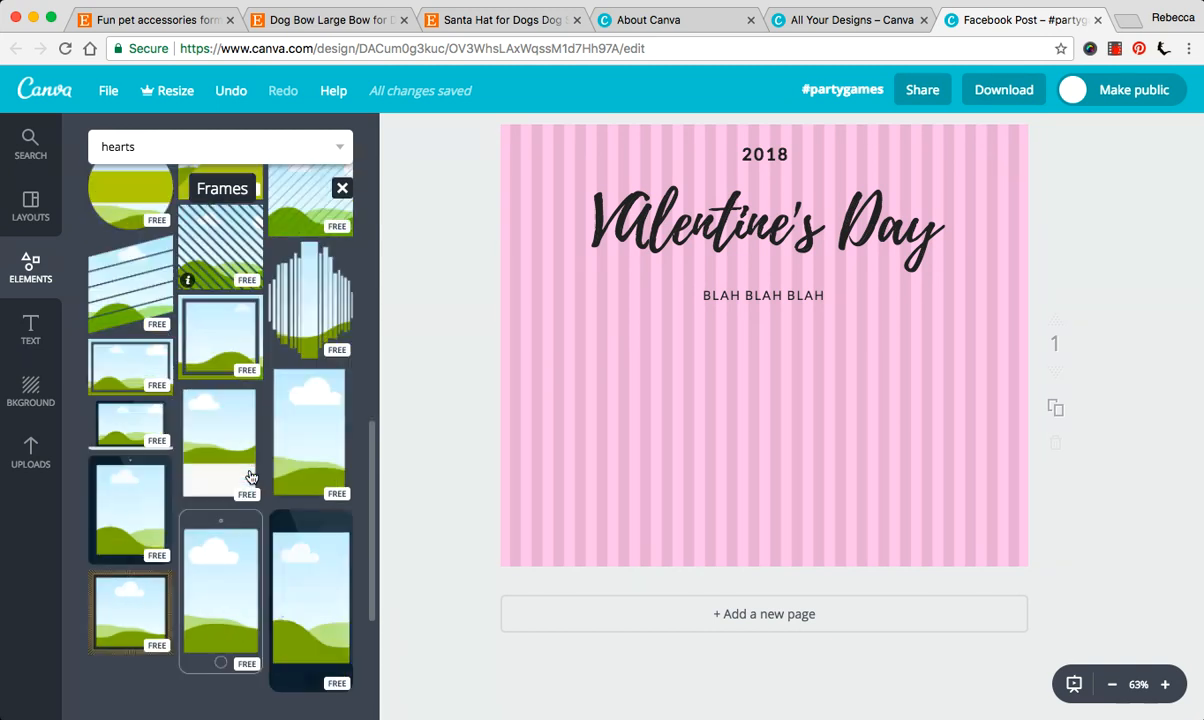
scroll(down, 3)
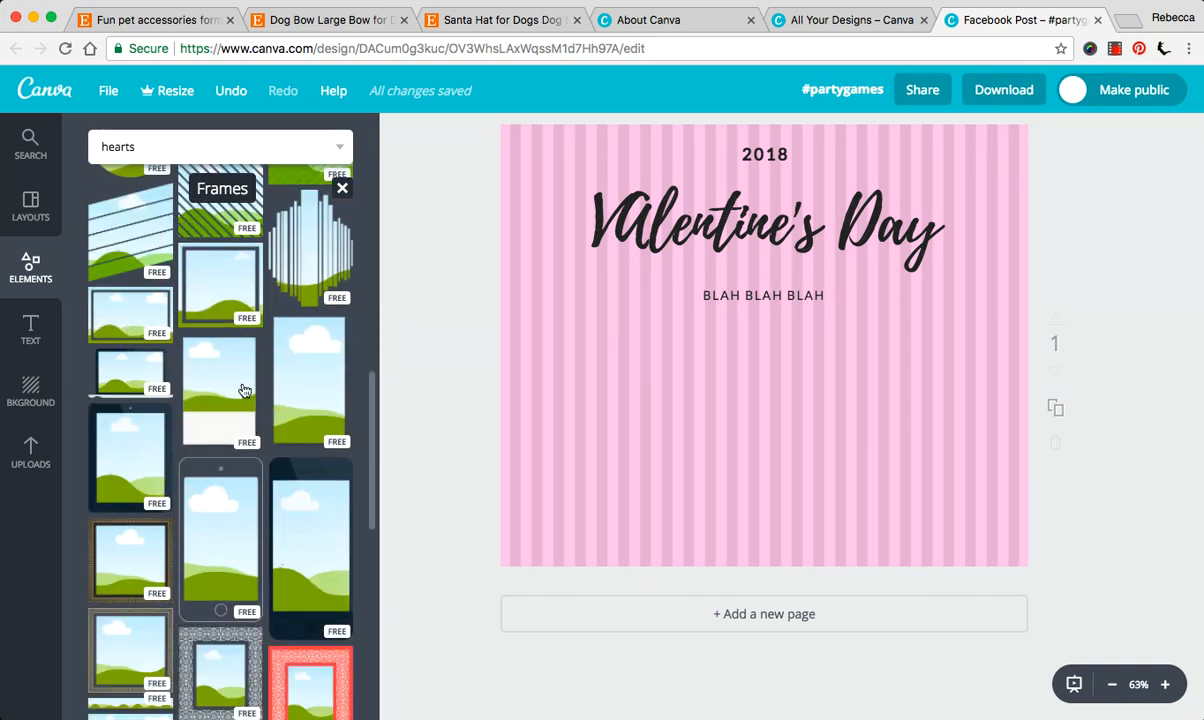
- Add a laptop device frame, then shrink the grid element and set it beside the laptop
click(220, 390)
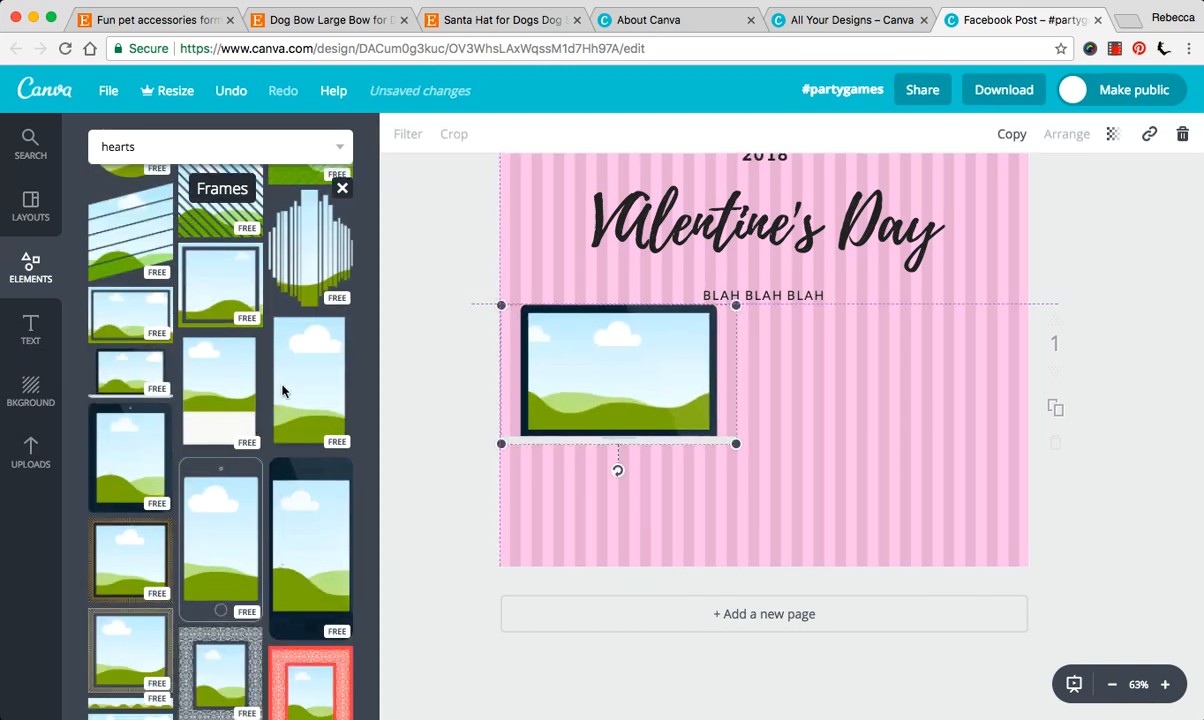
scroll(down, 3)
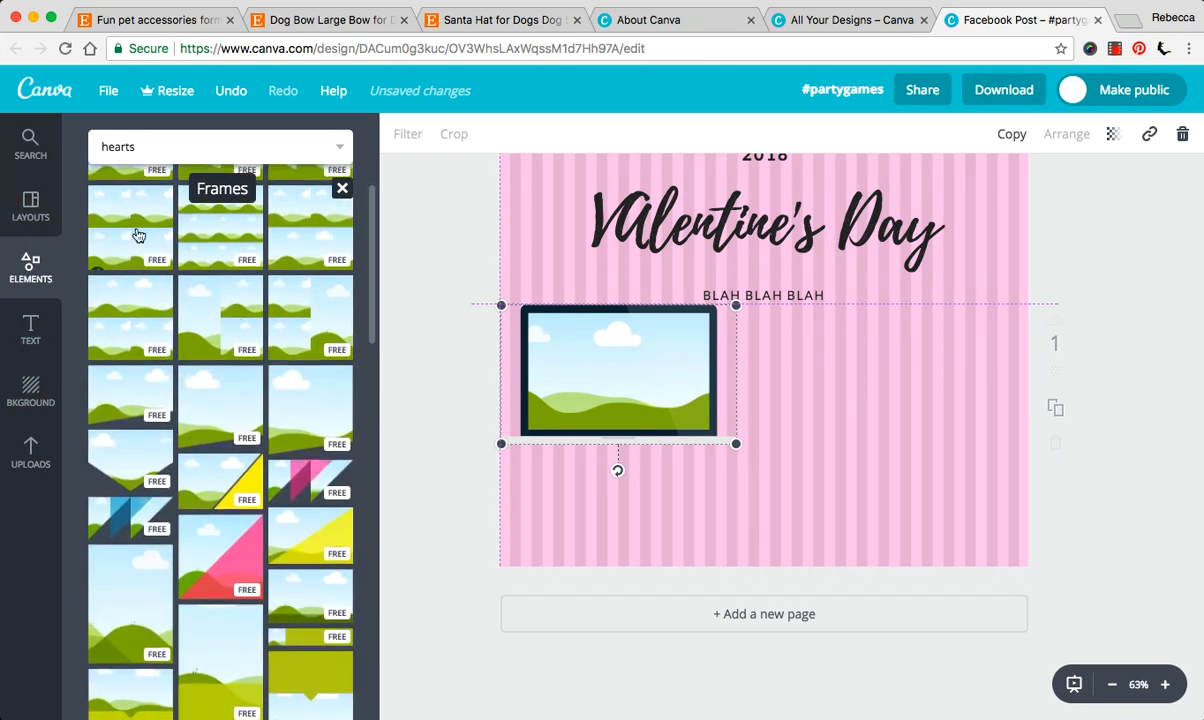
drag(736, 444, 1014, 628)
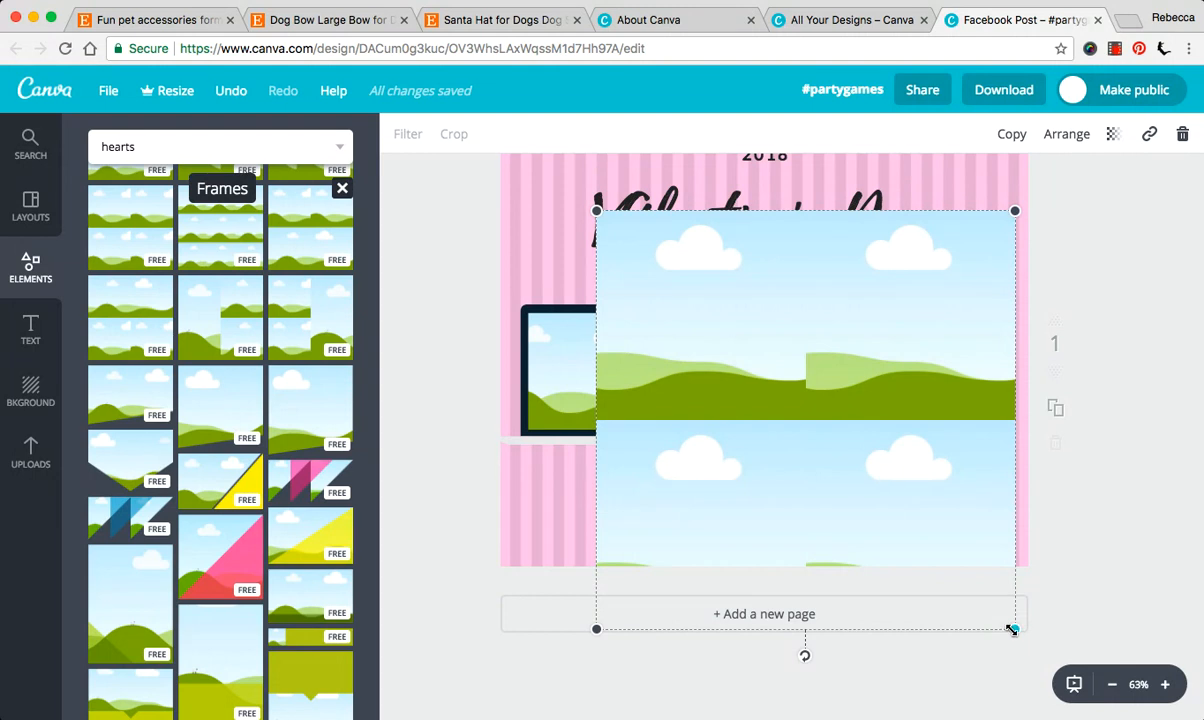
drag(1016, 630, 950, 542)
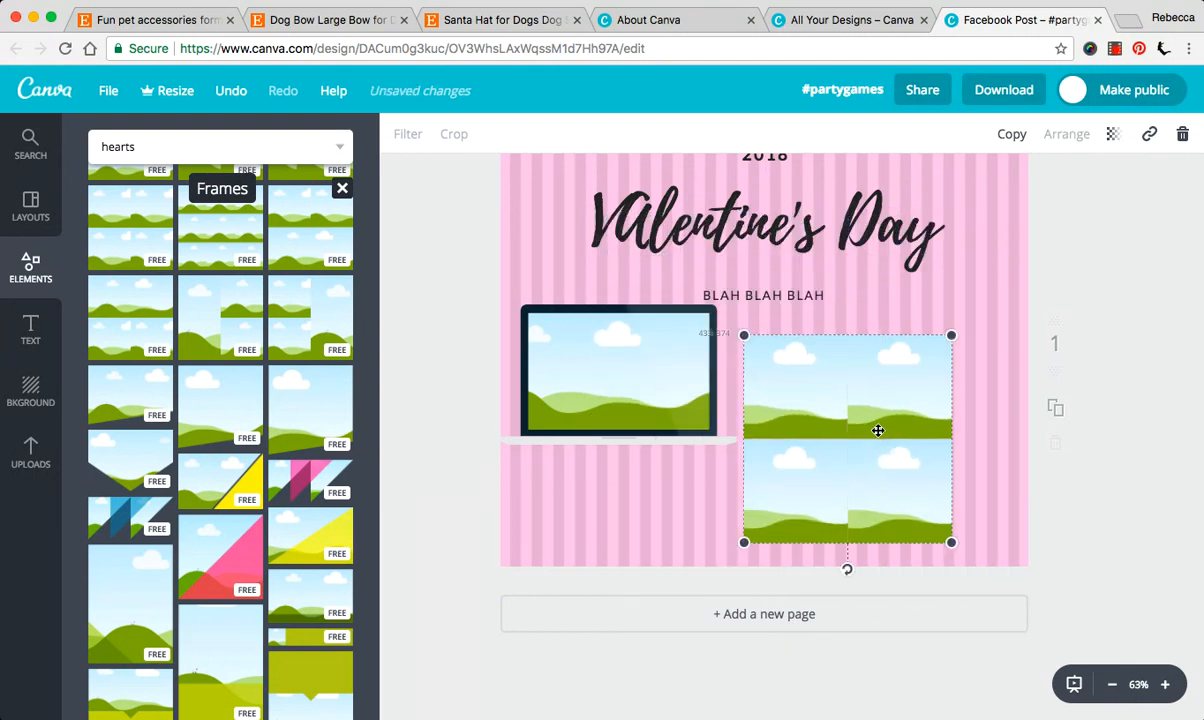
- Delete the laptop frame and move the grid to the lower right of the post
click(618, 372)
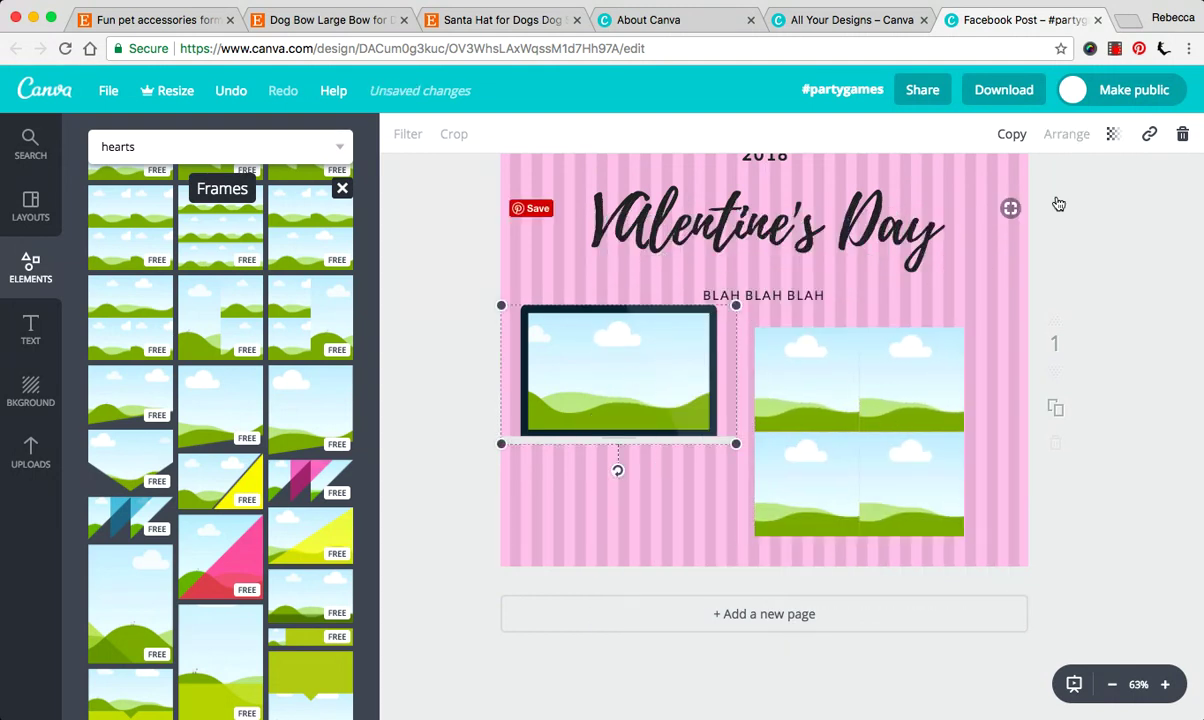
click(1184, 134)
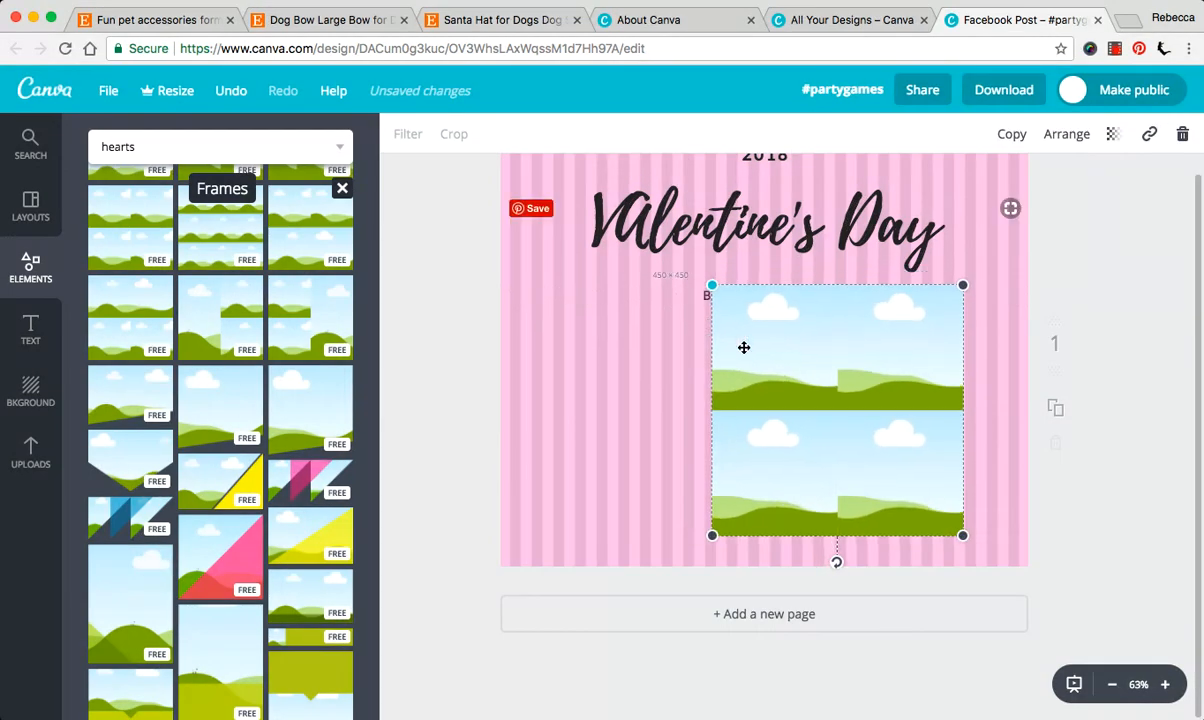
drag(836, 410, 908, 488)
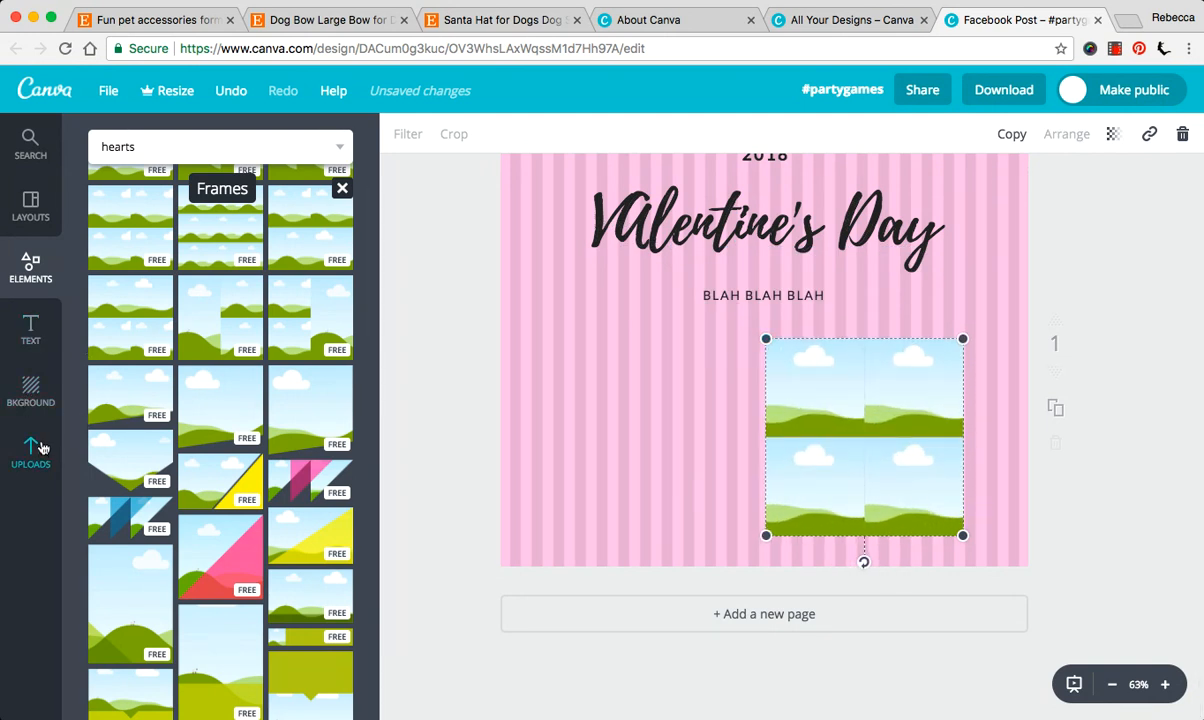
- Drop uploaded pet photos, including the blue-bow dog, into the grid panels
click(30, 452)
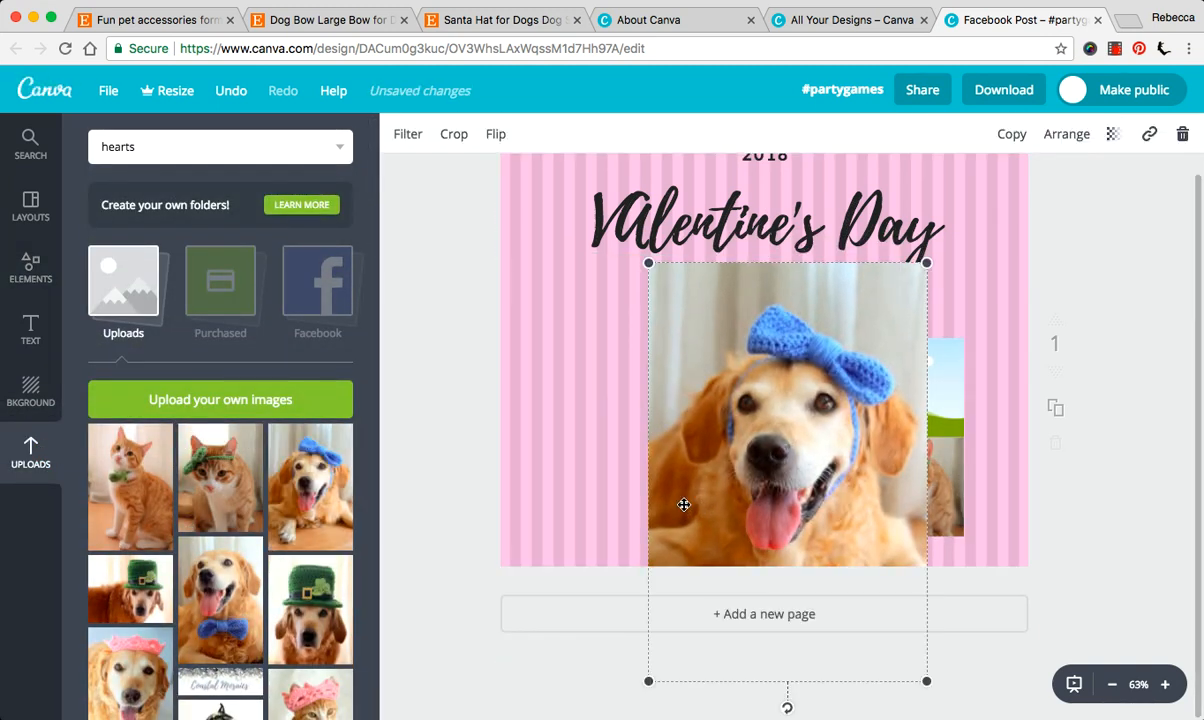
drag(684, 504, 810, 438)
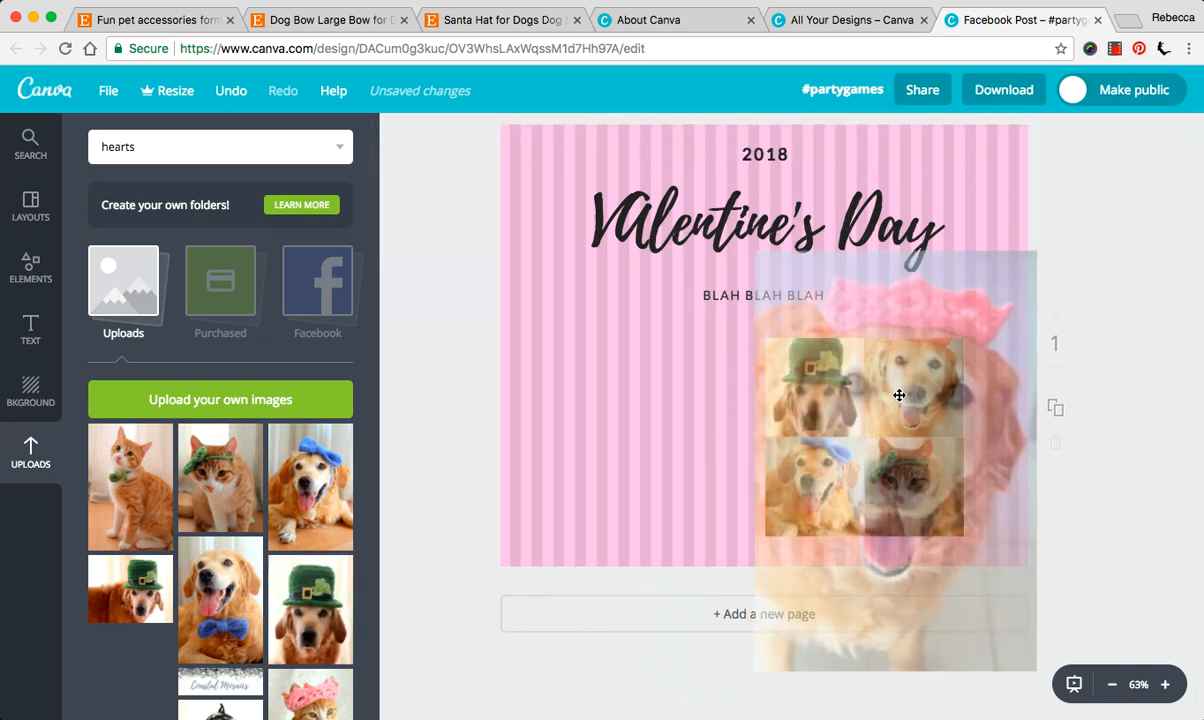
click(864, 440)
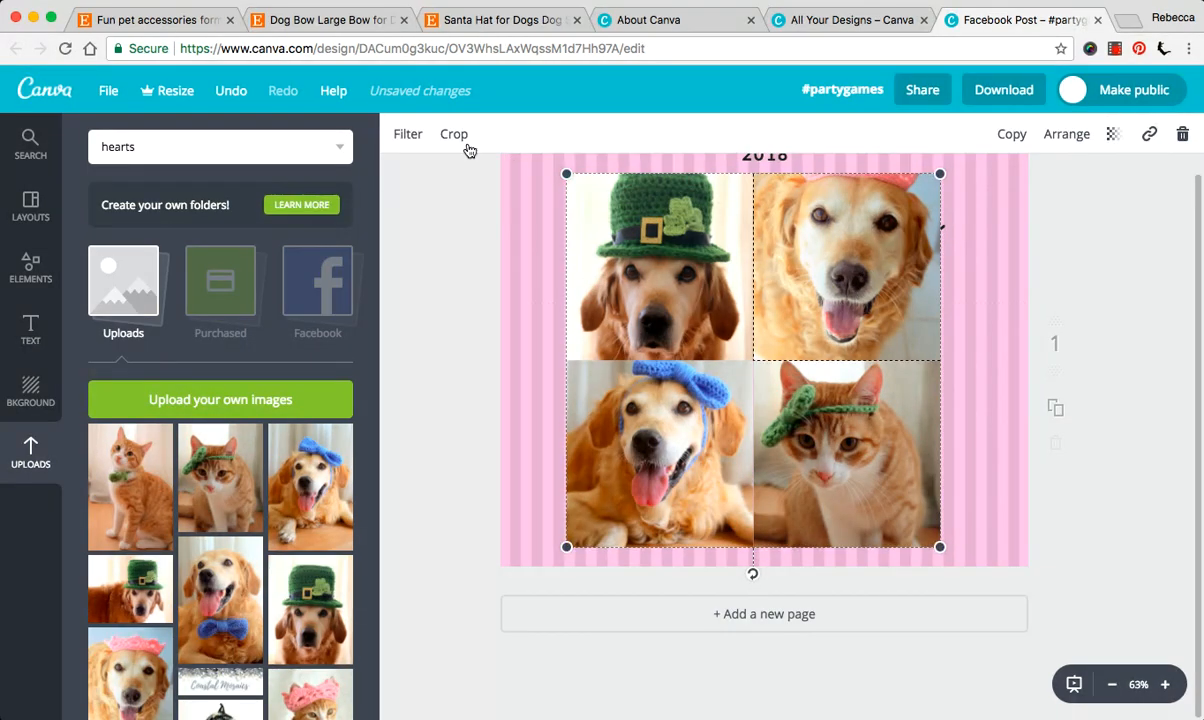
- Crop-adjust the pink-hat dog photo within its top-right panel and confirm
click(454, 132)
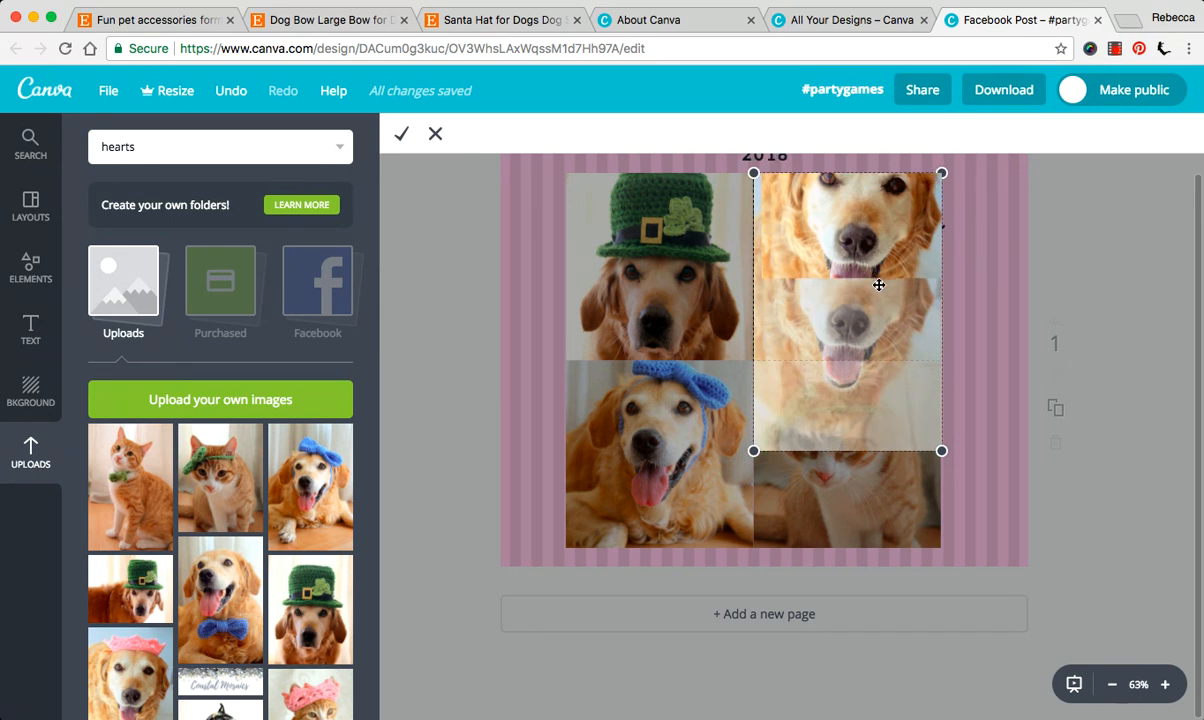
click(400, 132)
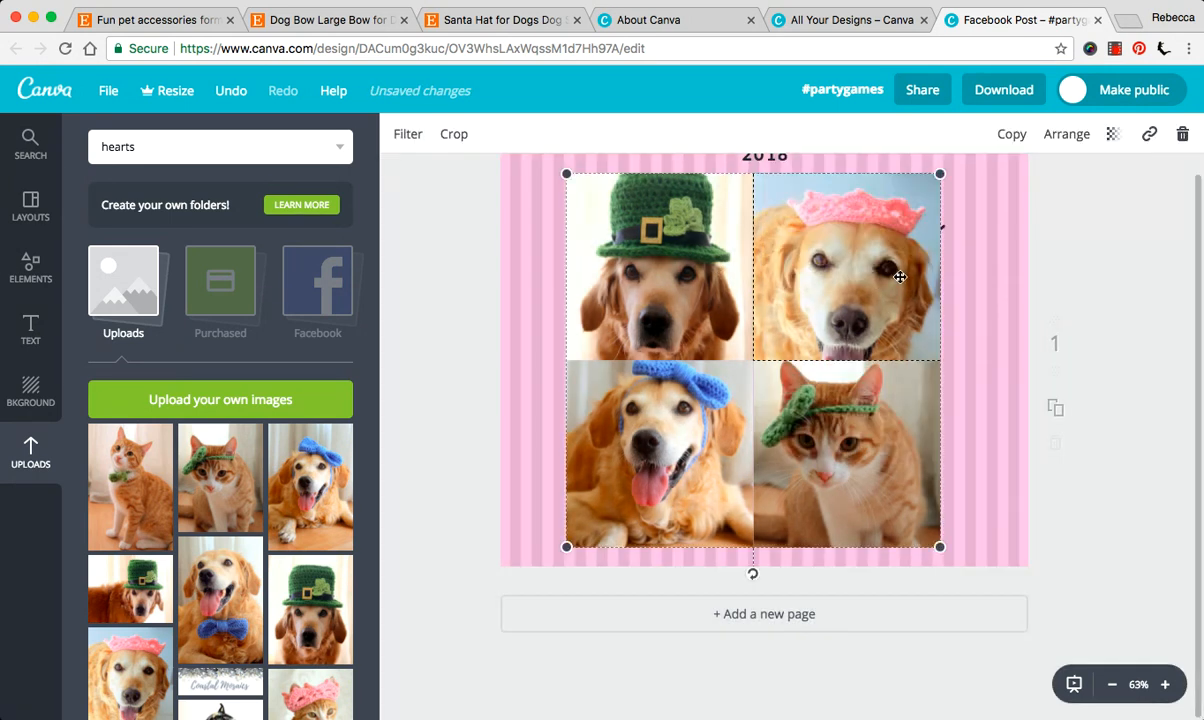
mouse_move(1120, 362)
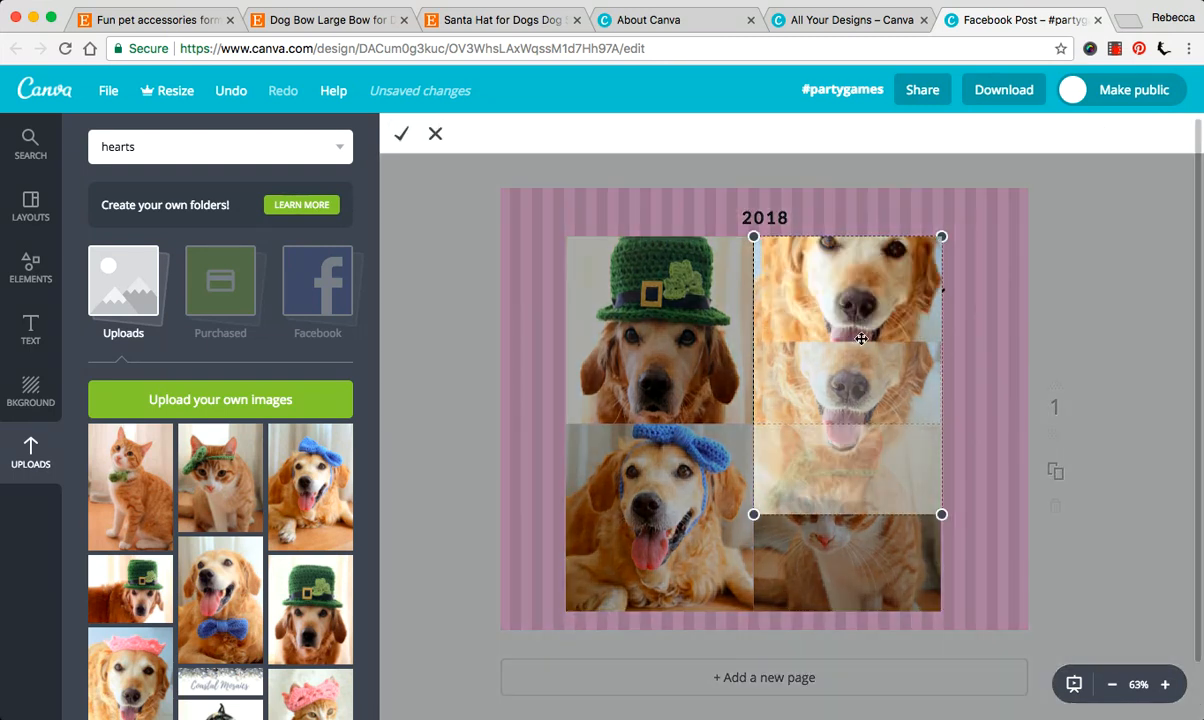
click(400, 132)
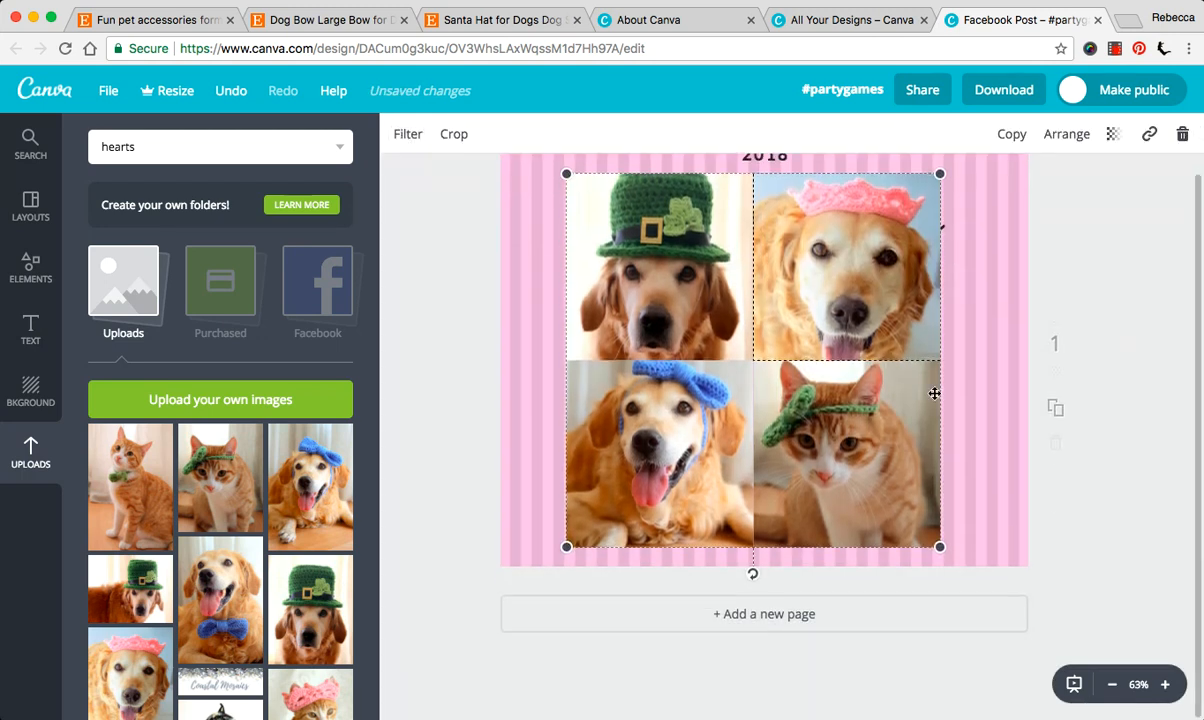
mouse_move(796, 328)
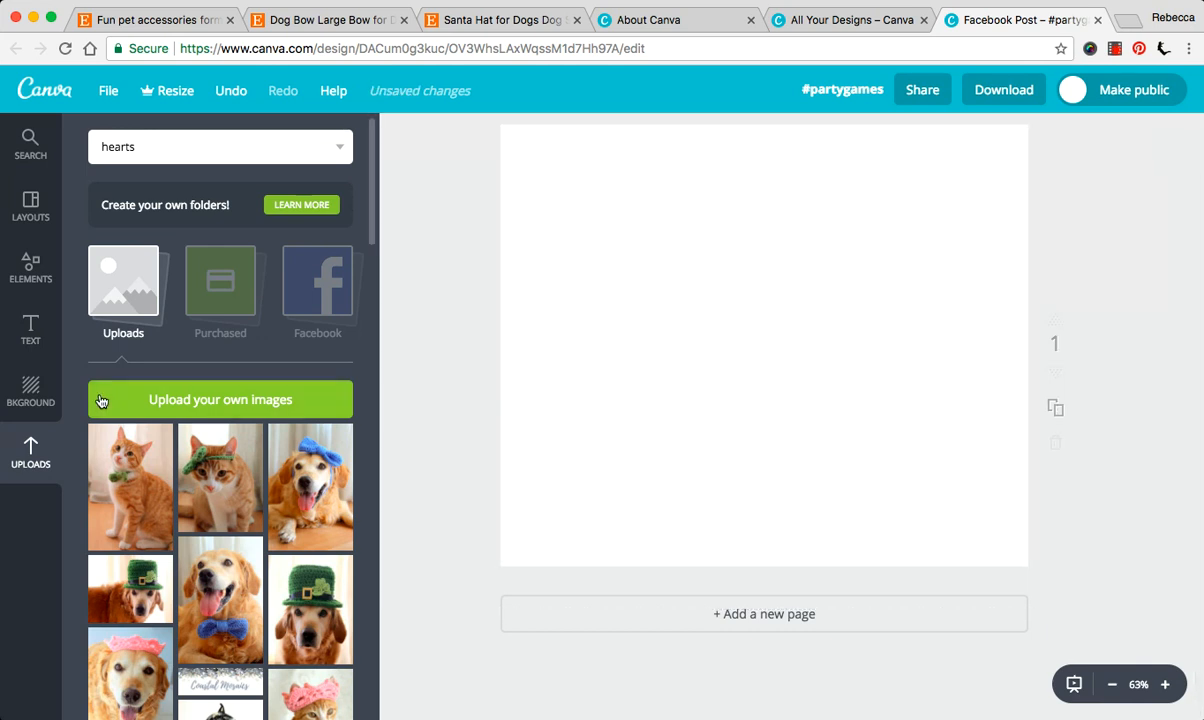
mouse_move(30, 204)
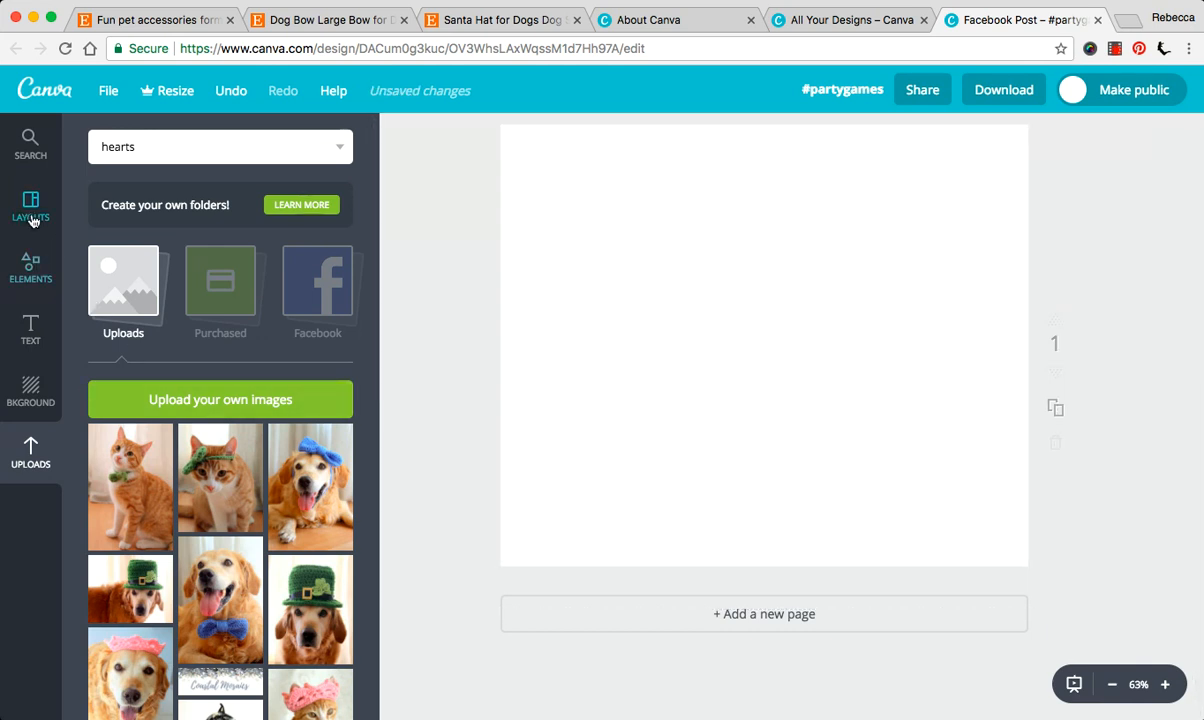
- Show the design element categories beside the new blank page
click(30, 264)
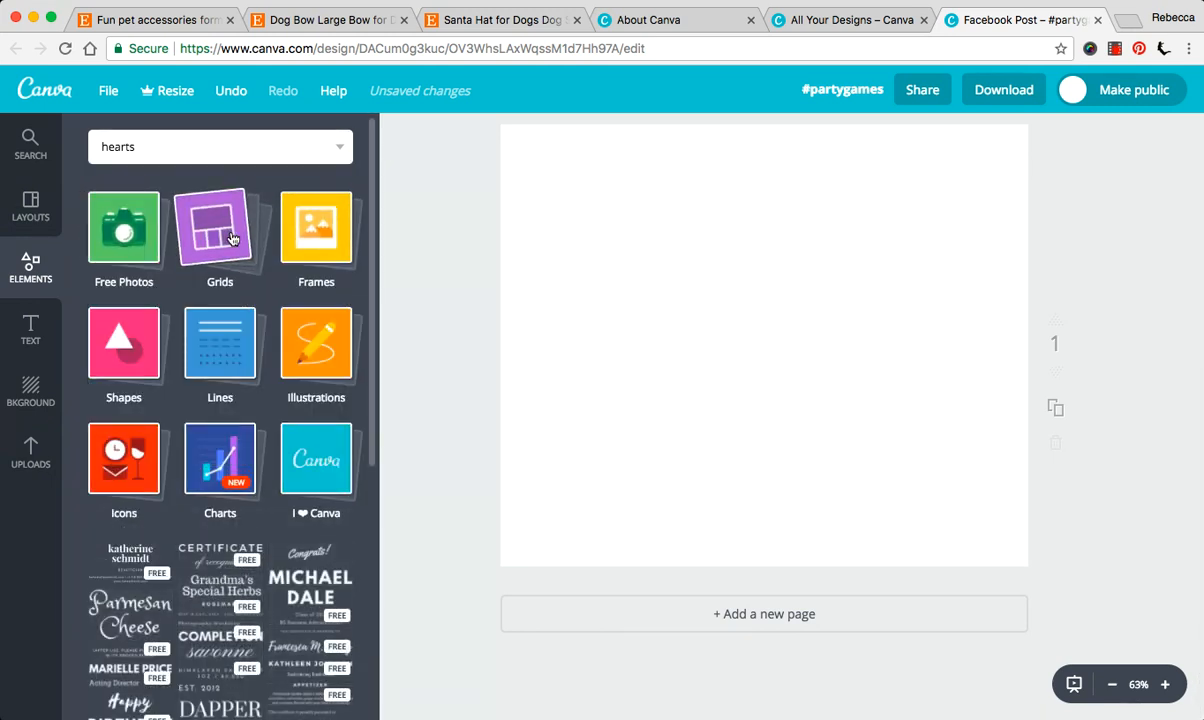
- From the Grids layouts, add the one-large-three-small grid to the blank page
click(220, 228)
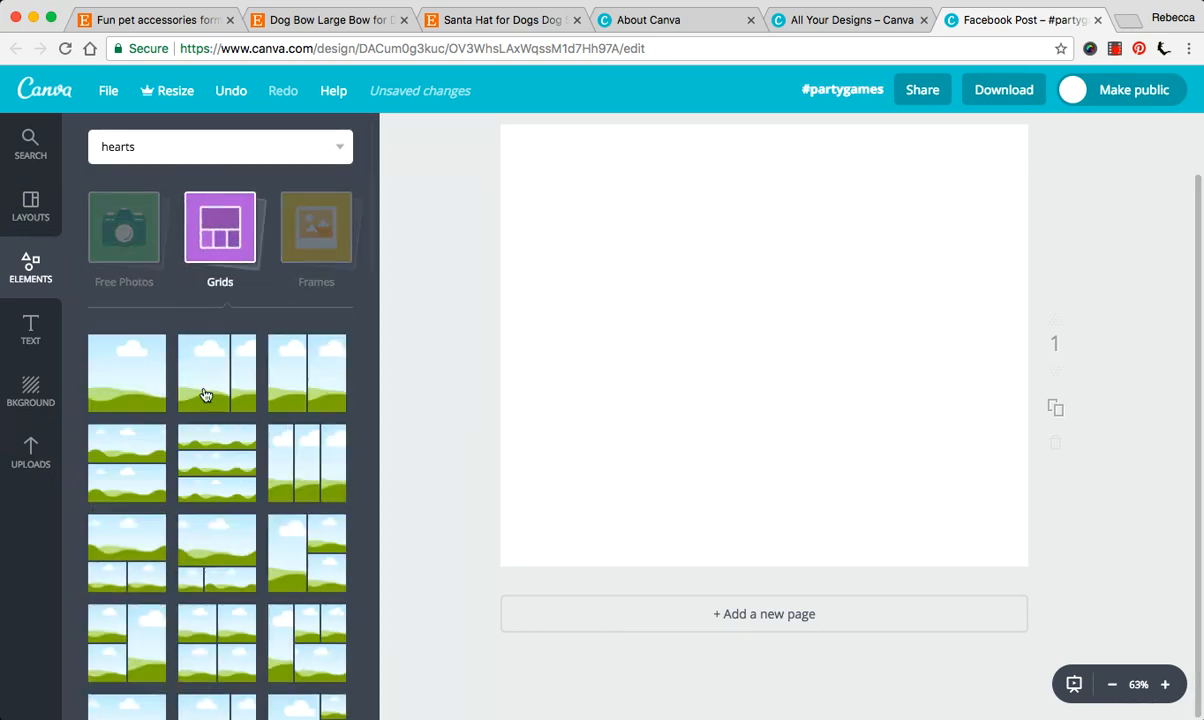
scroll(down, 3)
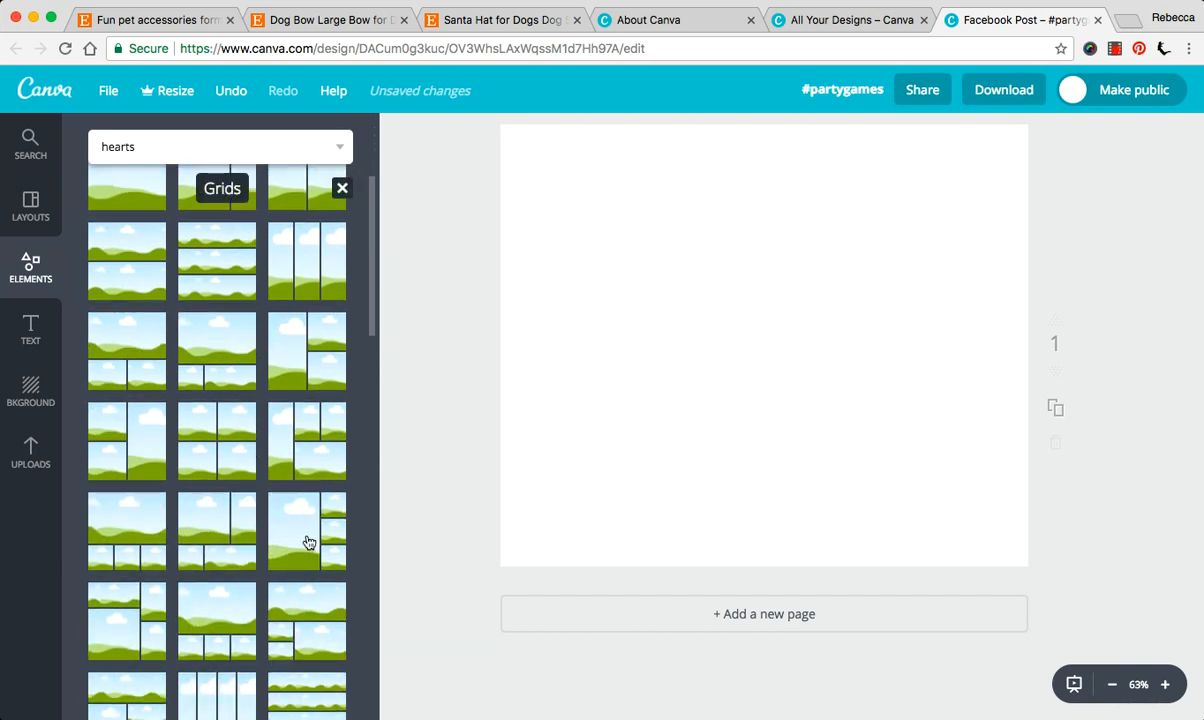
click(328, 20)
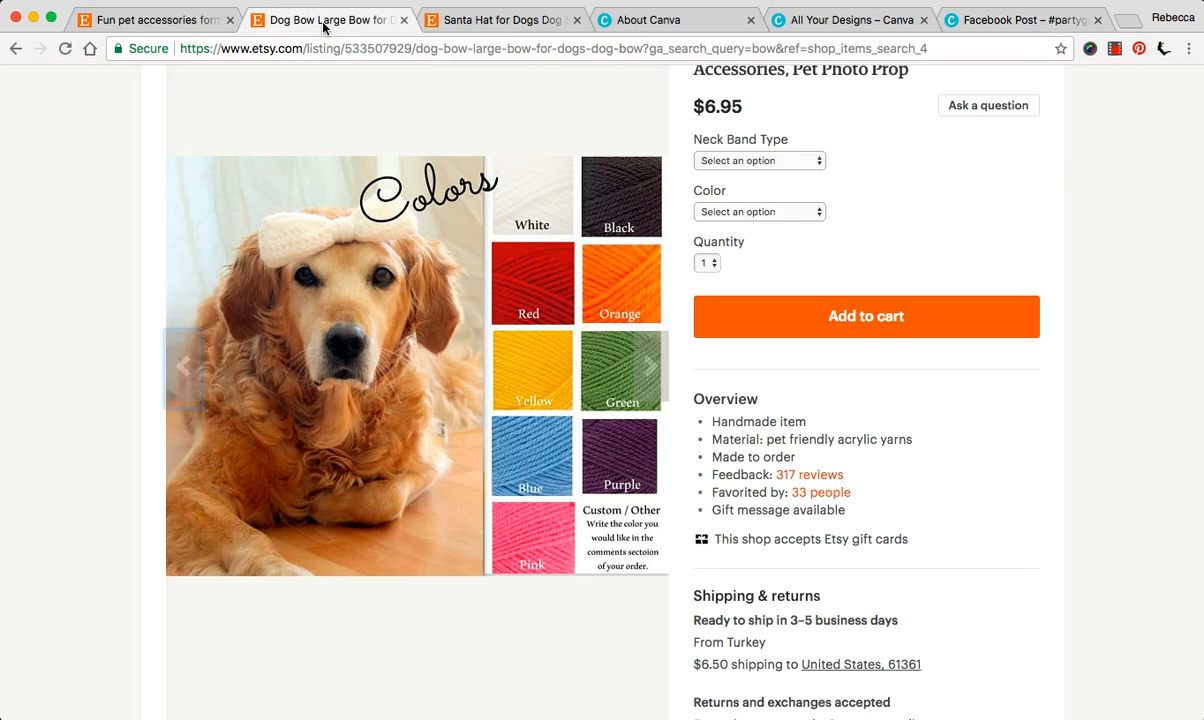
click(500, 20)
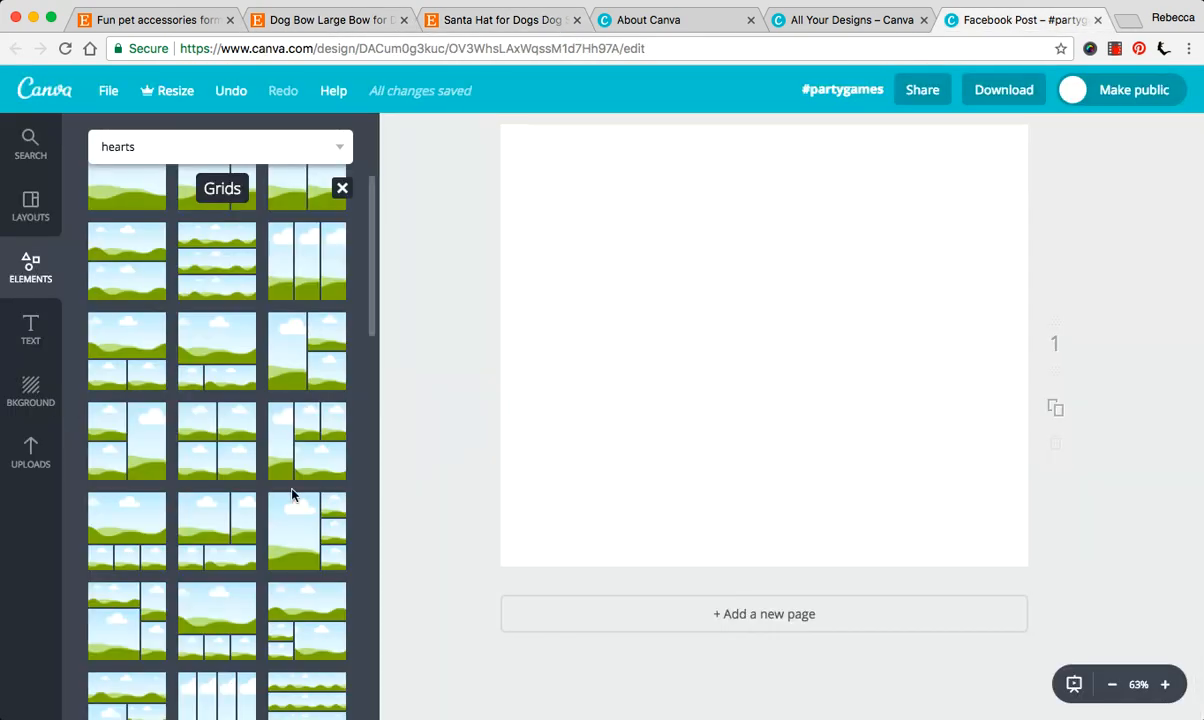
click(308, 532)
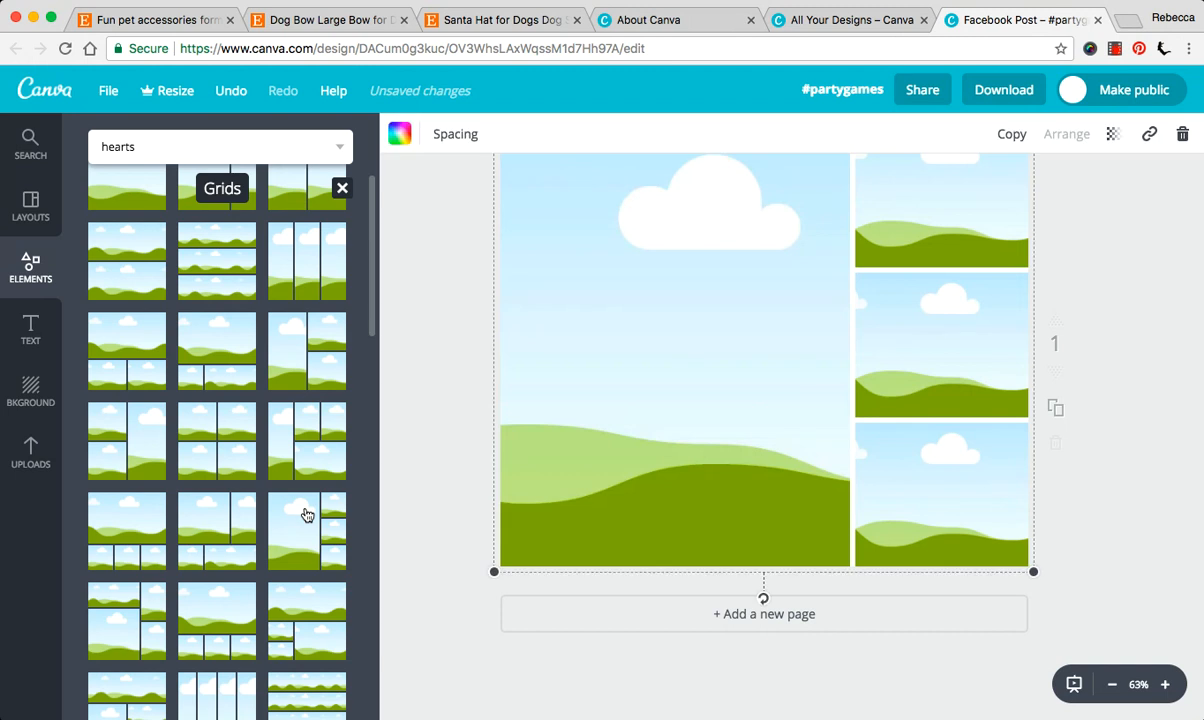
- Fill the grid with uploaded pet photos and shrink the collage by its corner handle
click(30, 452)
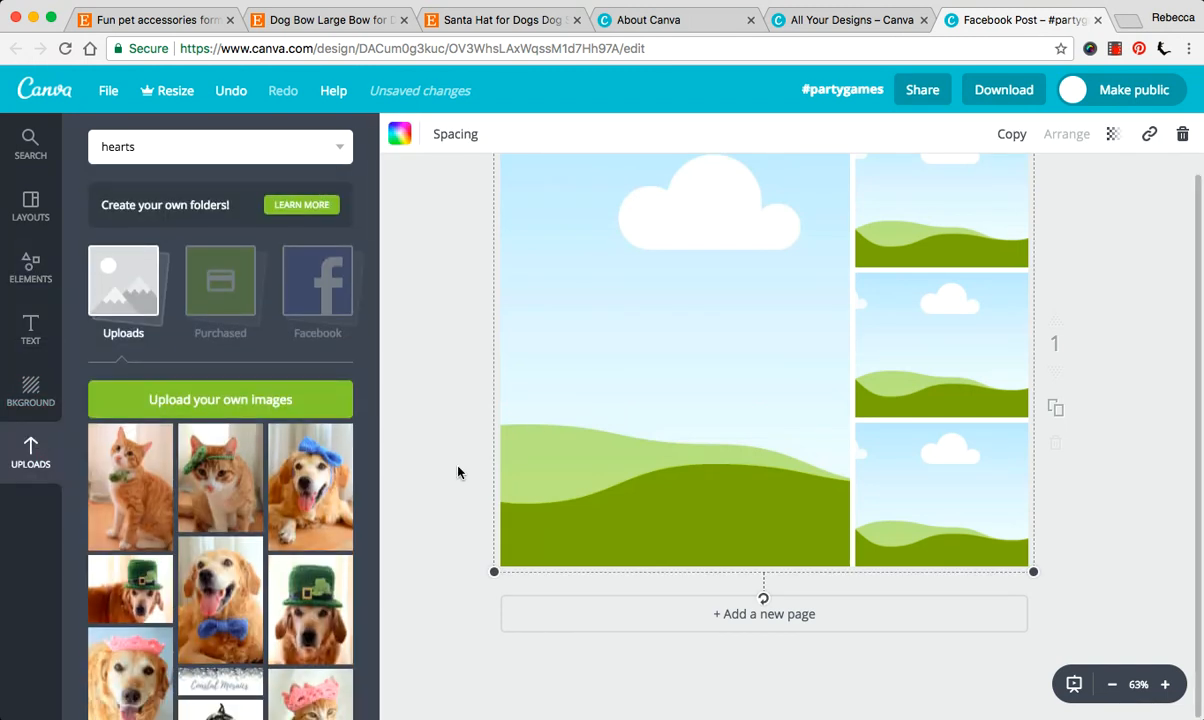
click(460, 472)
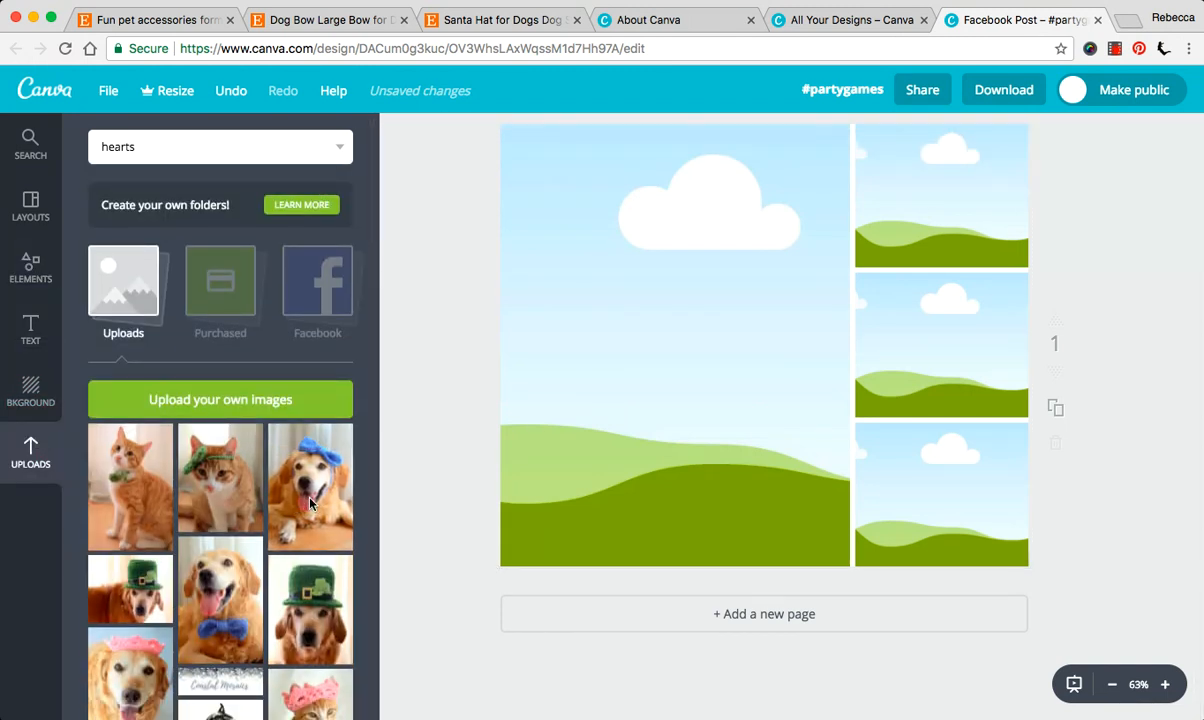
mouse_move(332, 448)
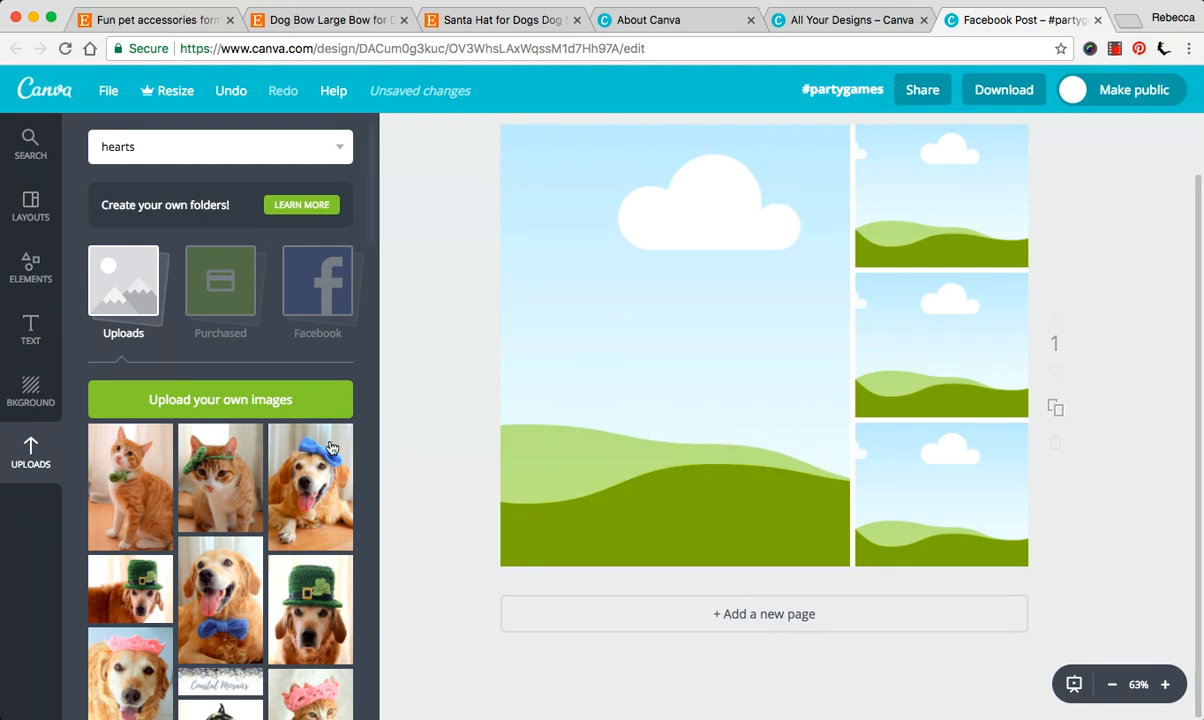
click(310, 486)
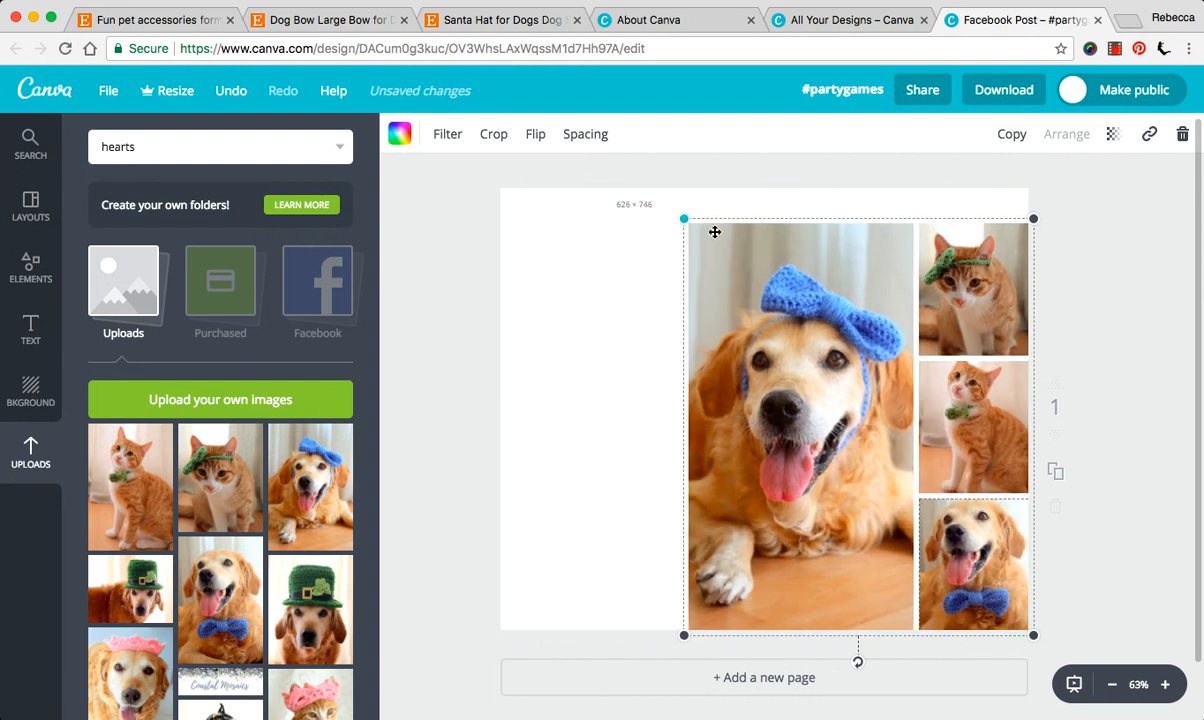
drag(716, 232, 780, 272)
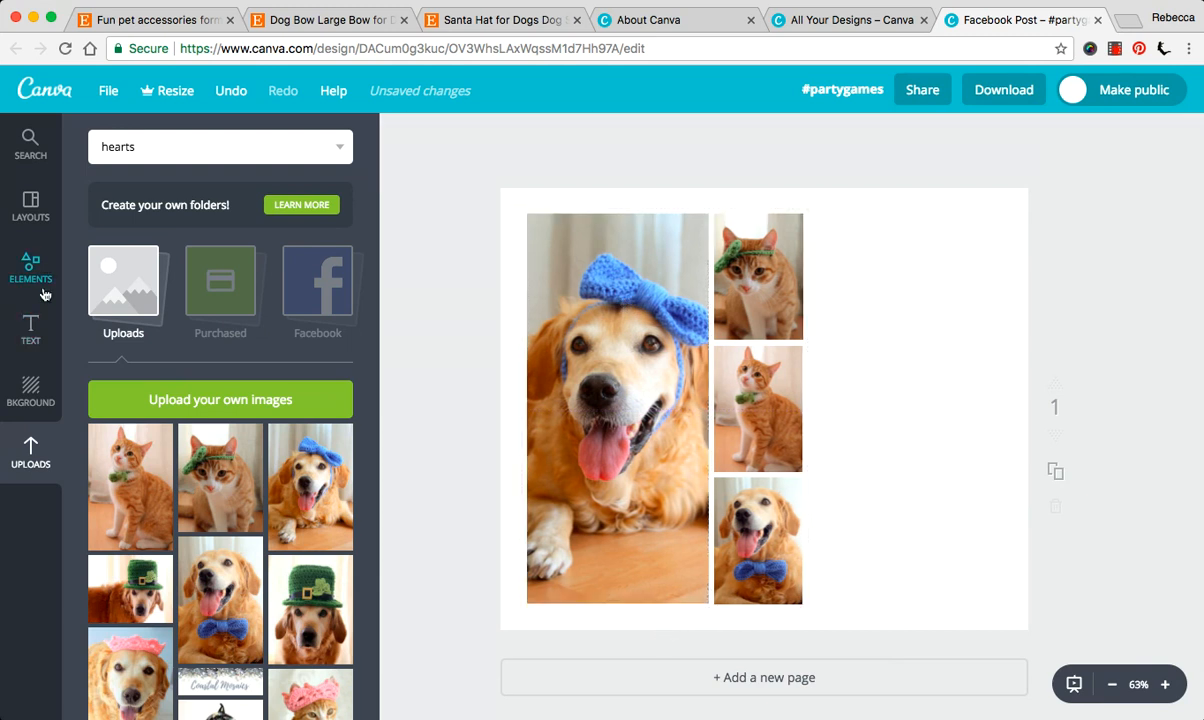
click(30, 330)
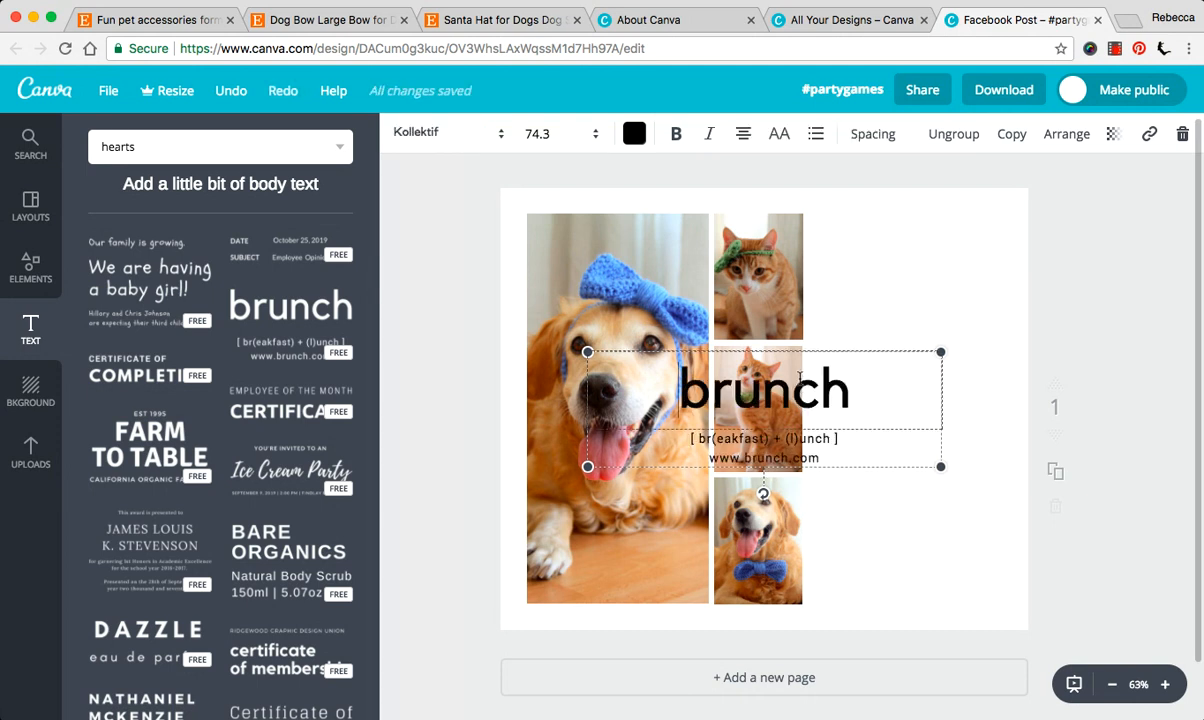
drag(764, 390, 960, 336)
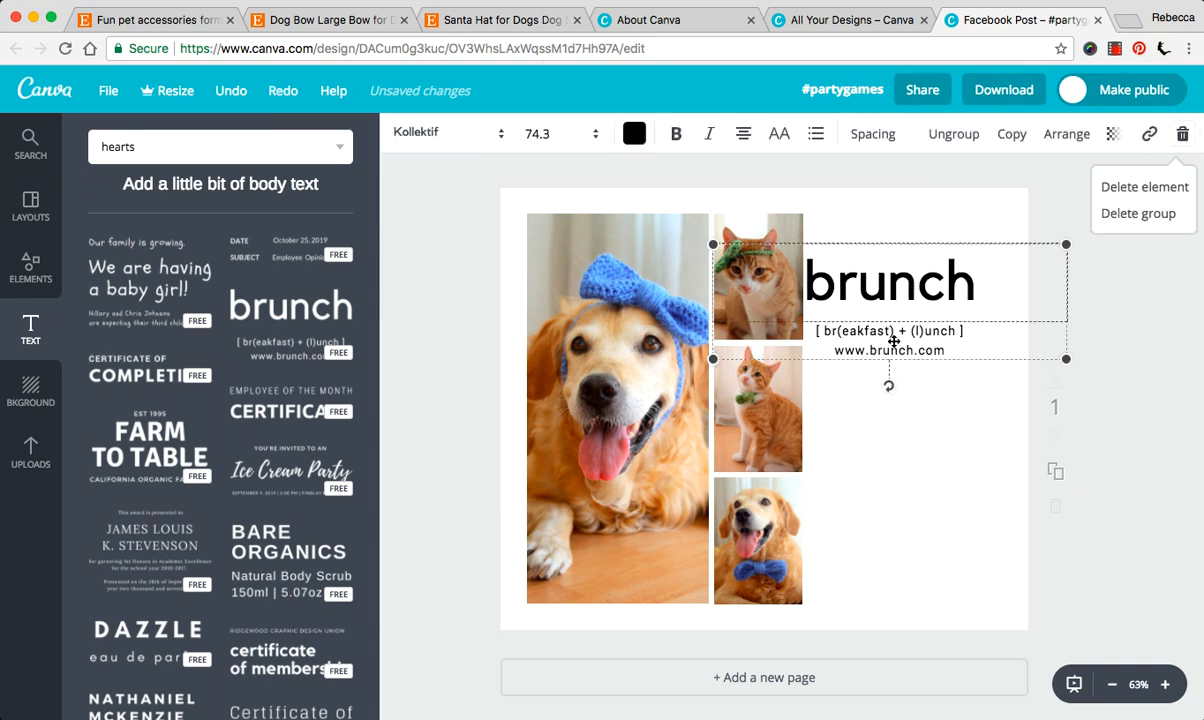
mouse_move(1116, 198)
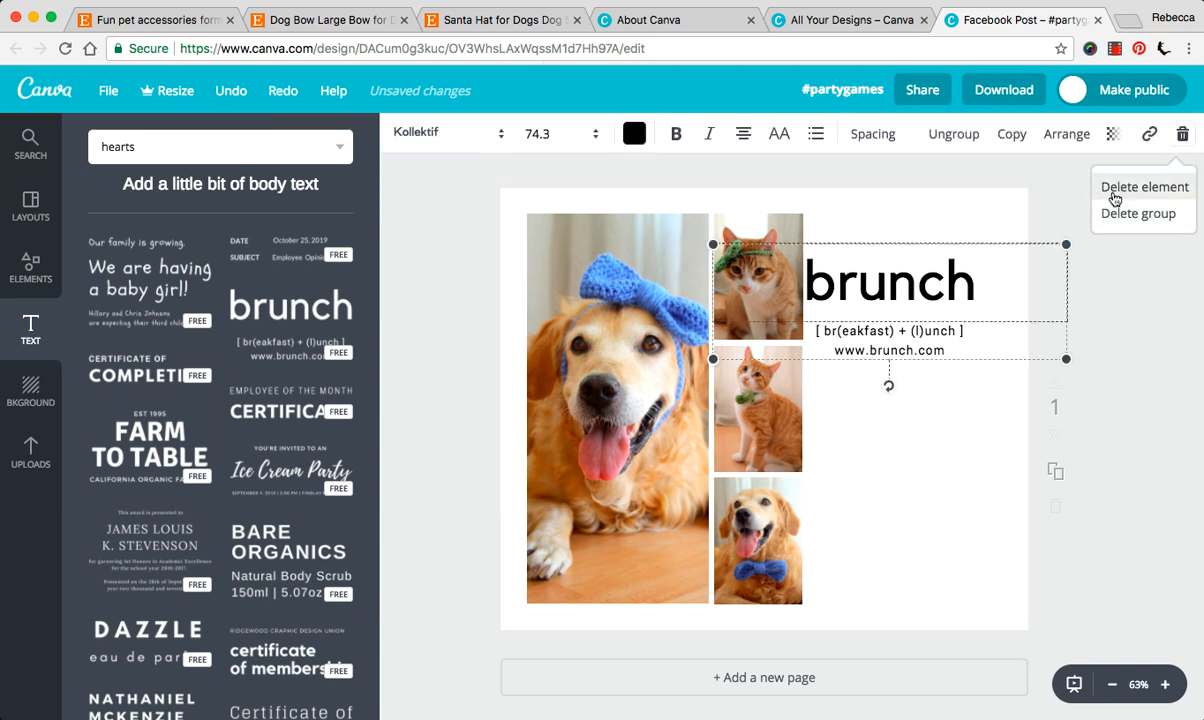
click(1144, 188)
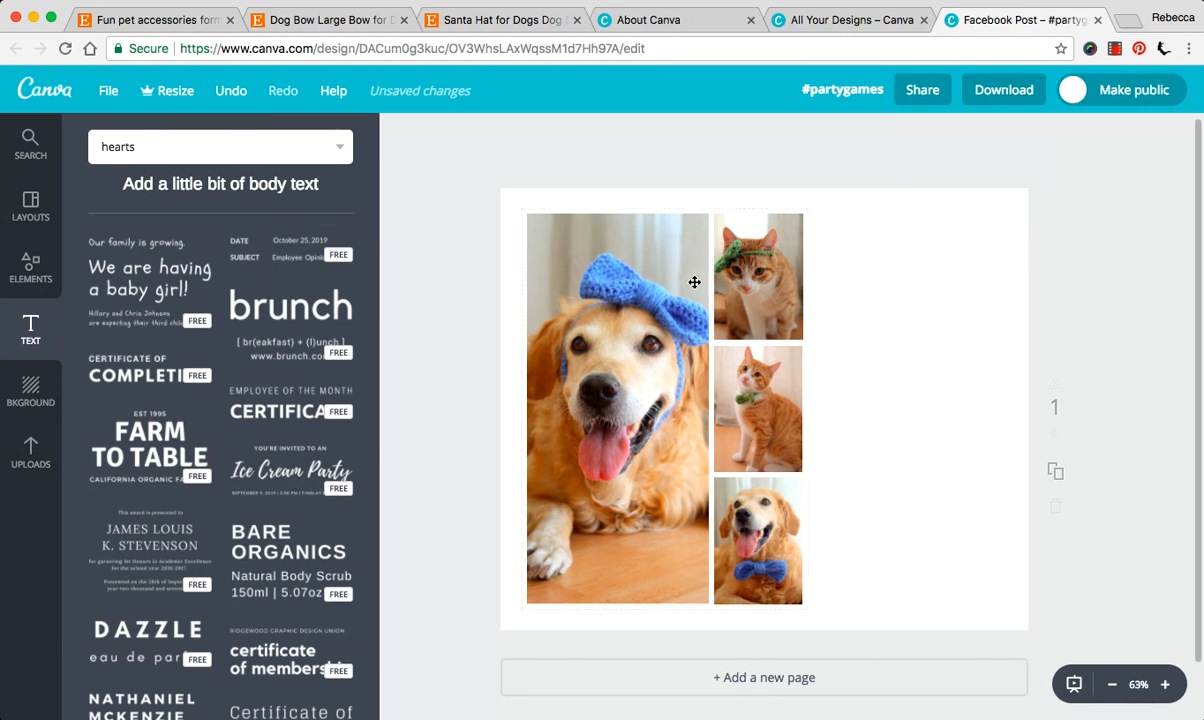
click(618, 408)
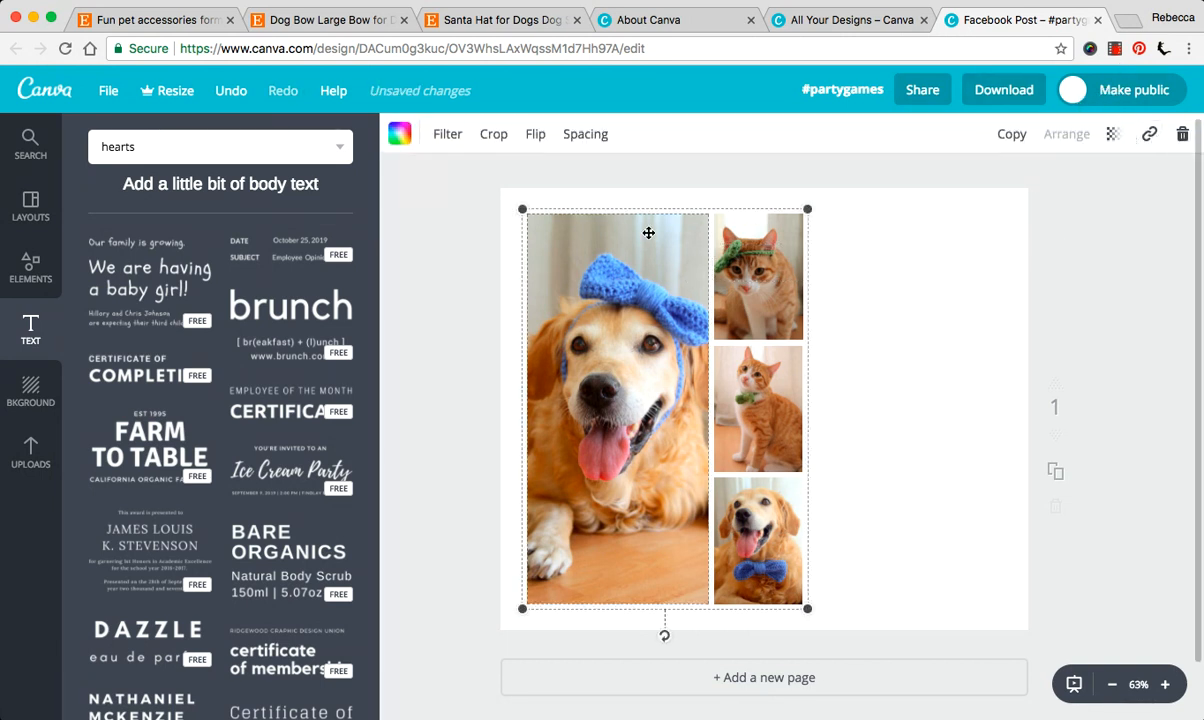
- Browse Layouts and the Elements frame collection before removing the grid
click(1182, 132)
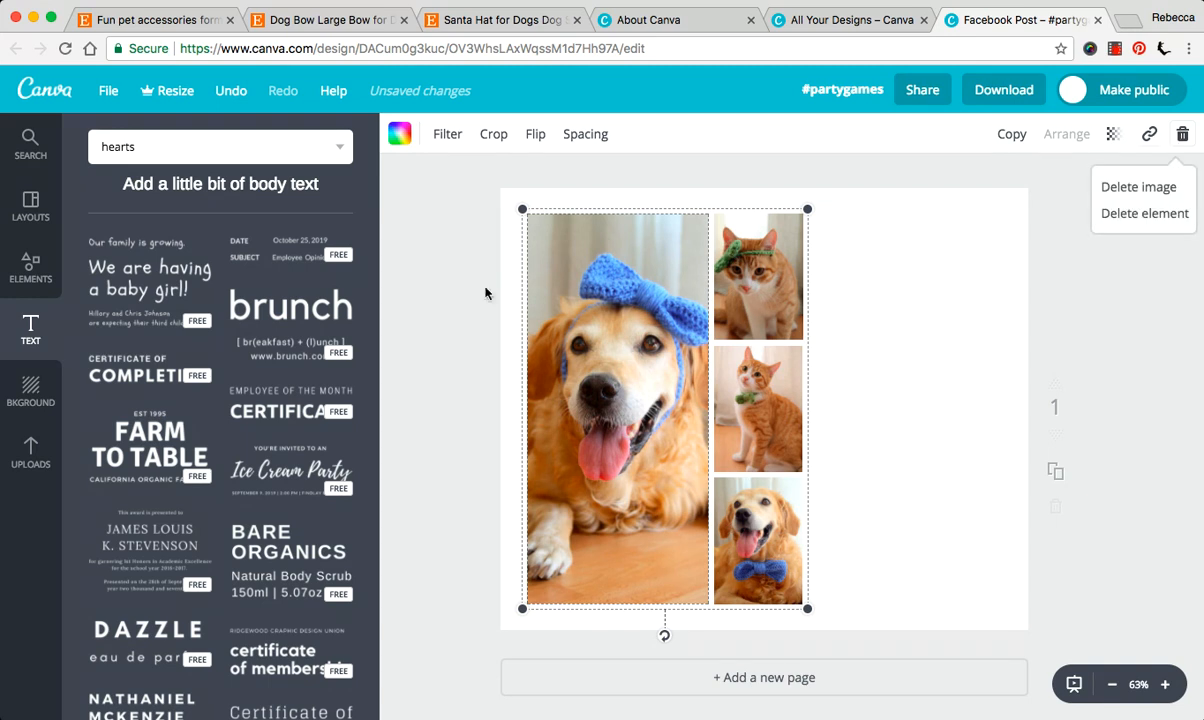
click(30, 204)
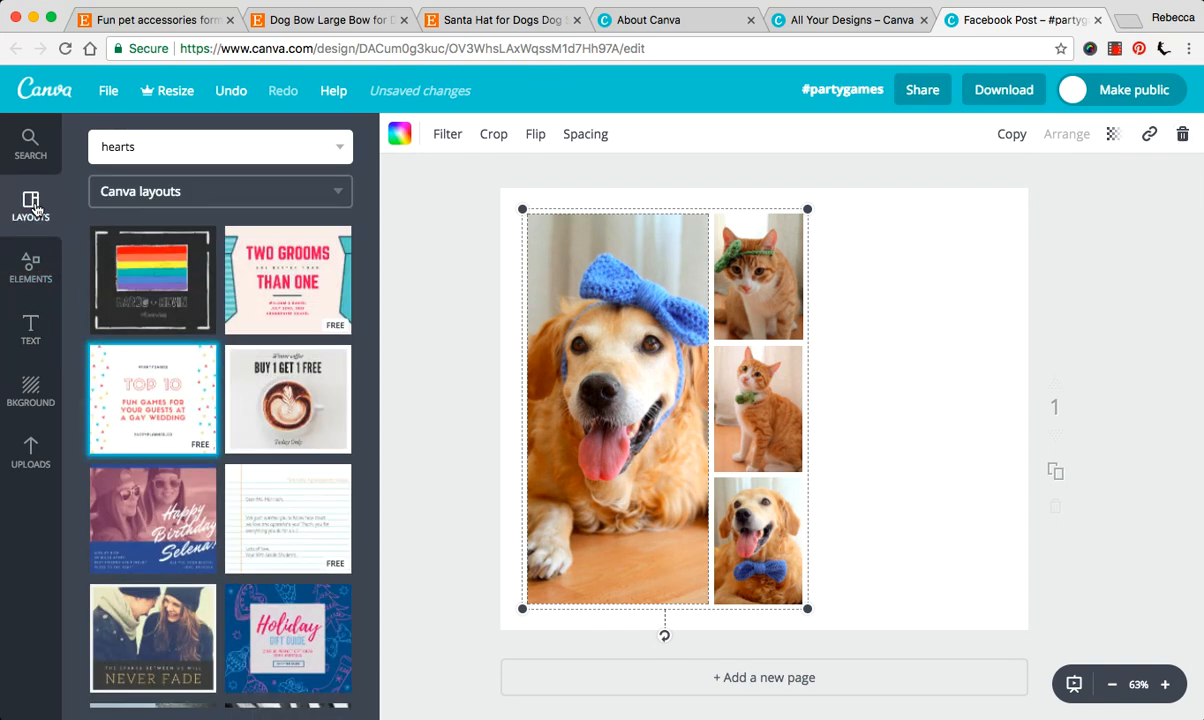
click(30, 264)
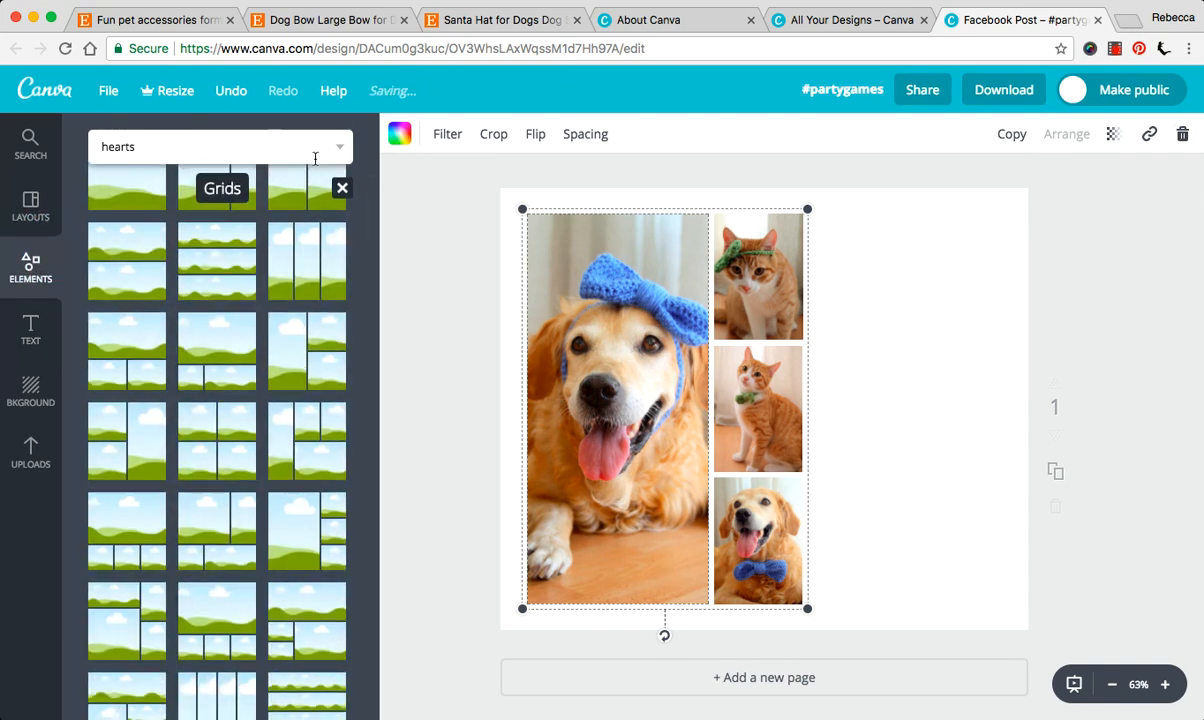
scroll(up, 3)
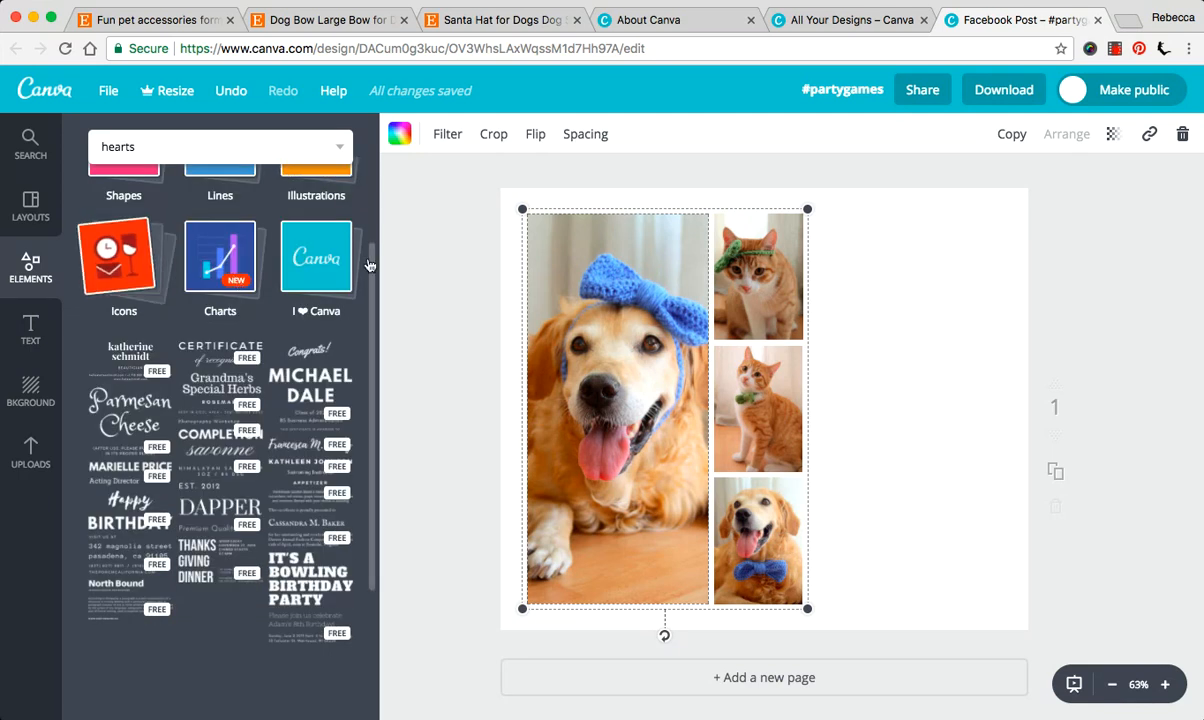
scroll(up, 3)
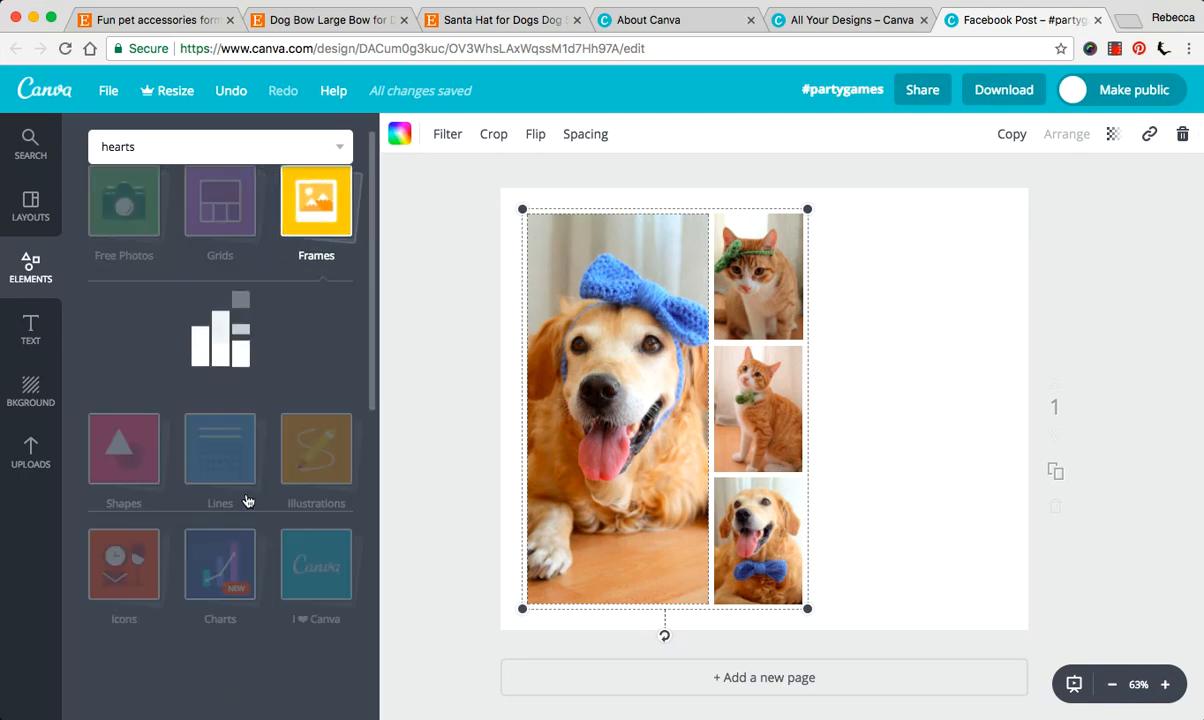
click(316, 200)
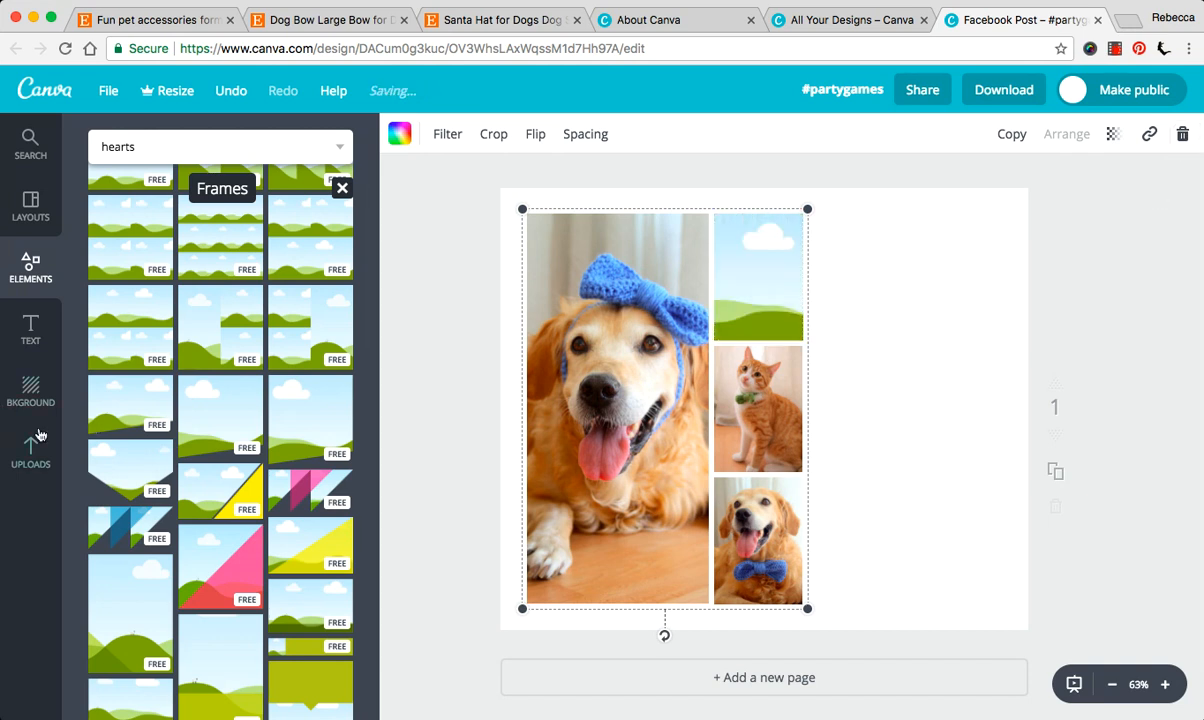
- Select the dog-and-cat photo grid and delete it, leaving the page blank
click(758, 276)
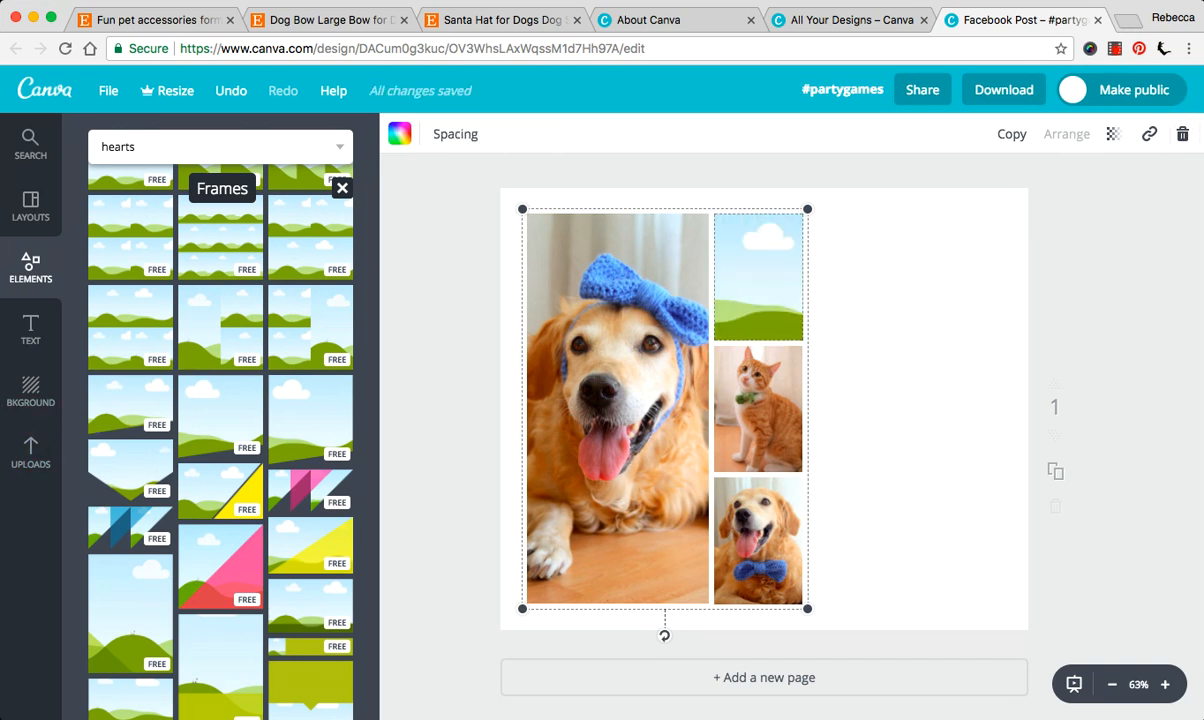
click(1182, 132)
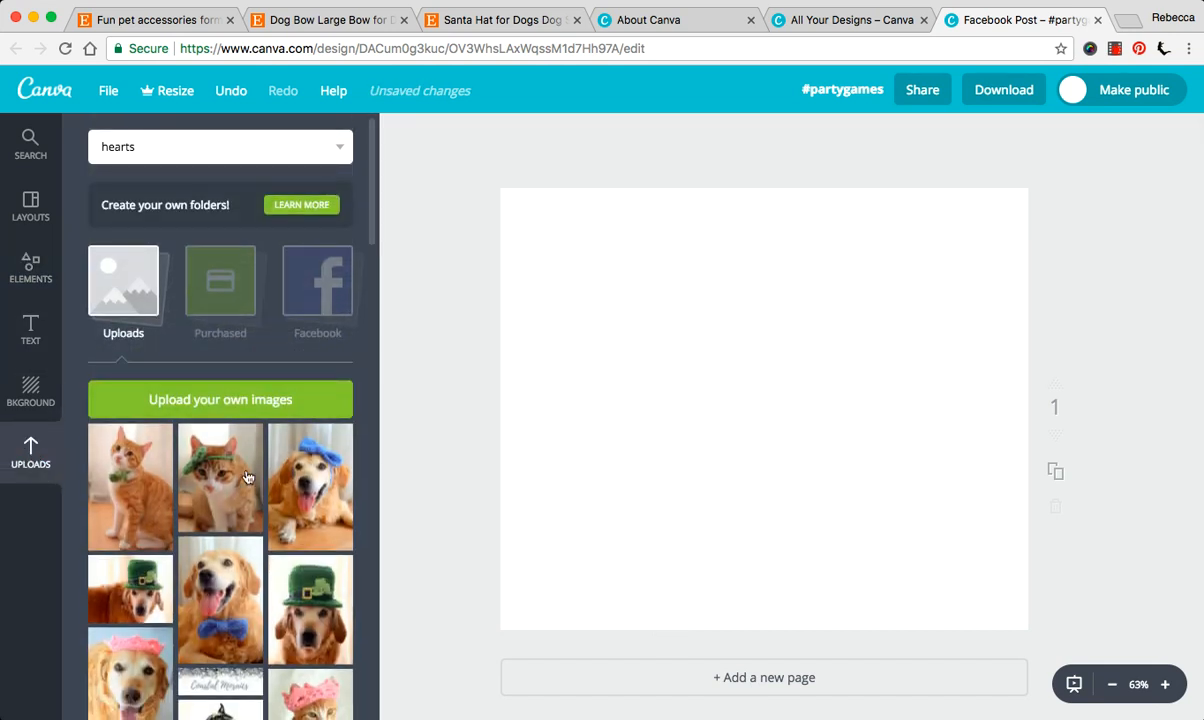
- Add the green-bow cat photo, then position and shrink the standing cat photo
click(220, 480)
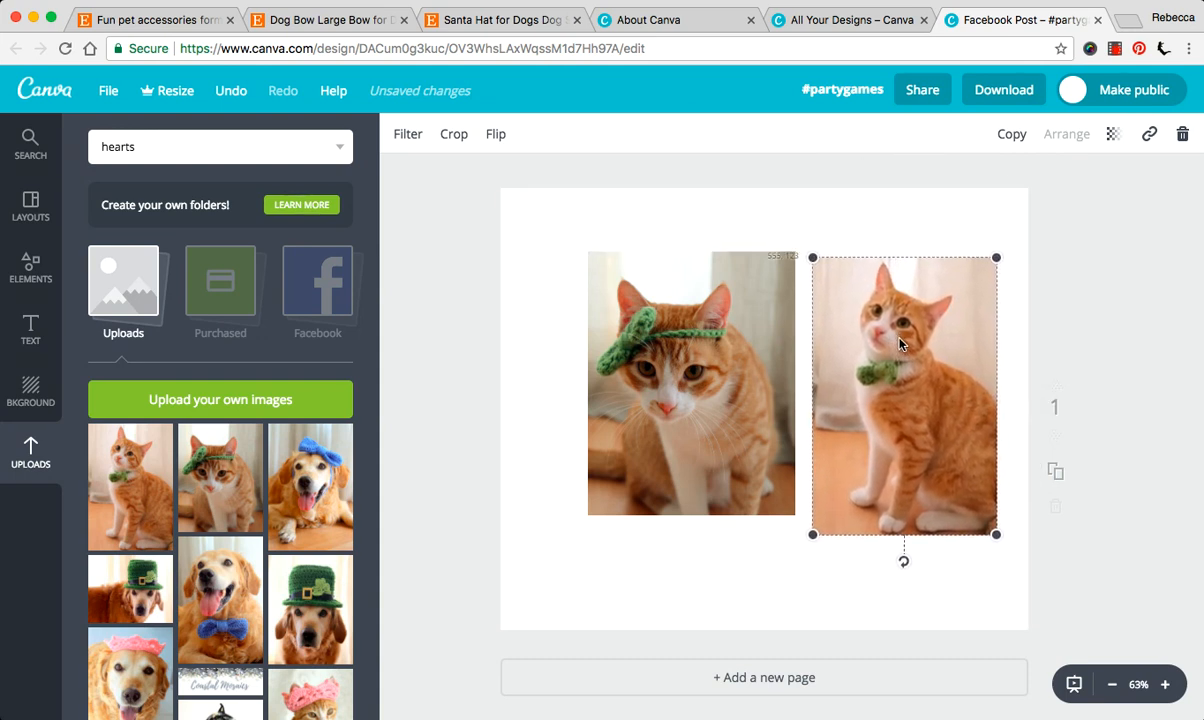
drag(996, 534, 992, 528)
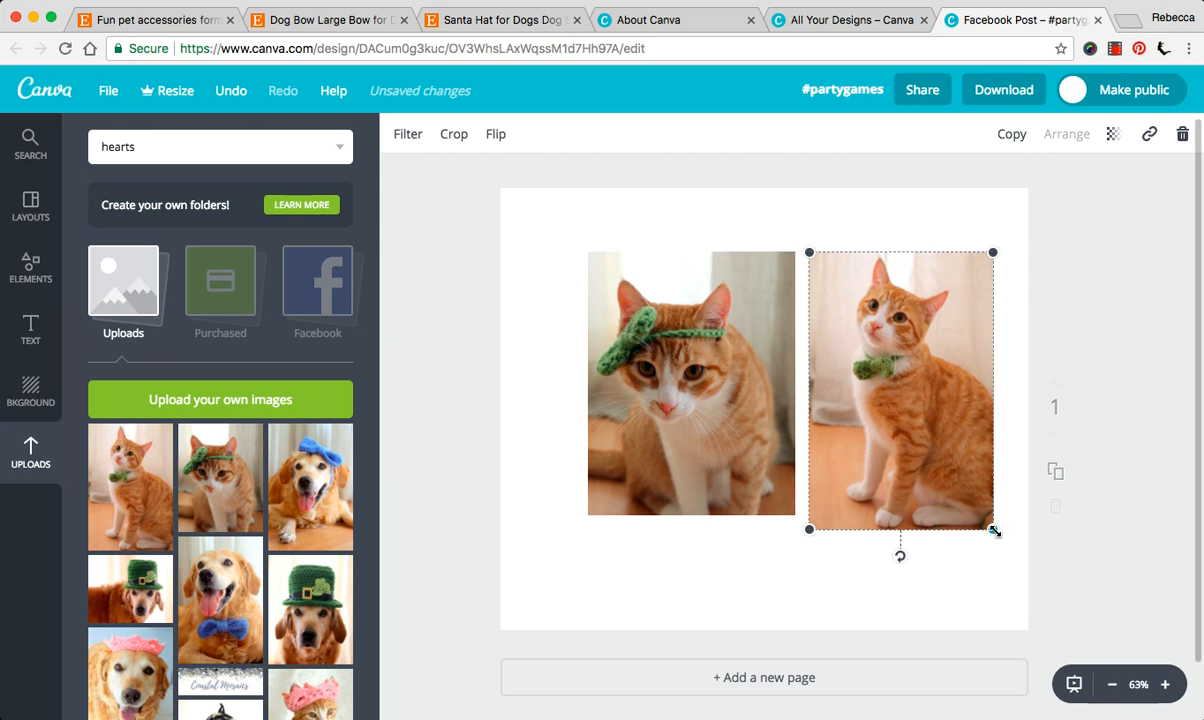
drag(992, 530, 984, 516)
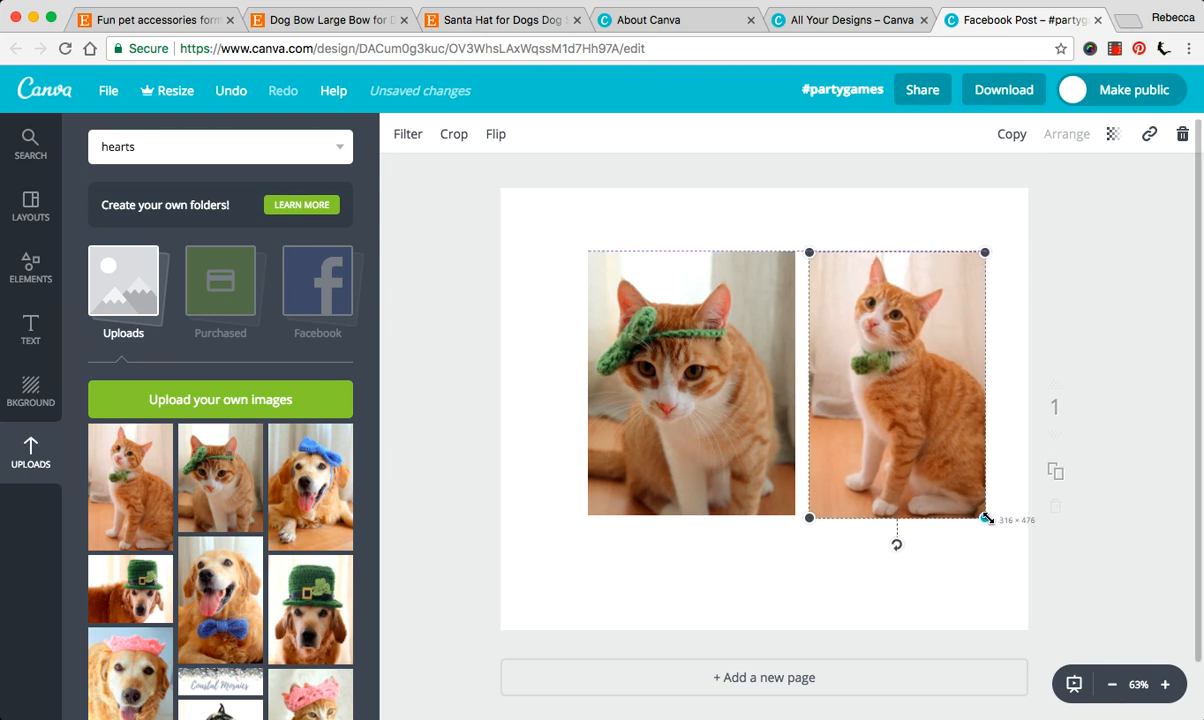
drag(984, 518, 982, 516)
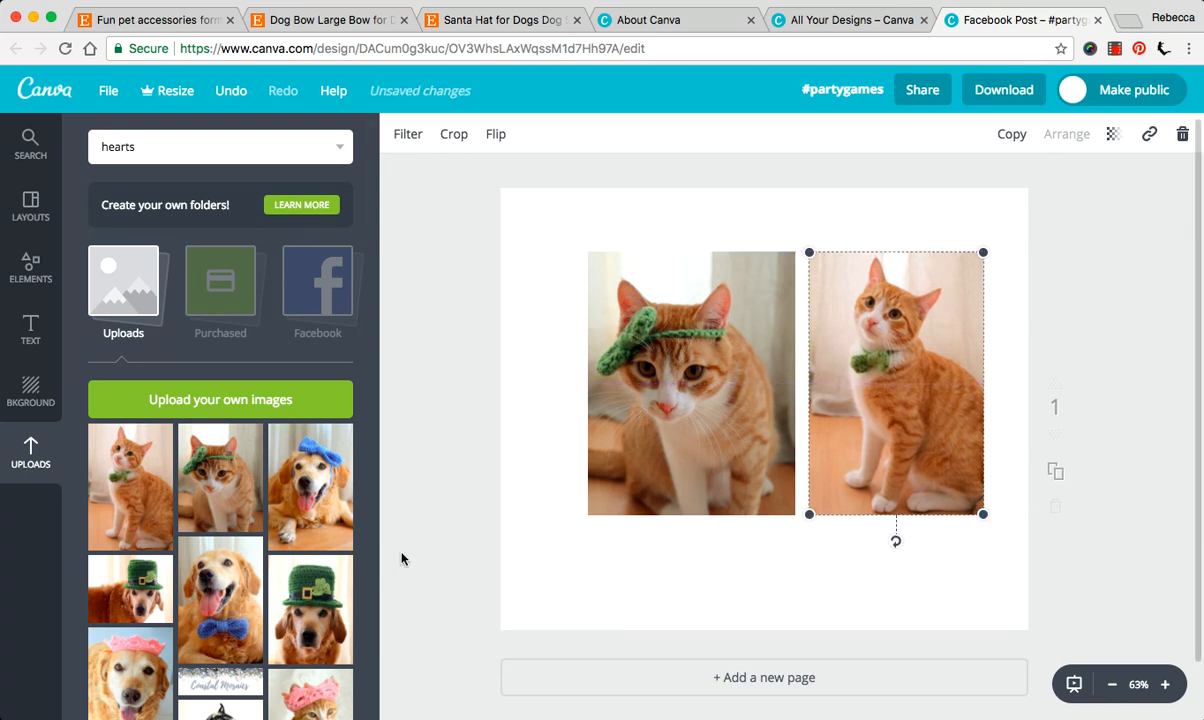
- Line the green-bow cat photo up beside the standing cat at matching height
drag(690, 384, 646, 424)
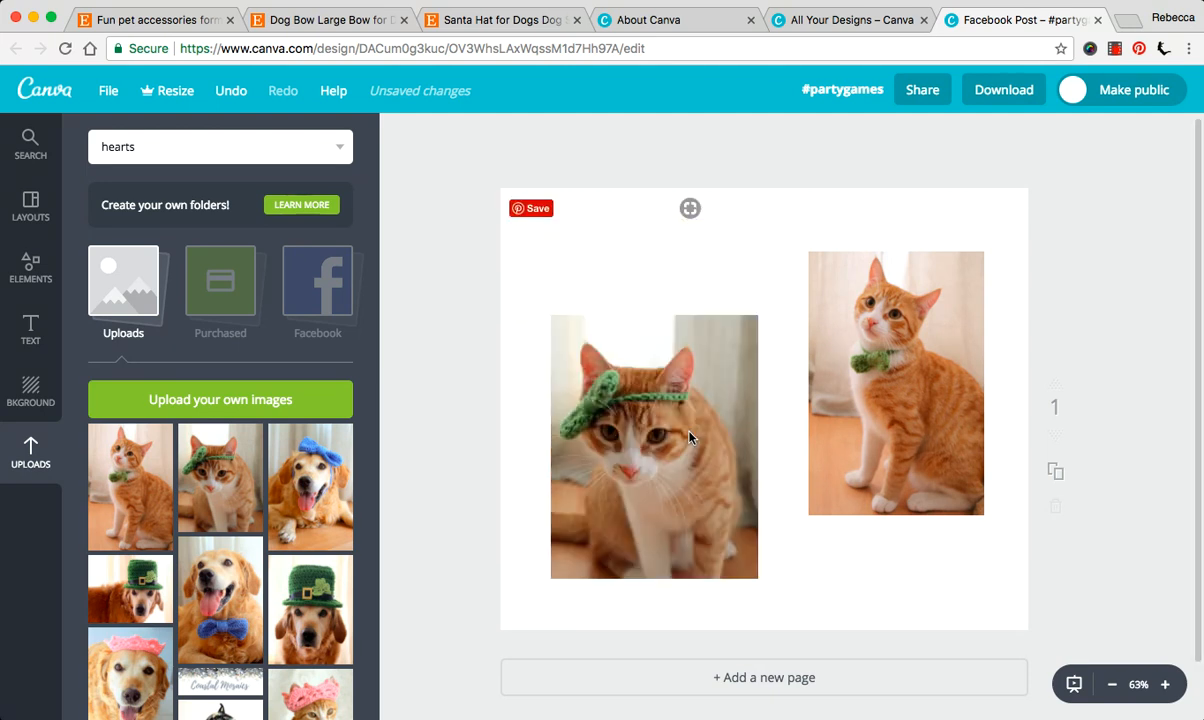
drag(654, 446, 652, 408)
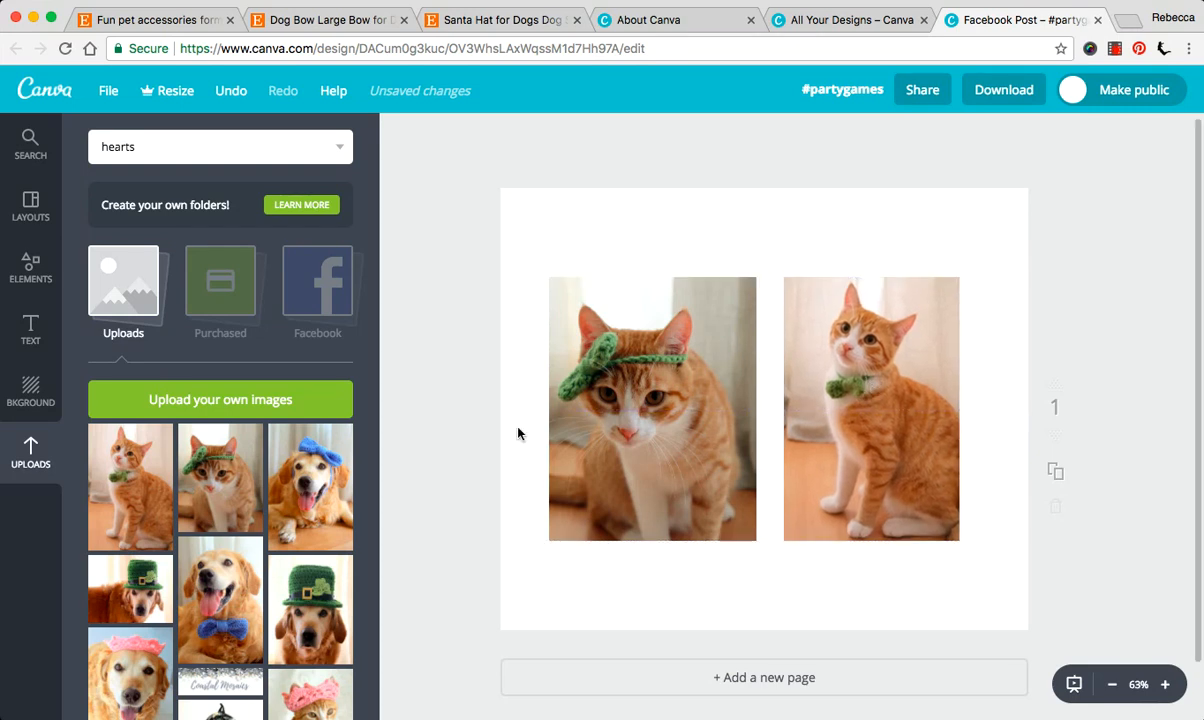
mouse_move(602, 216)
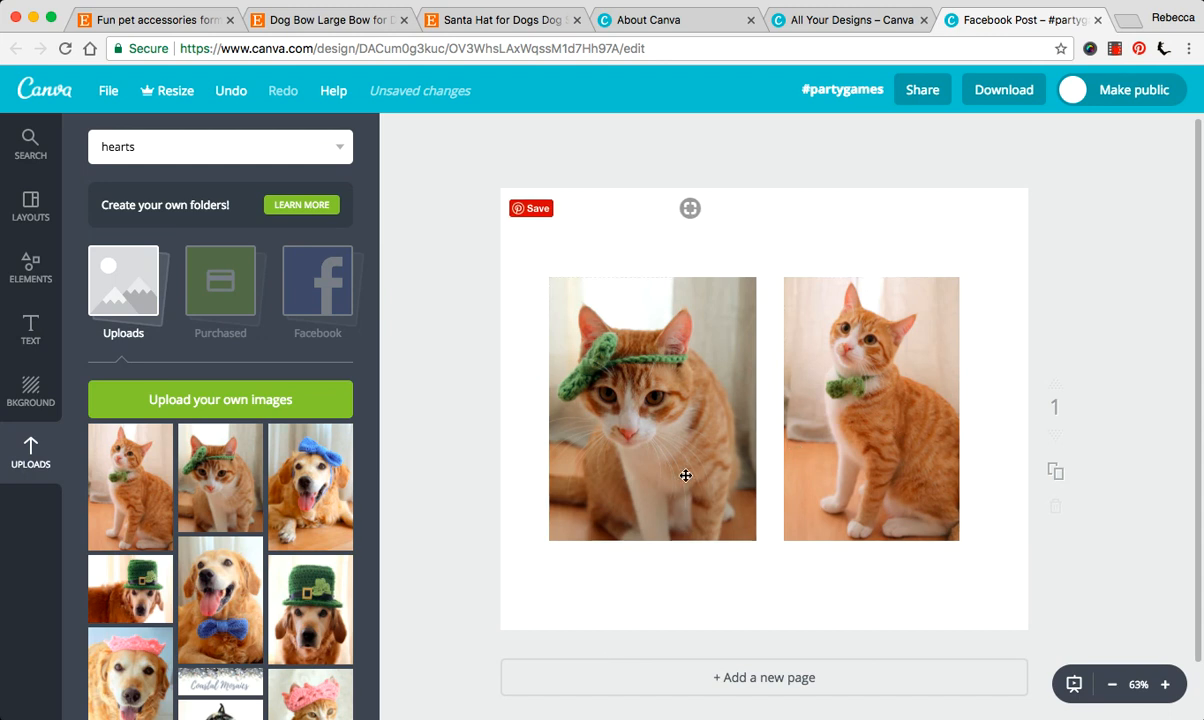
click(652, 408)
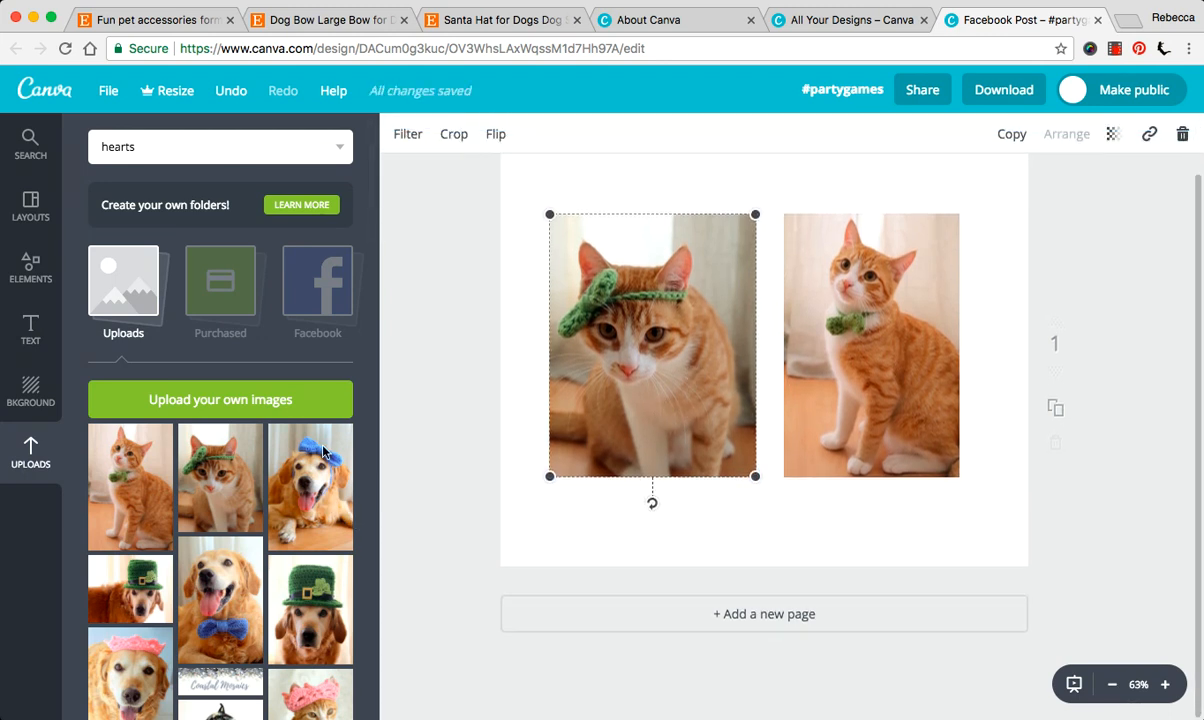
scroll(down, 3)
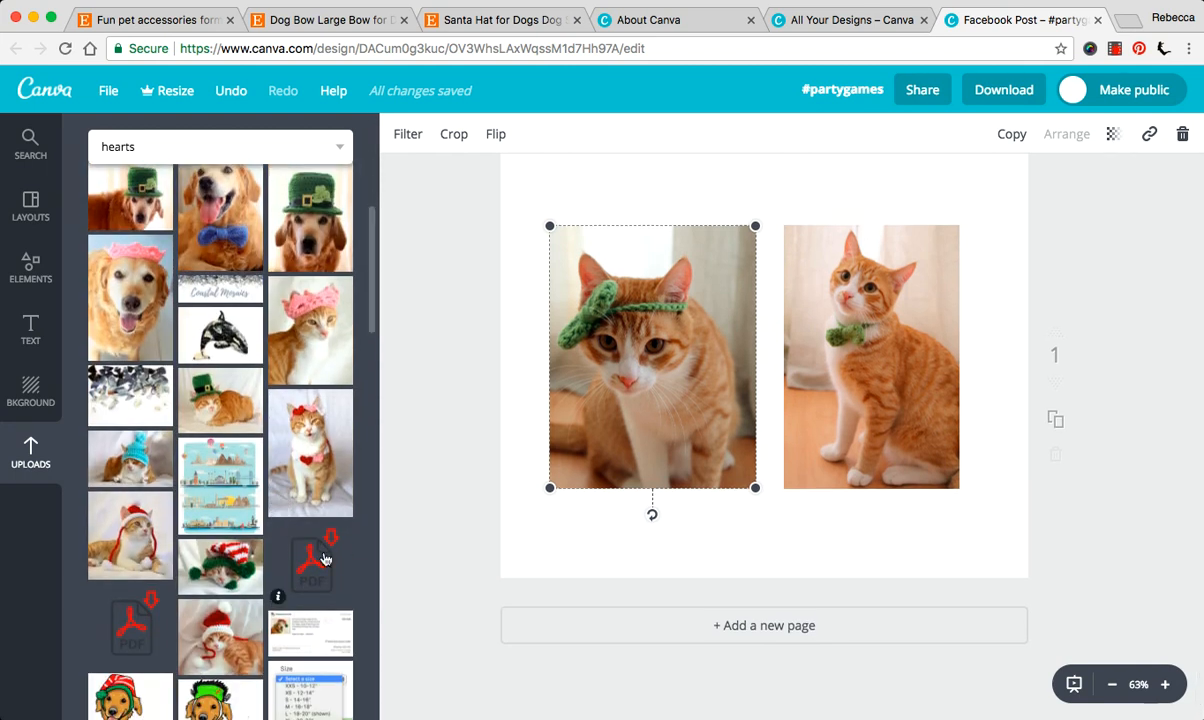
- Drop in and discard the PDF item, then delete both cat photos to empty the page
drag(310, 560, 922, 550)
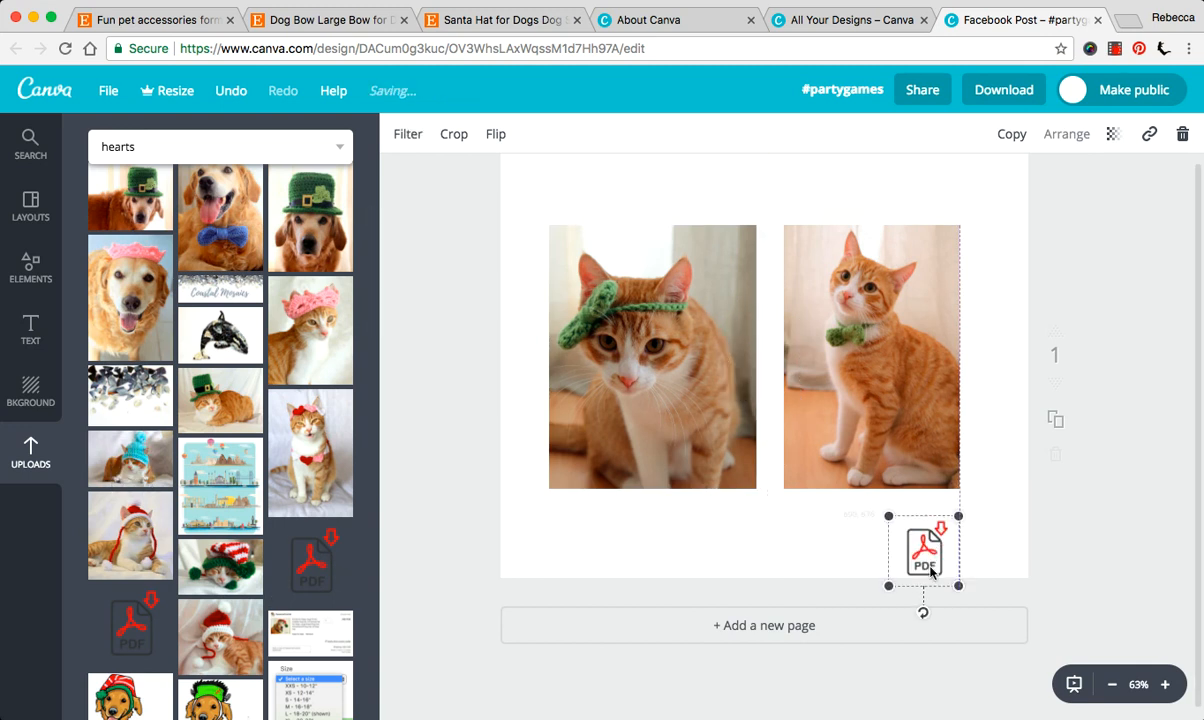
drag(924, 552, 924, 522)
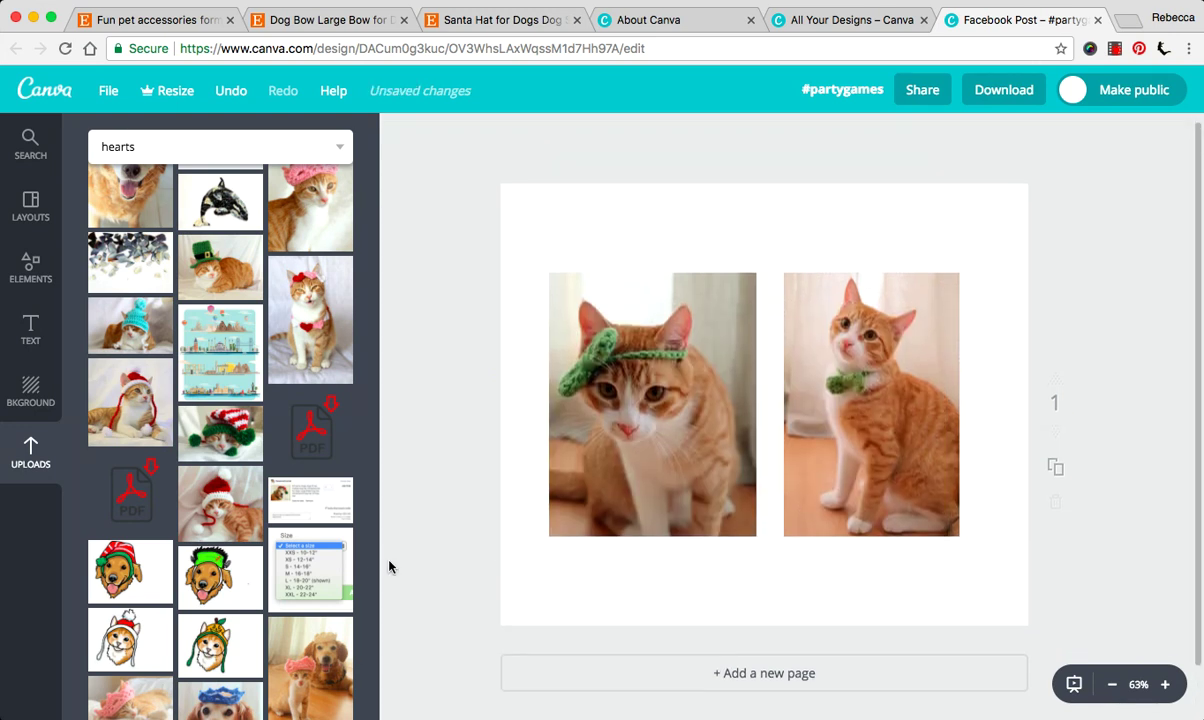
click(652, 404)
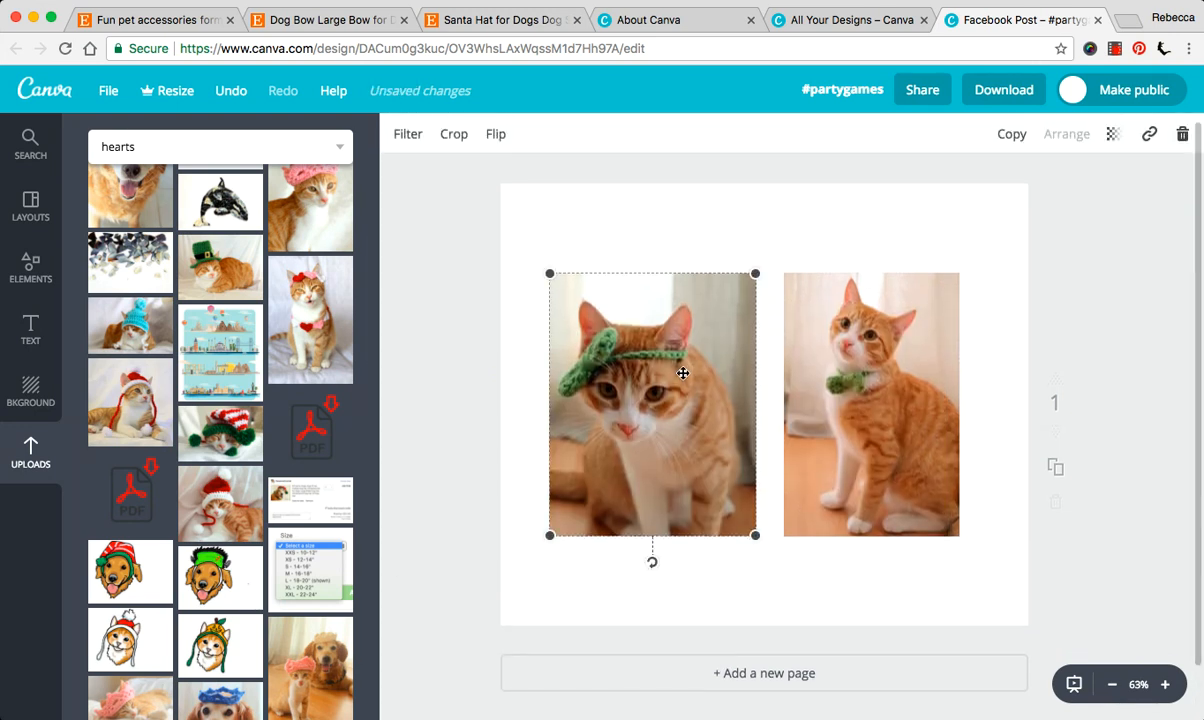
click(872, 404)
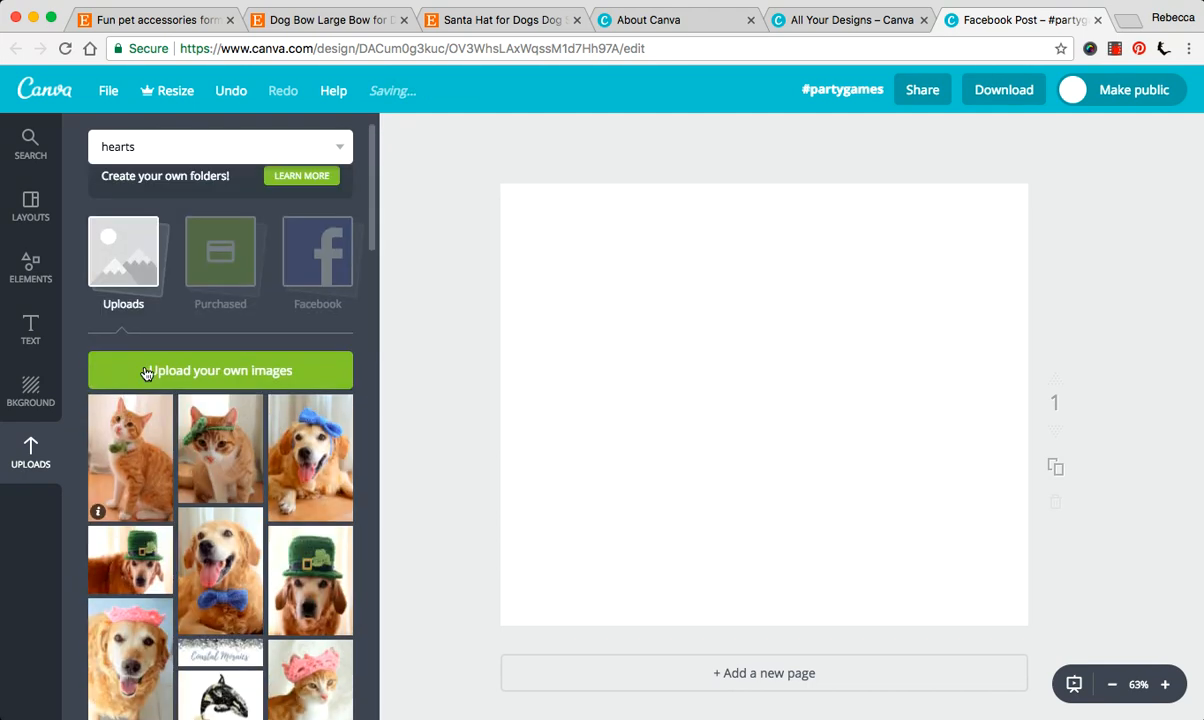
mouse_move(236, 452)
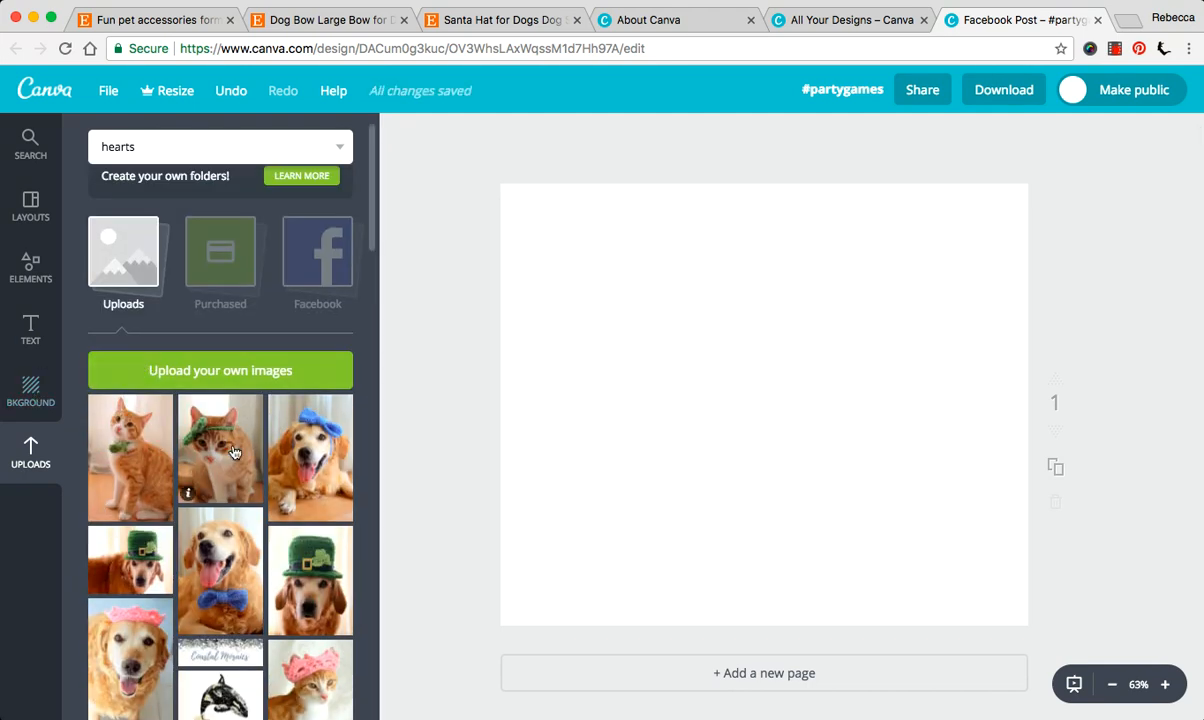
- Add the Pawsome Crochet dog-and-cat logo from Uploads so it fills the page
scroll(down, 3)
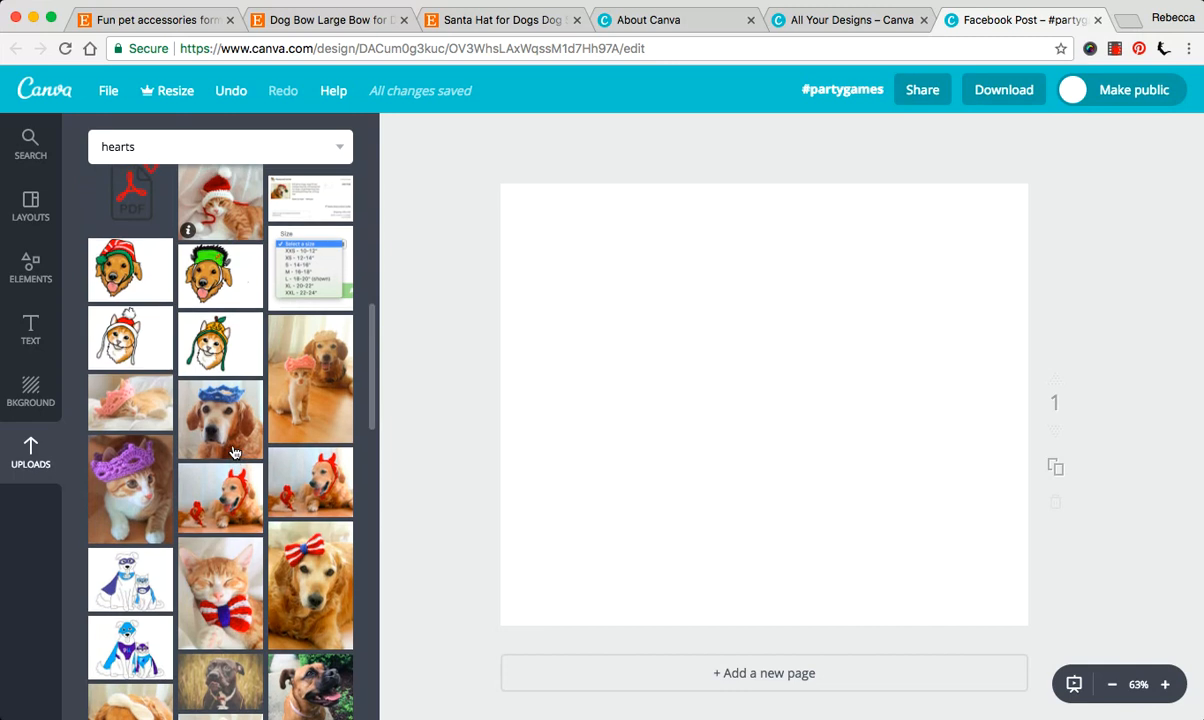
scroll(down, 3)
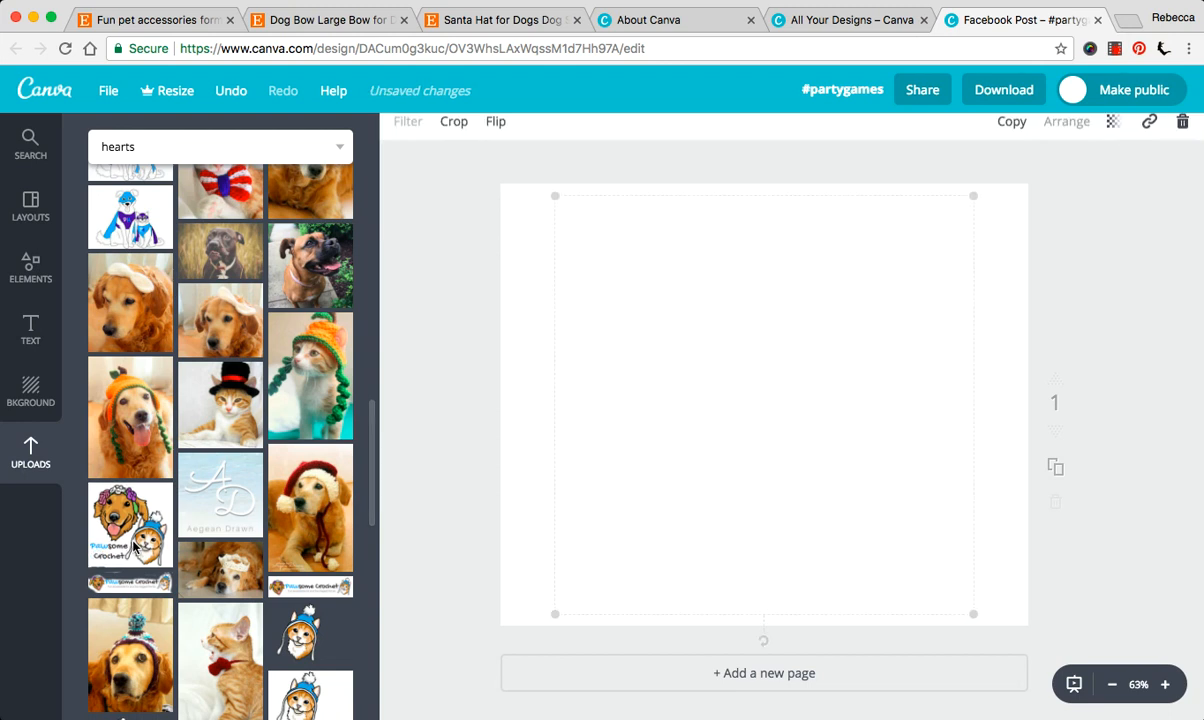
click(128, 524)
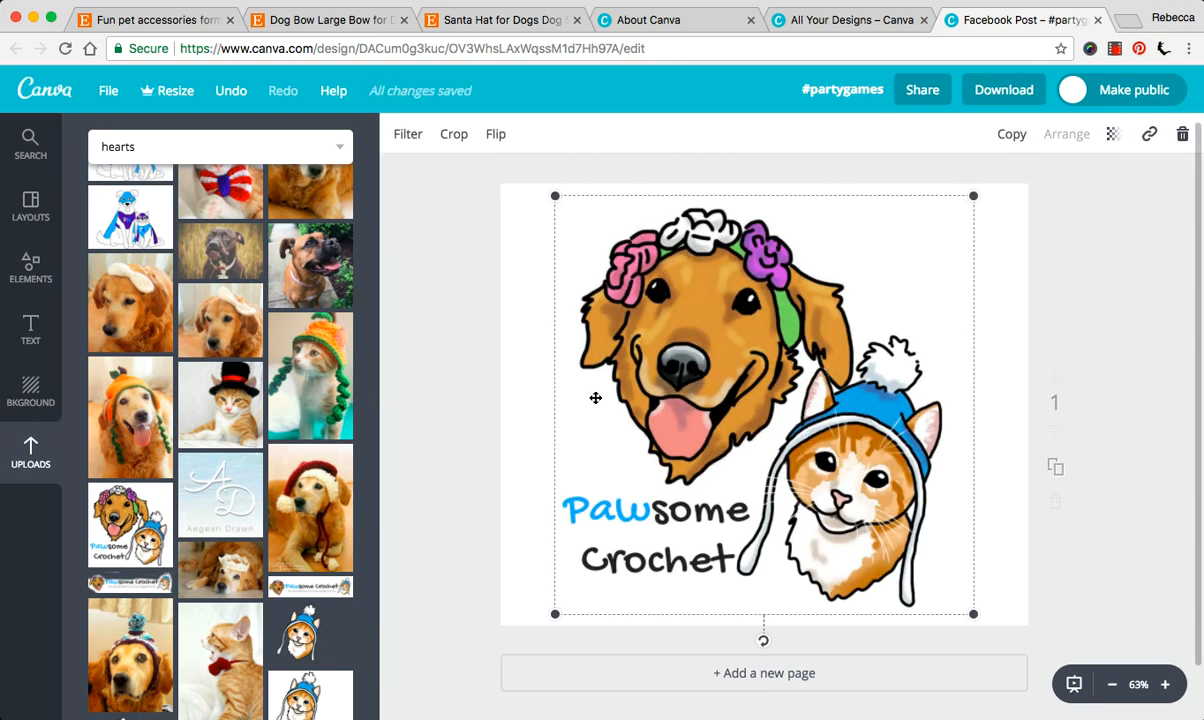
mouse_move(866, 448)
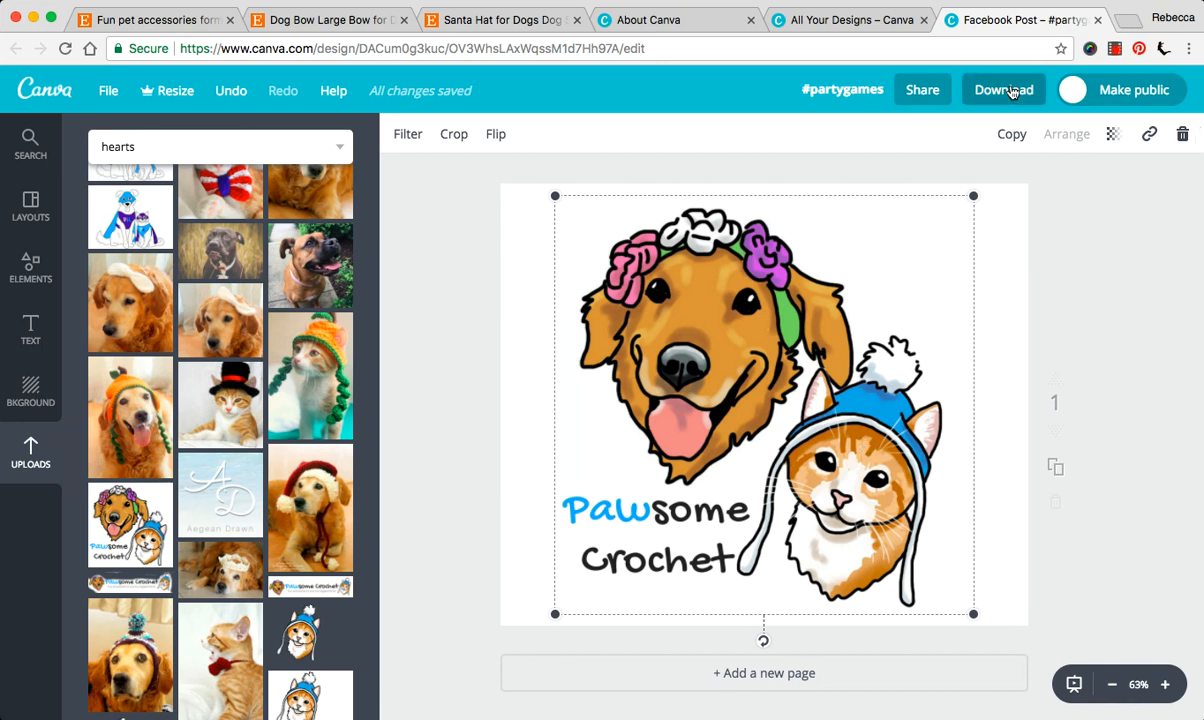
mouse_move(1112, 48)
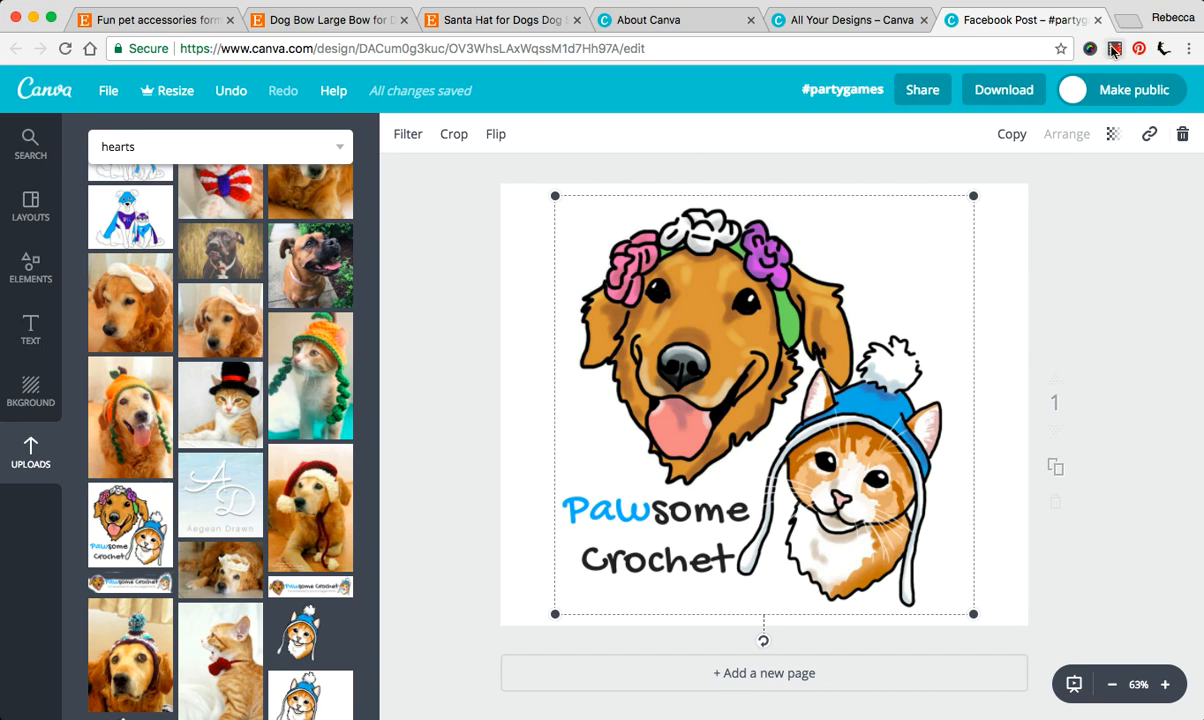